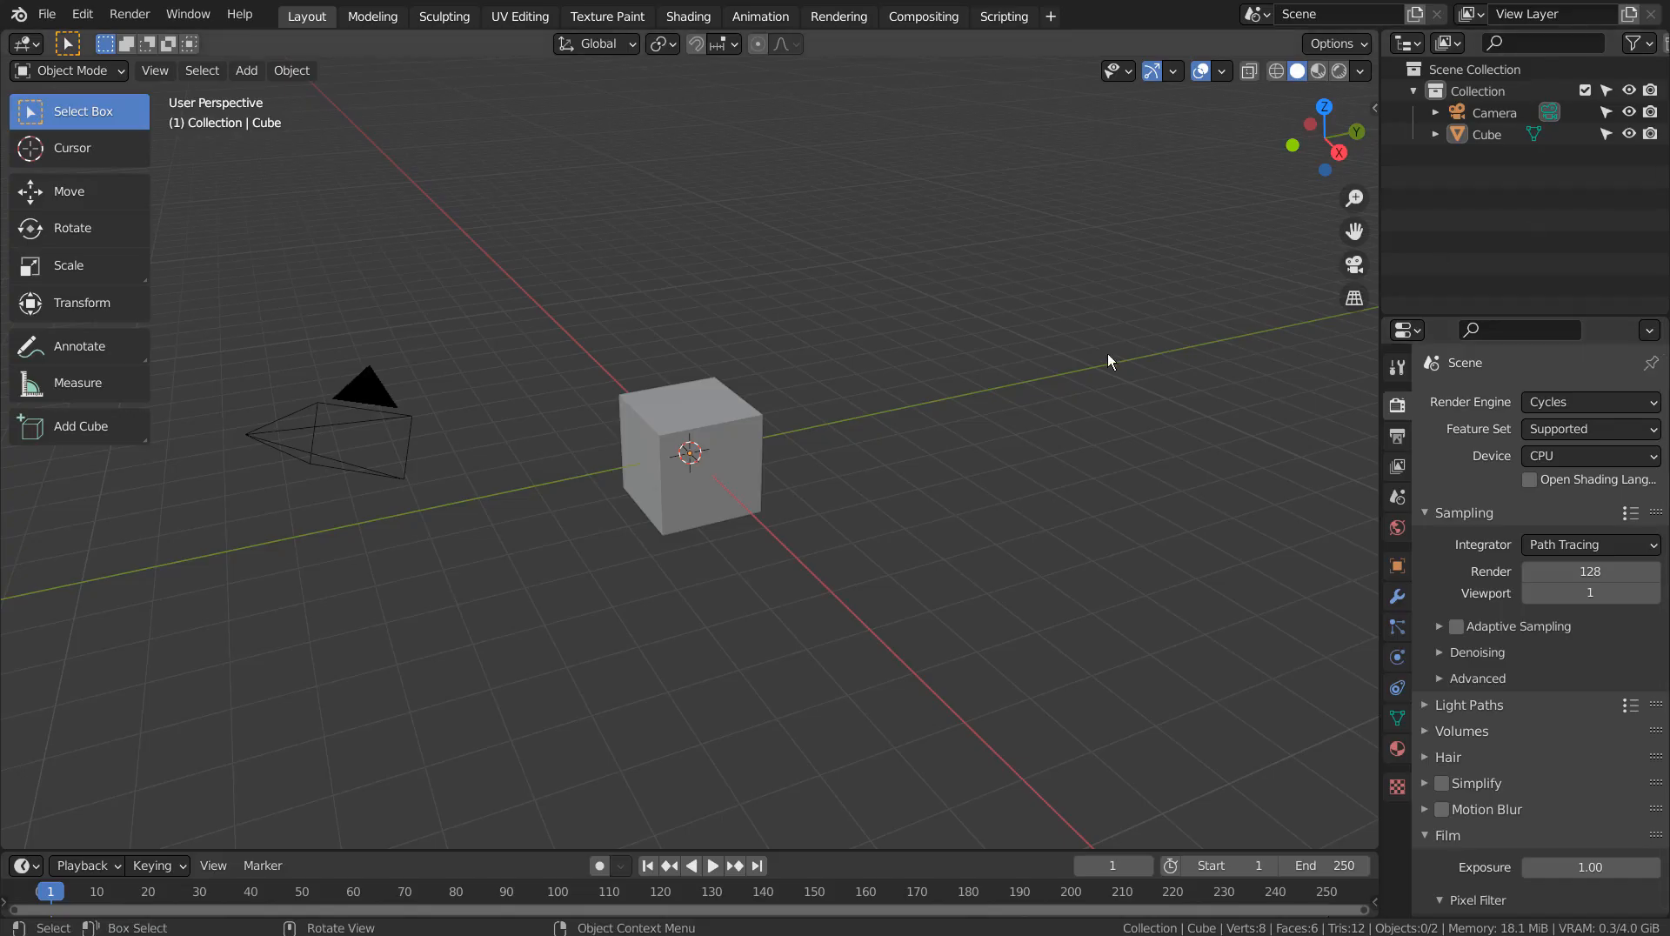
mouse_move(710, 420)
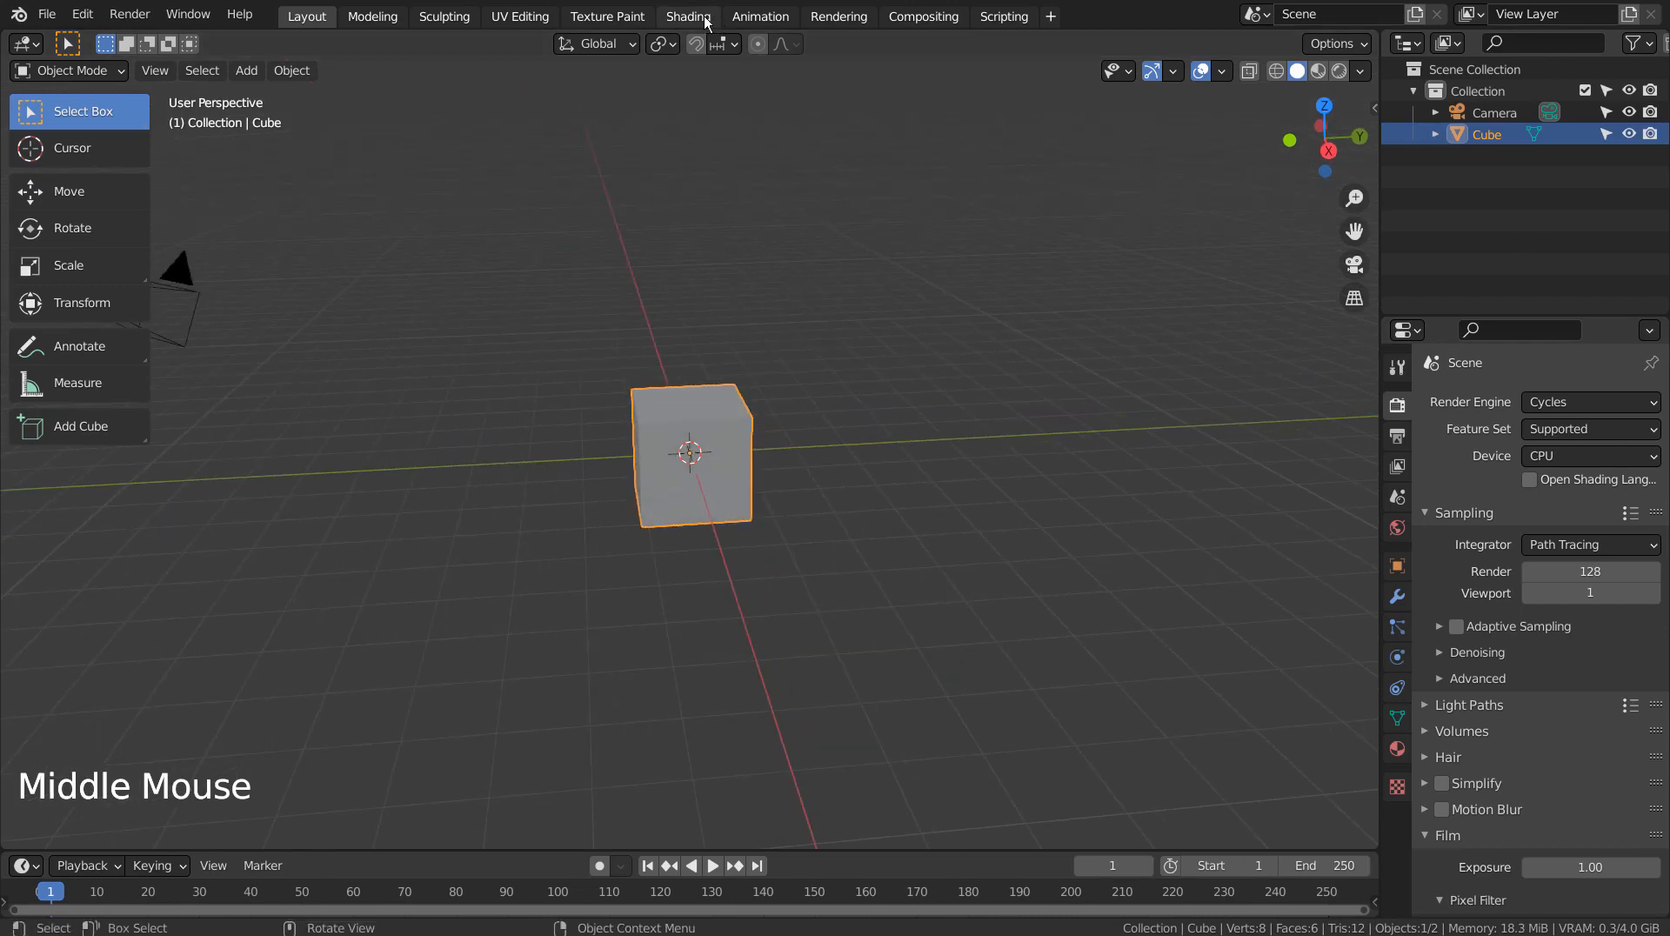
In the Shading workspace, add a ColorRamp node beside the Object Info node in the cube's material
left_click(689, 15)
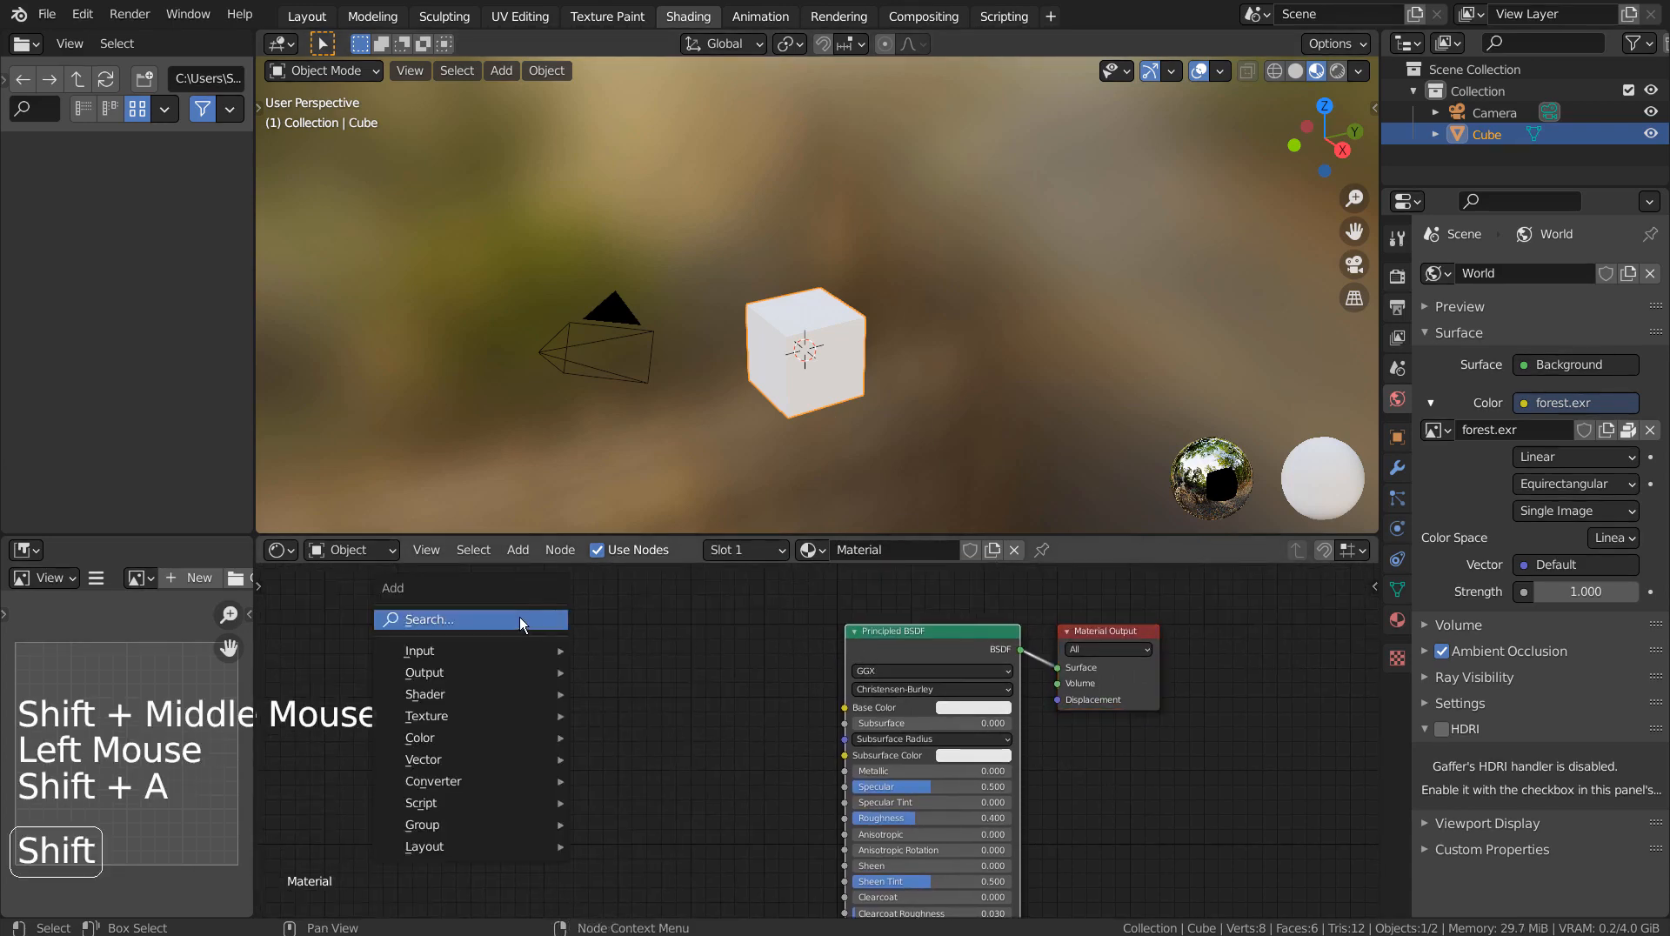
type("col")
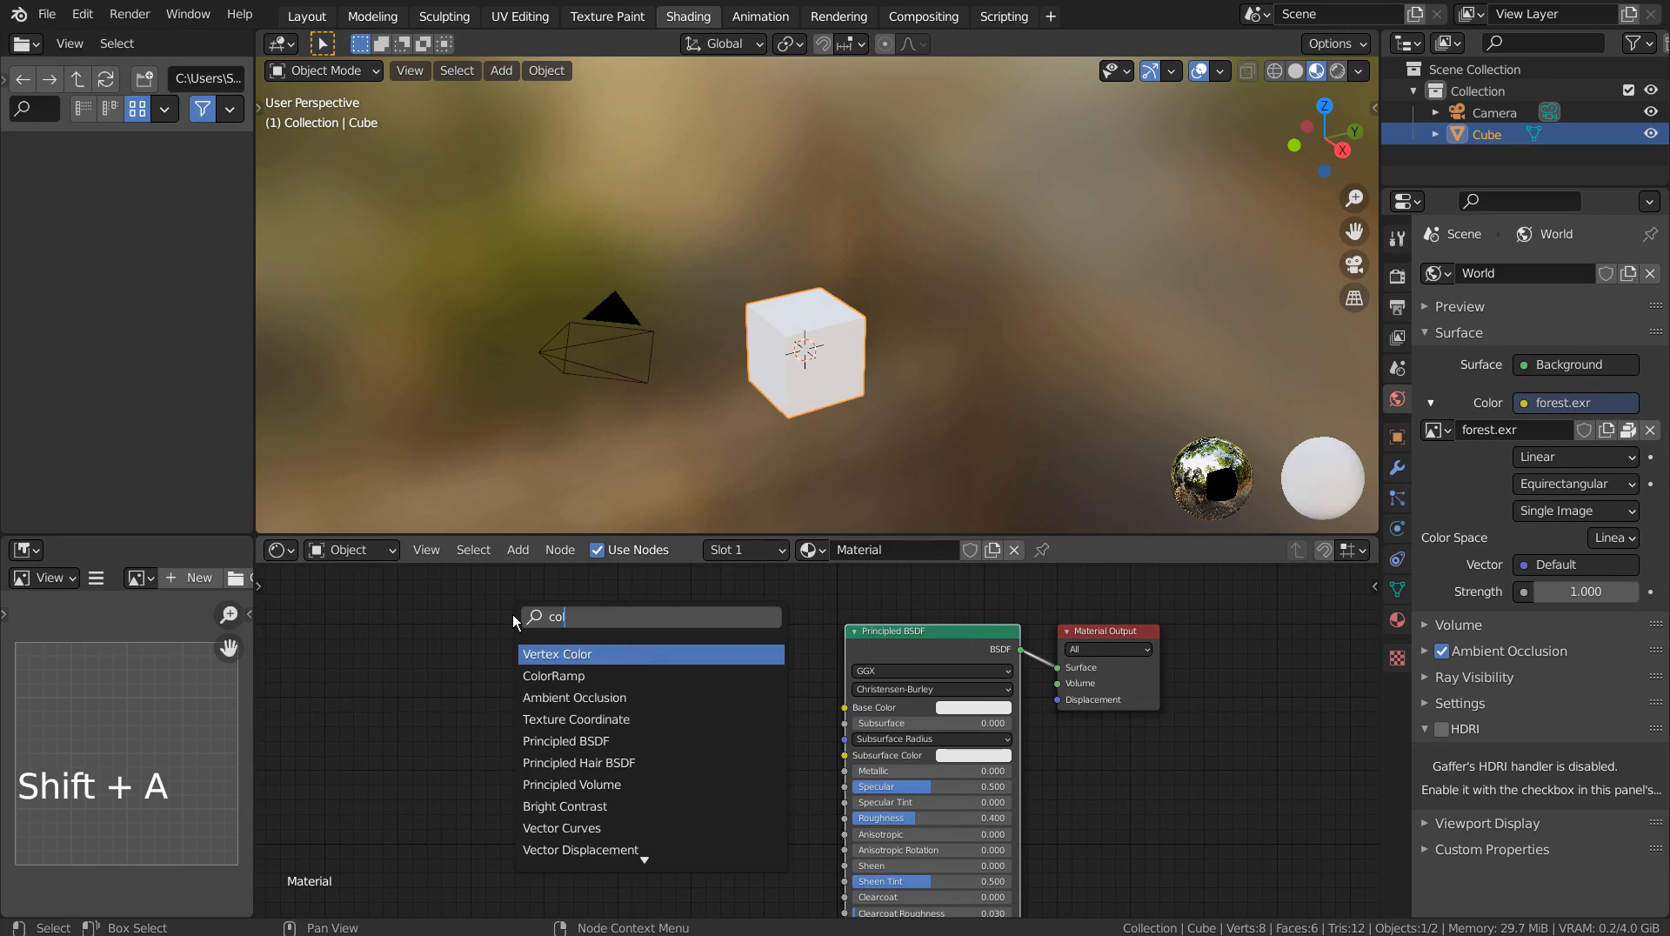
left_click(553, 675)
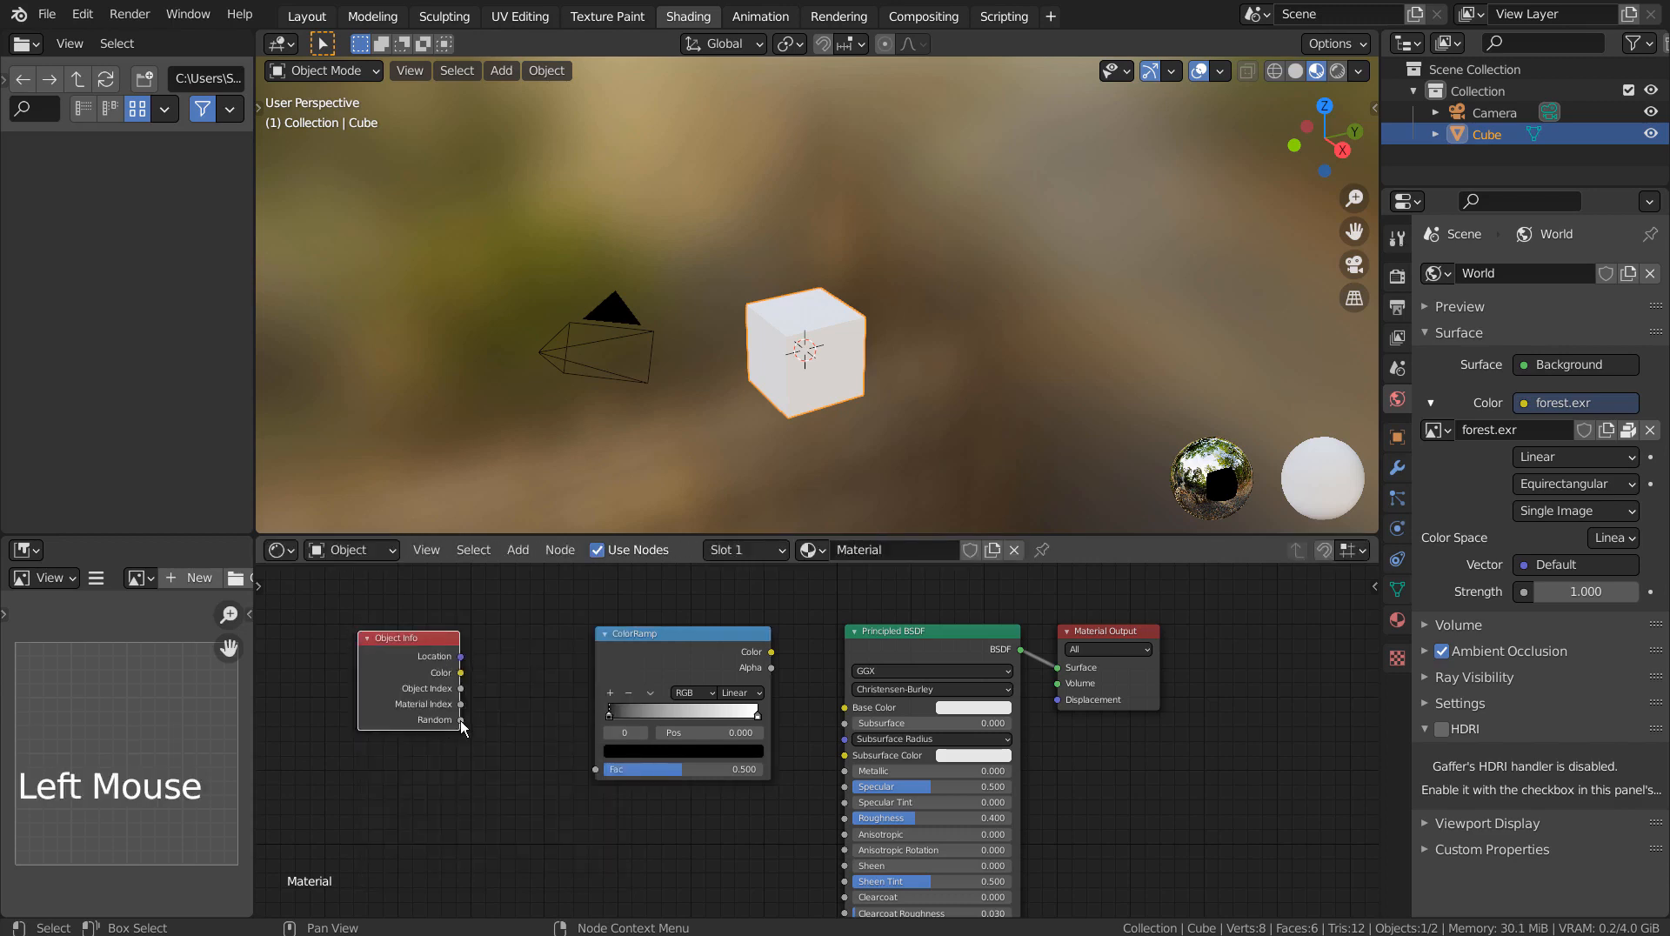
Feed Object Info Random into the ramp factor and add a colour stop with a new colour
left_click_drag(459, 718, 593, 769)
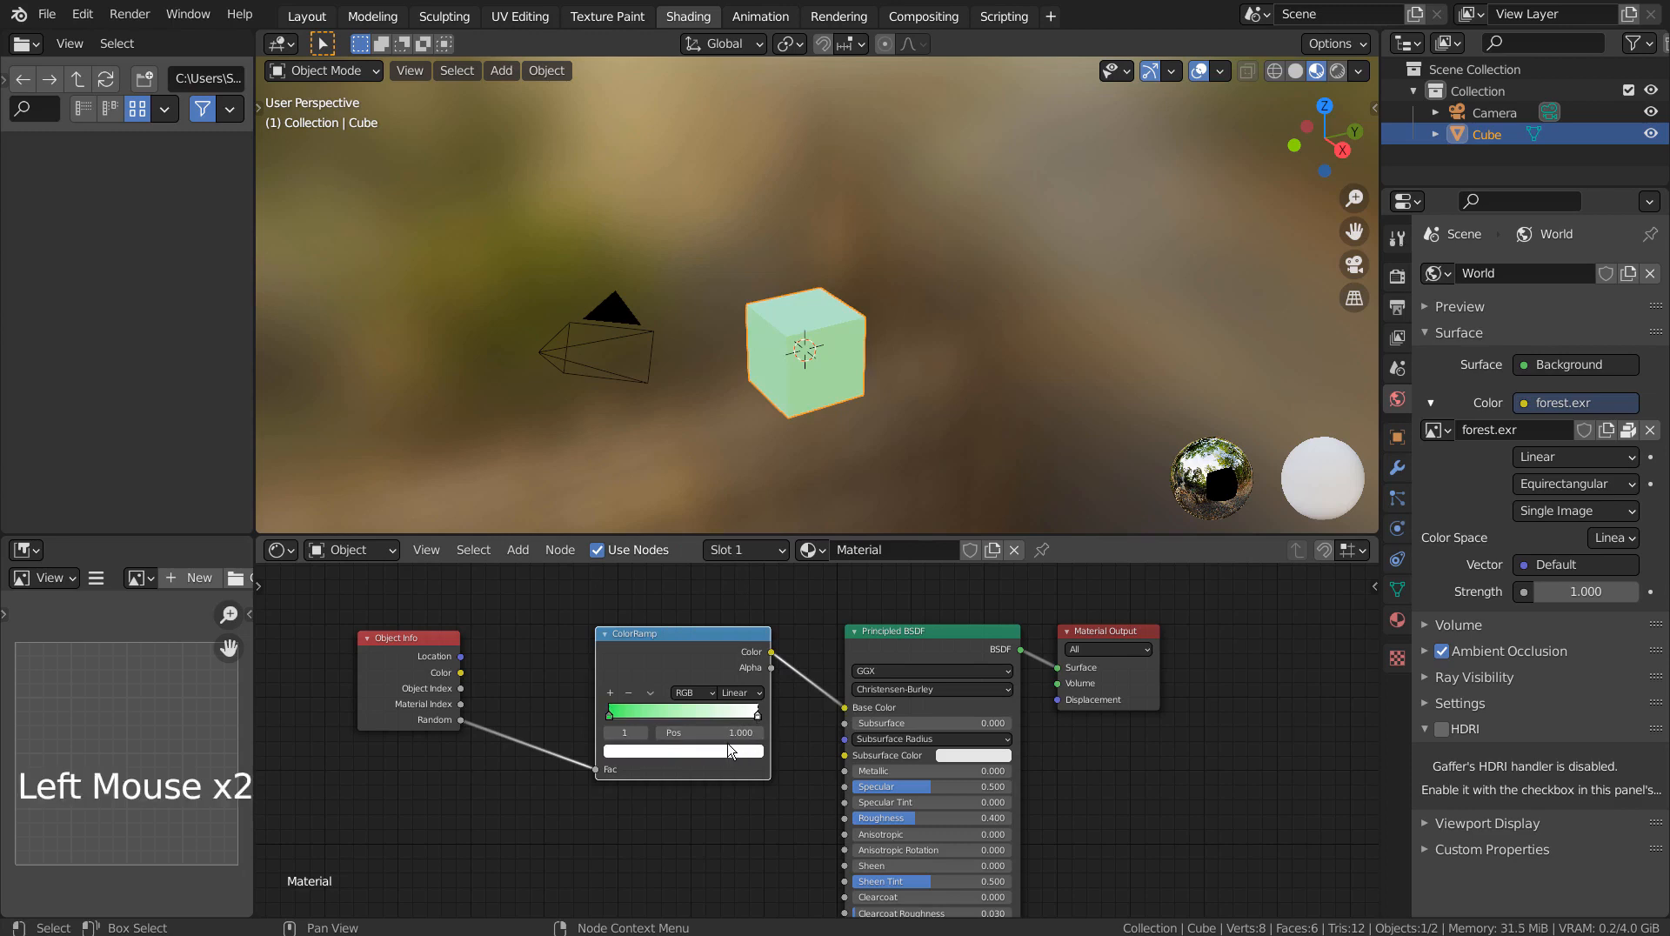
left_click(682, 752)
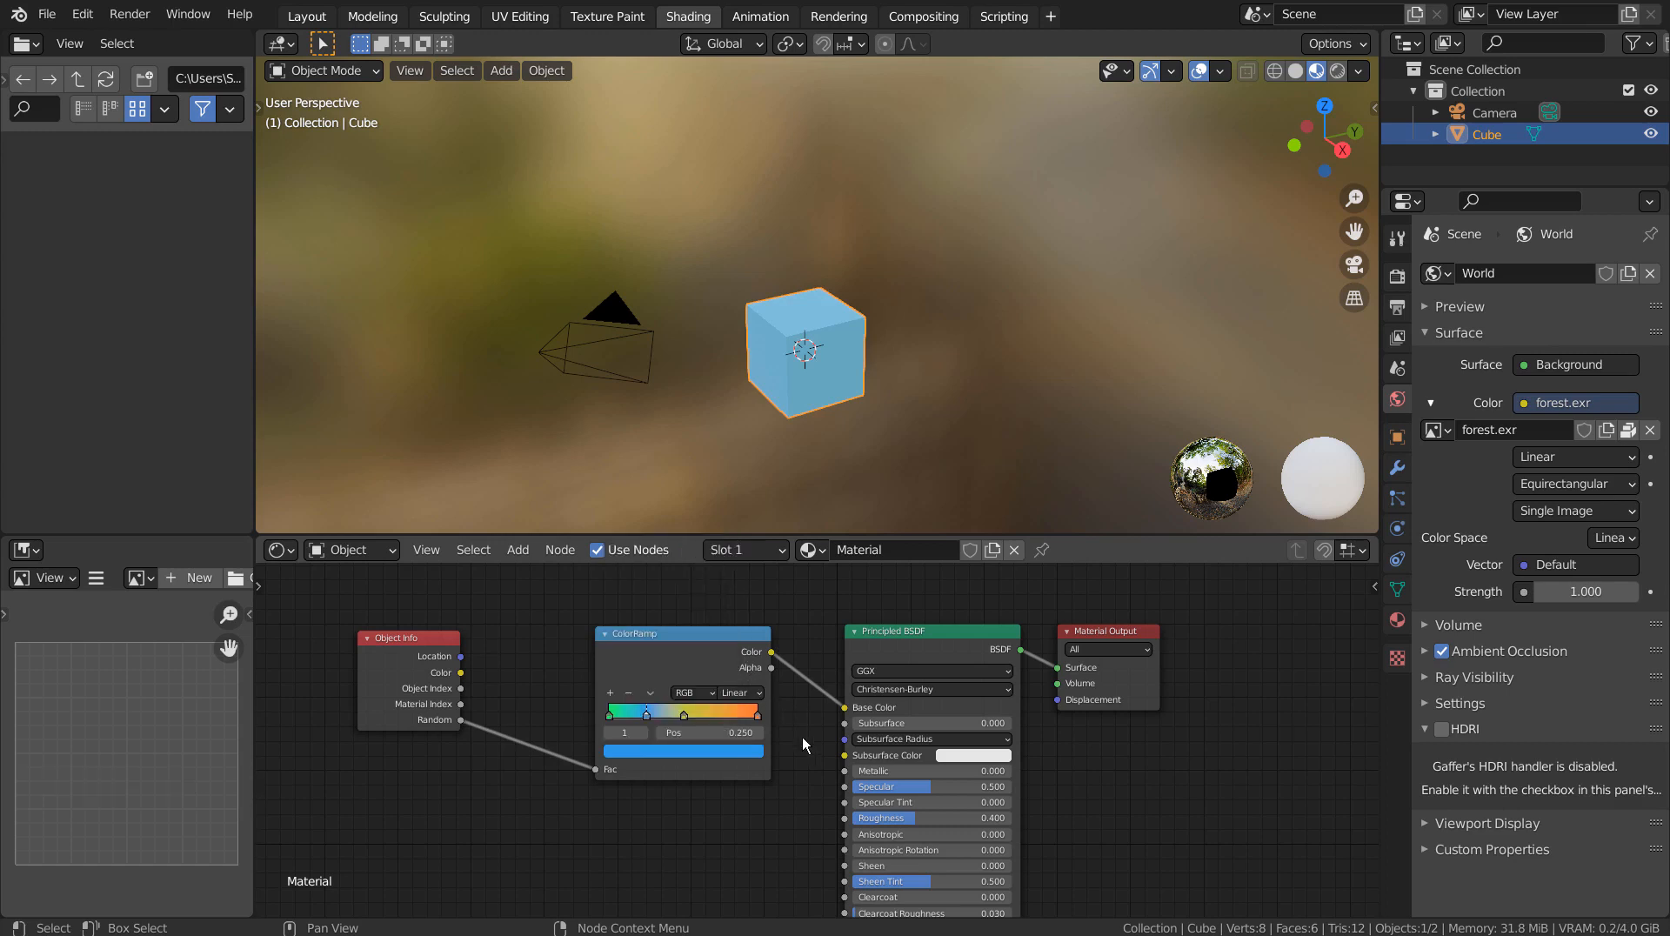
left_click(682, 712)
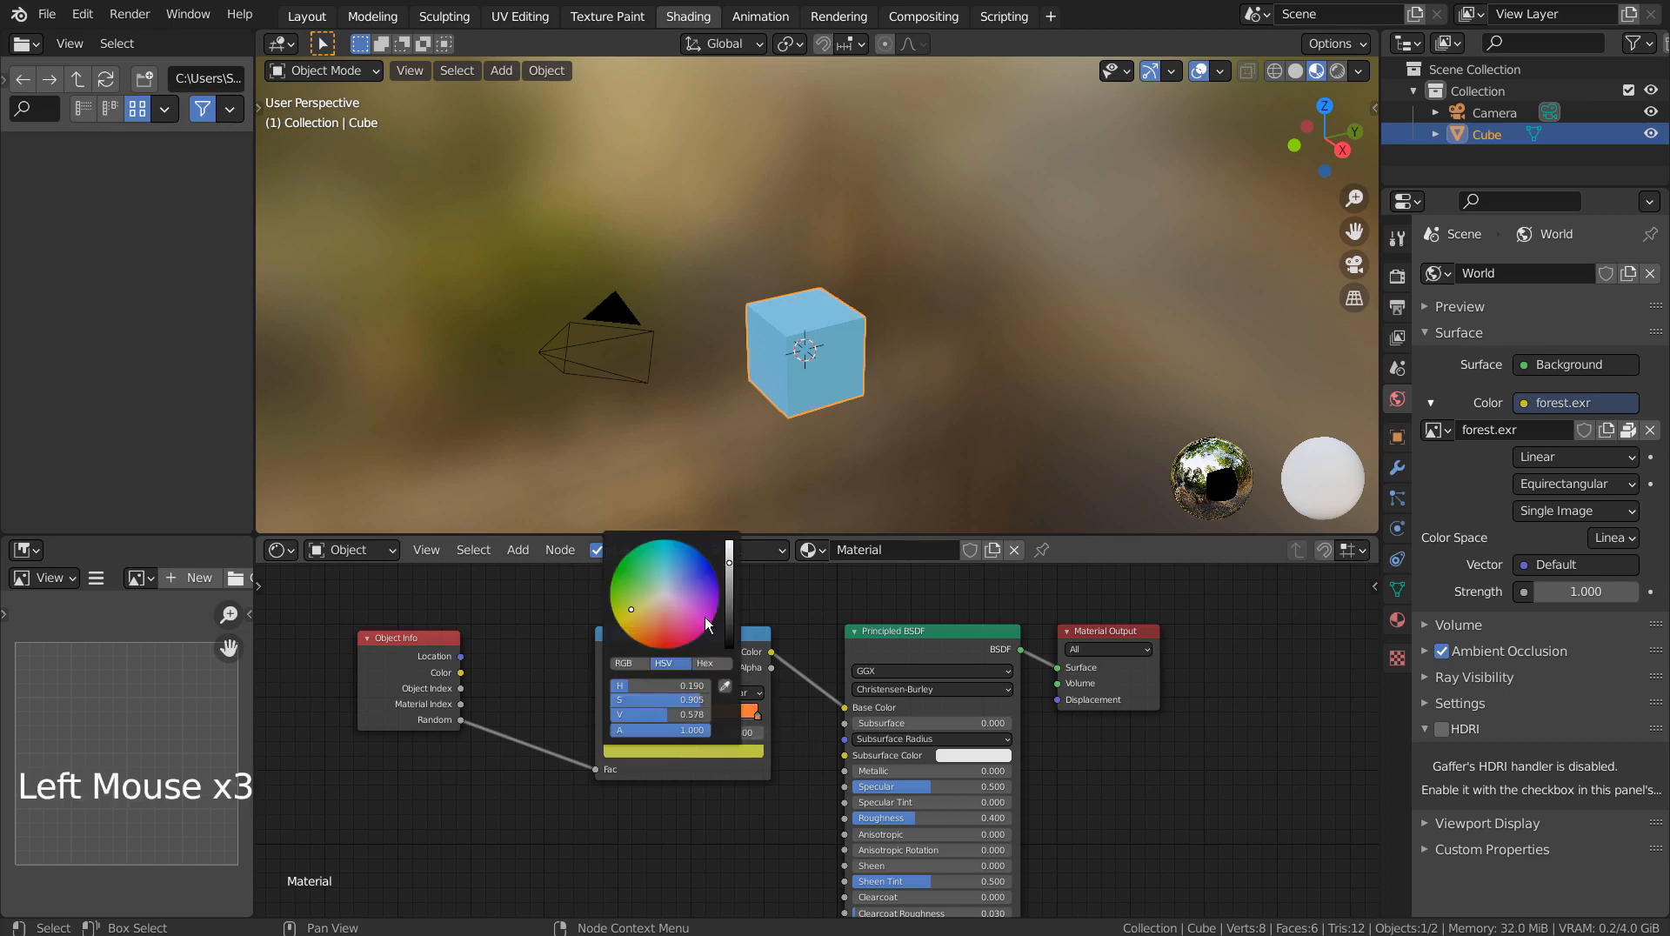
left_click(812, 529)
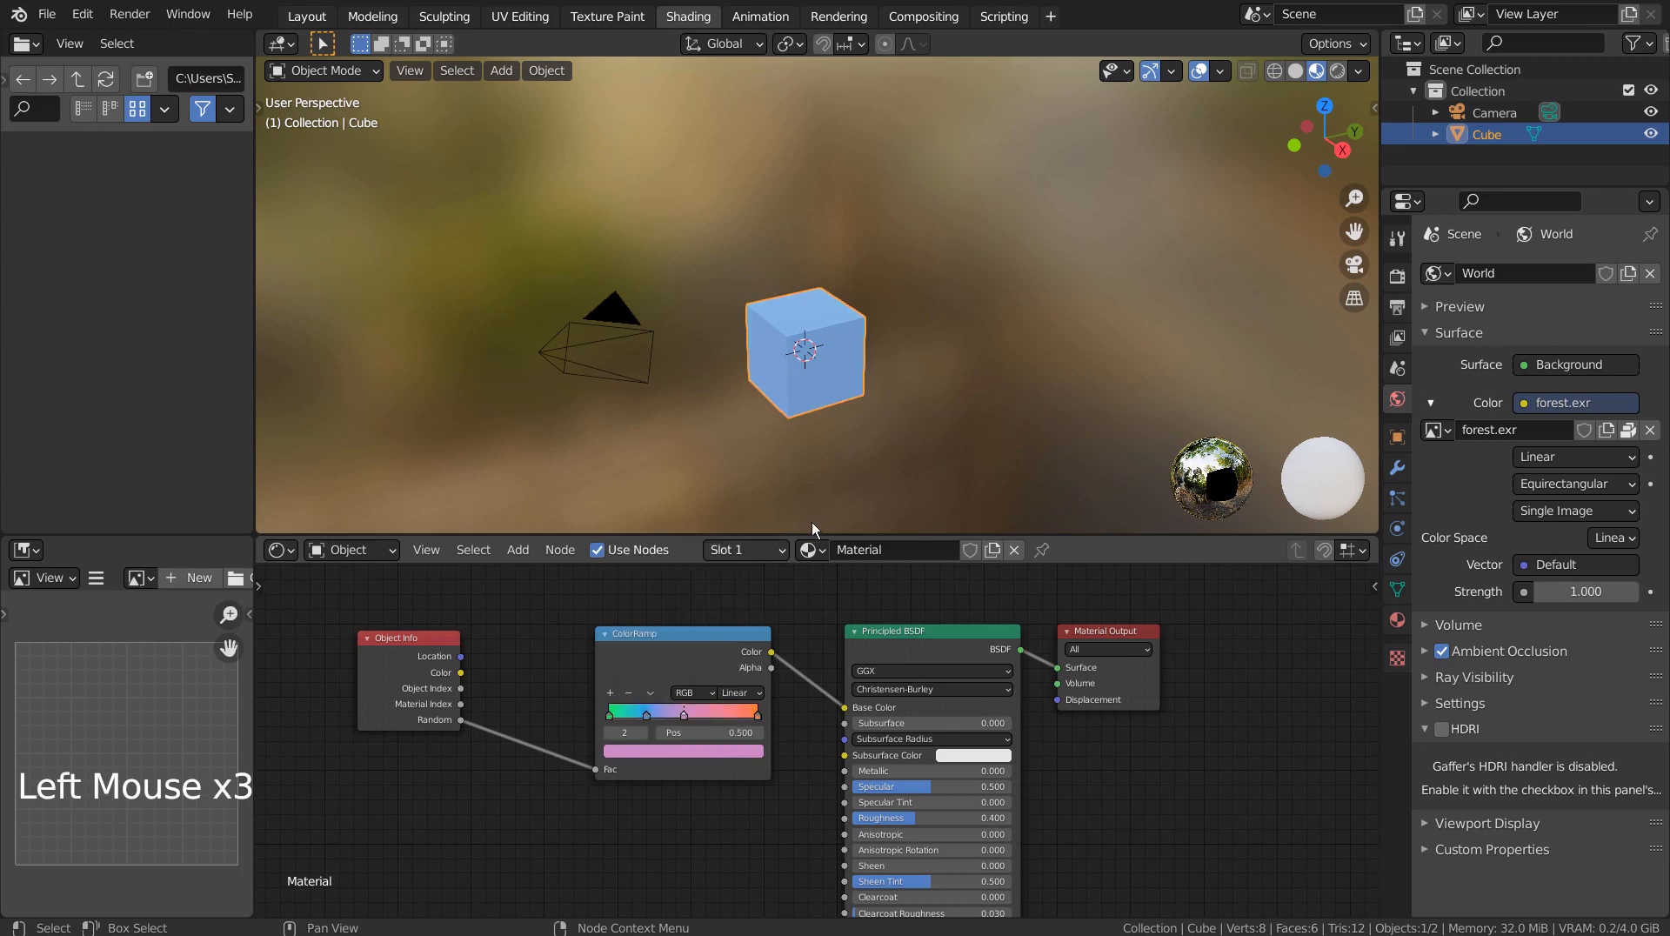
Set the ramp interpolation to Constant and reposition the colour stops
left_click(742, 692)
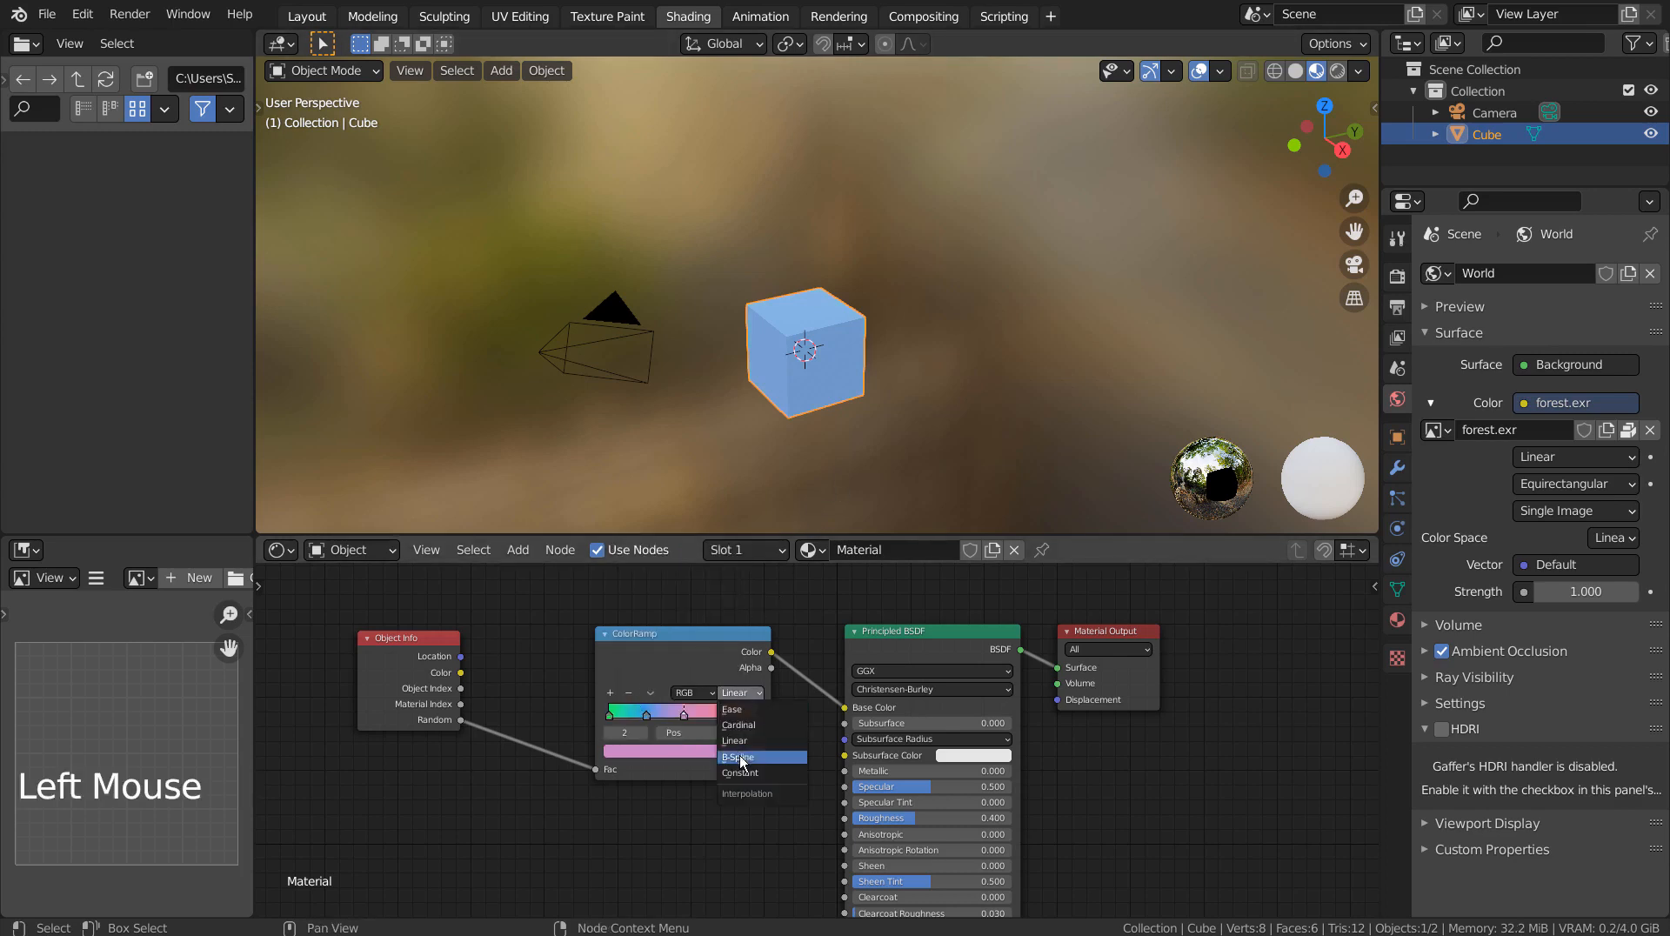
left_click(741, 773)
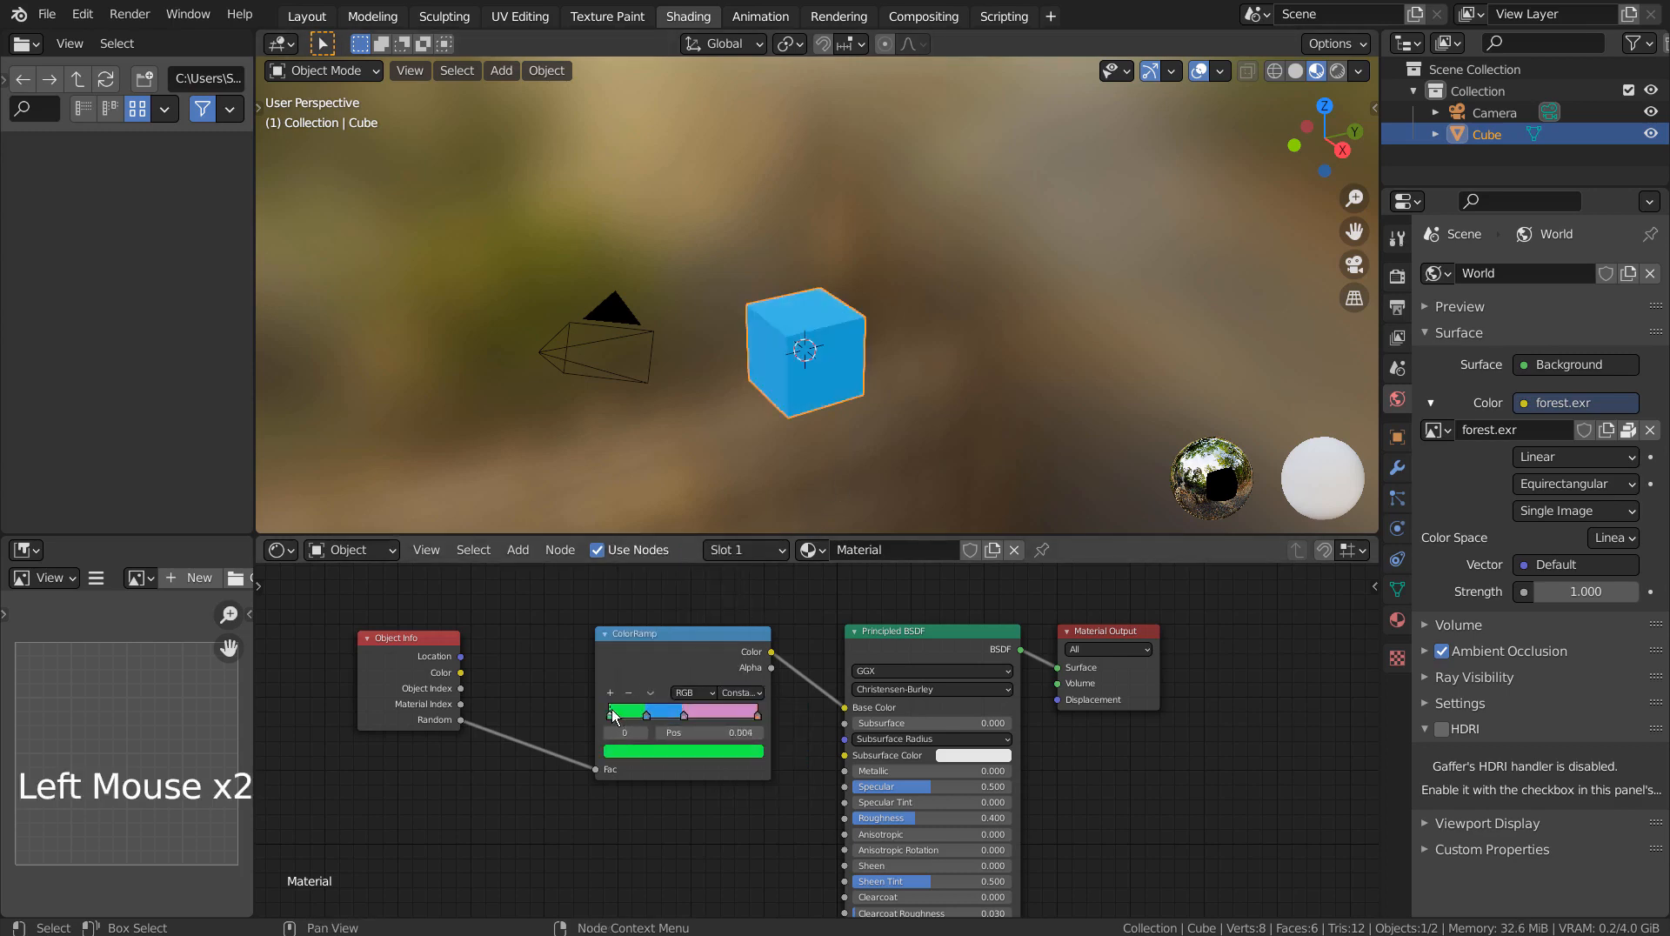
left_click_drag(615, 711, 754, 712)
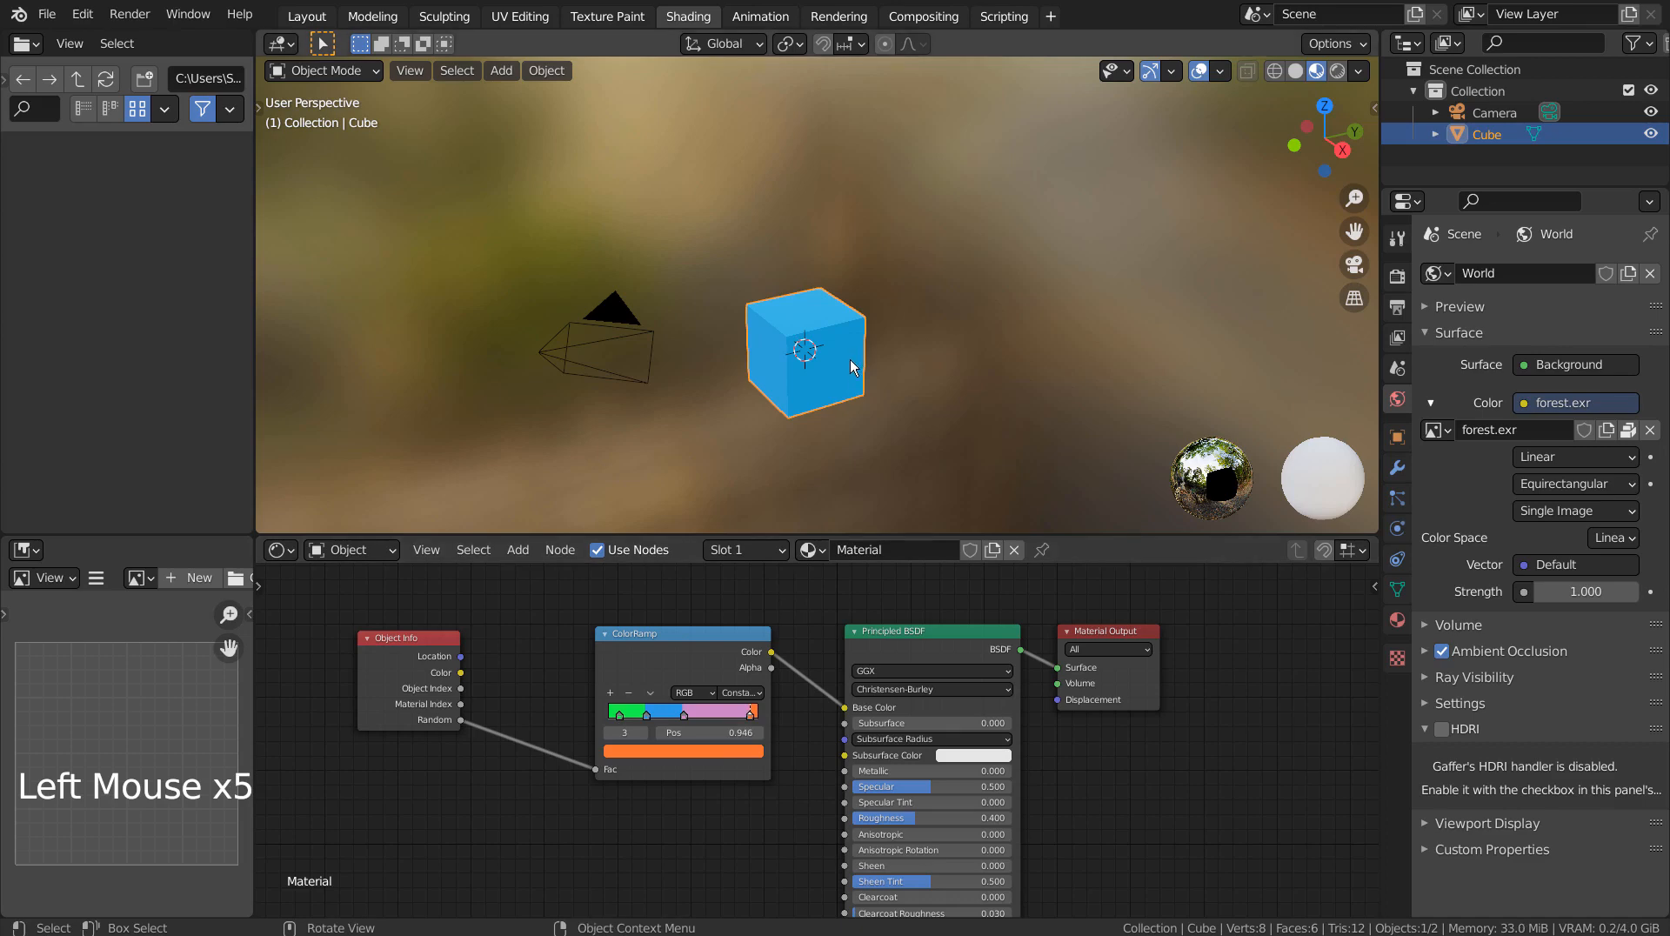
left_click_drag(853, 368, 932, 373)
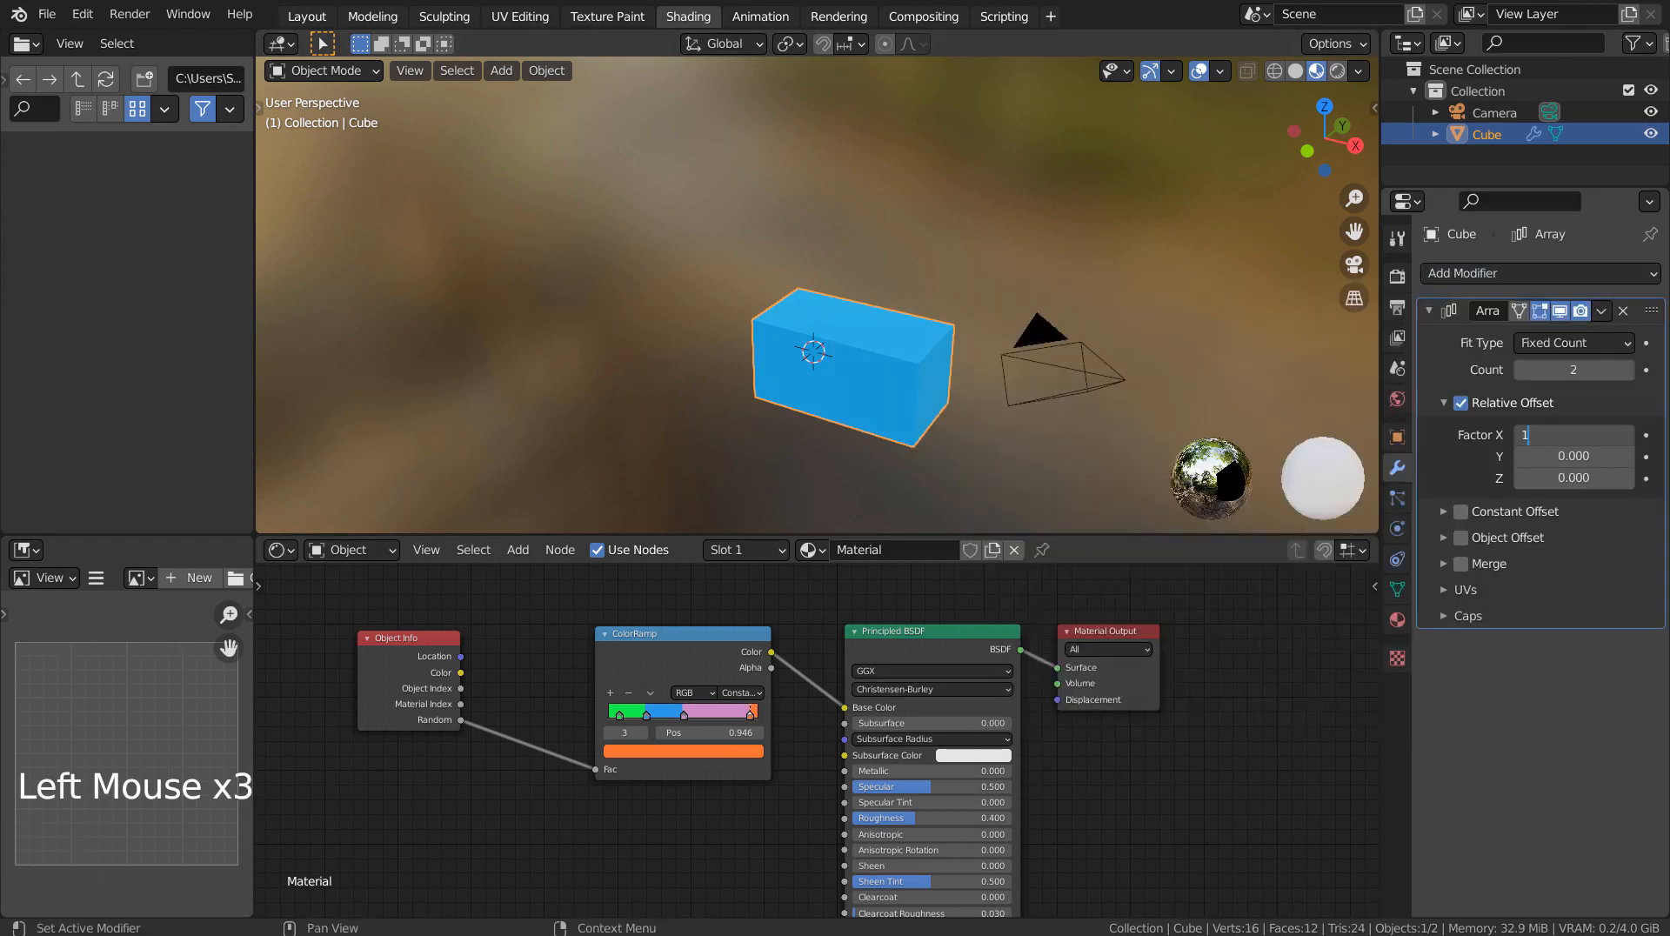
Space the array 1.5 along X, try separating the mesh in Edit Mode, then undo back to the arrayed cube
type("1.500")
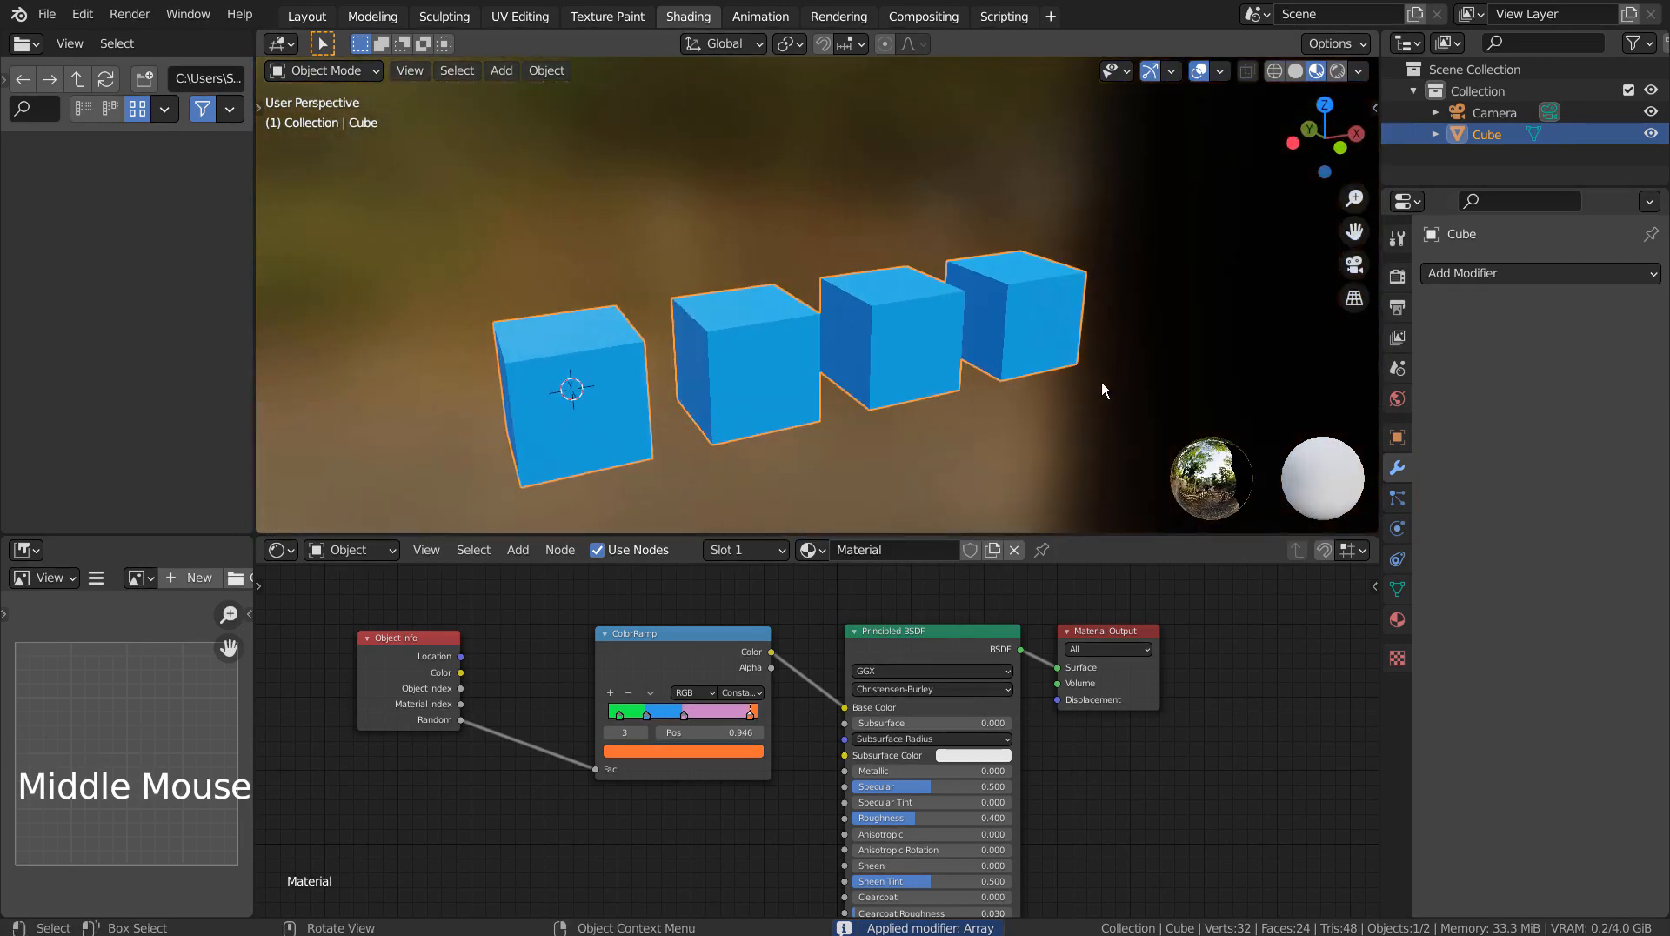
key("Tab")
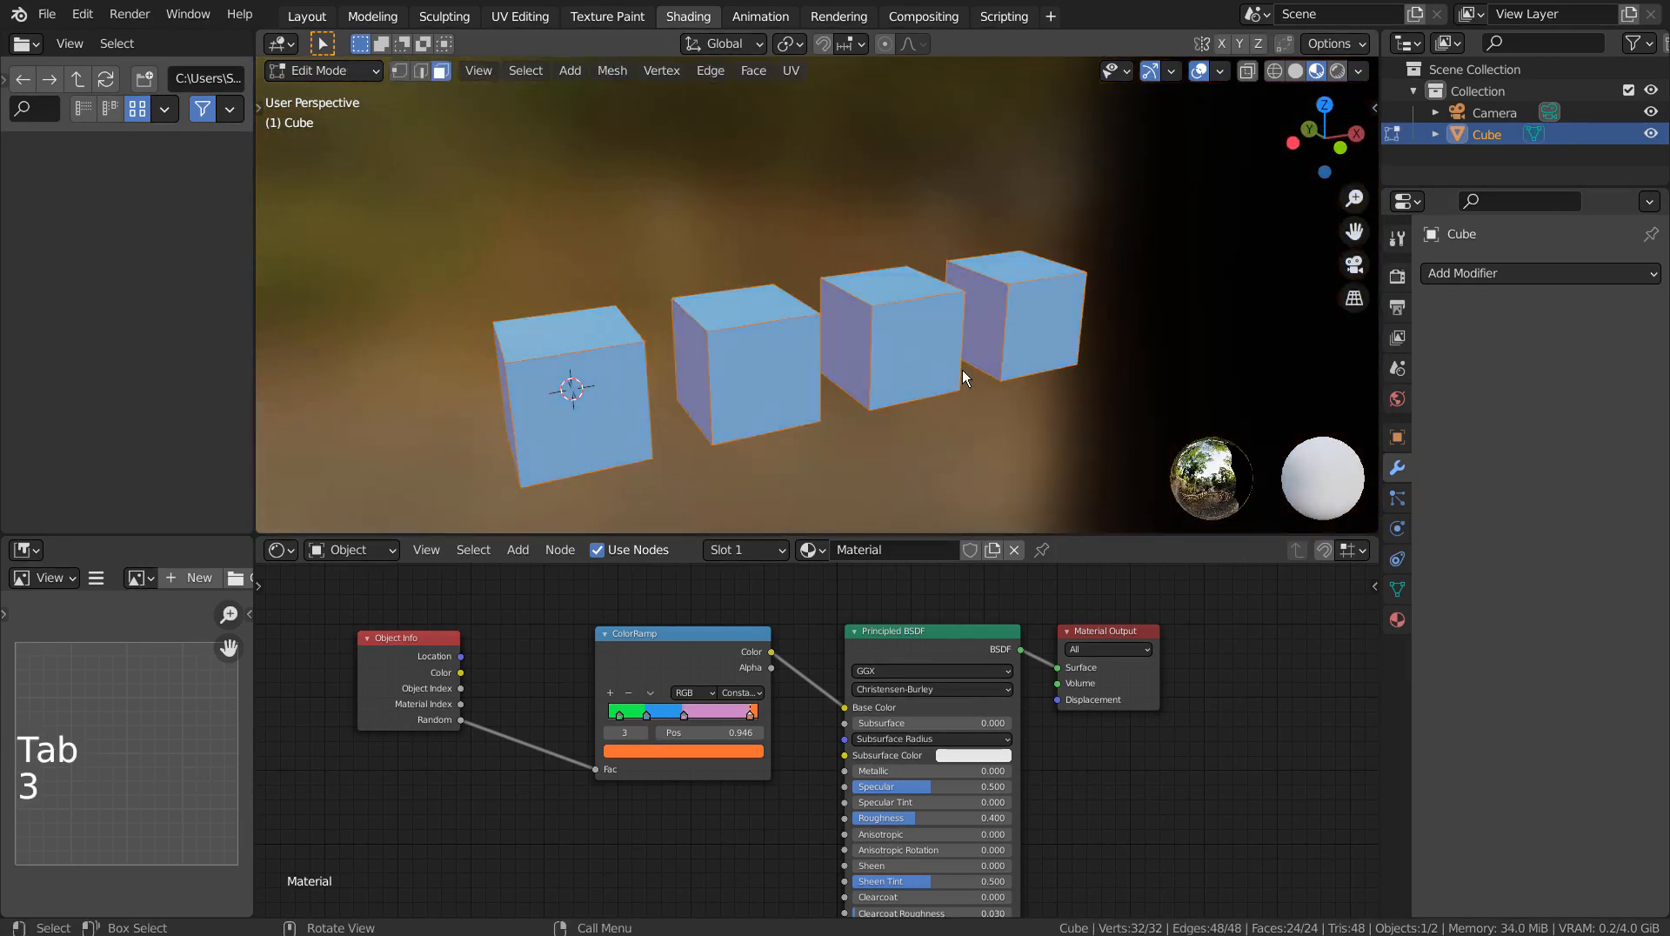
key("p")
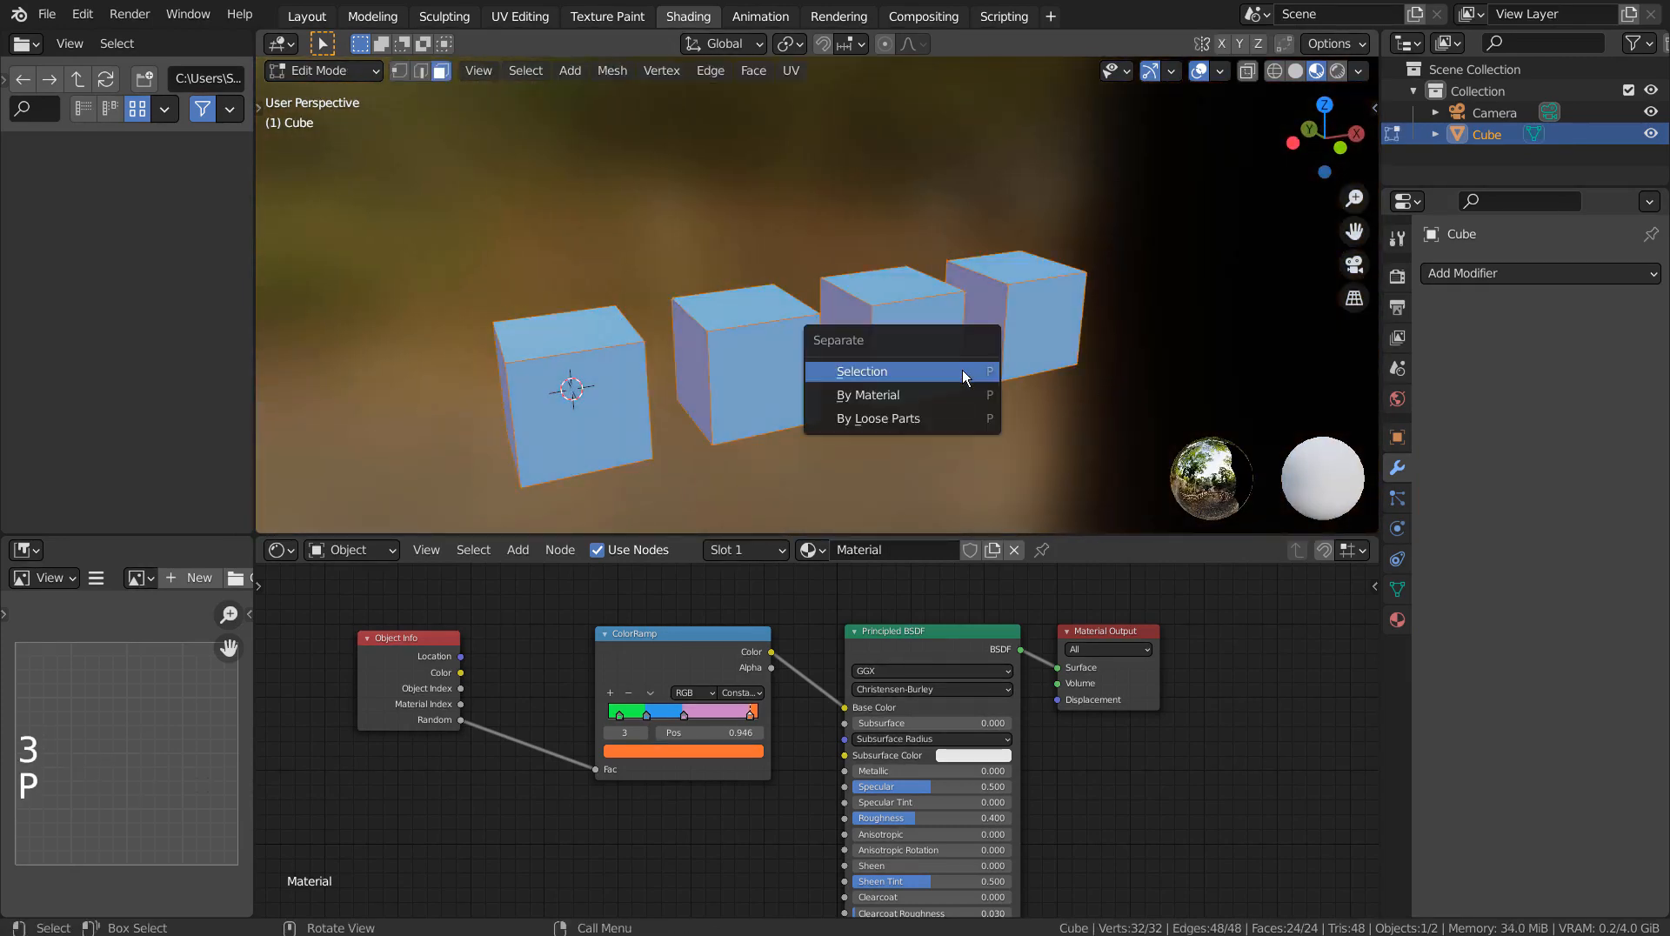
mouse_move(943, 418)
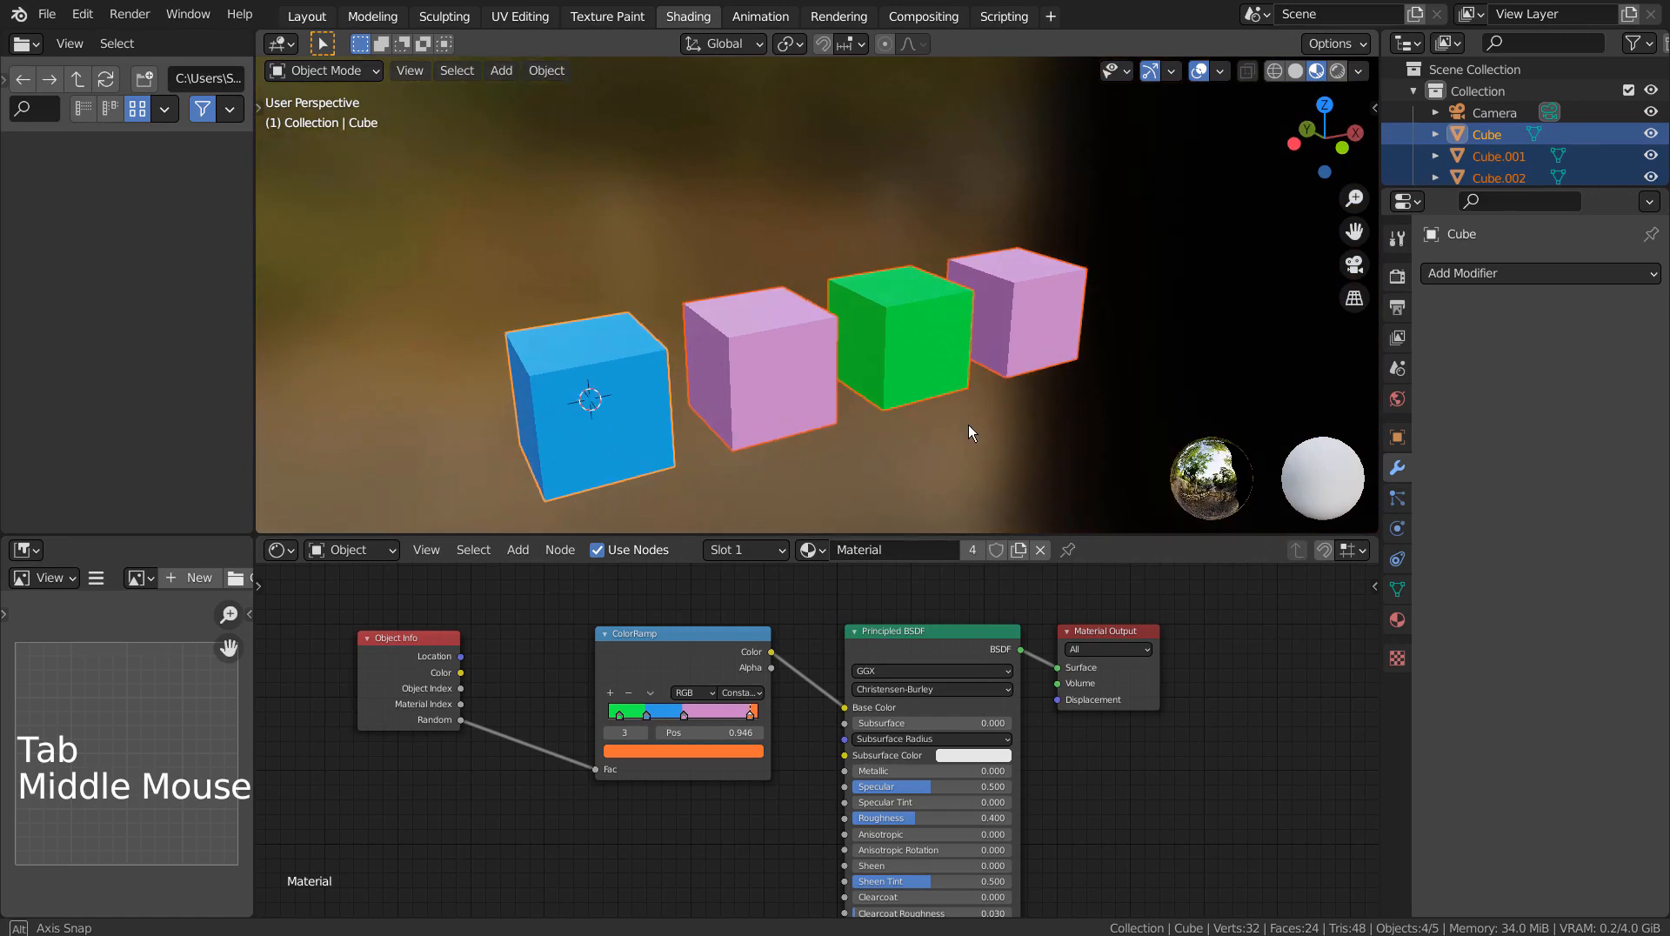
key("ctrl")
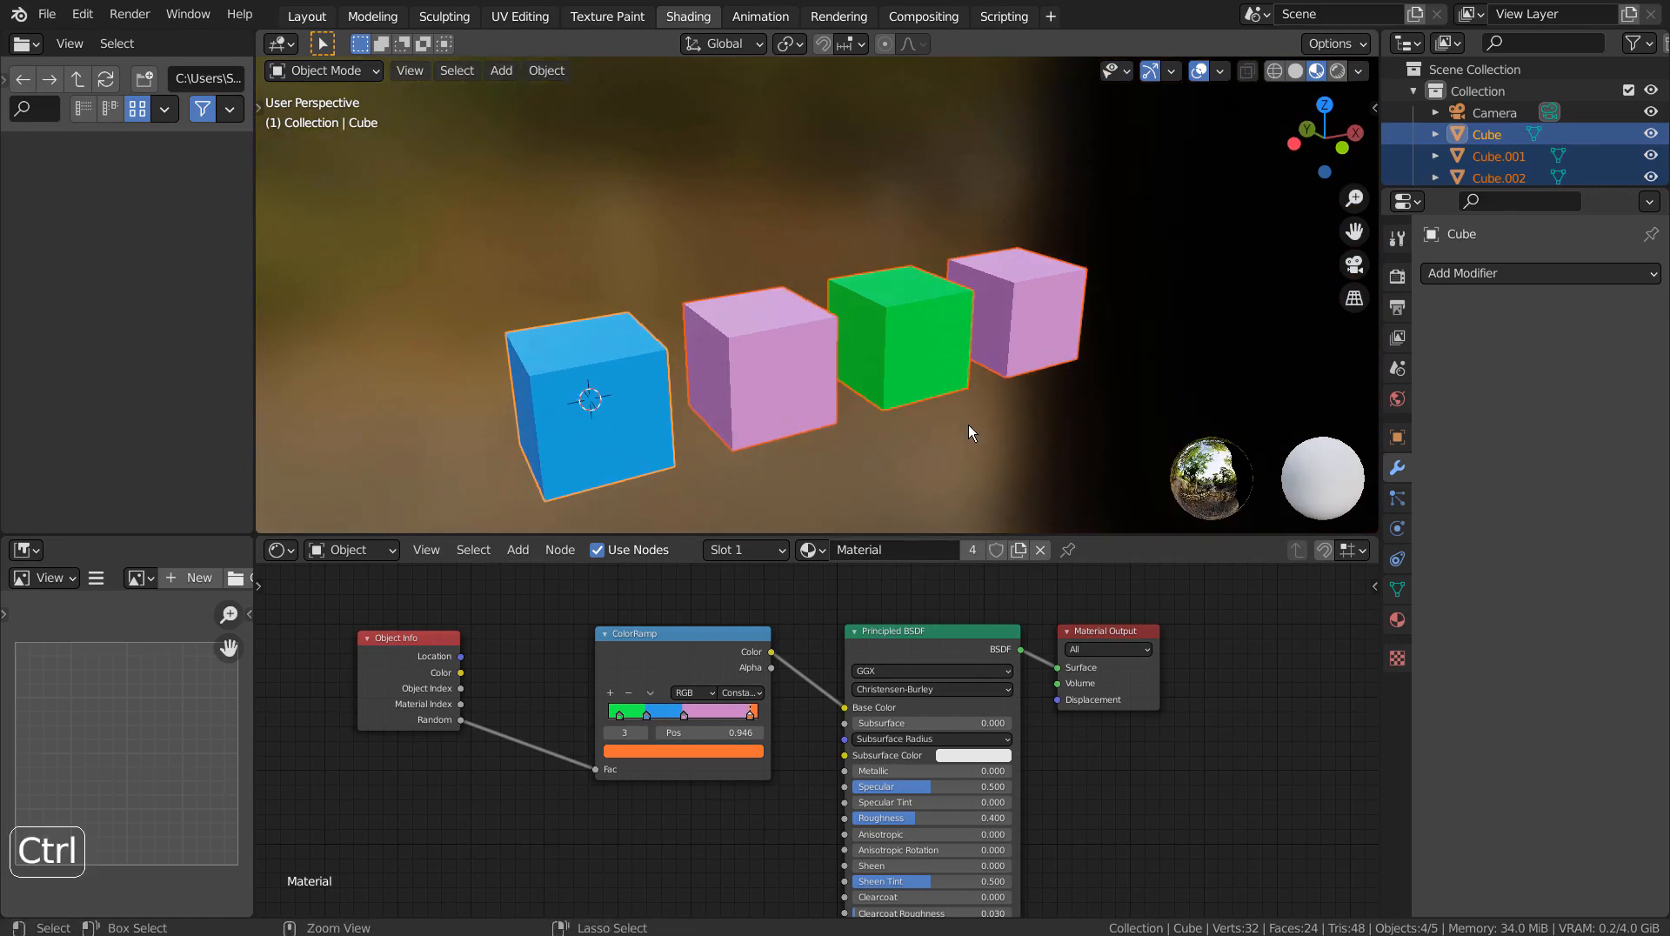
key("ctrl+z")
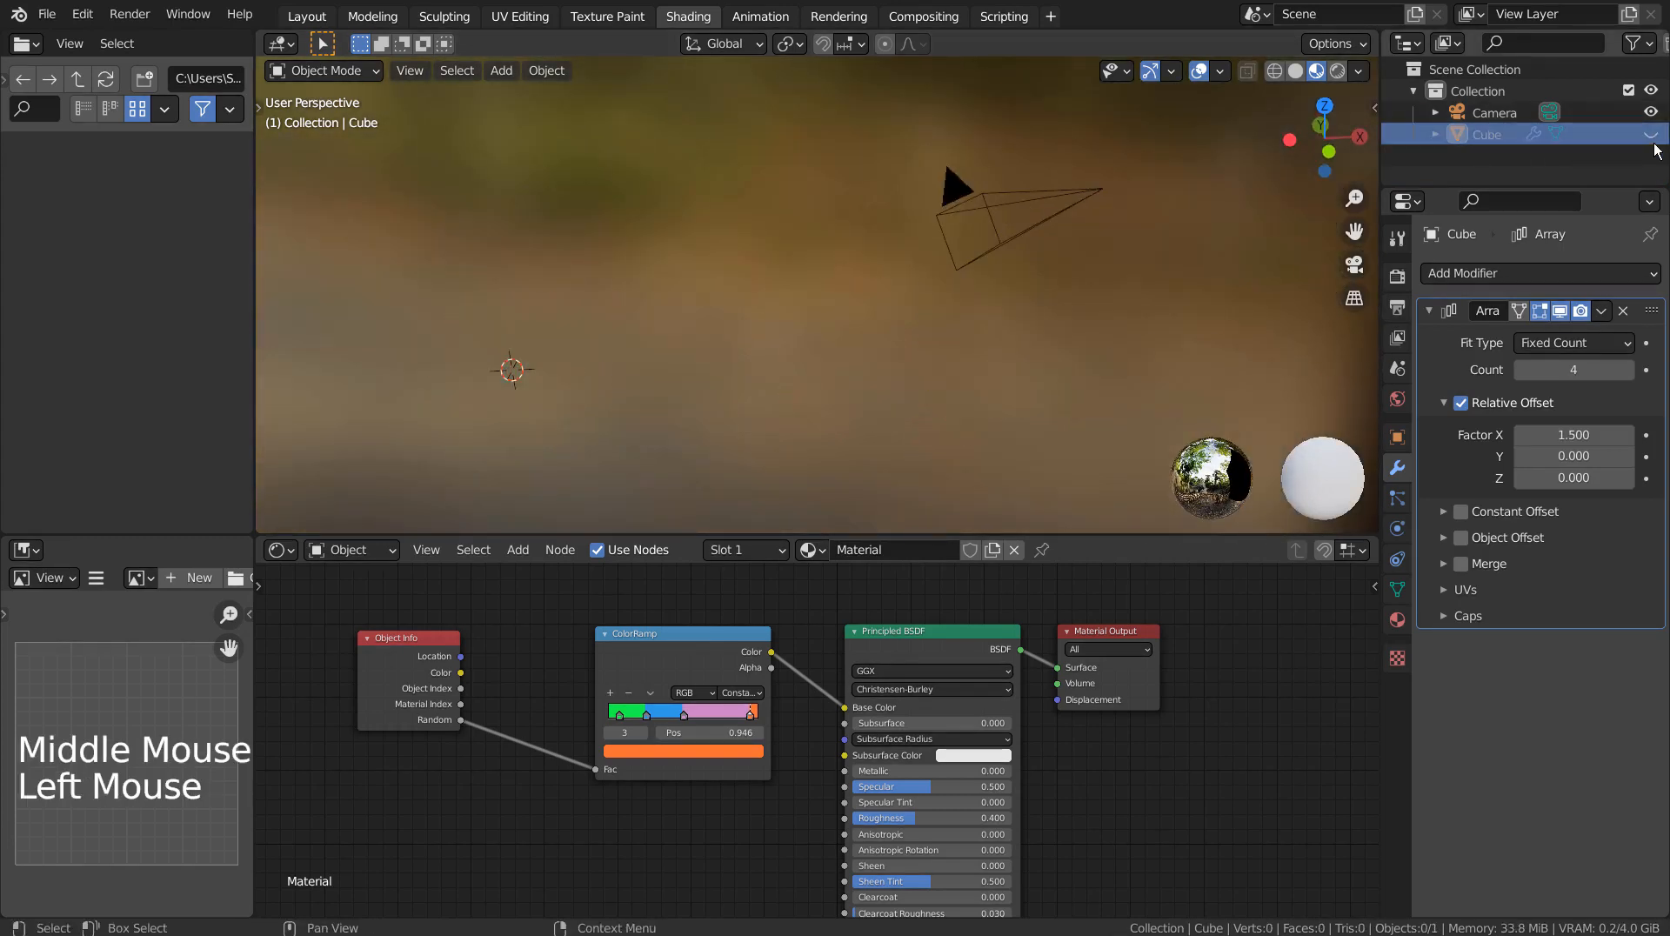
Add a new cube with an Array modifier of five copies spaced 1.5 along X
key("shift+a")
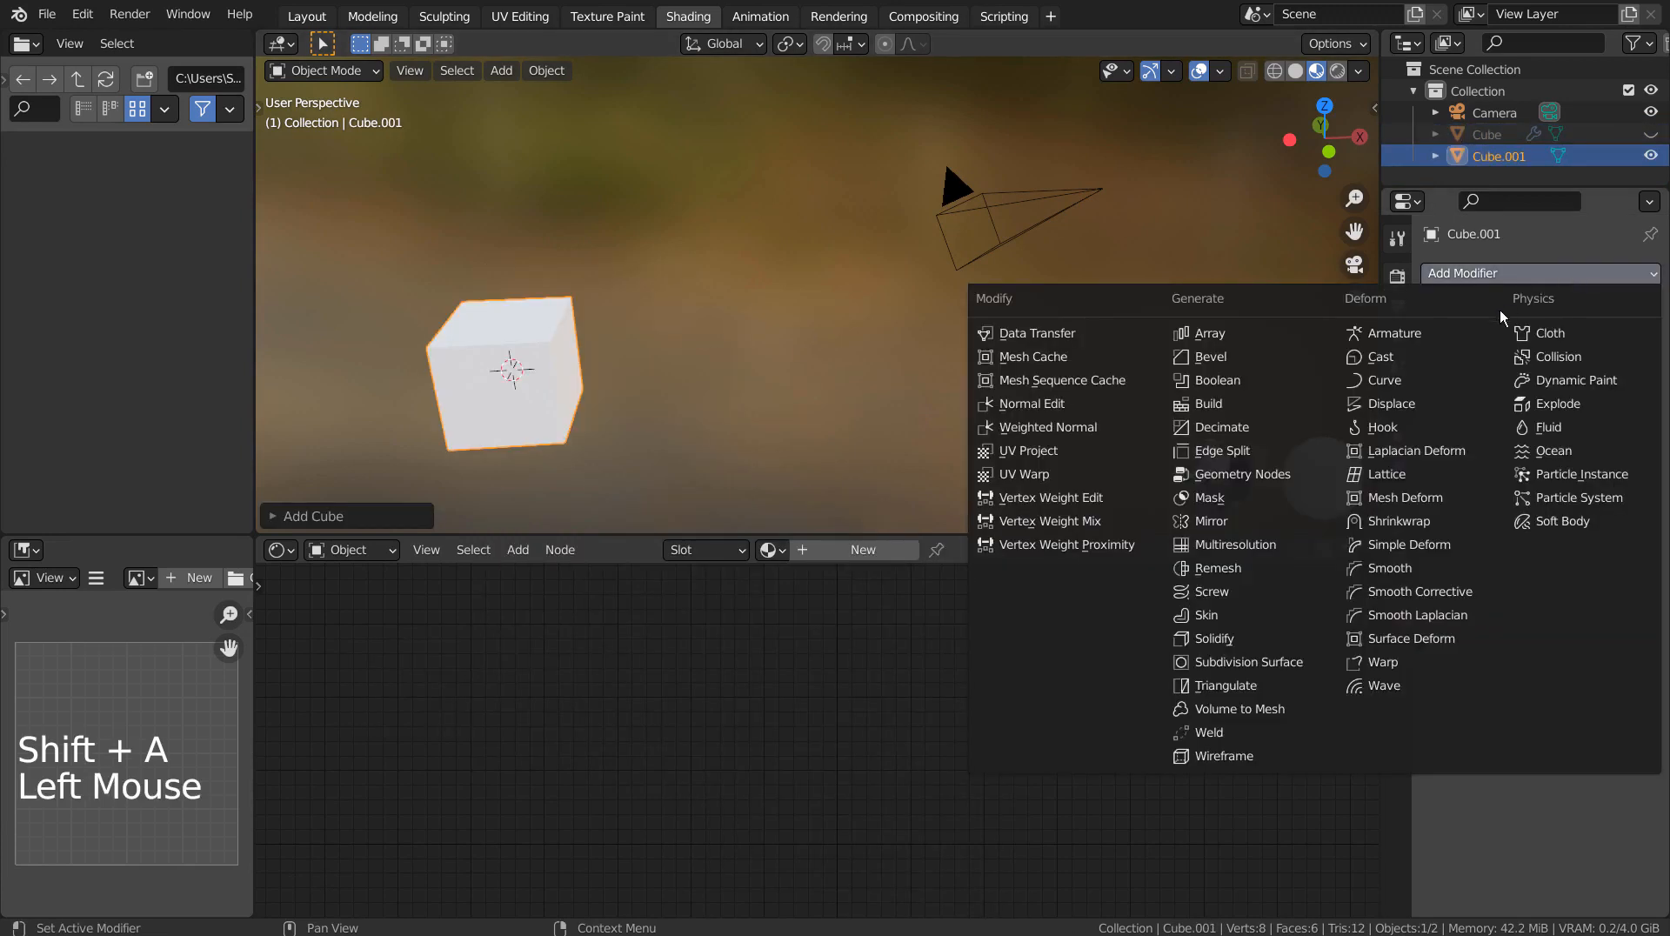
left_click(1209, 332)
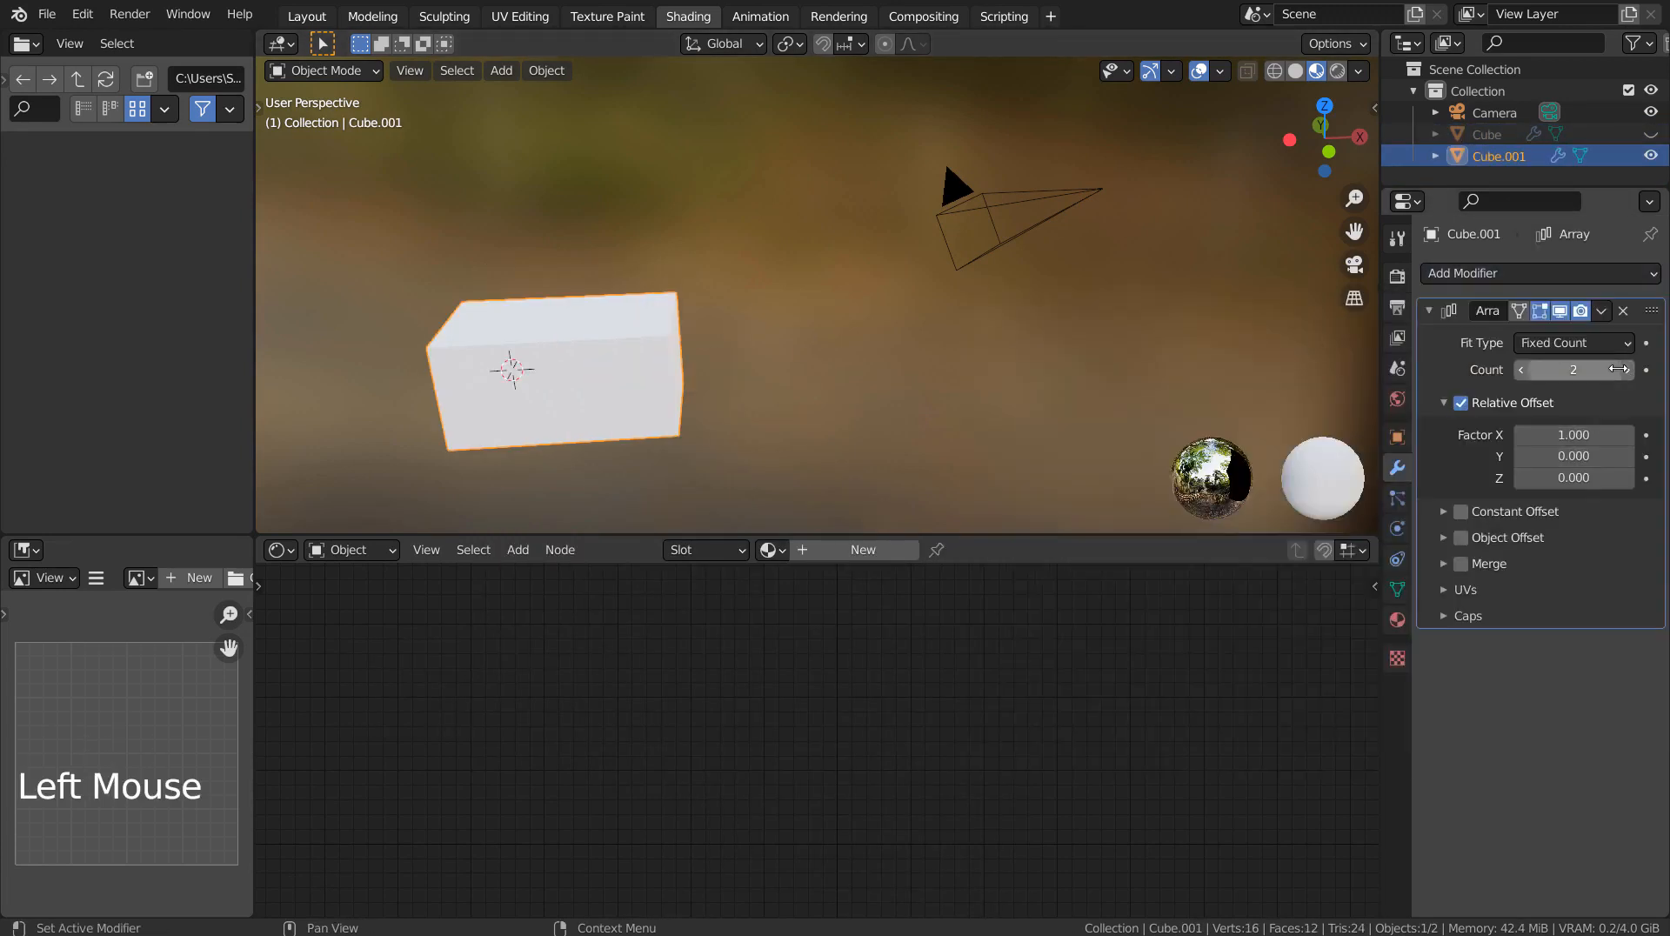
left_click(1625, 369)
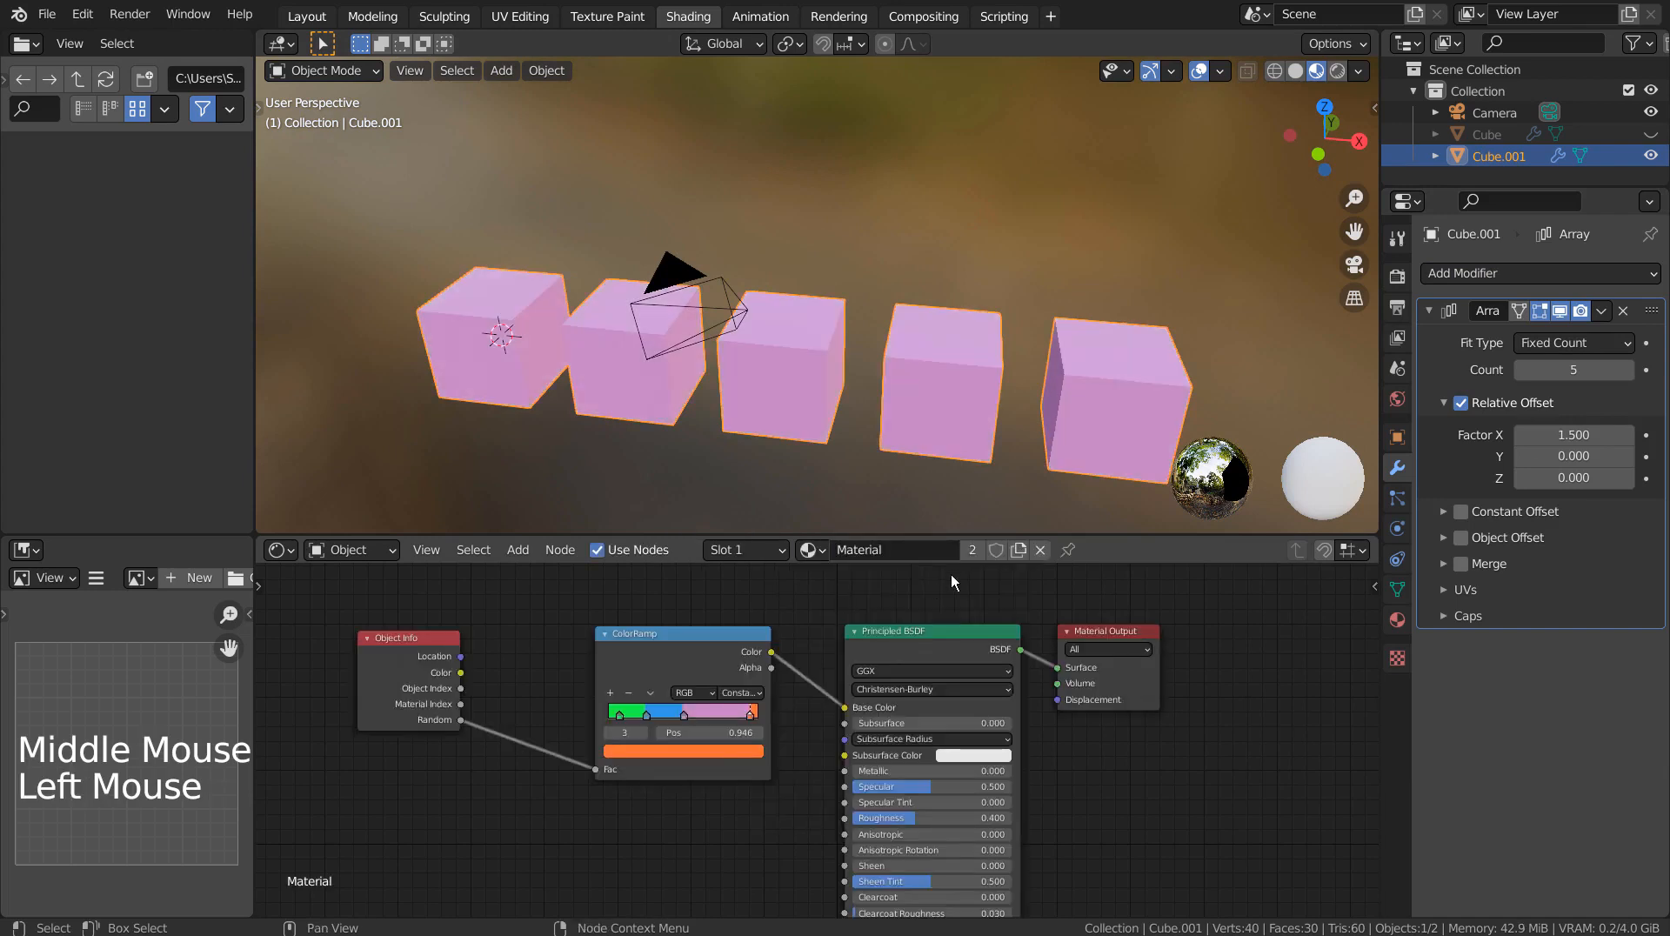
Make the material a single-user copy and drive the ramp from Geometry's Random Per Island
left_click(1018, 550)
type("g")
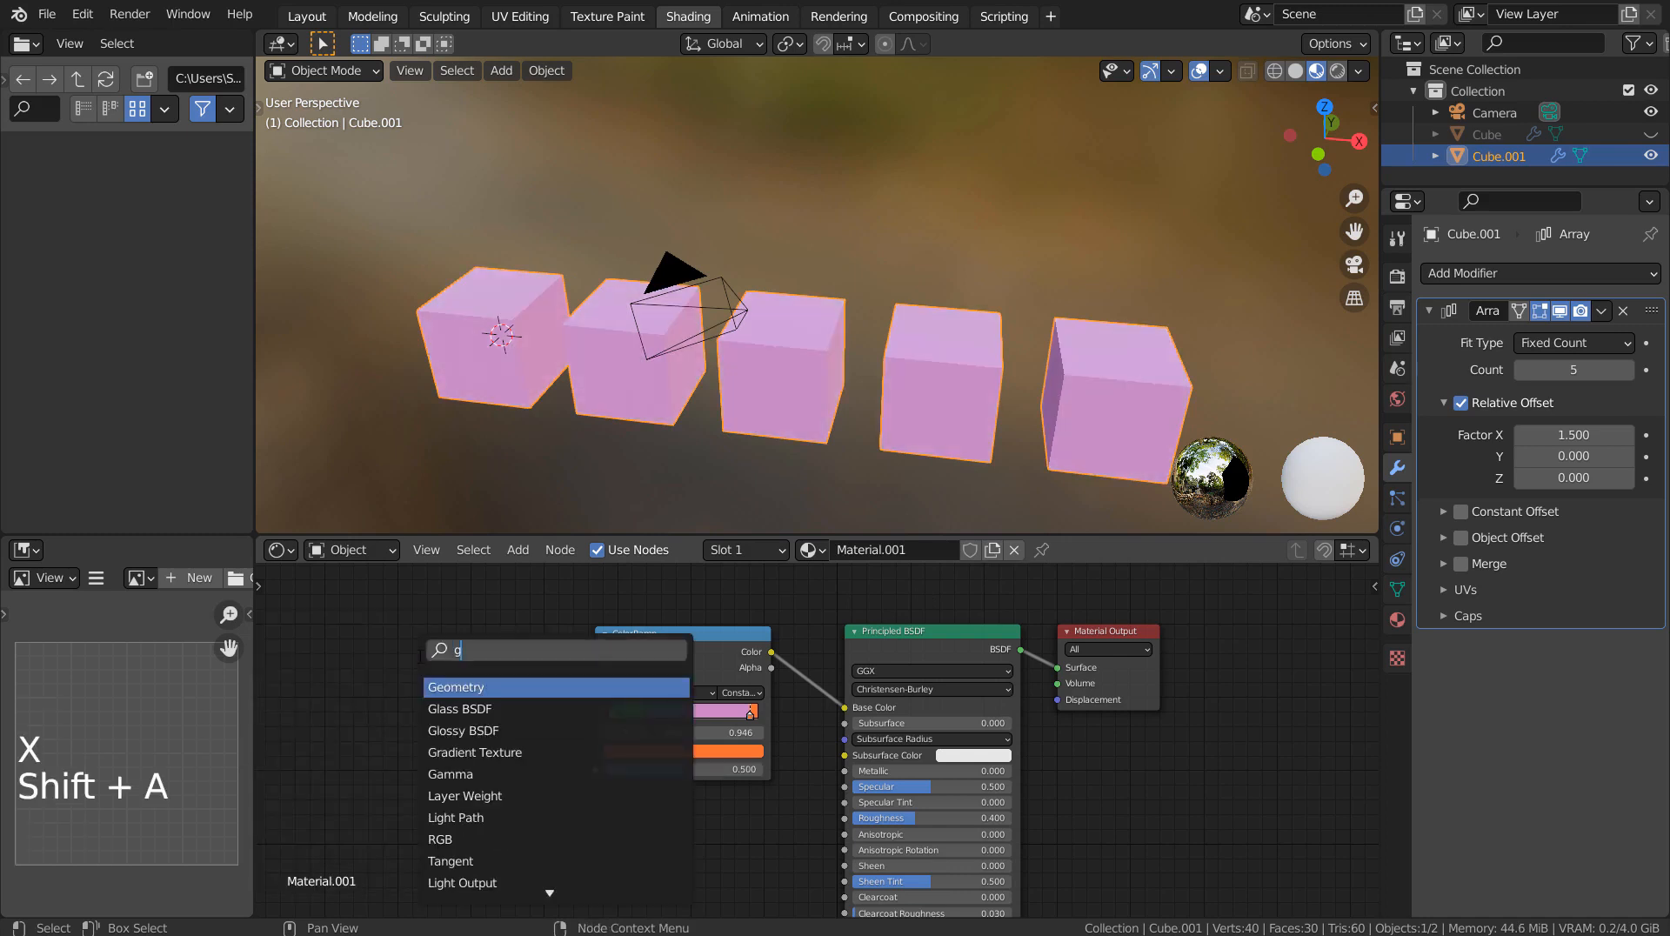
left_click(458, 685)
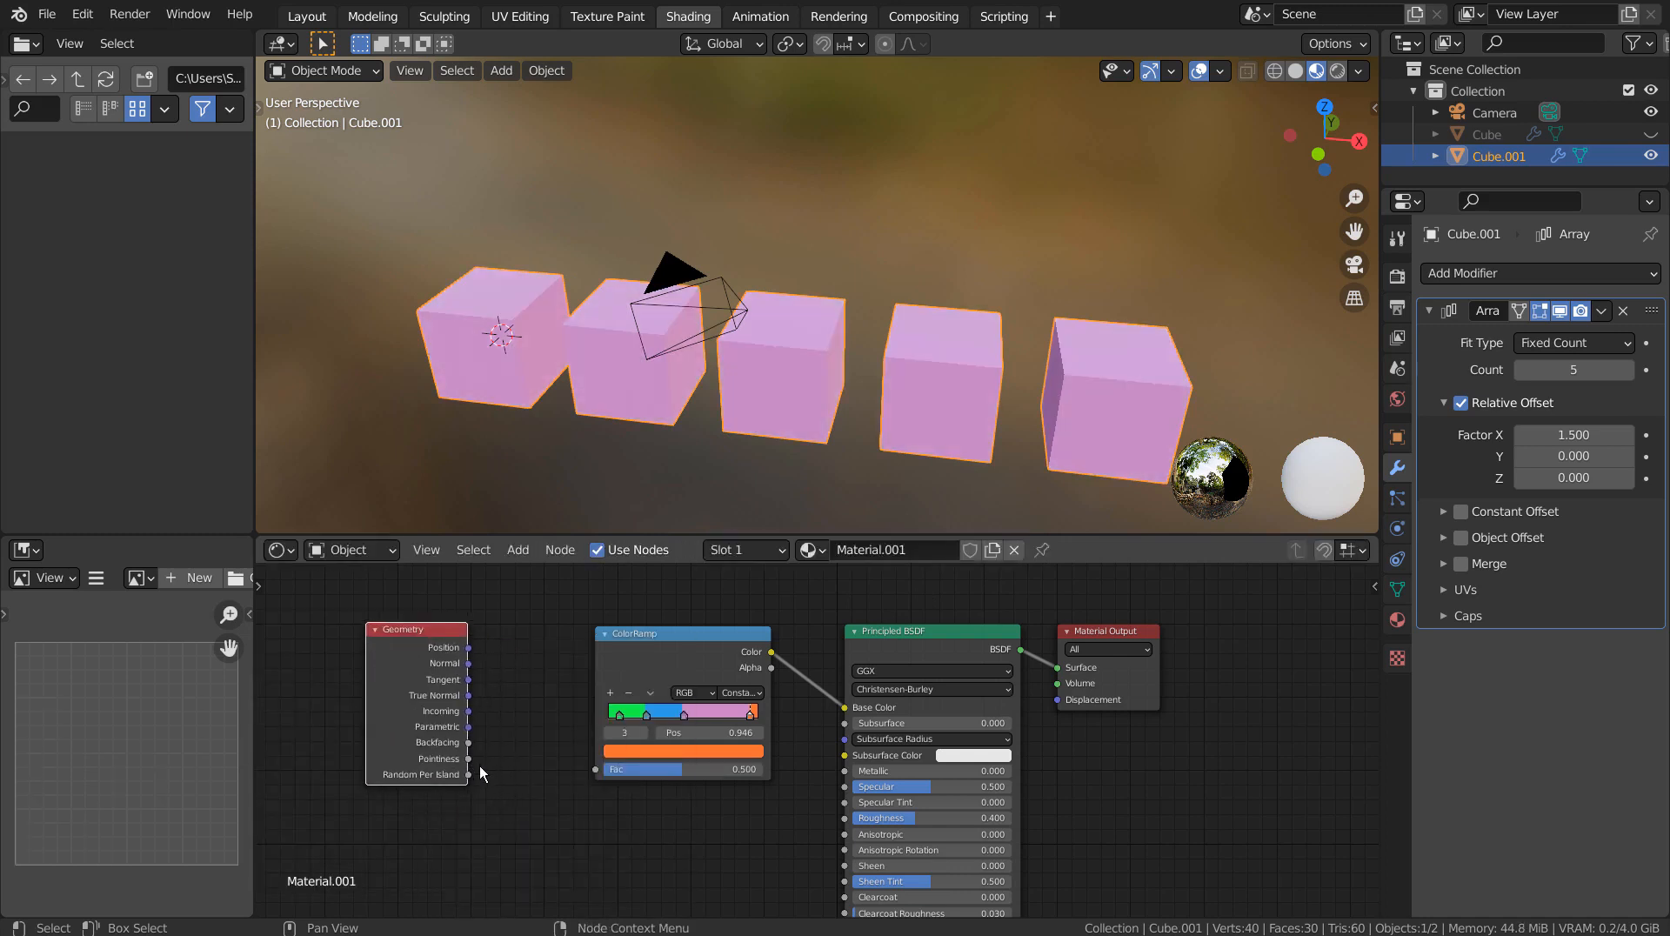
left_click_drag(468, 774, 543, 772)
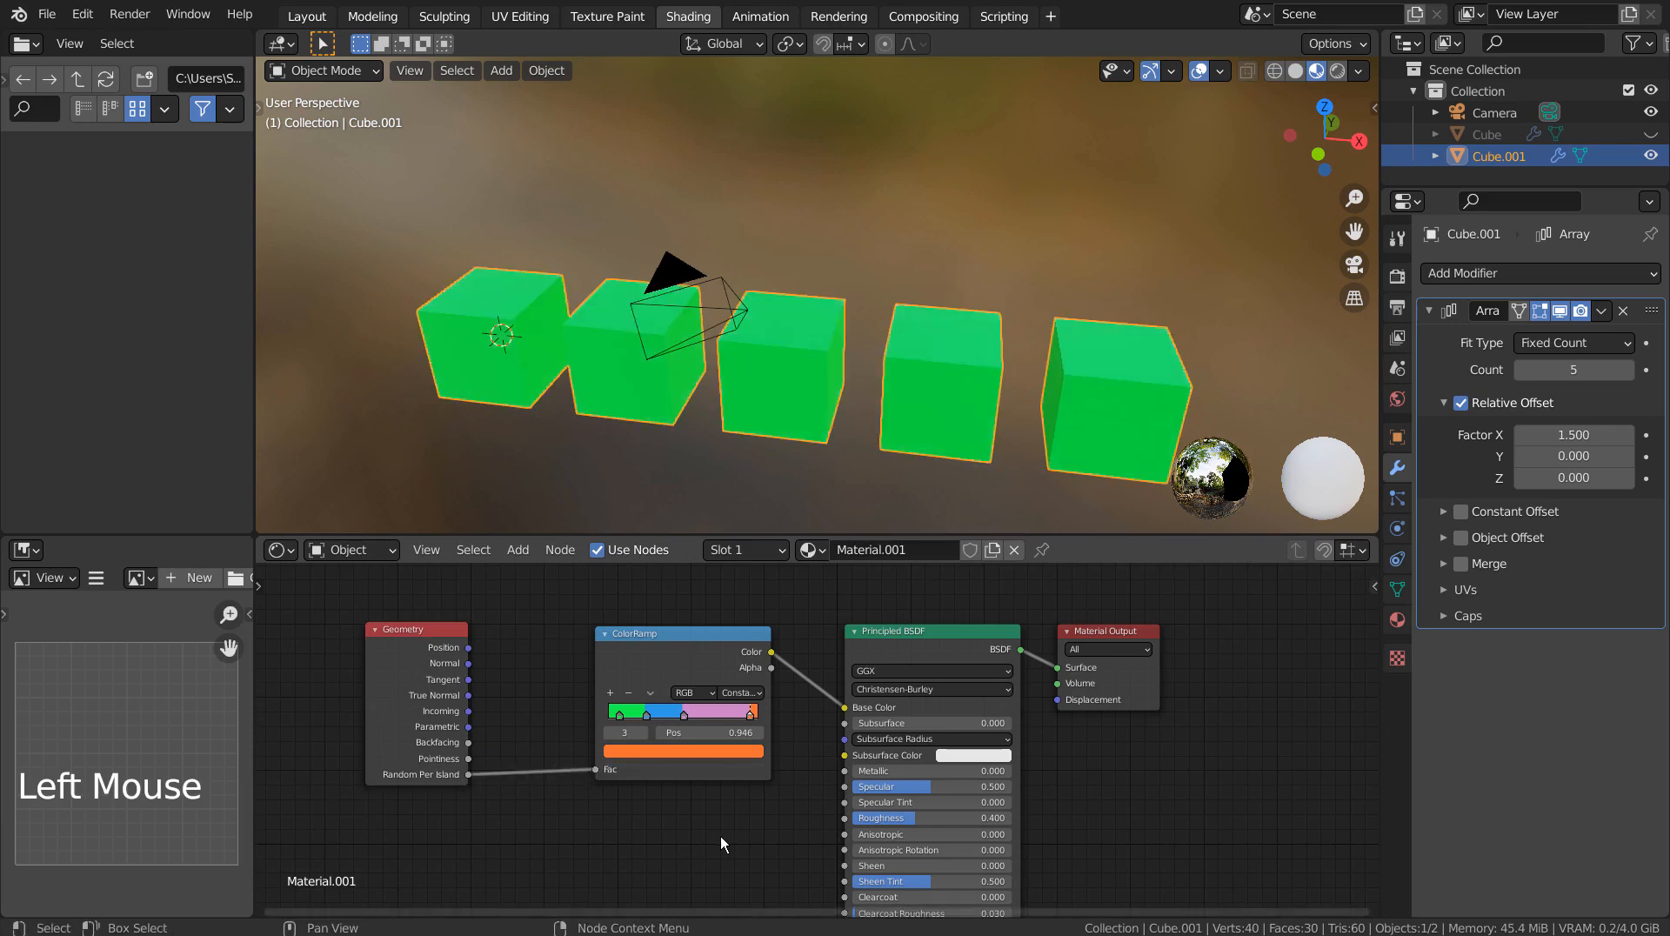
left_click_drag(722, 844, 759, 804)
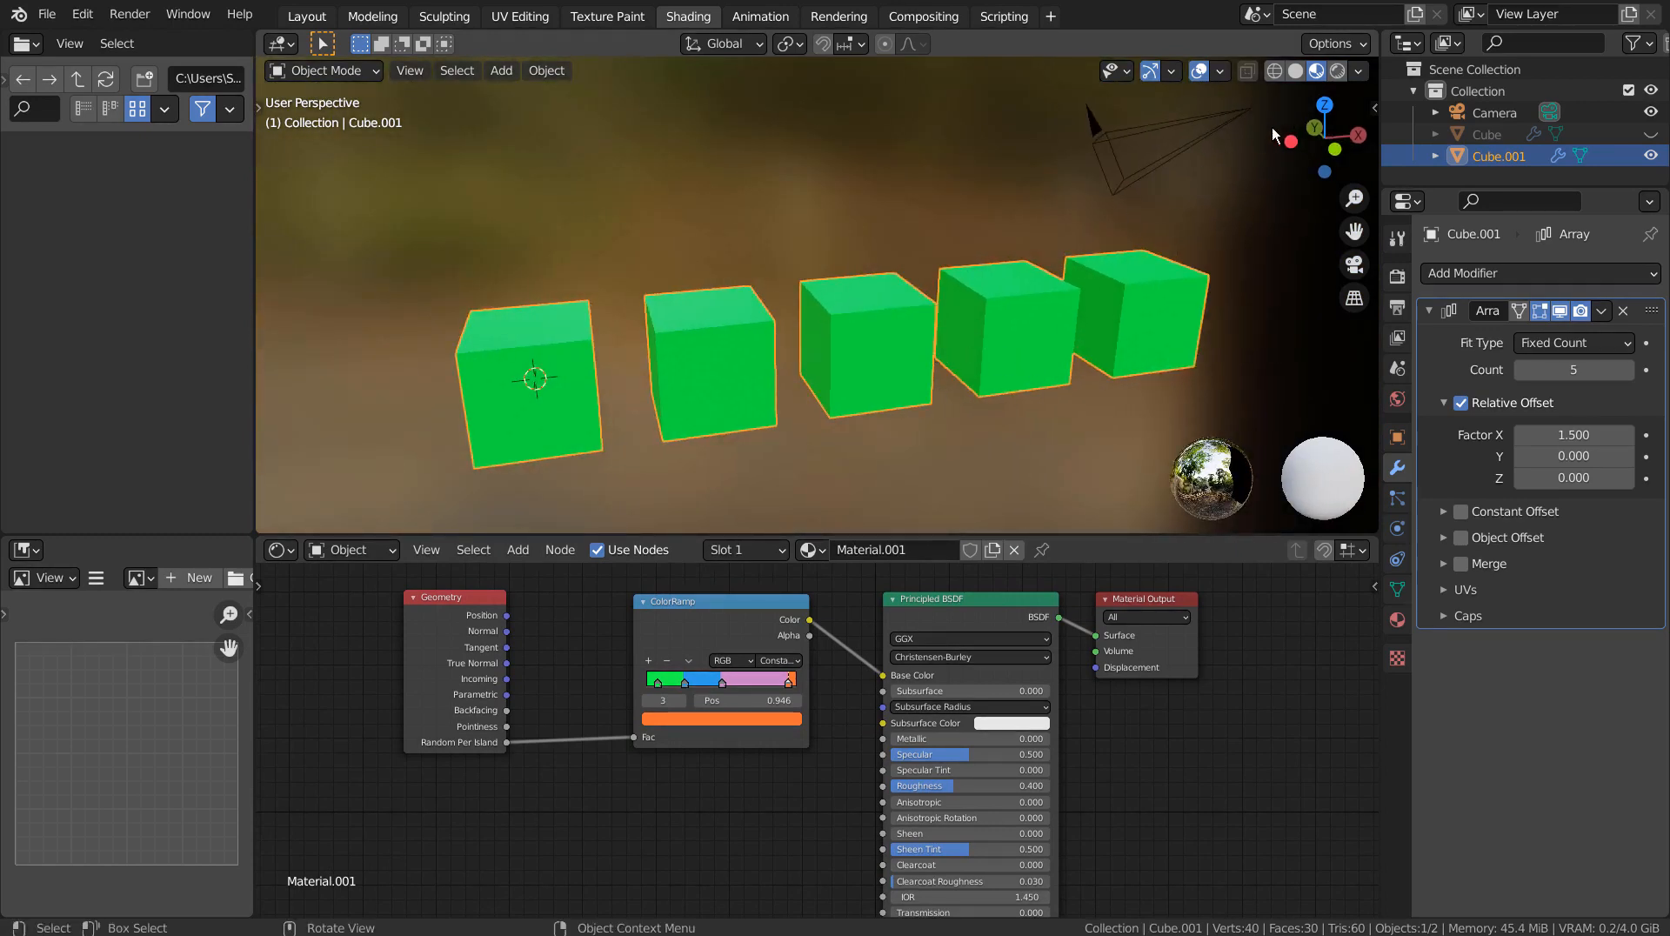
left_click(1330, 70)
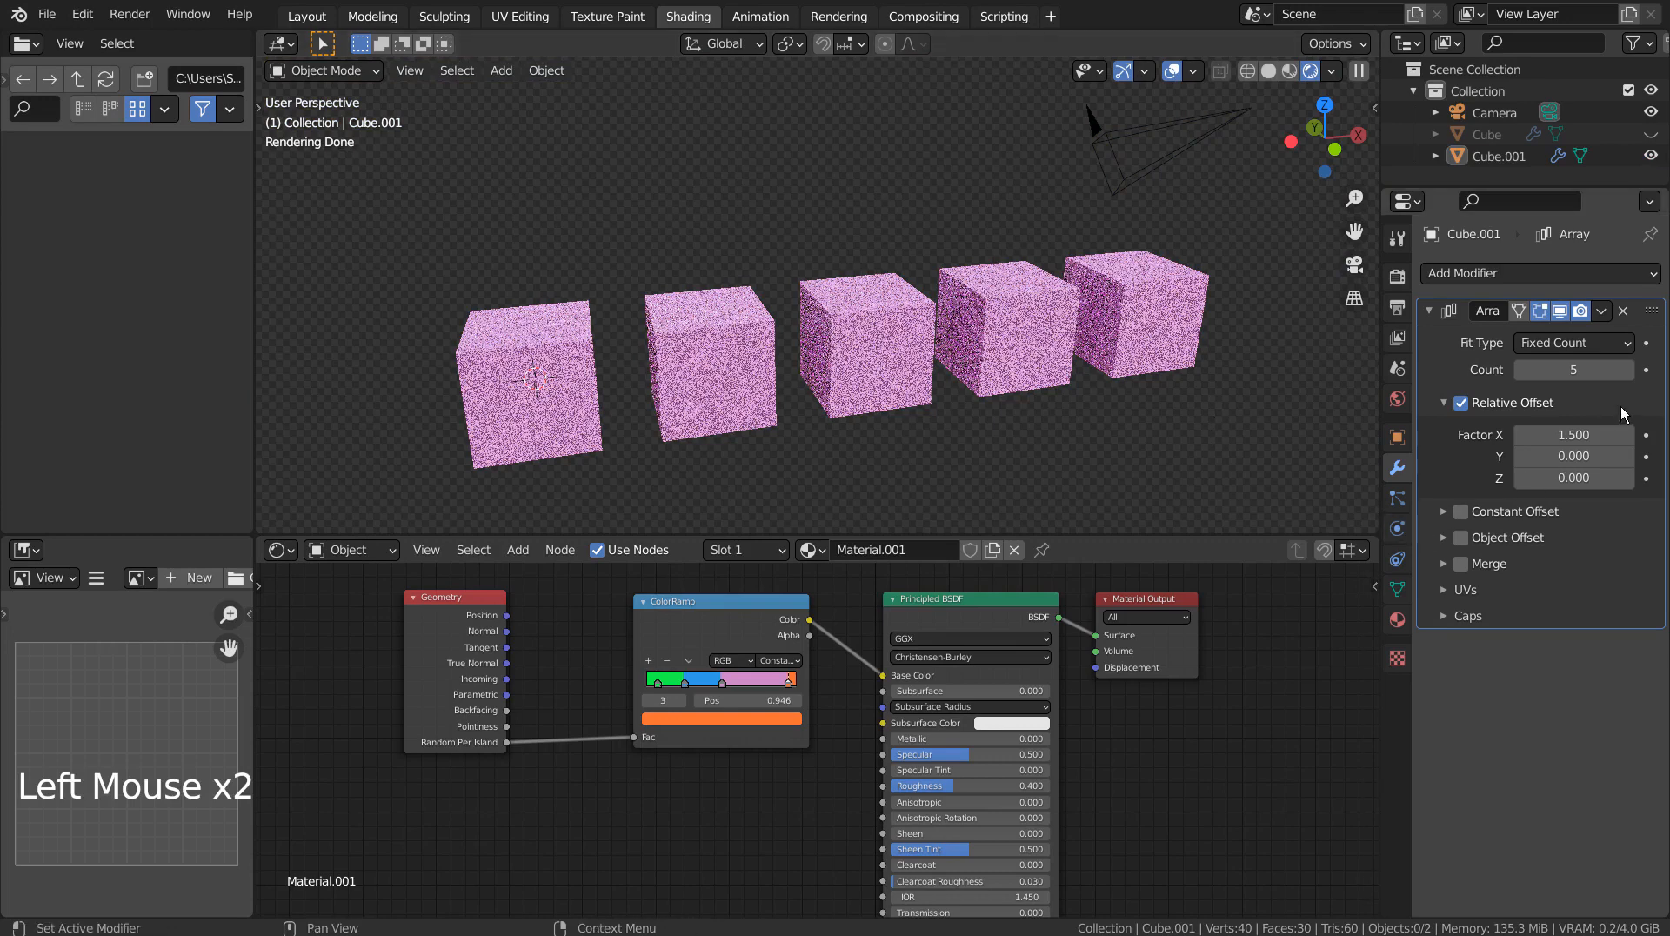
Select Cube.001 and preview the cube row with its Material.001 settings shown
left_click(1528, 368)
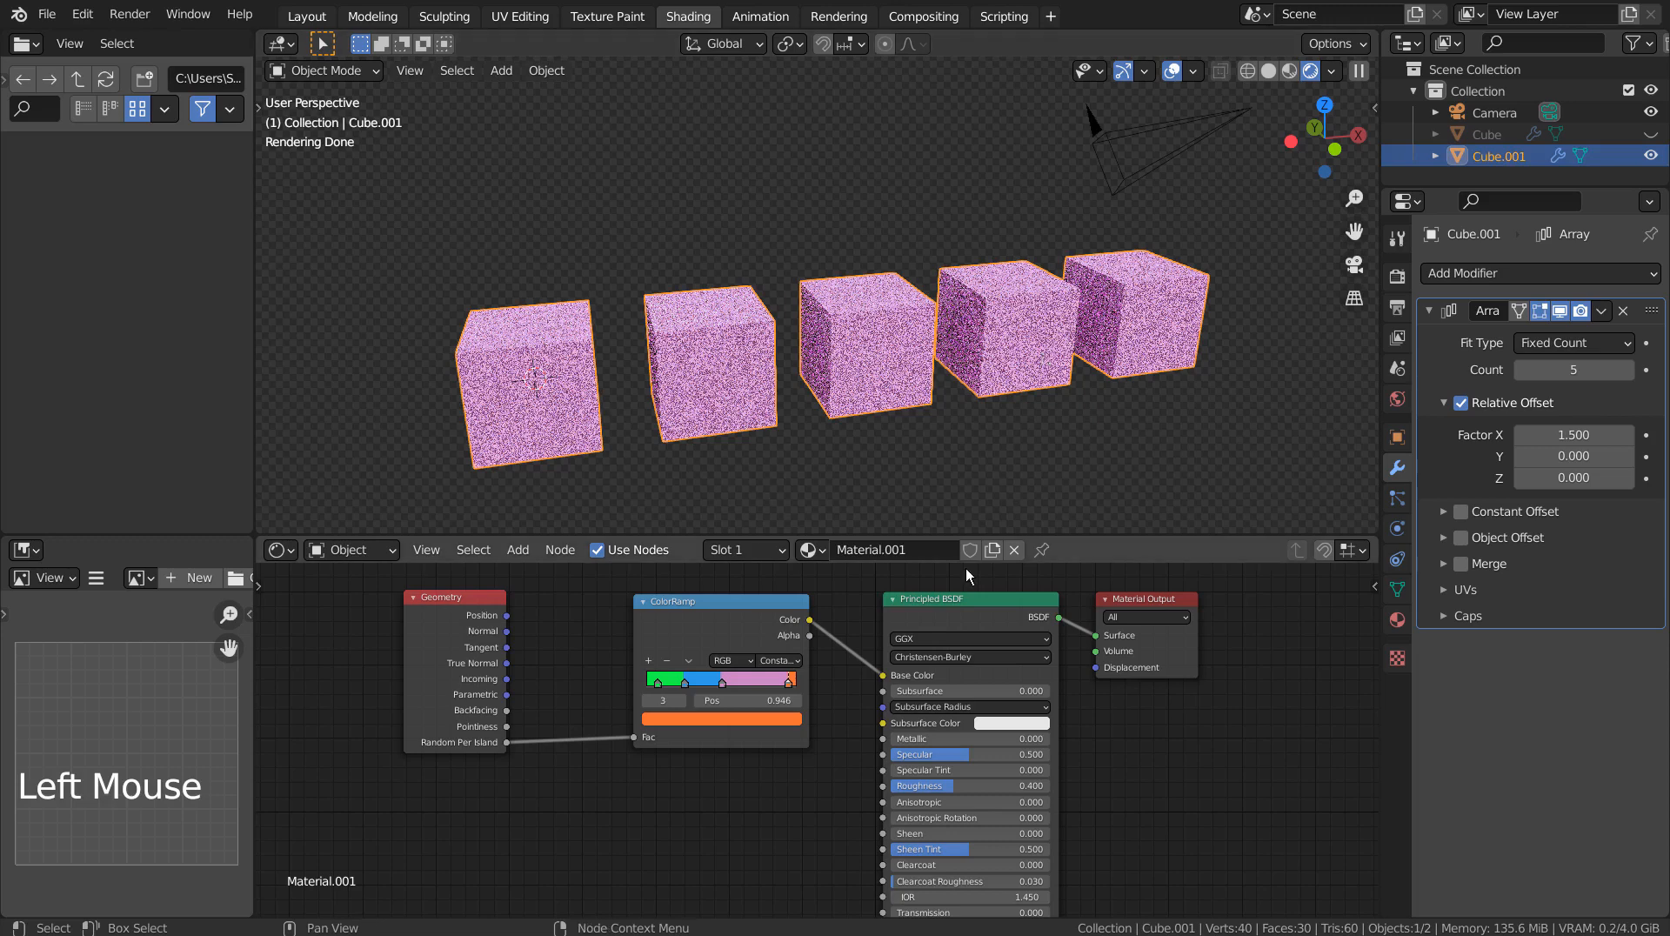
key("ctrl+s")
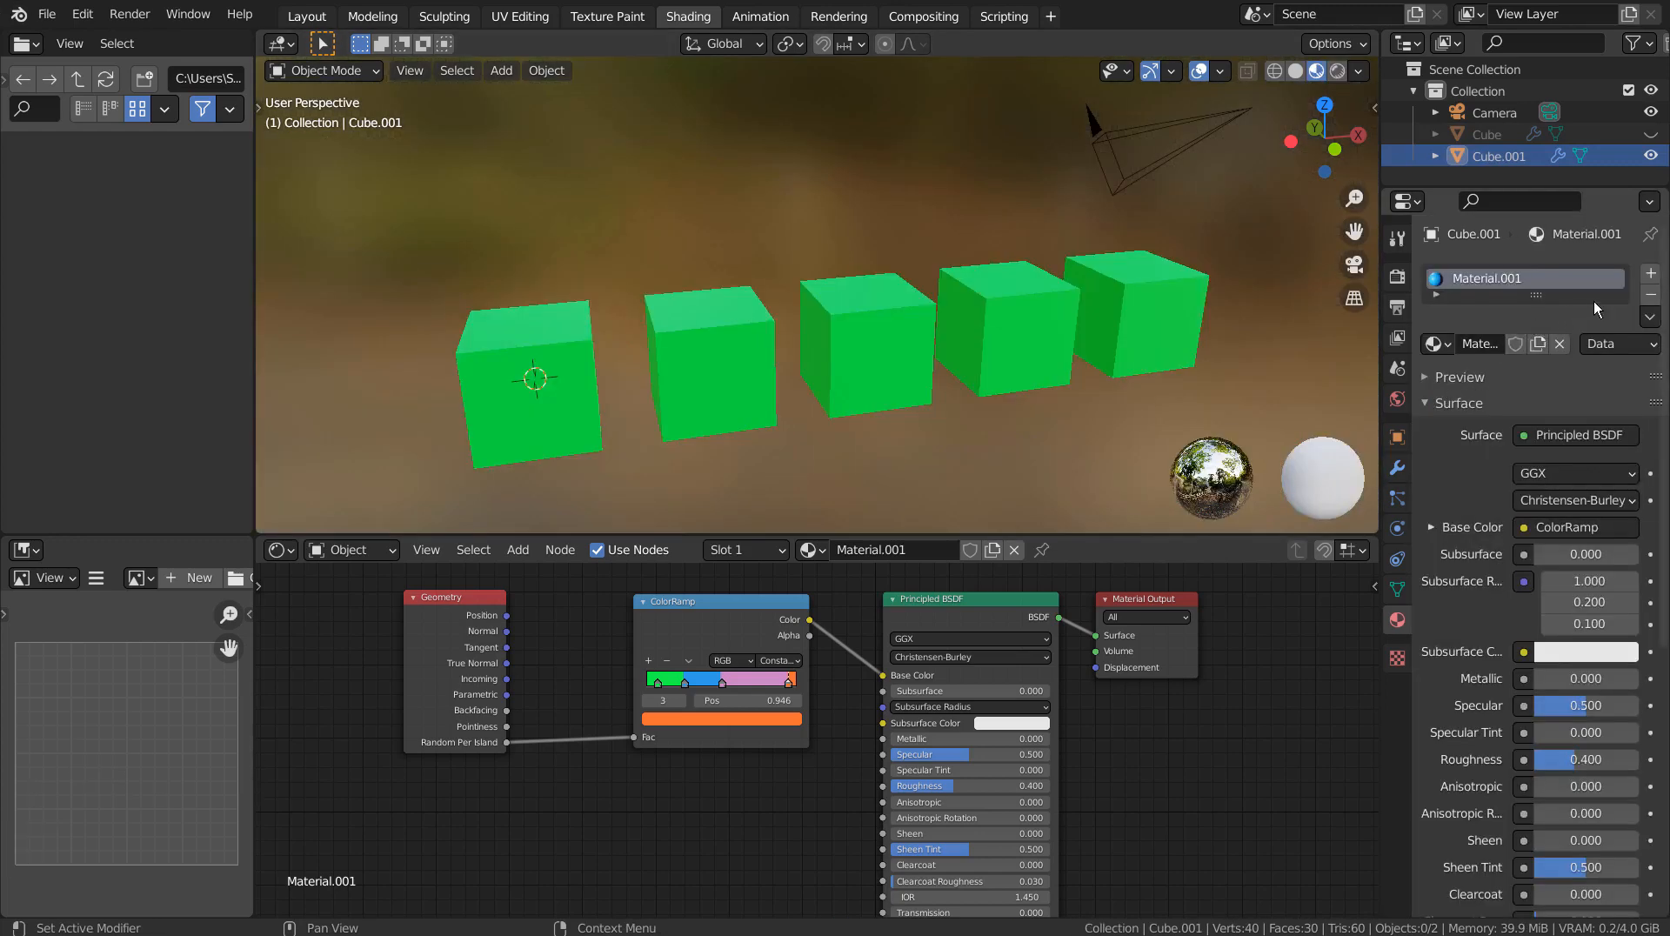
Create Material.002 with a ColorRamp into Base Color fed by a Geometry node's Random Per Island
left_click(1559, 342)
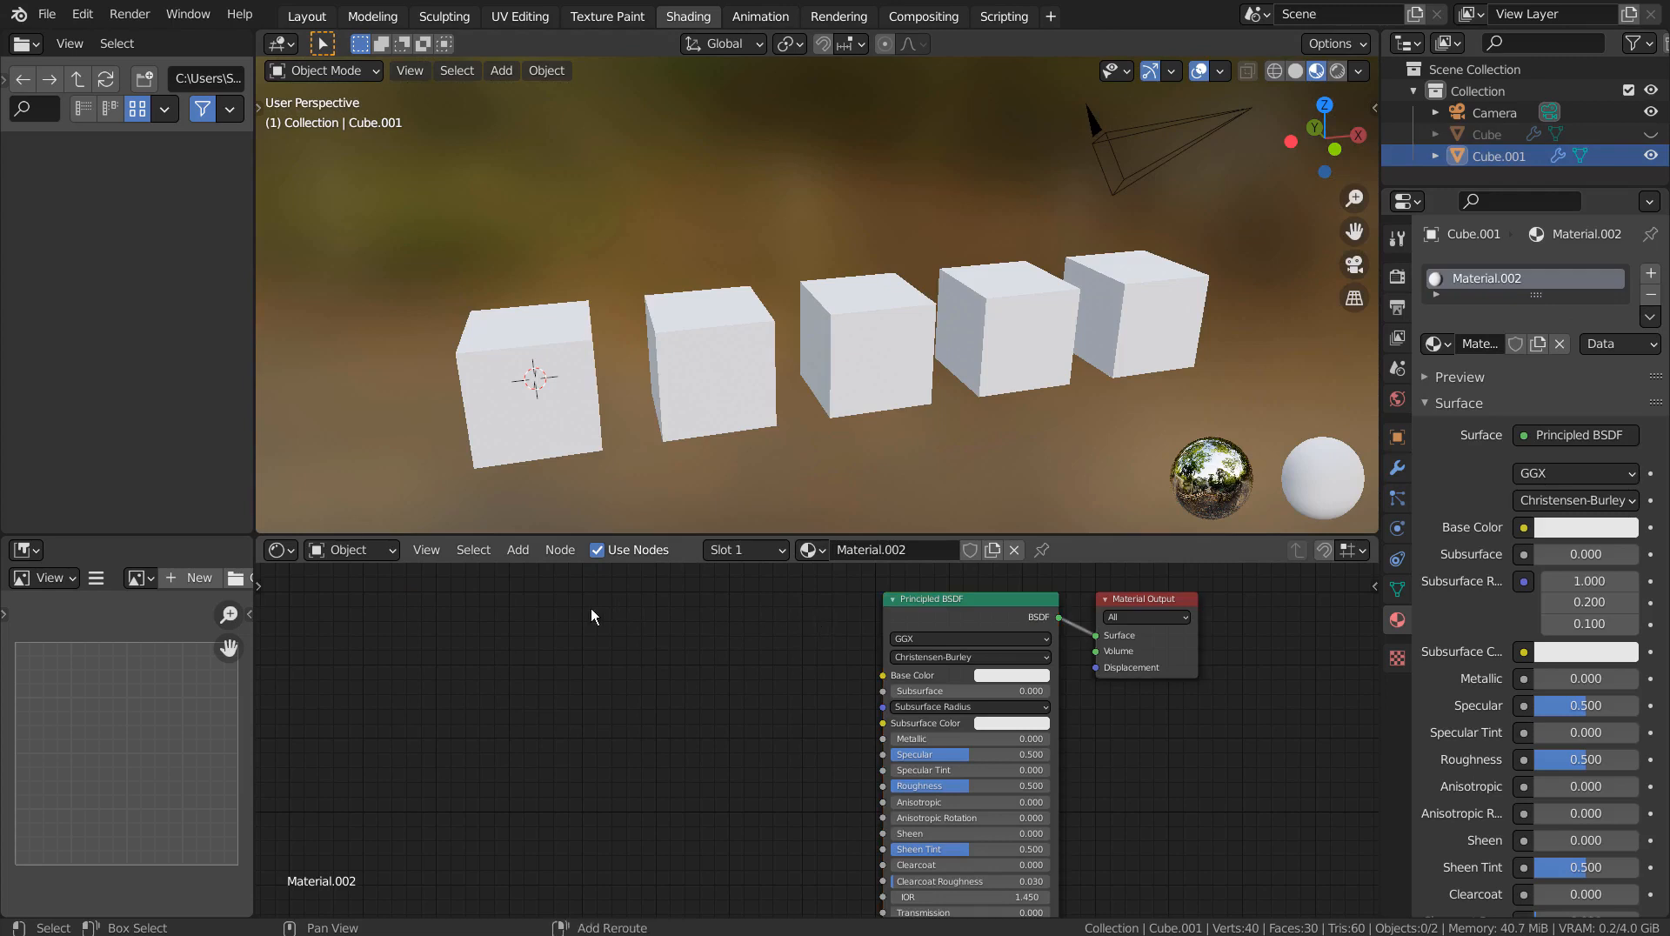
type("col")
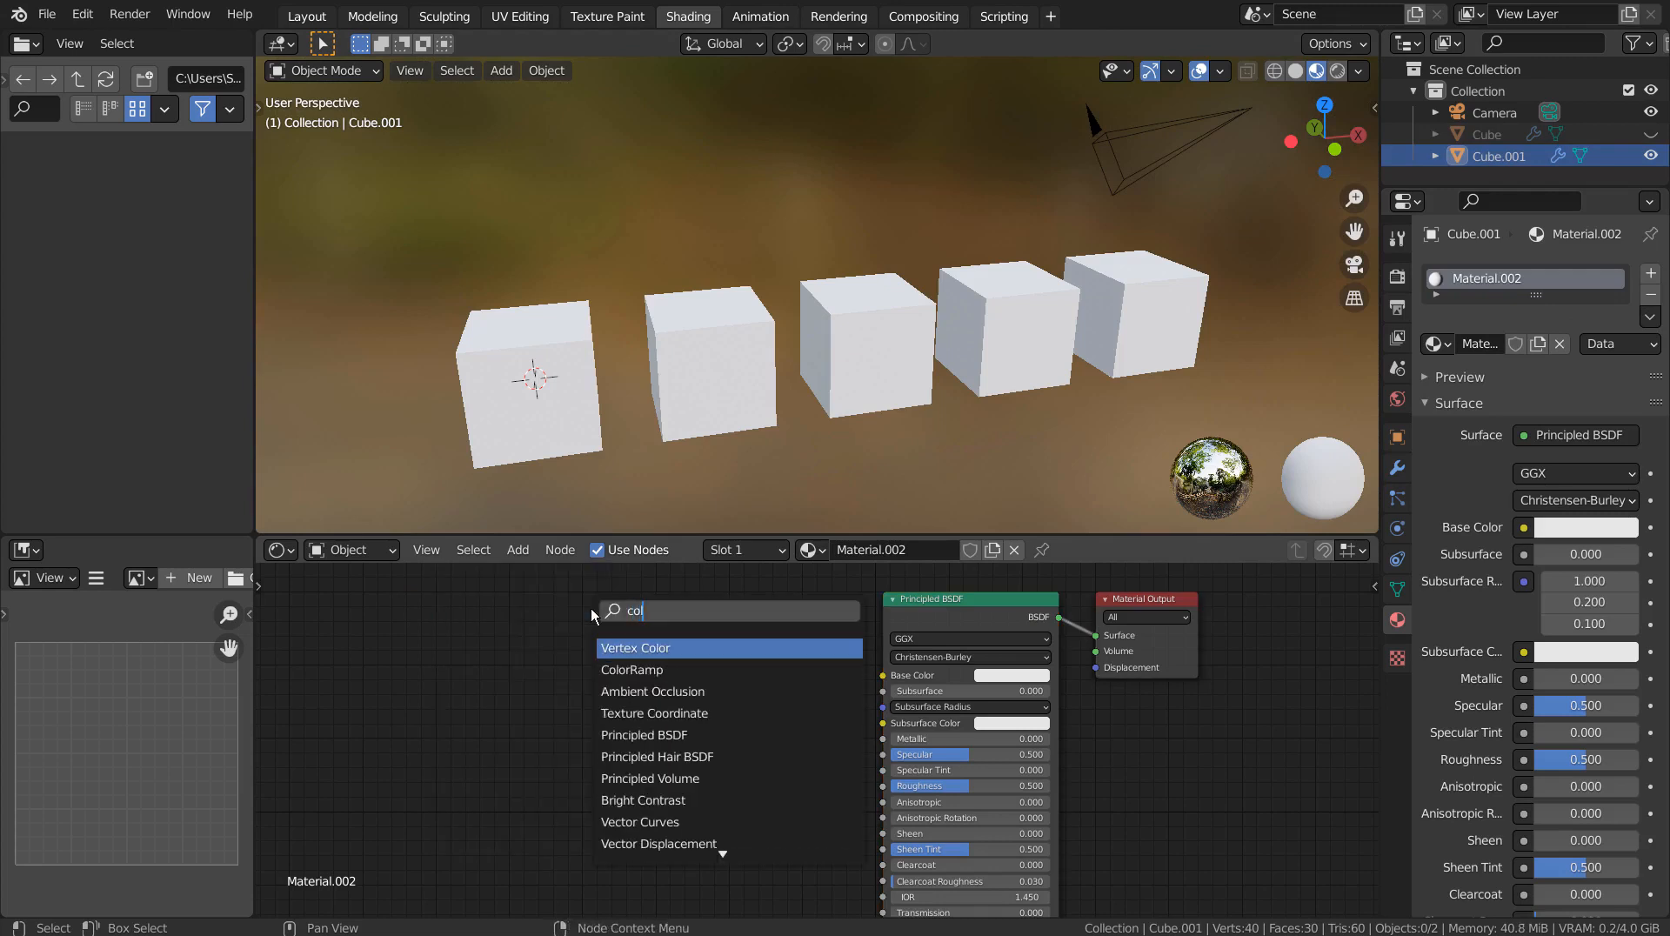
left_click(631, 670)
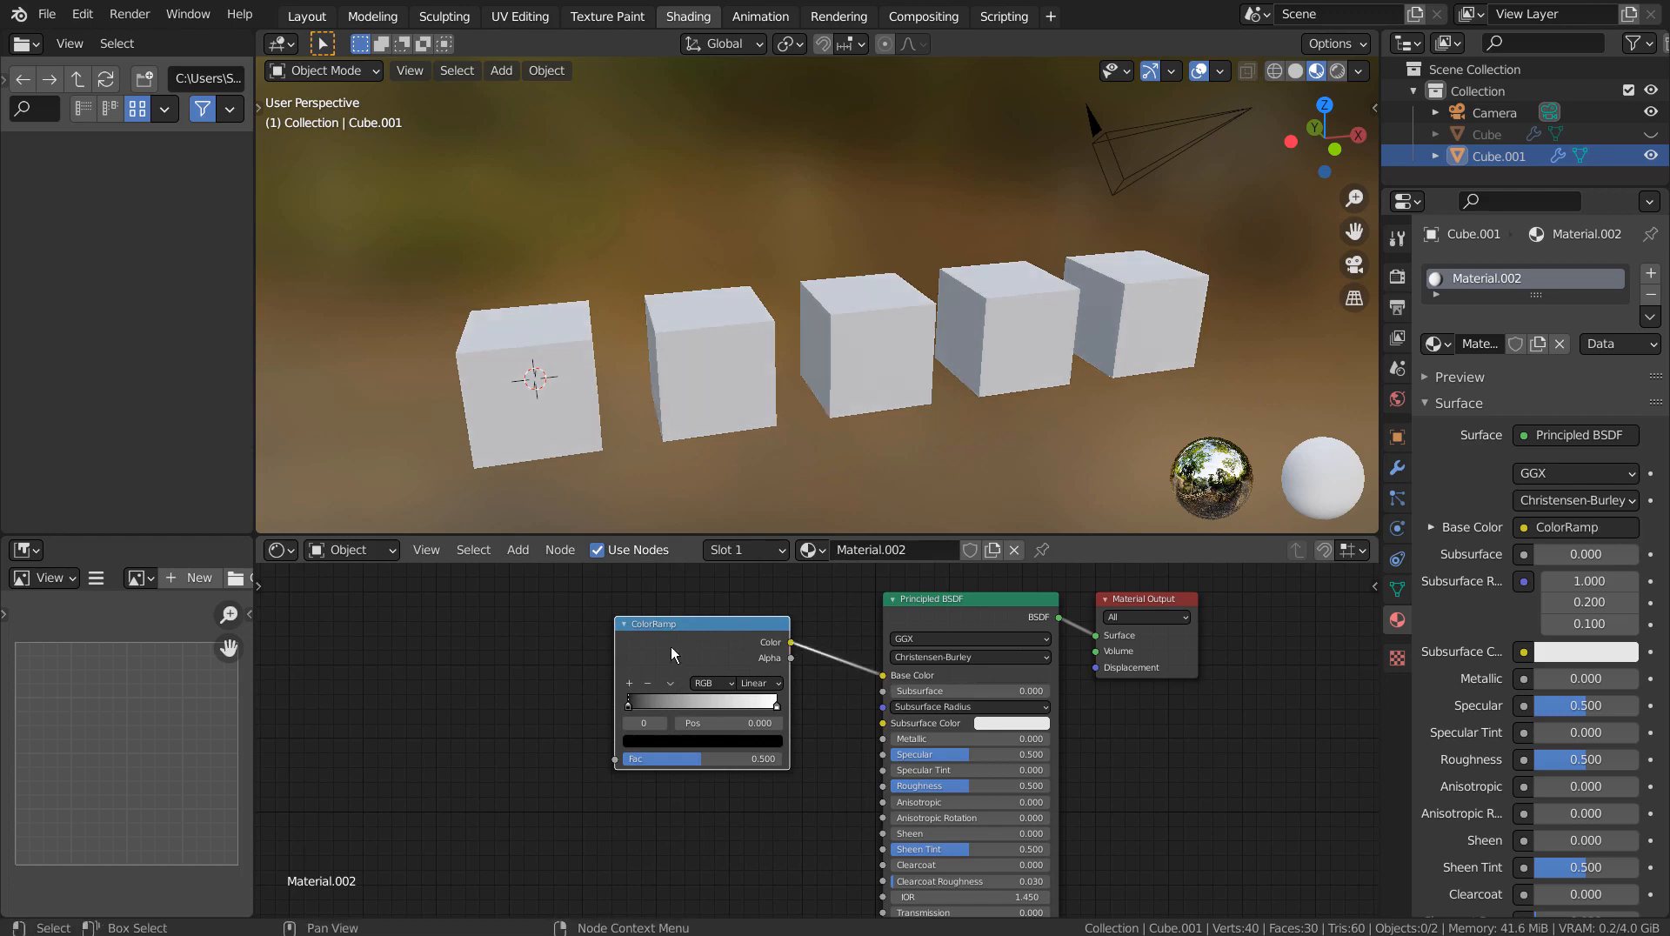
type("g")
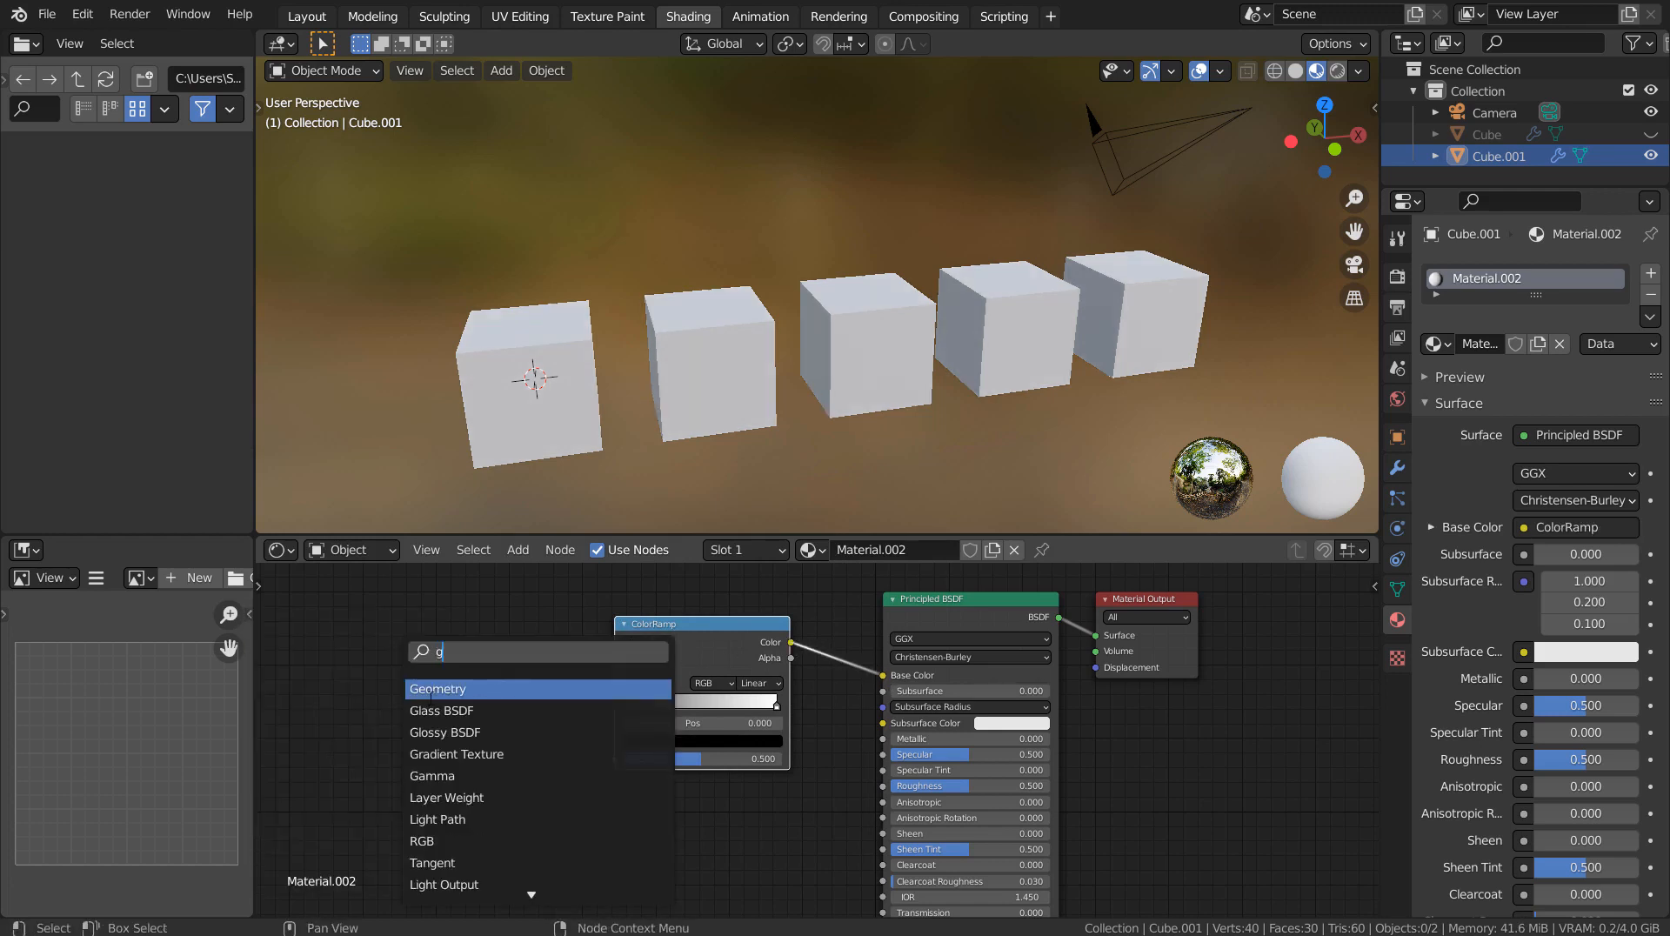
left_click(437, 688)
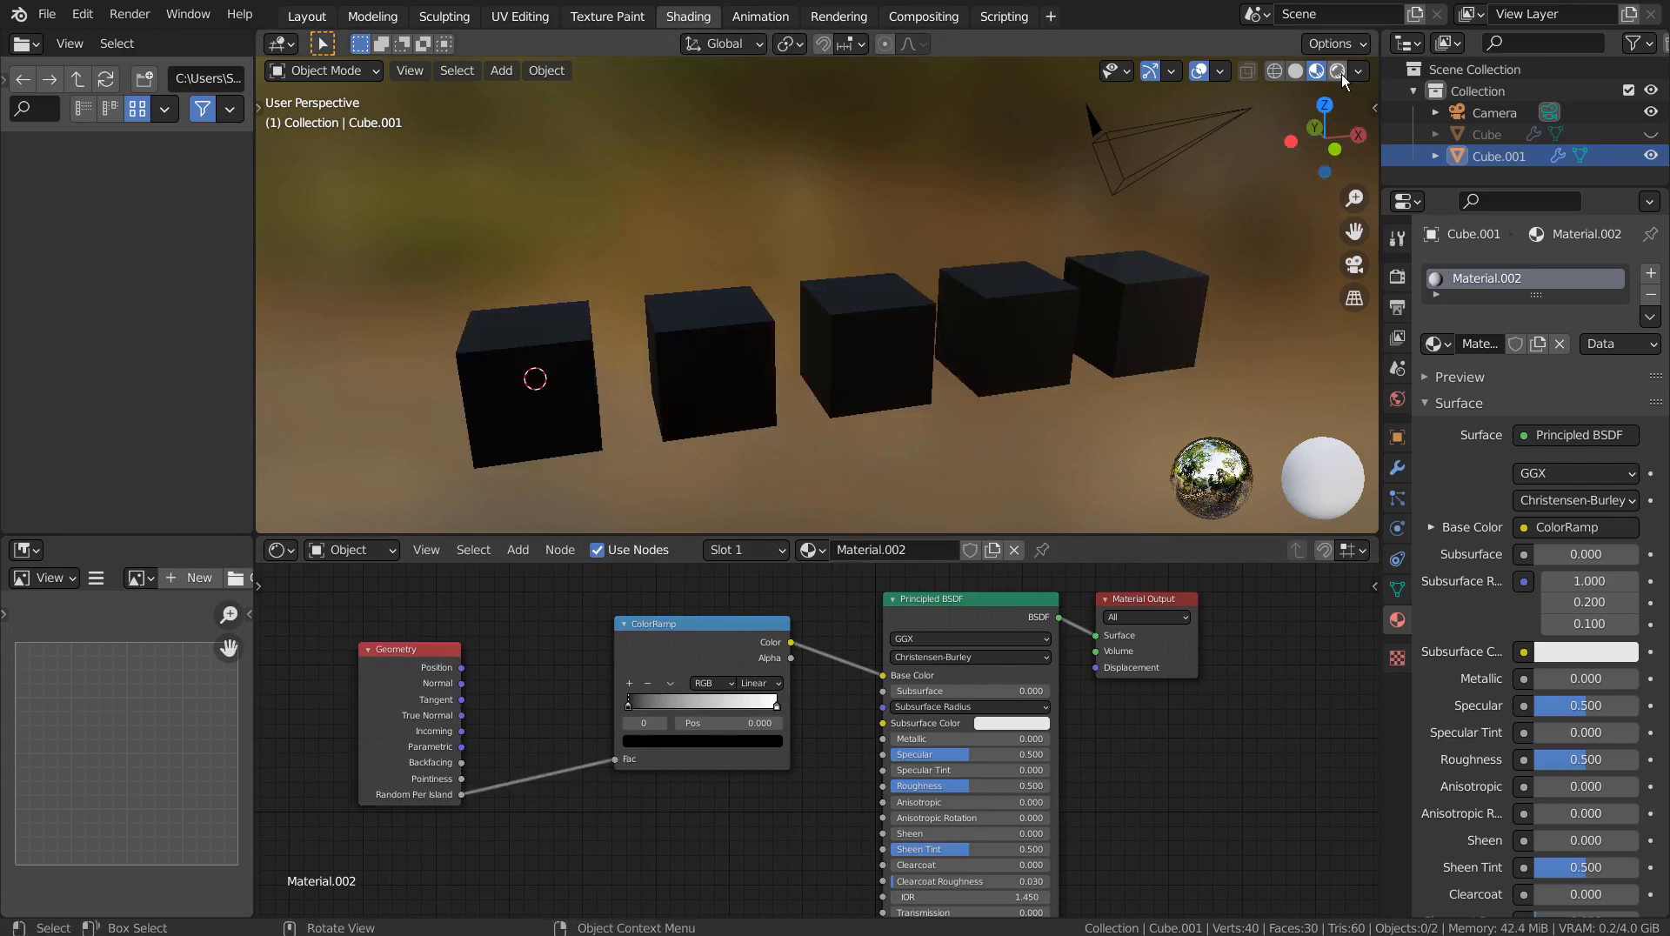
Check the render preview, then recolour the ramp stops and add another stop
left_click(1329, 69)
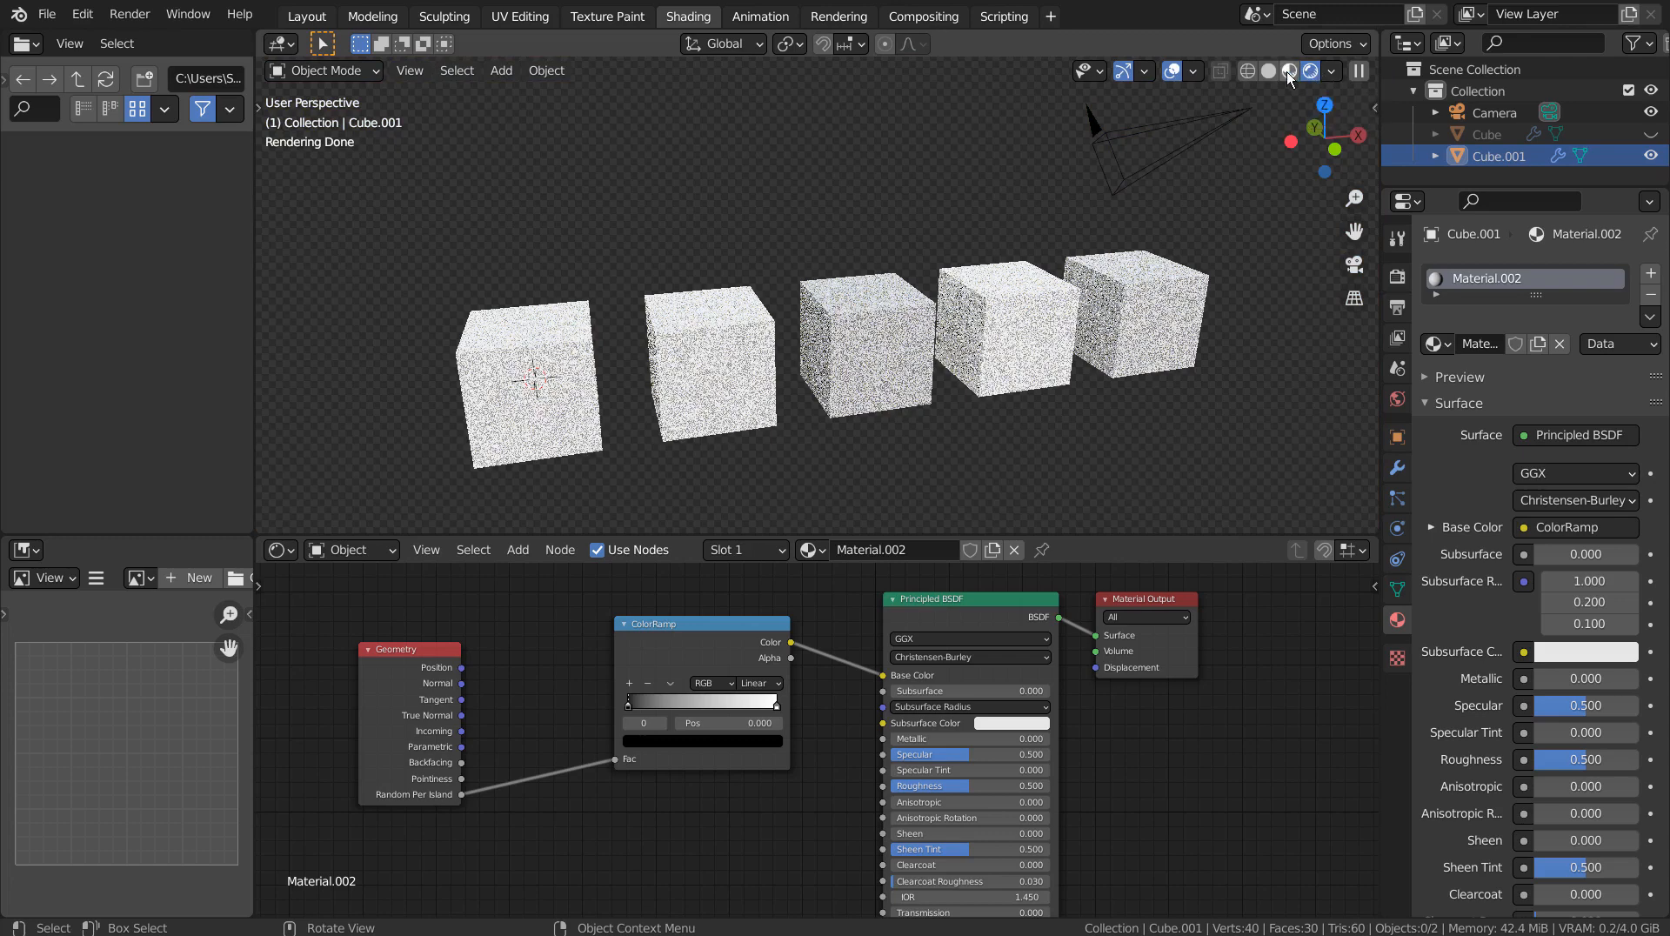
left_click(1317, 69)
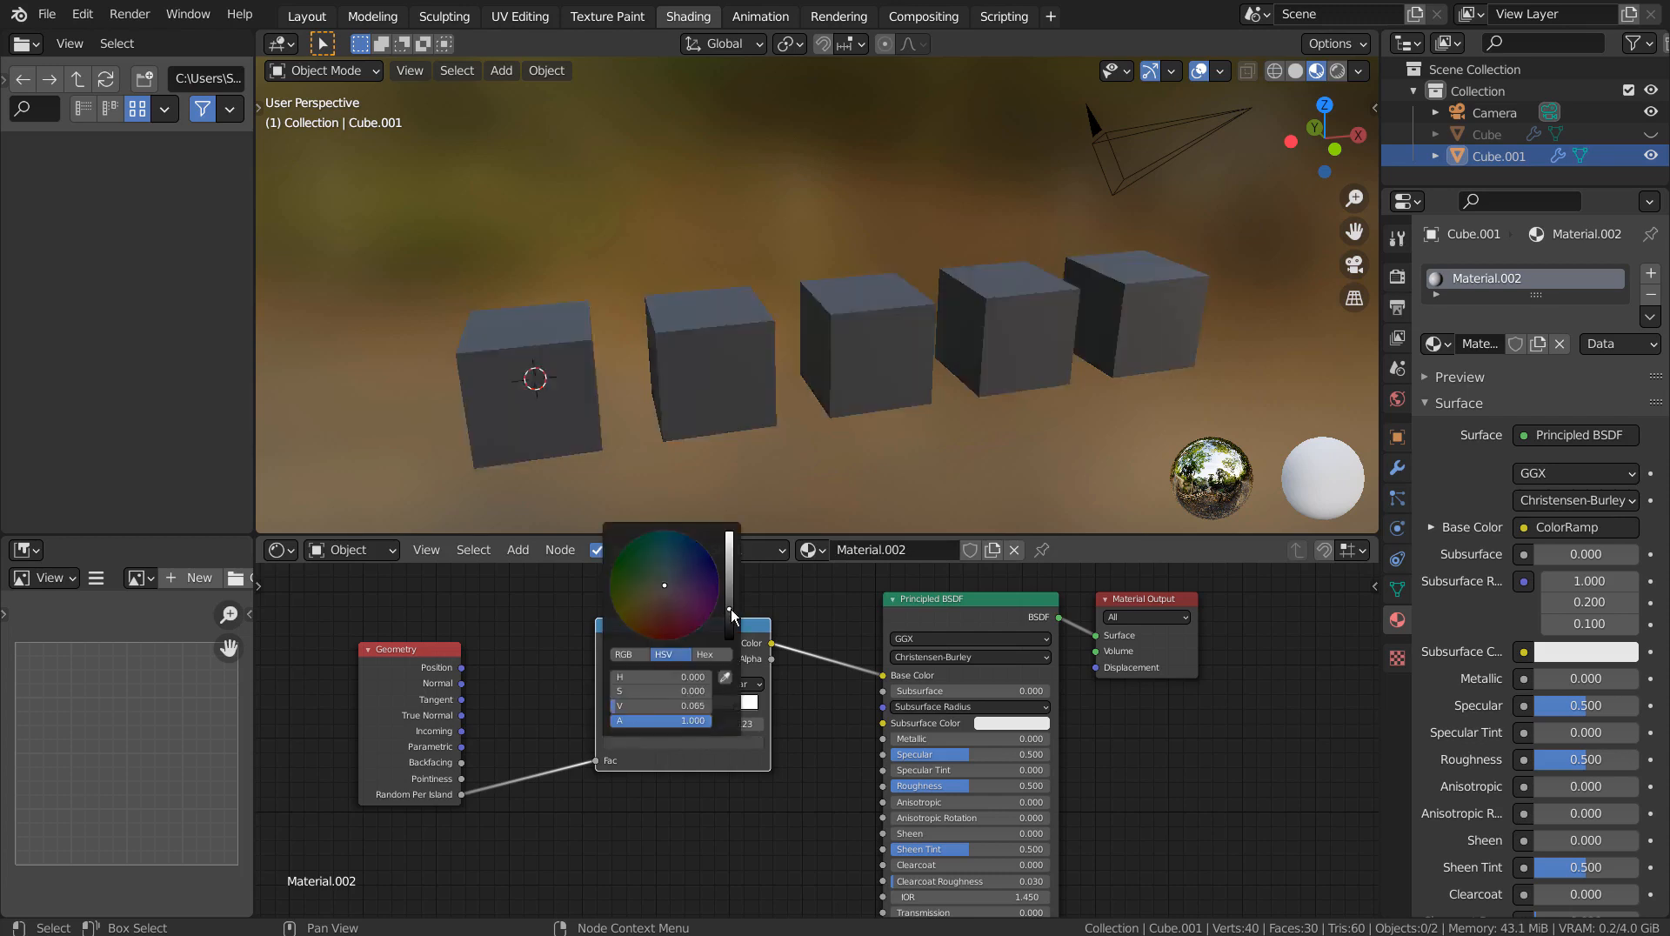
left_click_drag(663, 584, 633, 565)
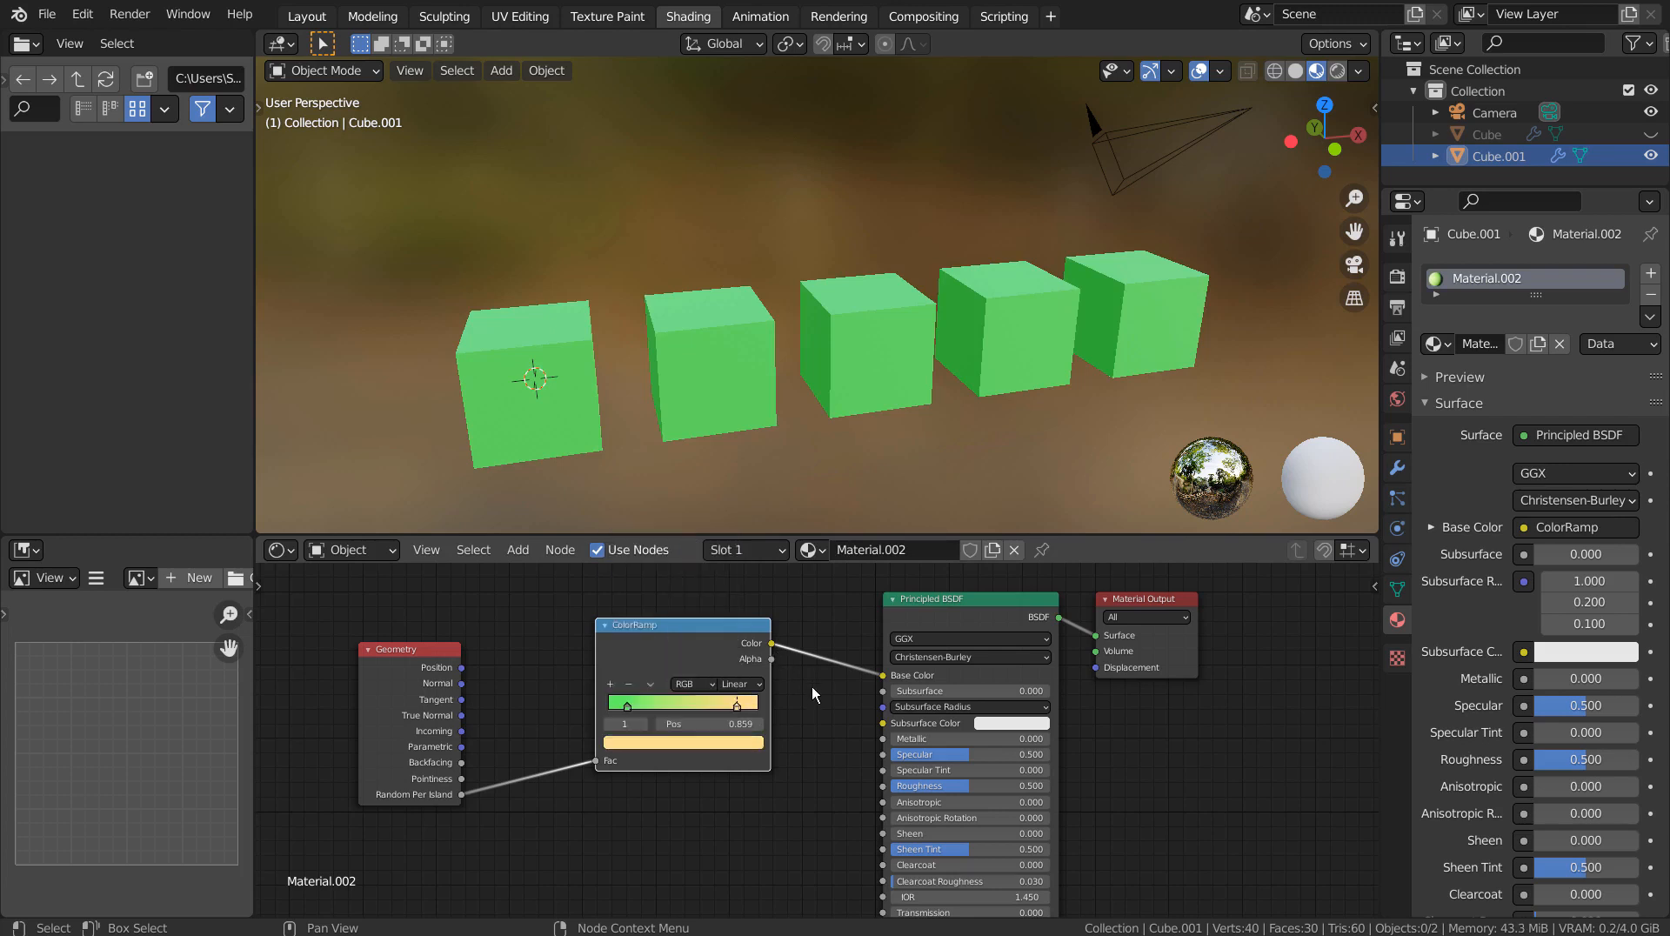
left_click_drag(732, 705, 628, 705)
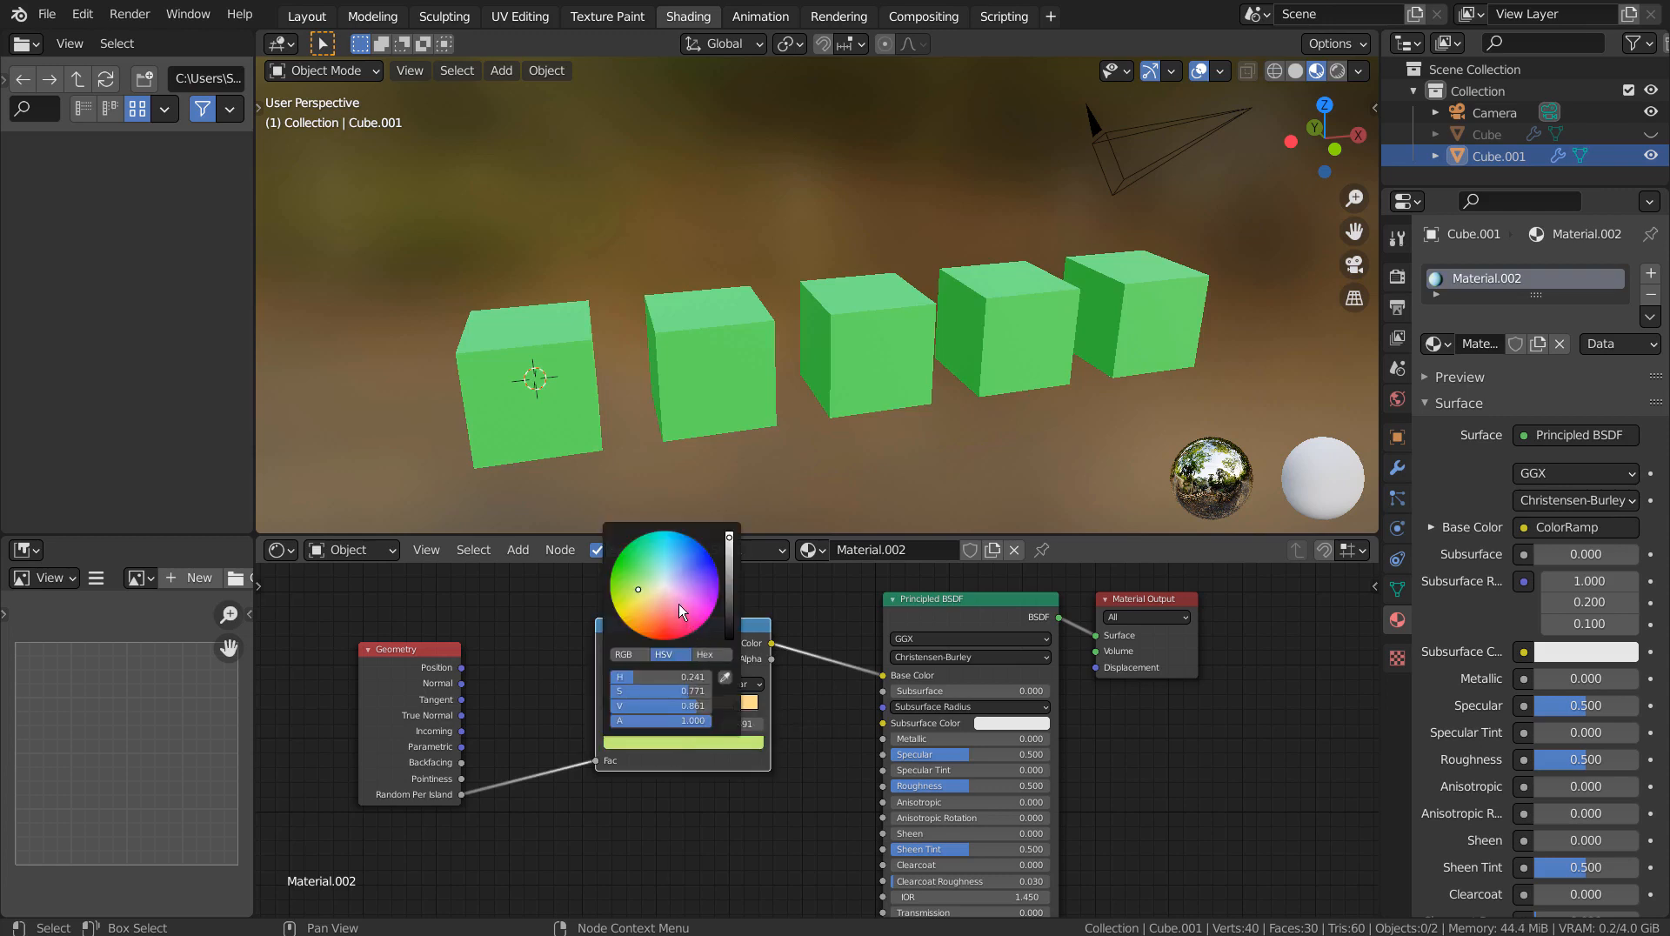
left_click(809, 692)
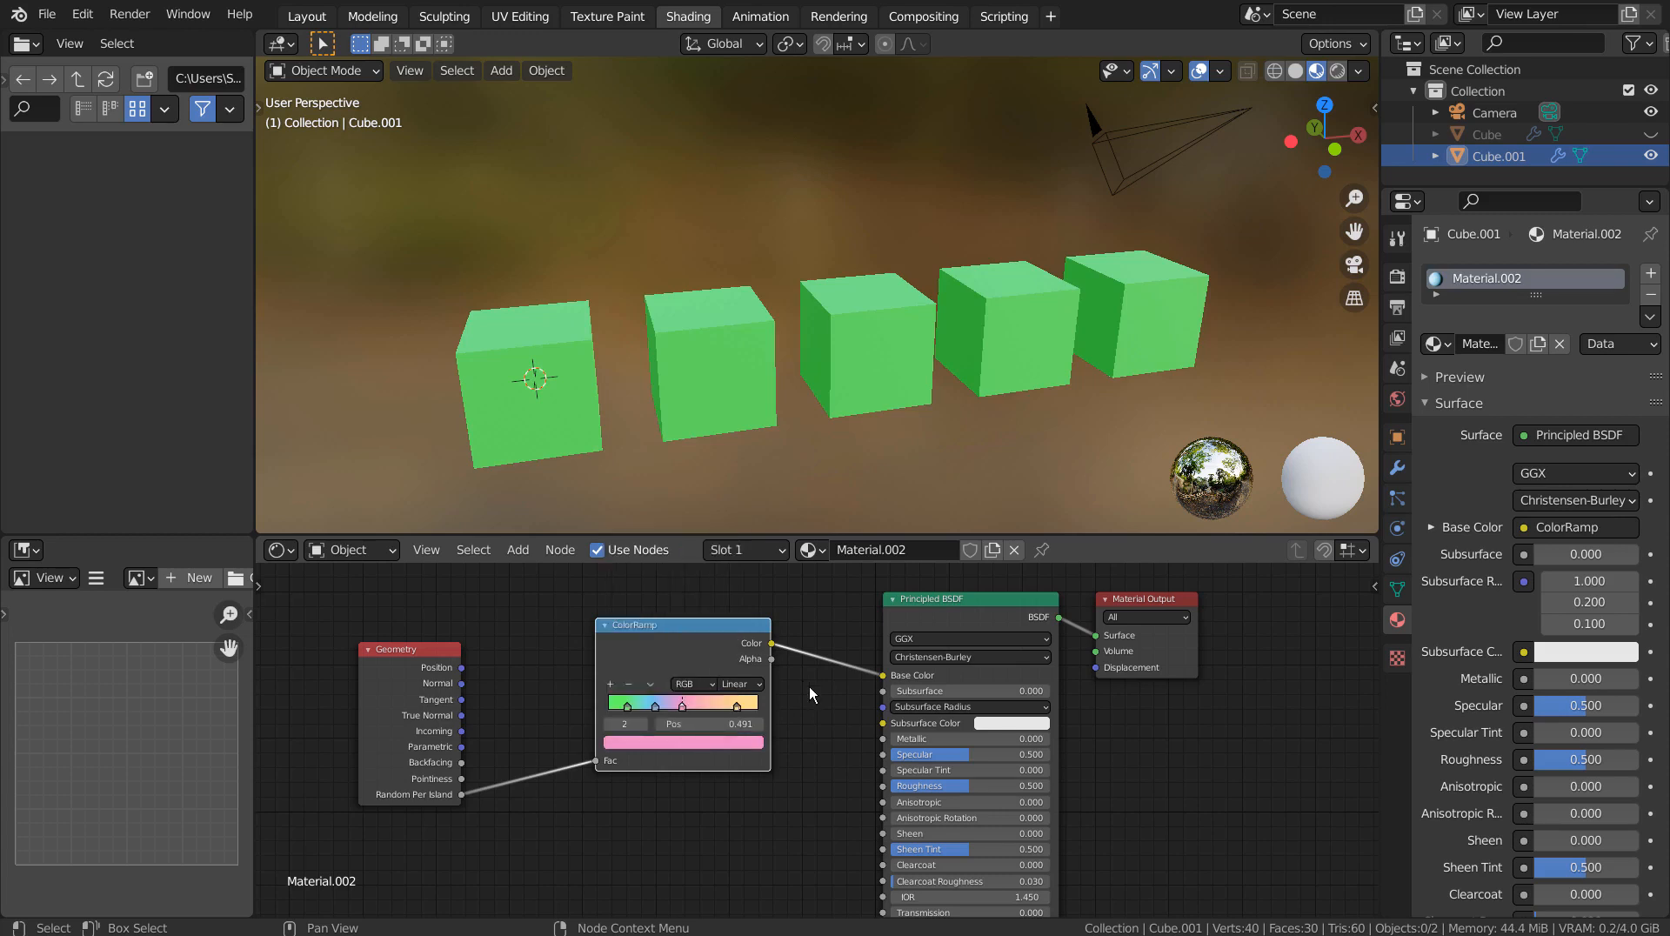
Set the ramp interpolation to Constant and render-preview the pink-yellow cubes
left_click(733, 684)
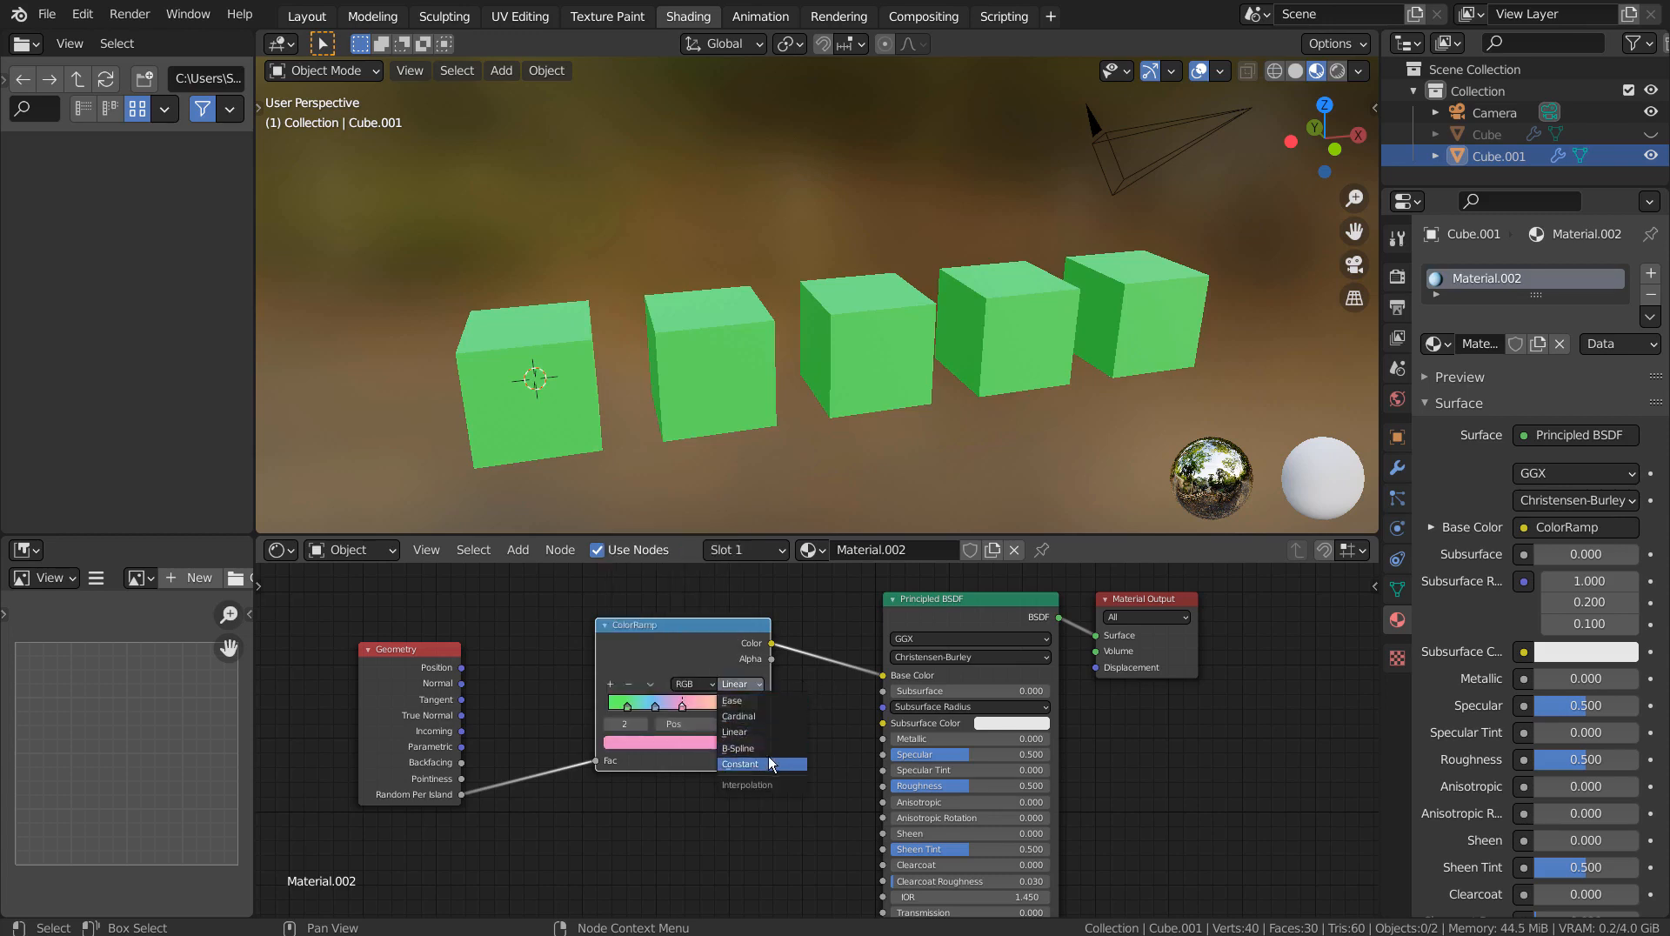
left_click(737, 764)
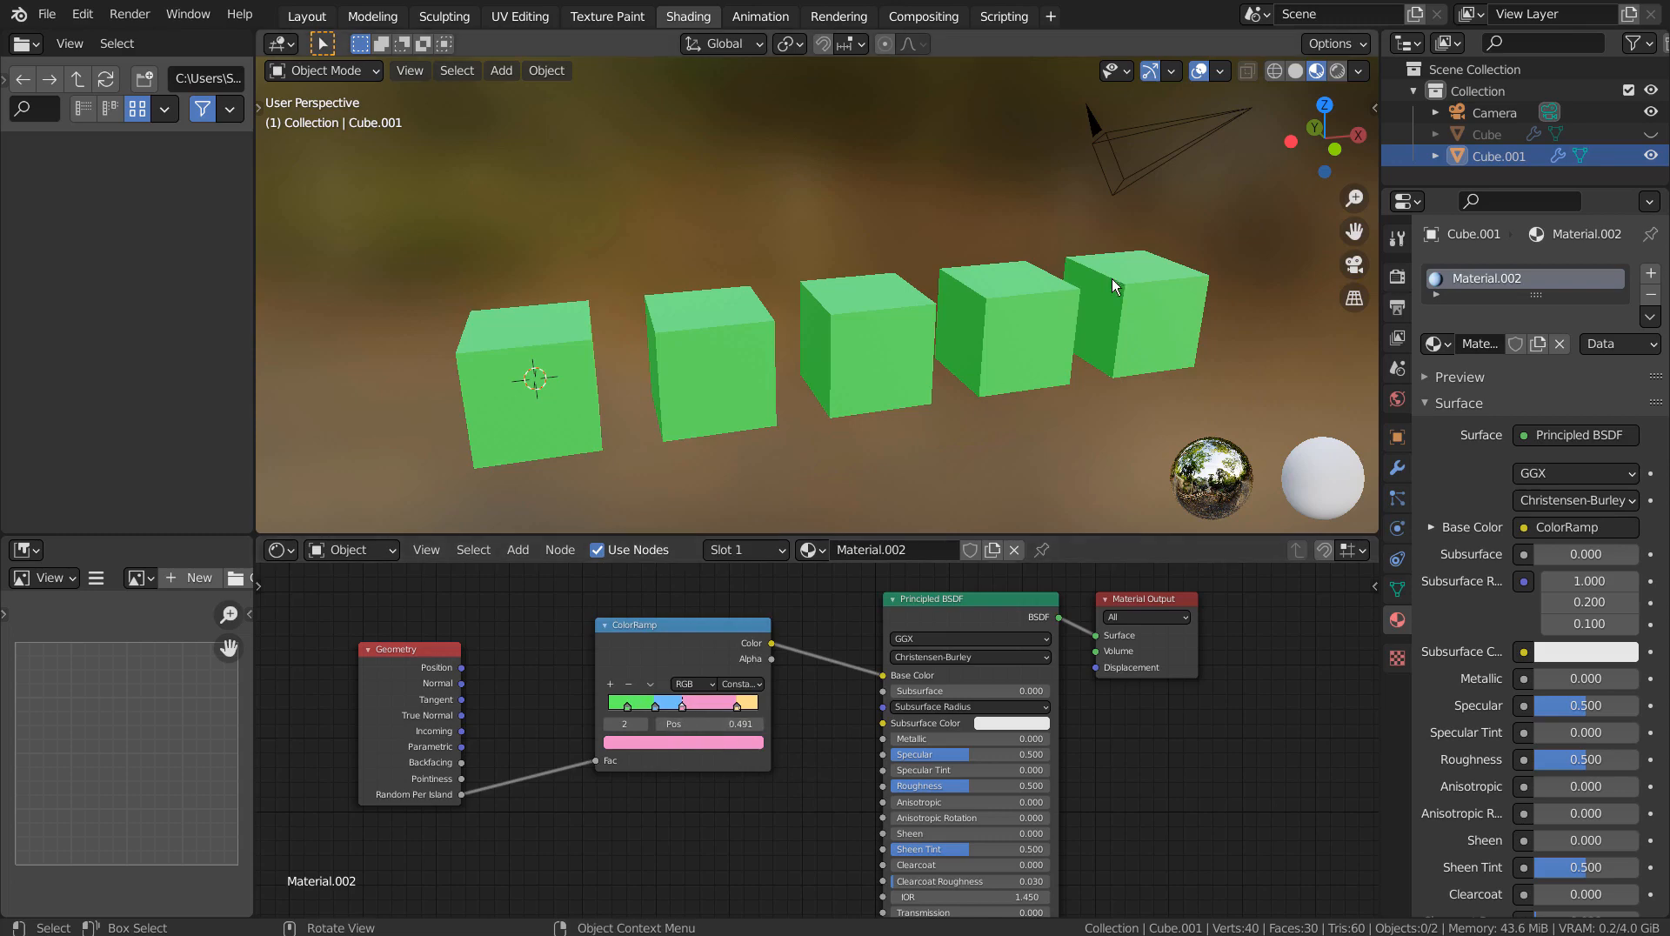
left_click(1309, 69)
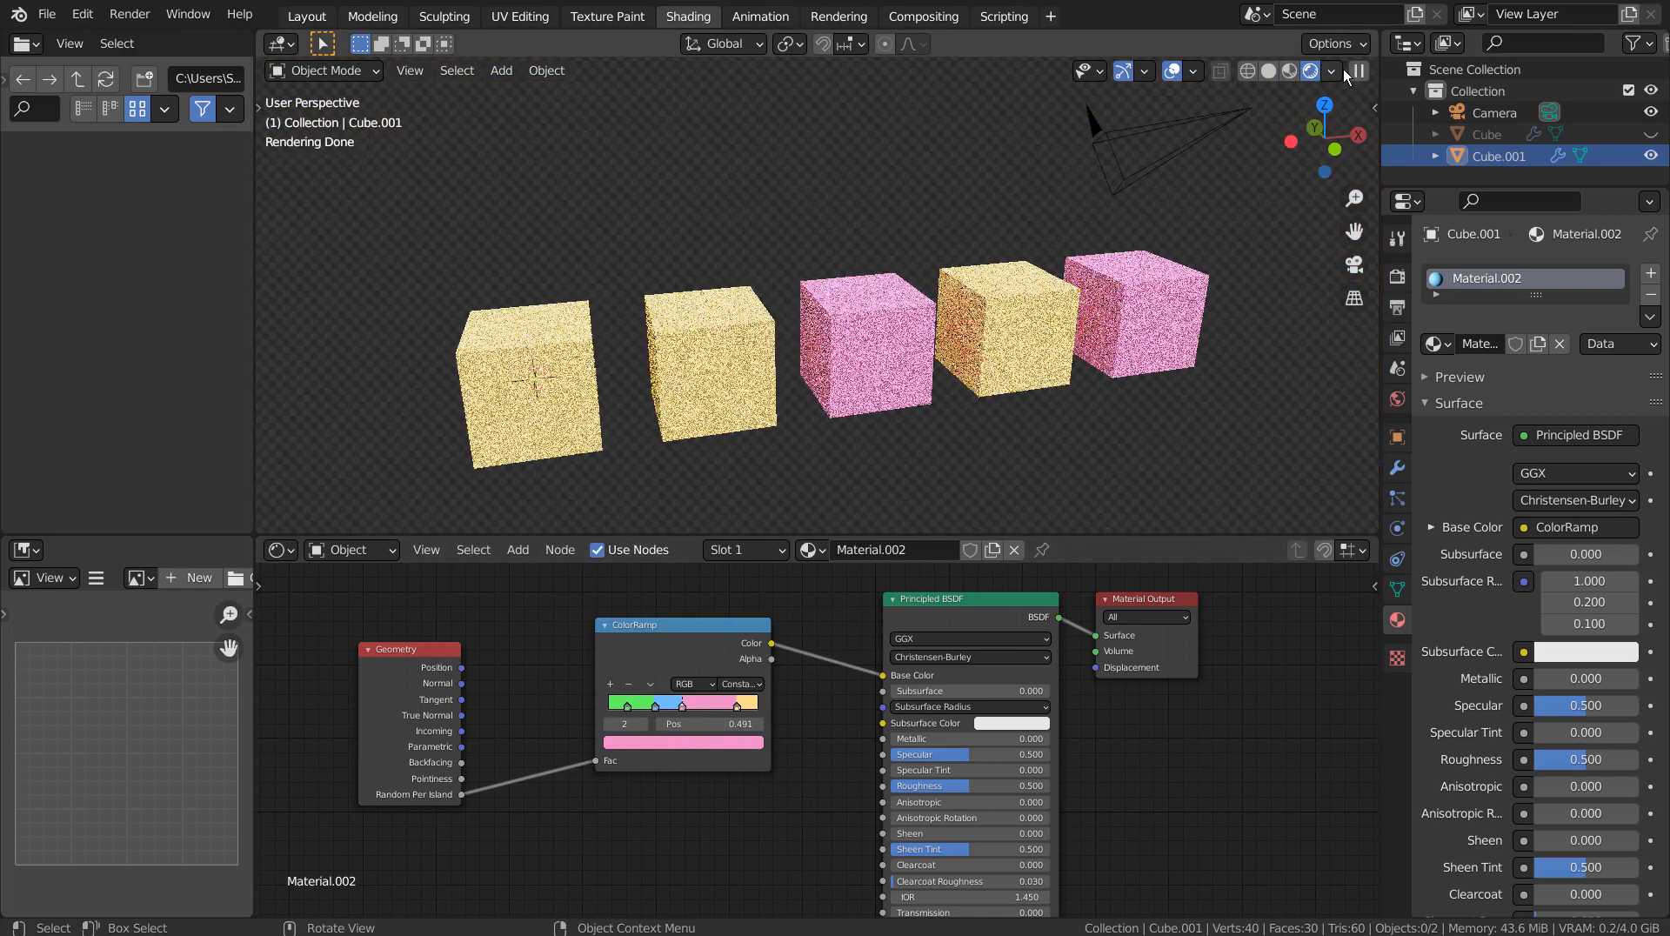
mouse_move(1284, 231)
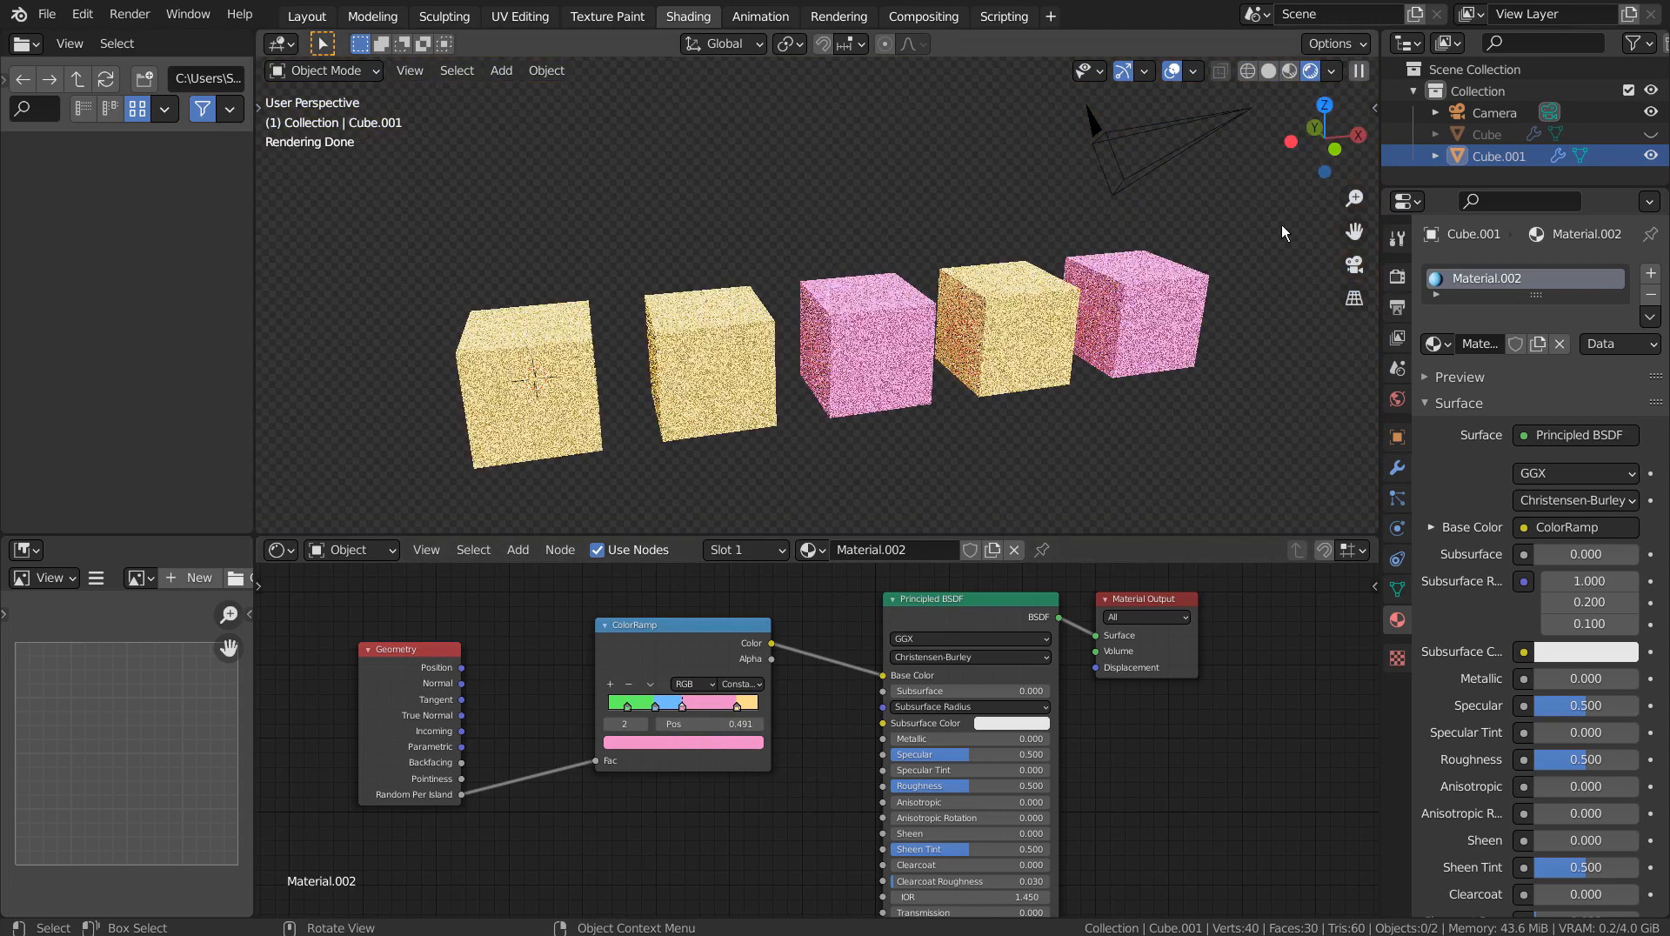
mouse_move(1107, 393)
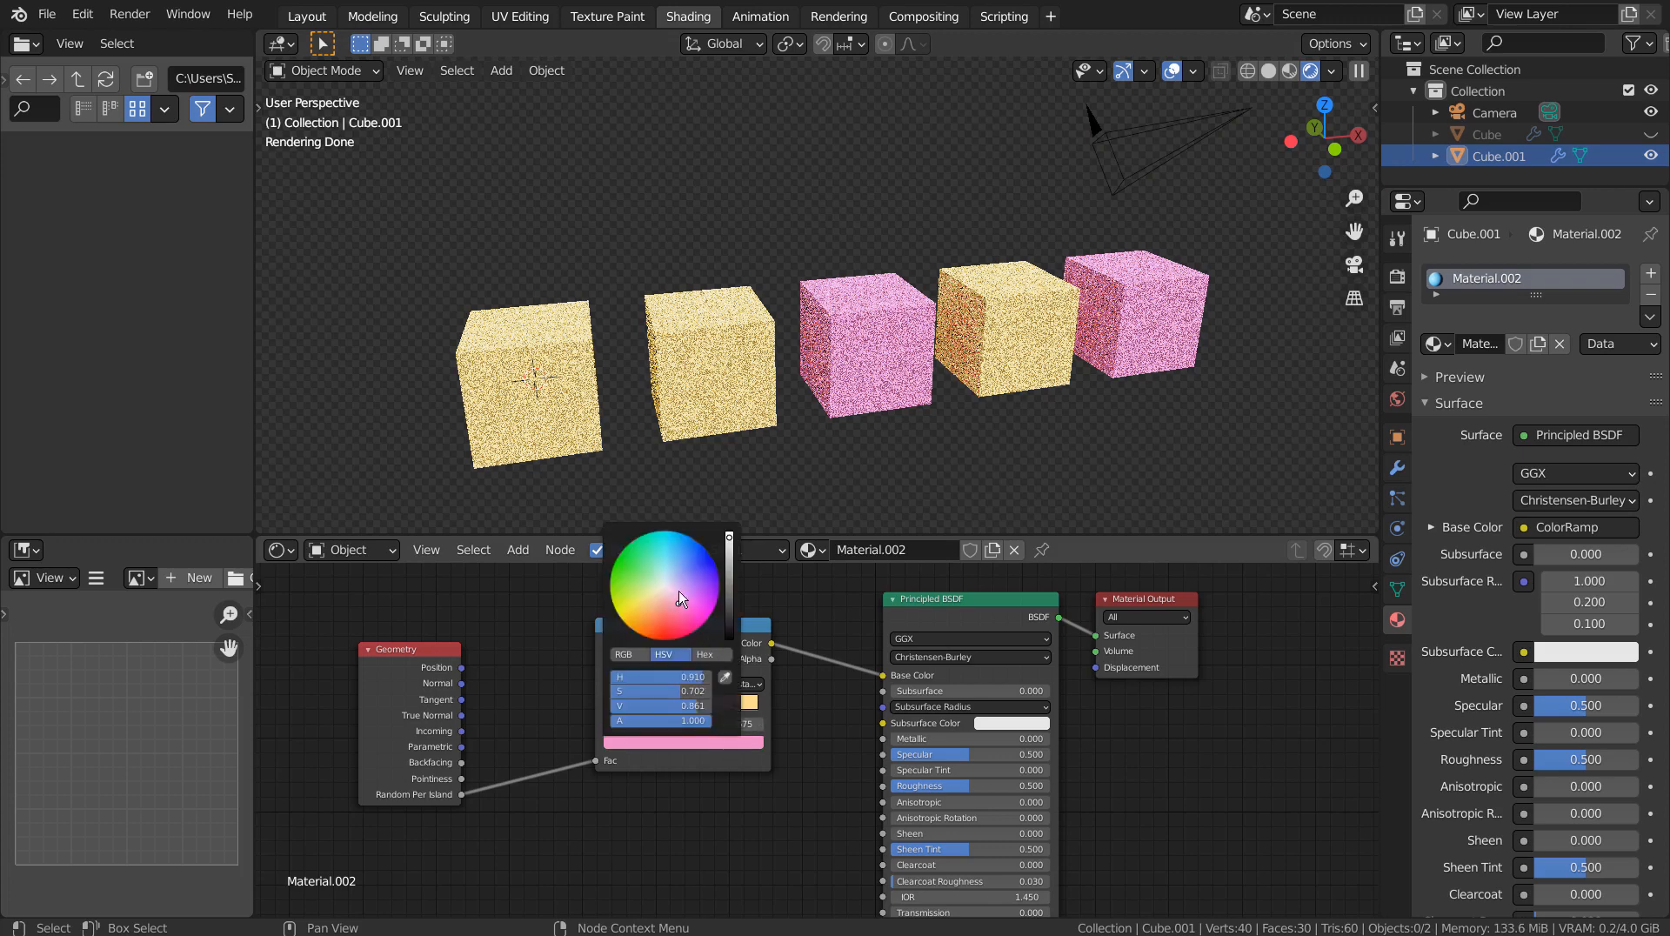
mouse_move(662, 592)
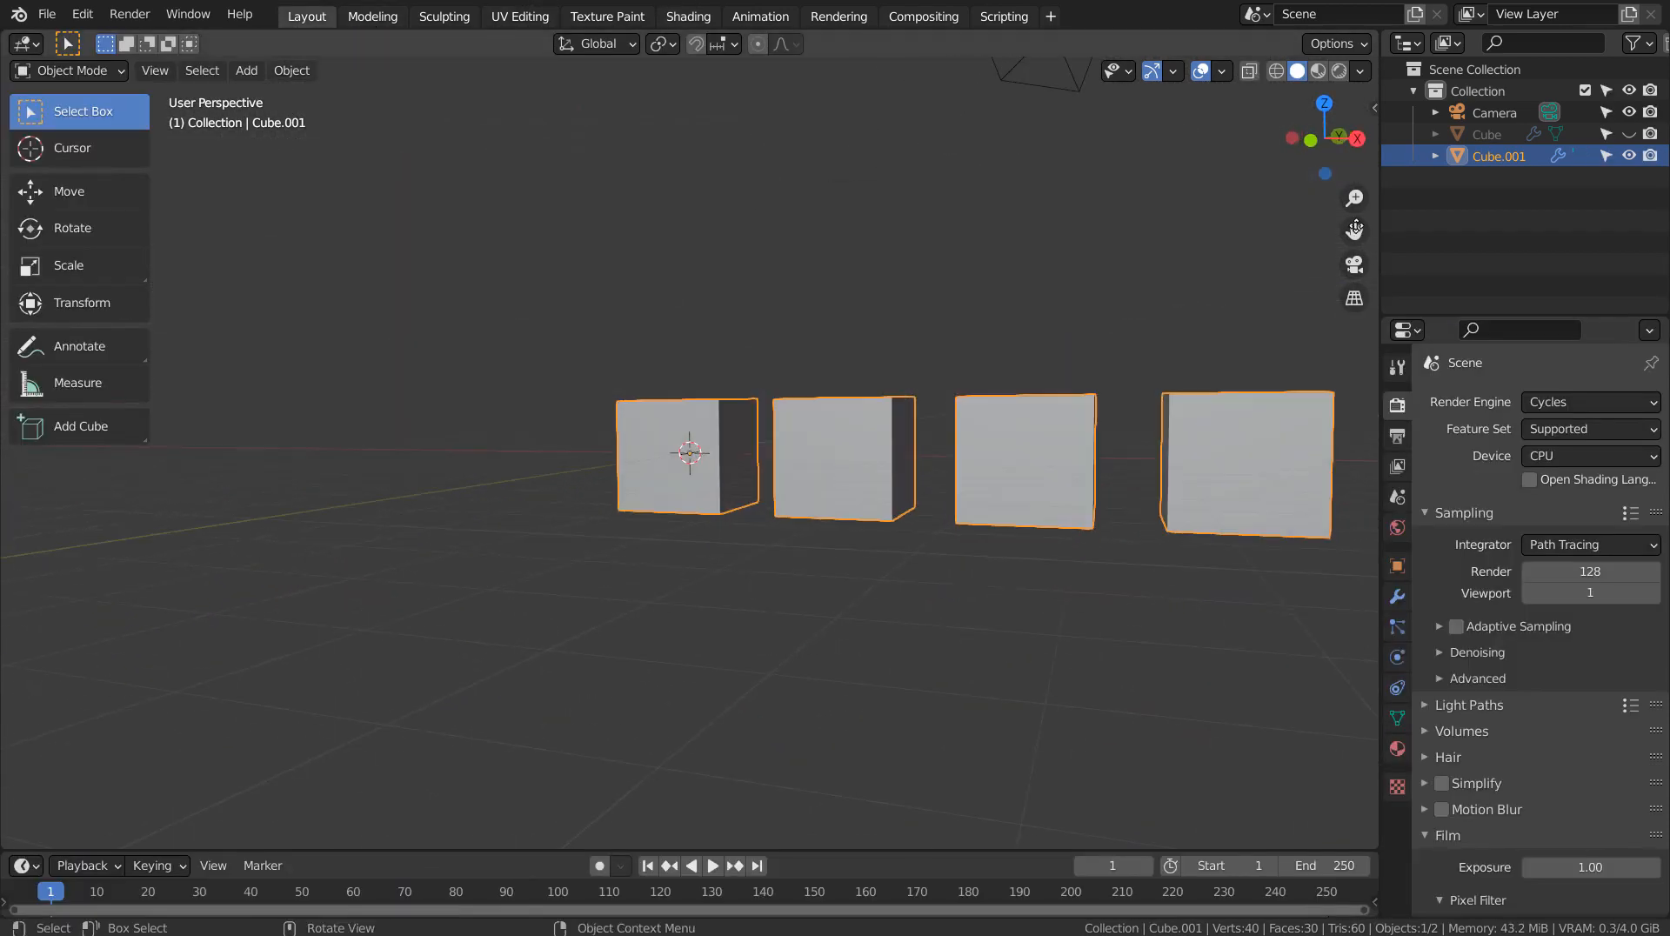
Duplicate the cube row so four rows exist: blue, green and two pink-yellow
left_click(1484, 134)
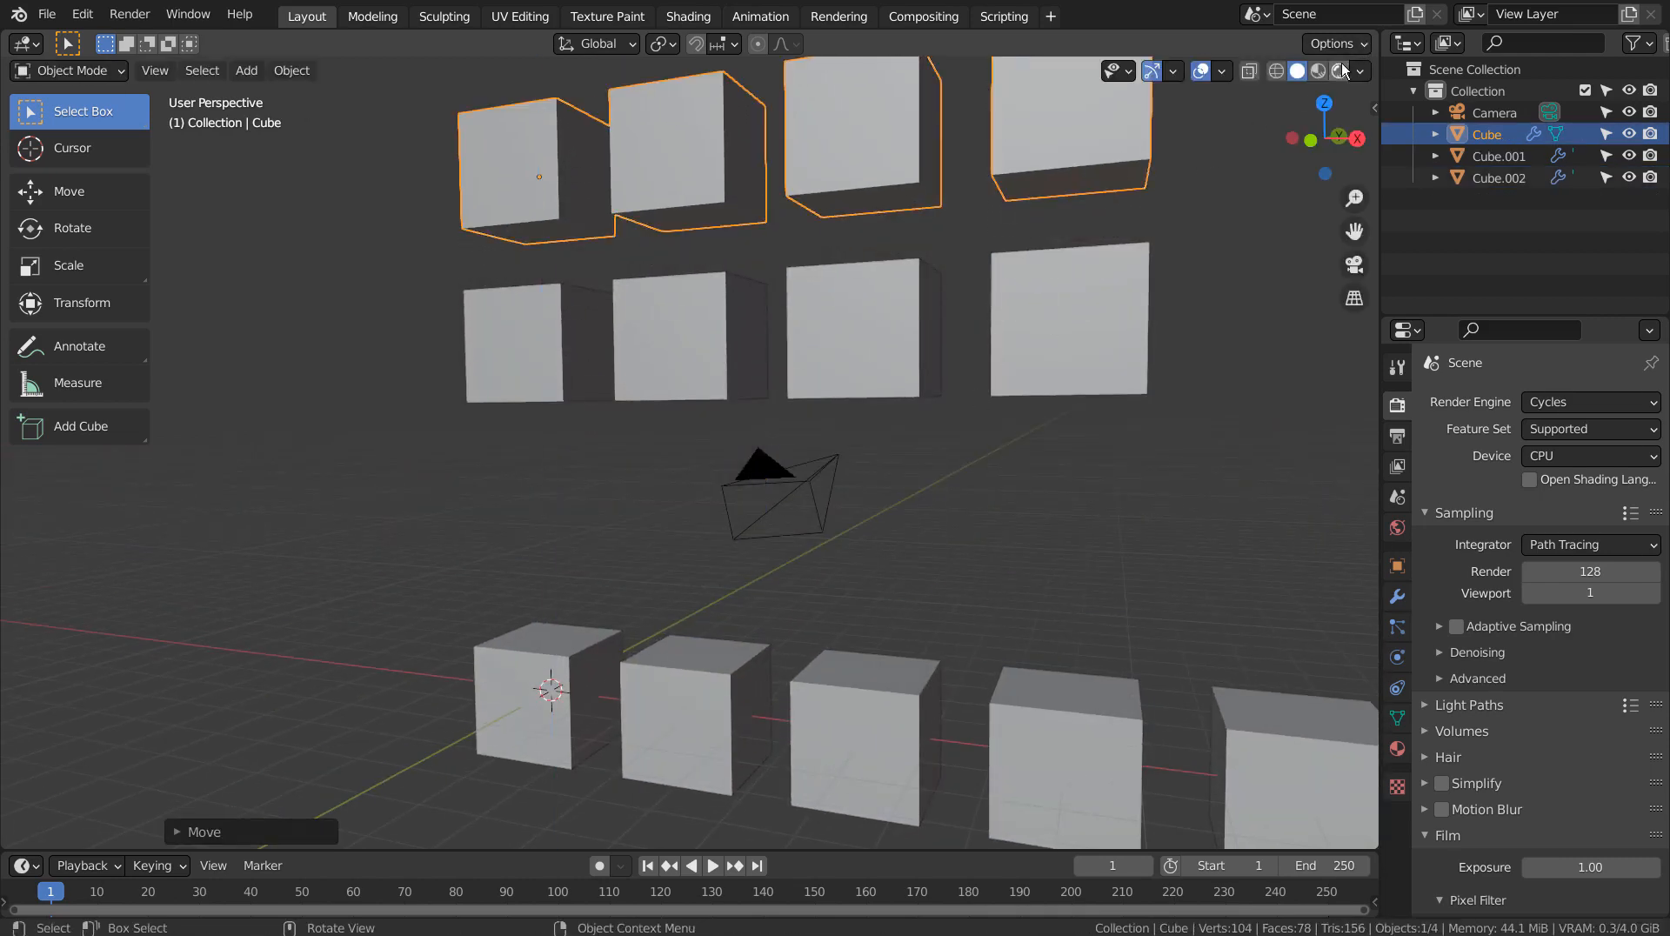
left_click(1326, 70)
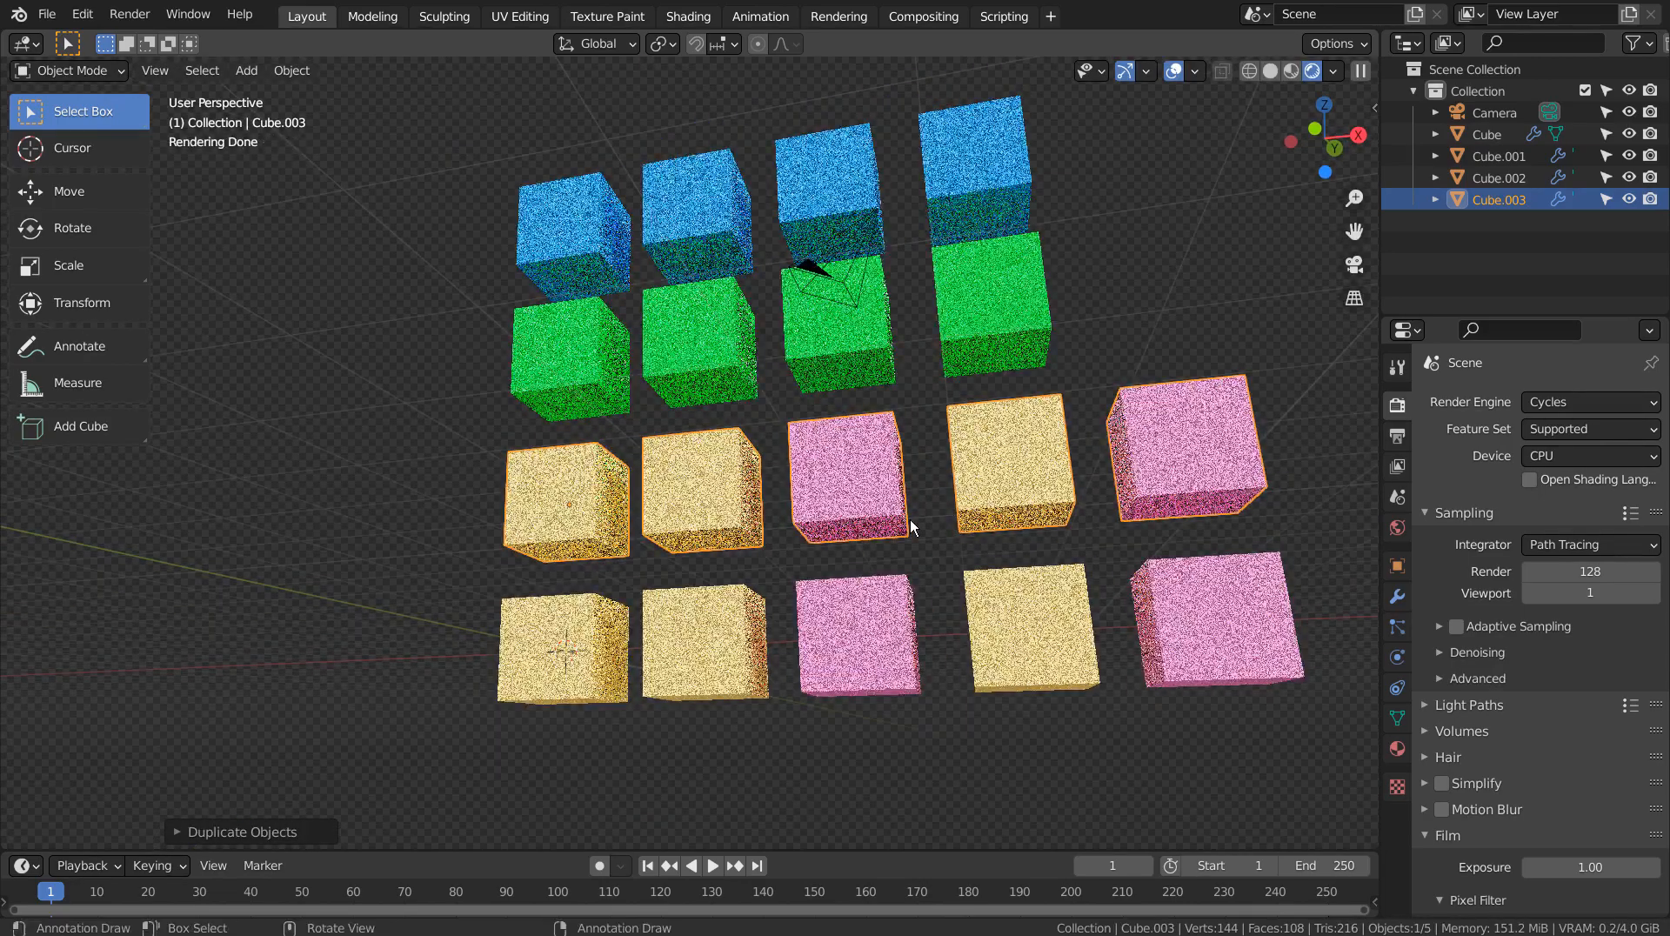
scroll("down", 3)
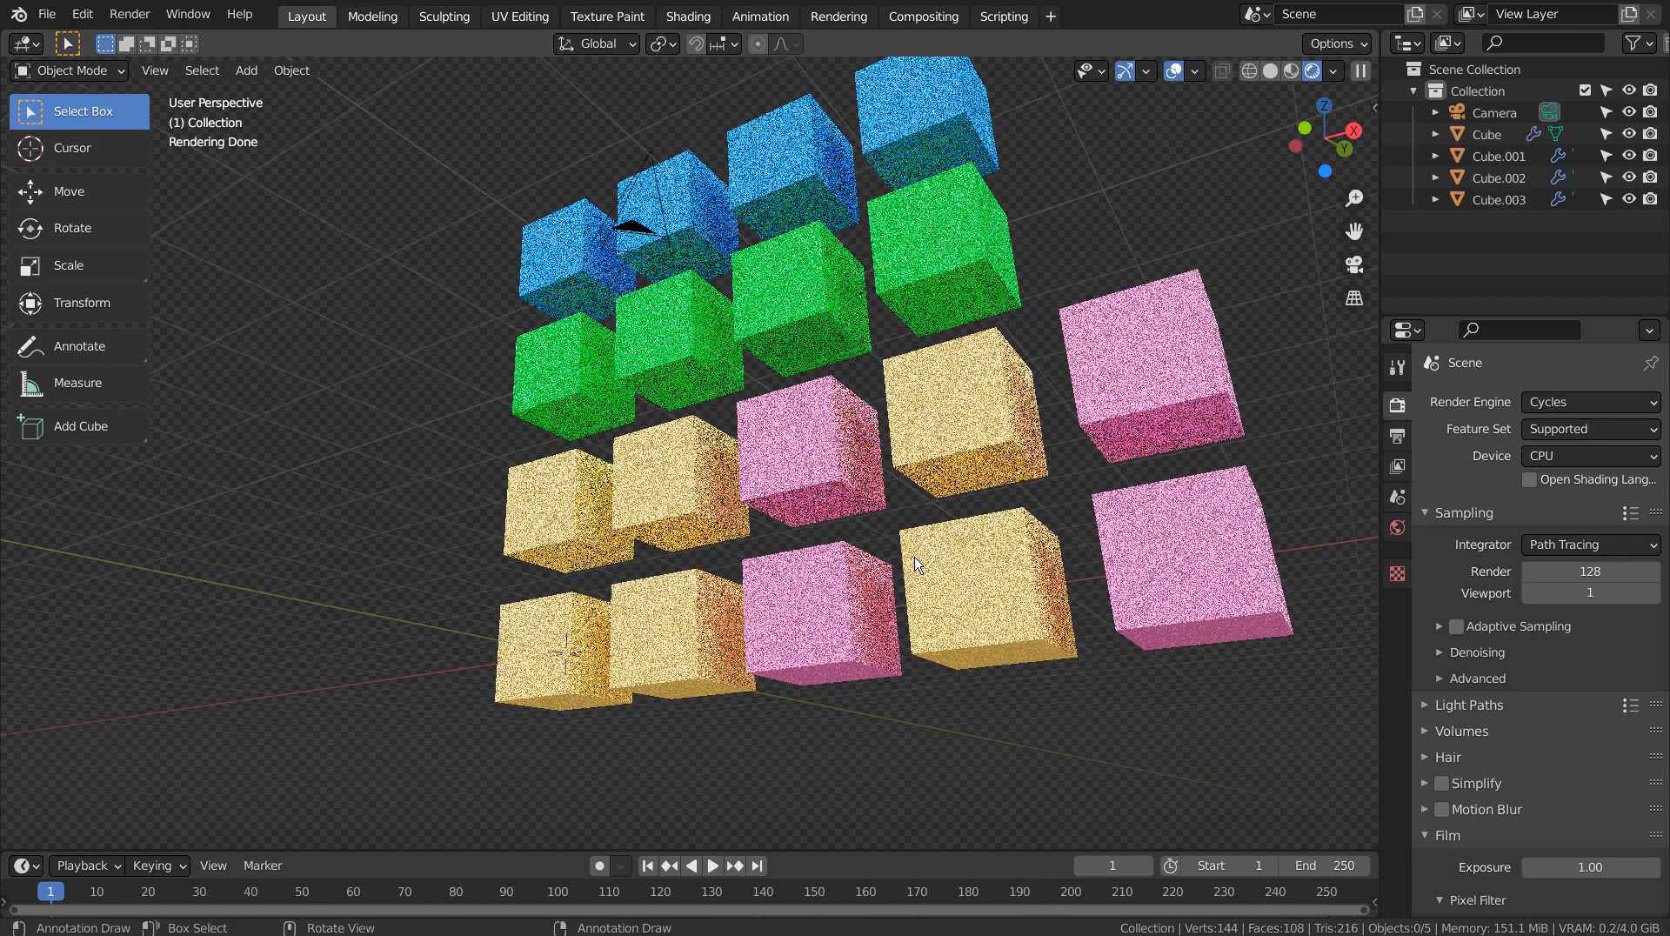
mouse_move(774, 120)
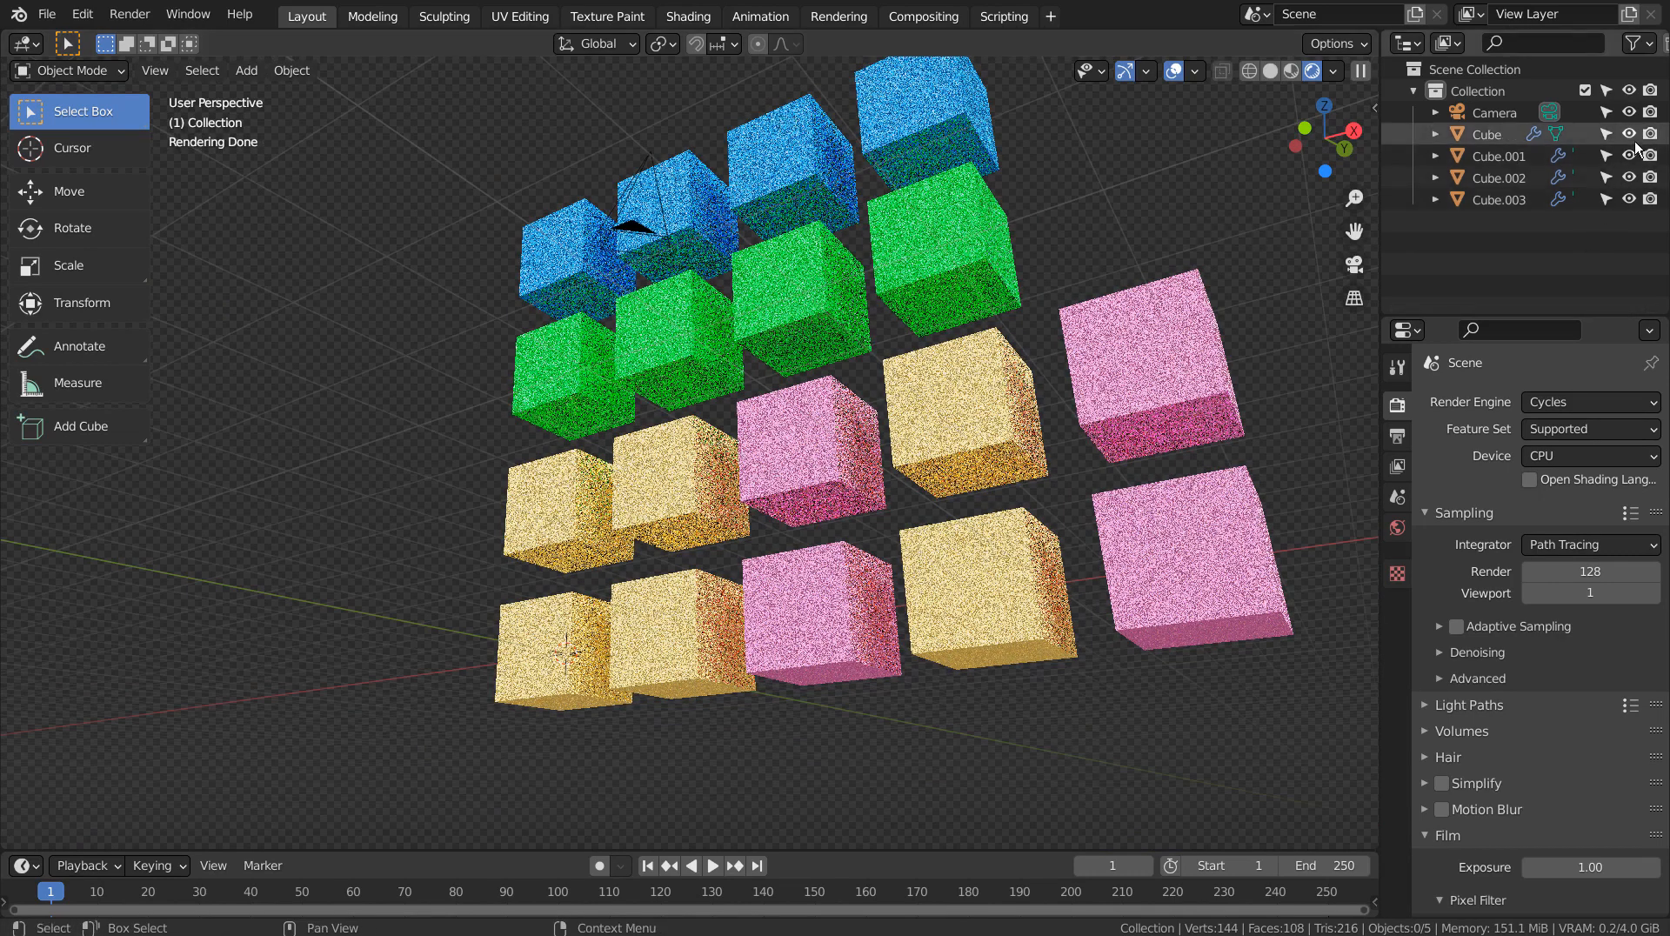
Hide all cube rows and view the empty scene from the front, ready to add a curve
left_click(1629, 134)
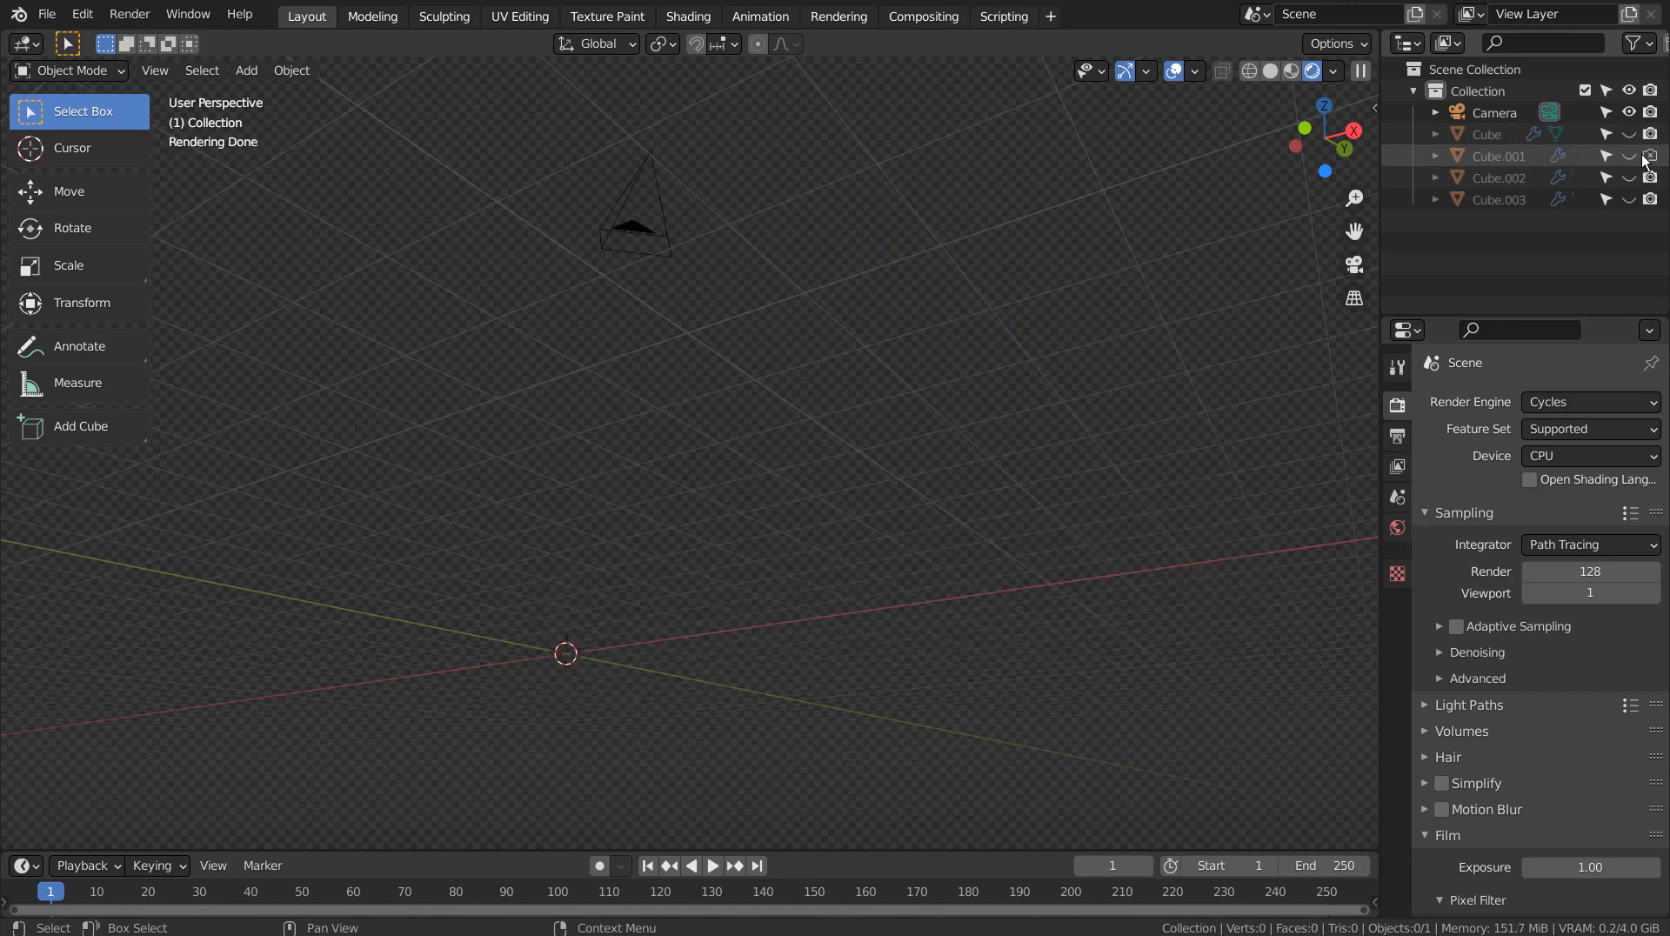
key("KP_1")
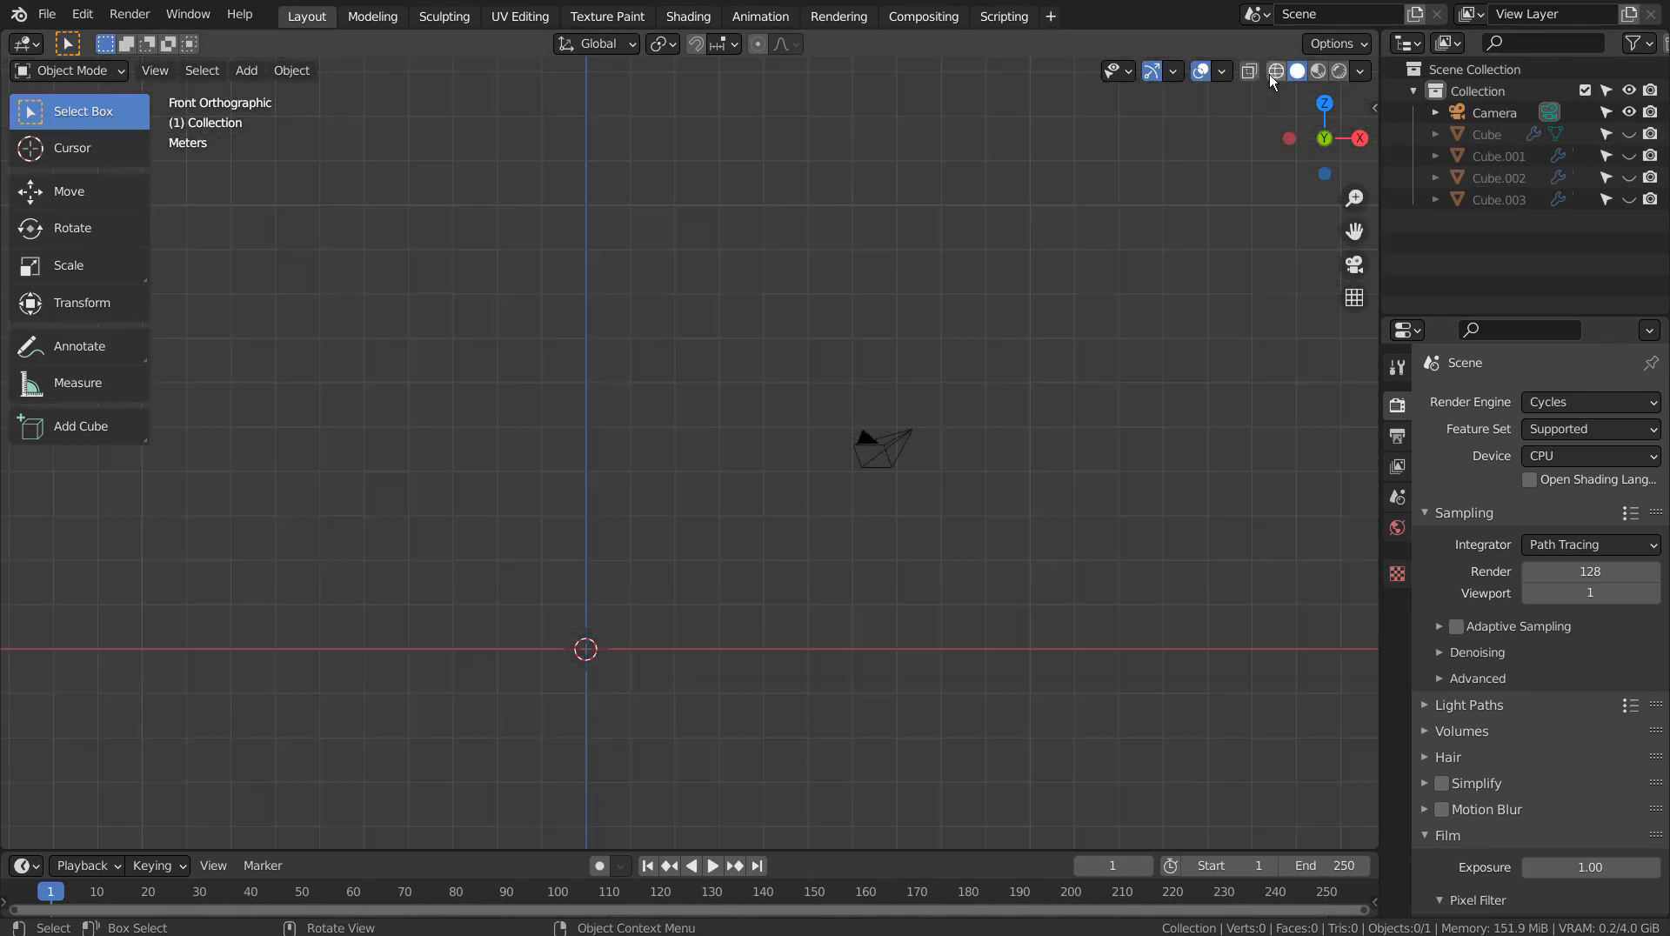
left_click(245, 70)
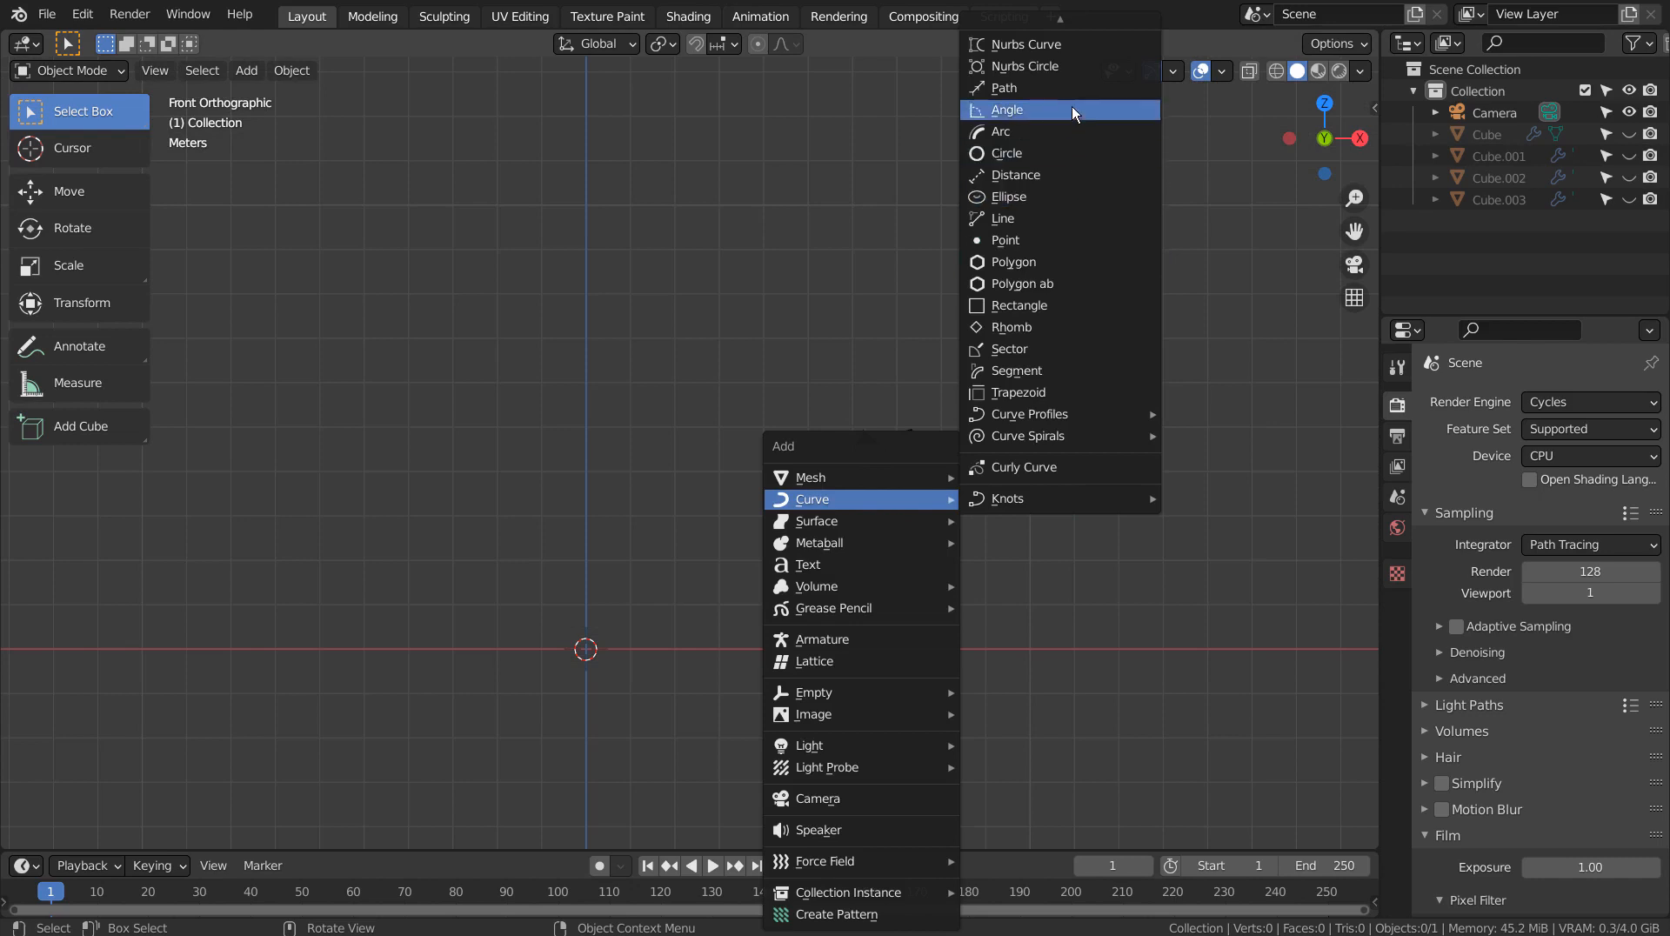
Add a 3D Point curve and shape it into a wavy line about 10.3 m tall from the origin
left_click(1008, 109)
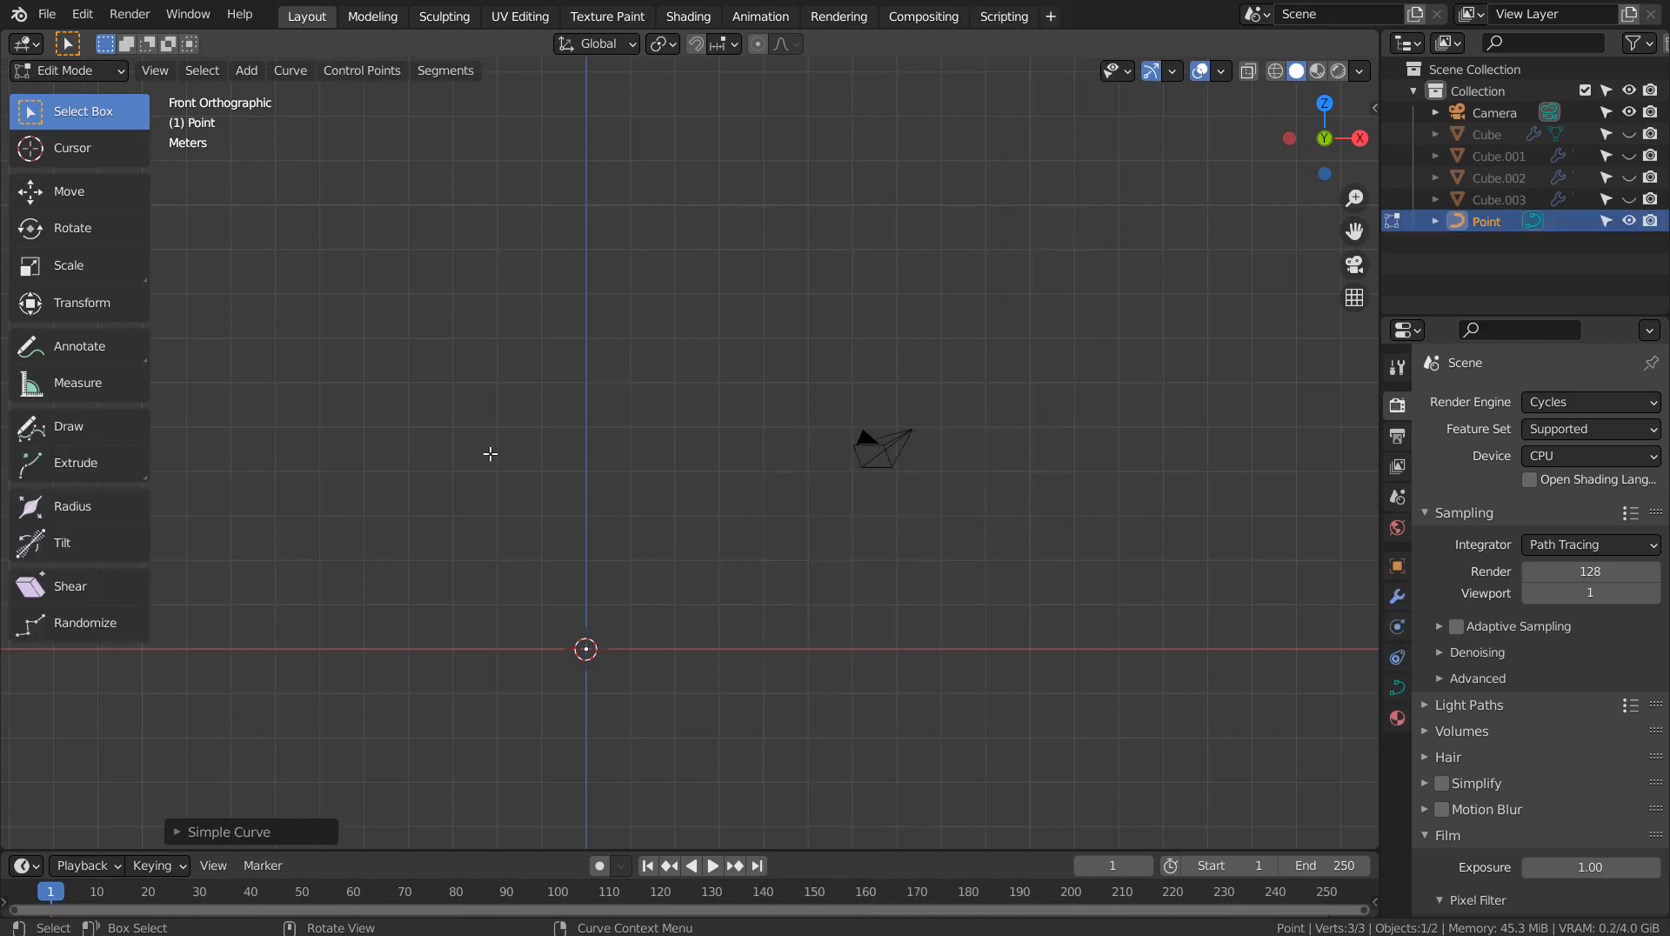
mouse_move(71, 146)
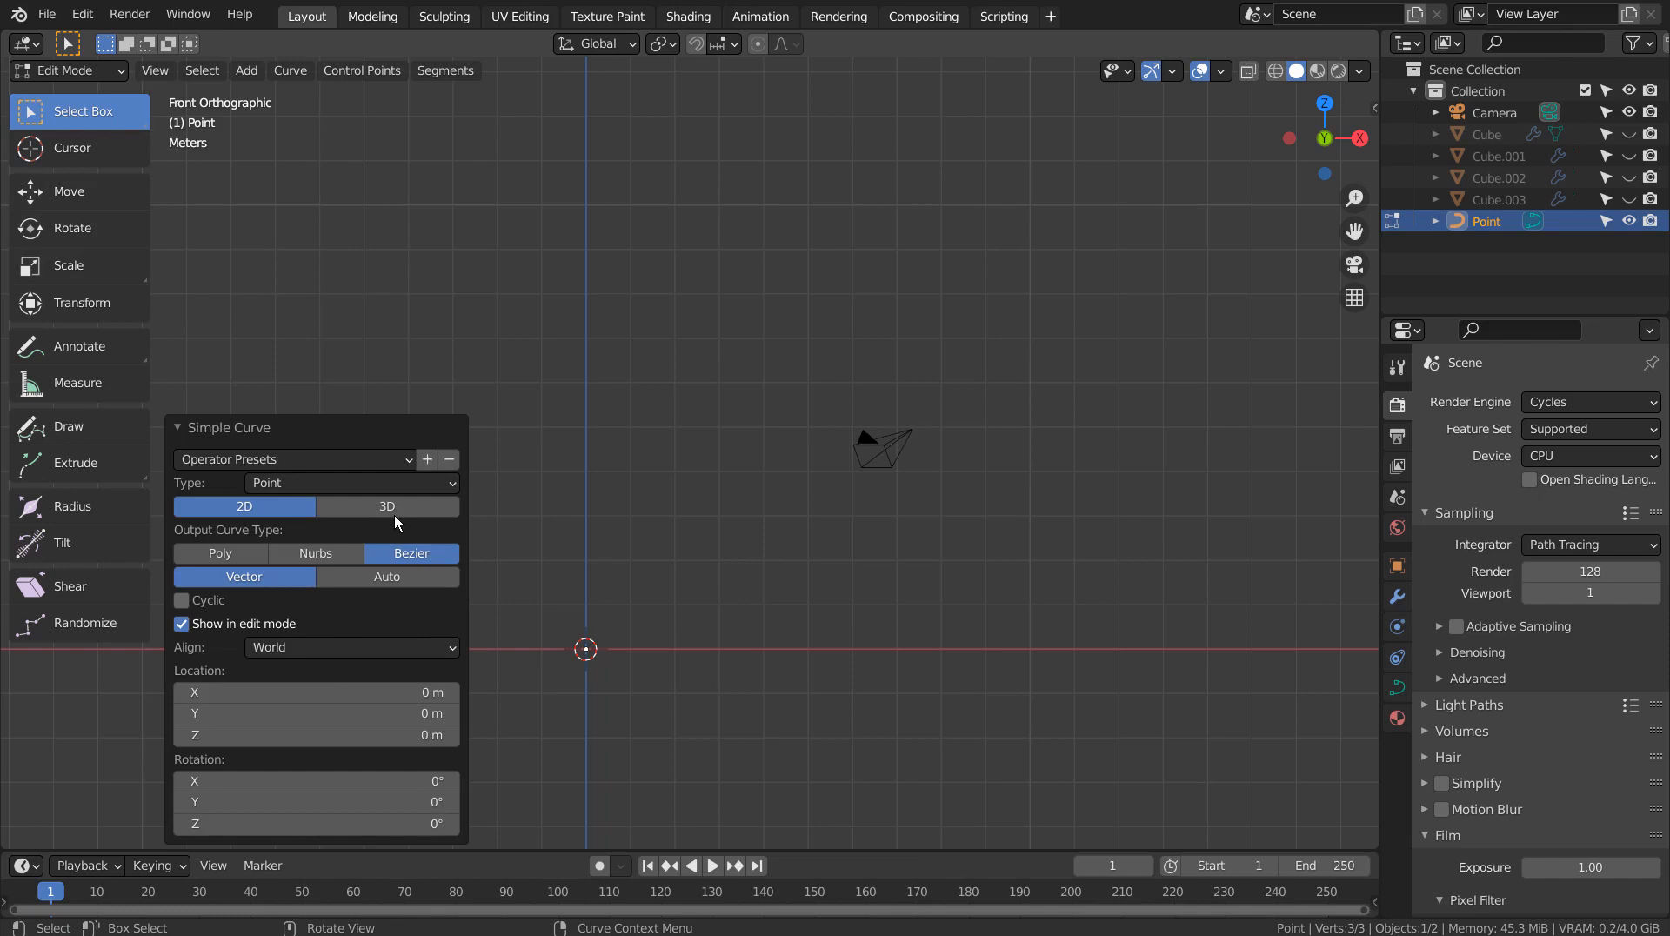
left_click(386, 506)
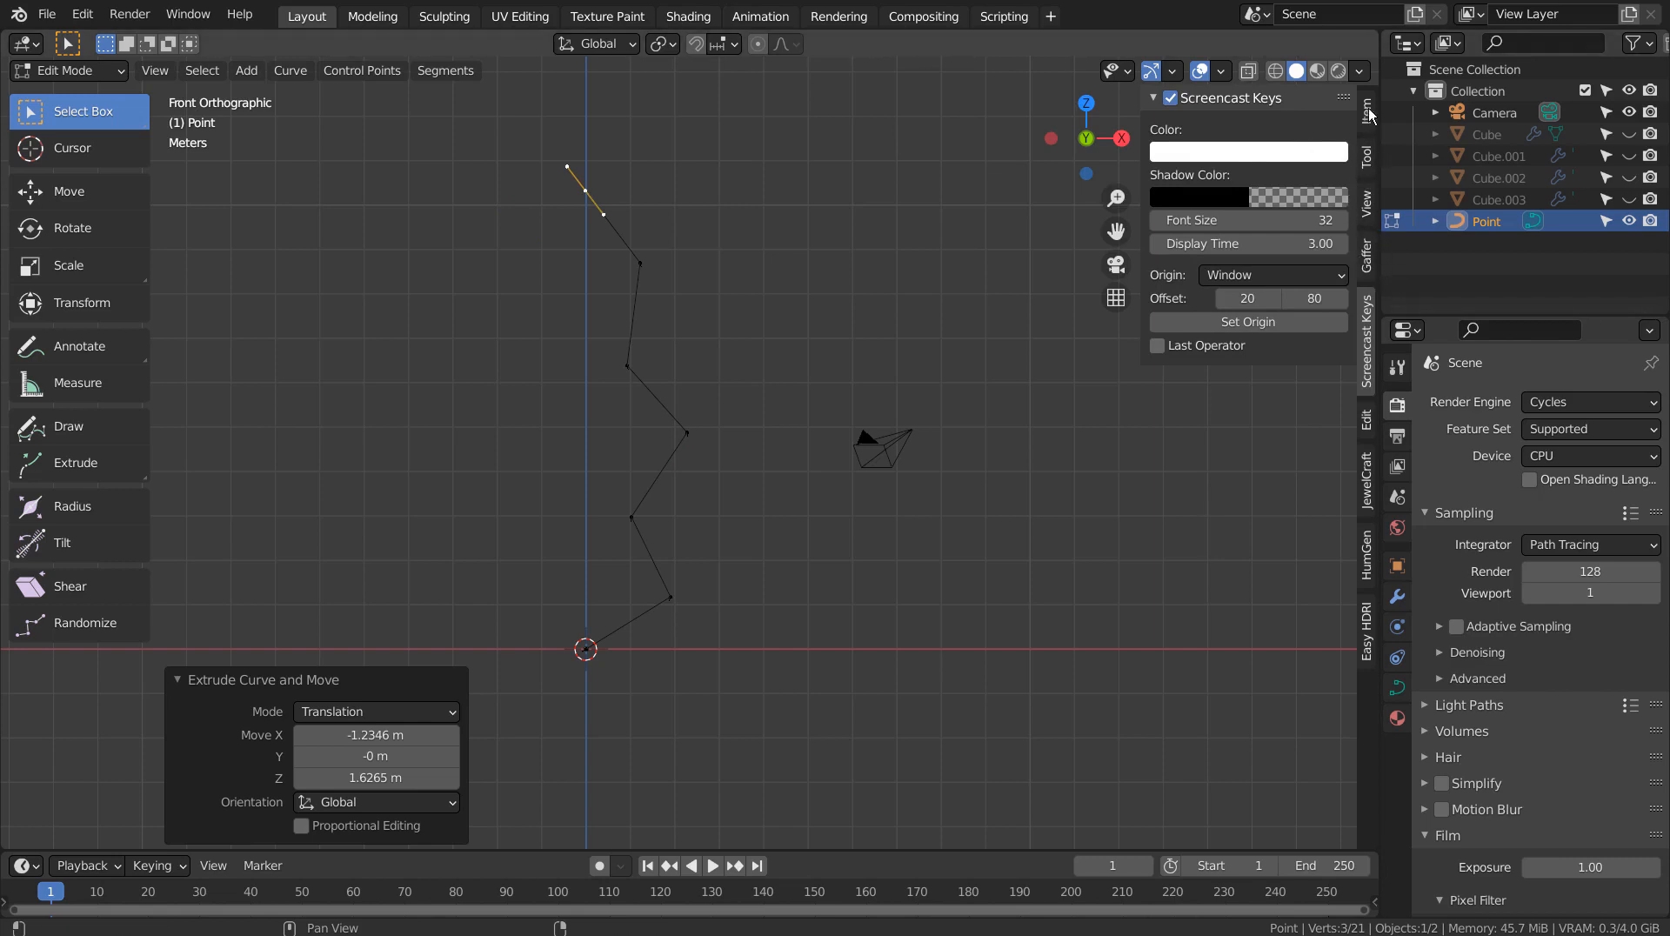
left_click(1367, 115)
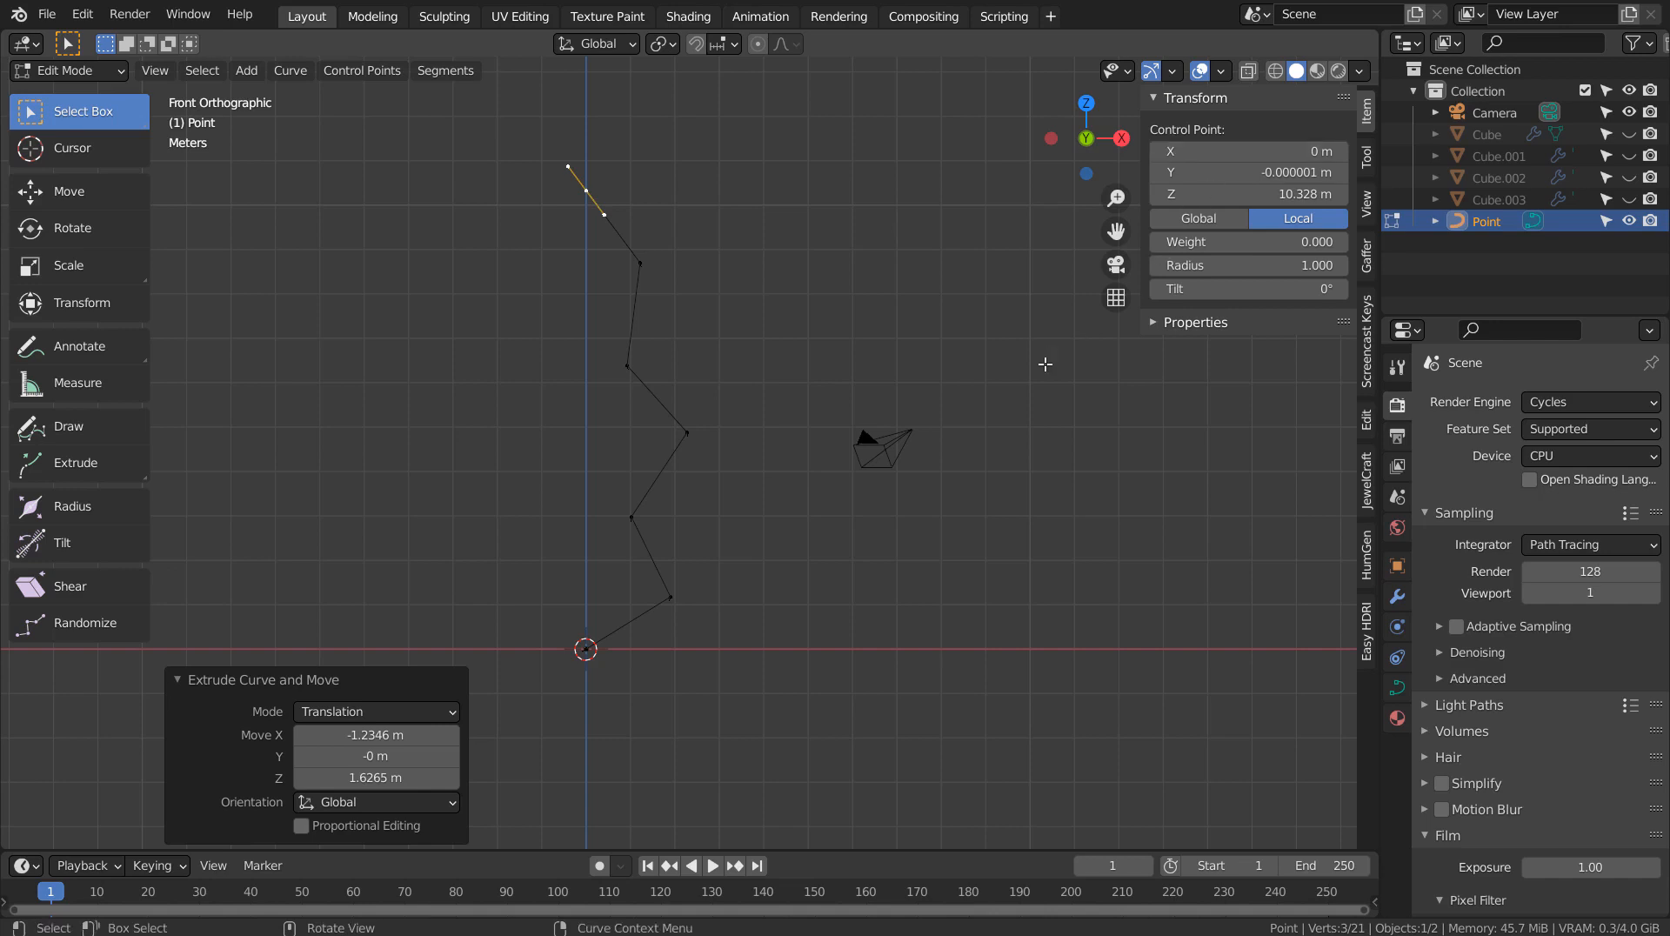
key("Tab")
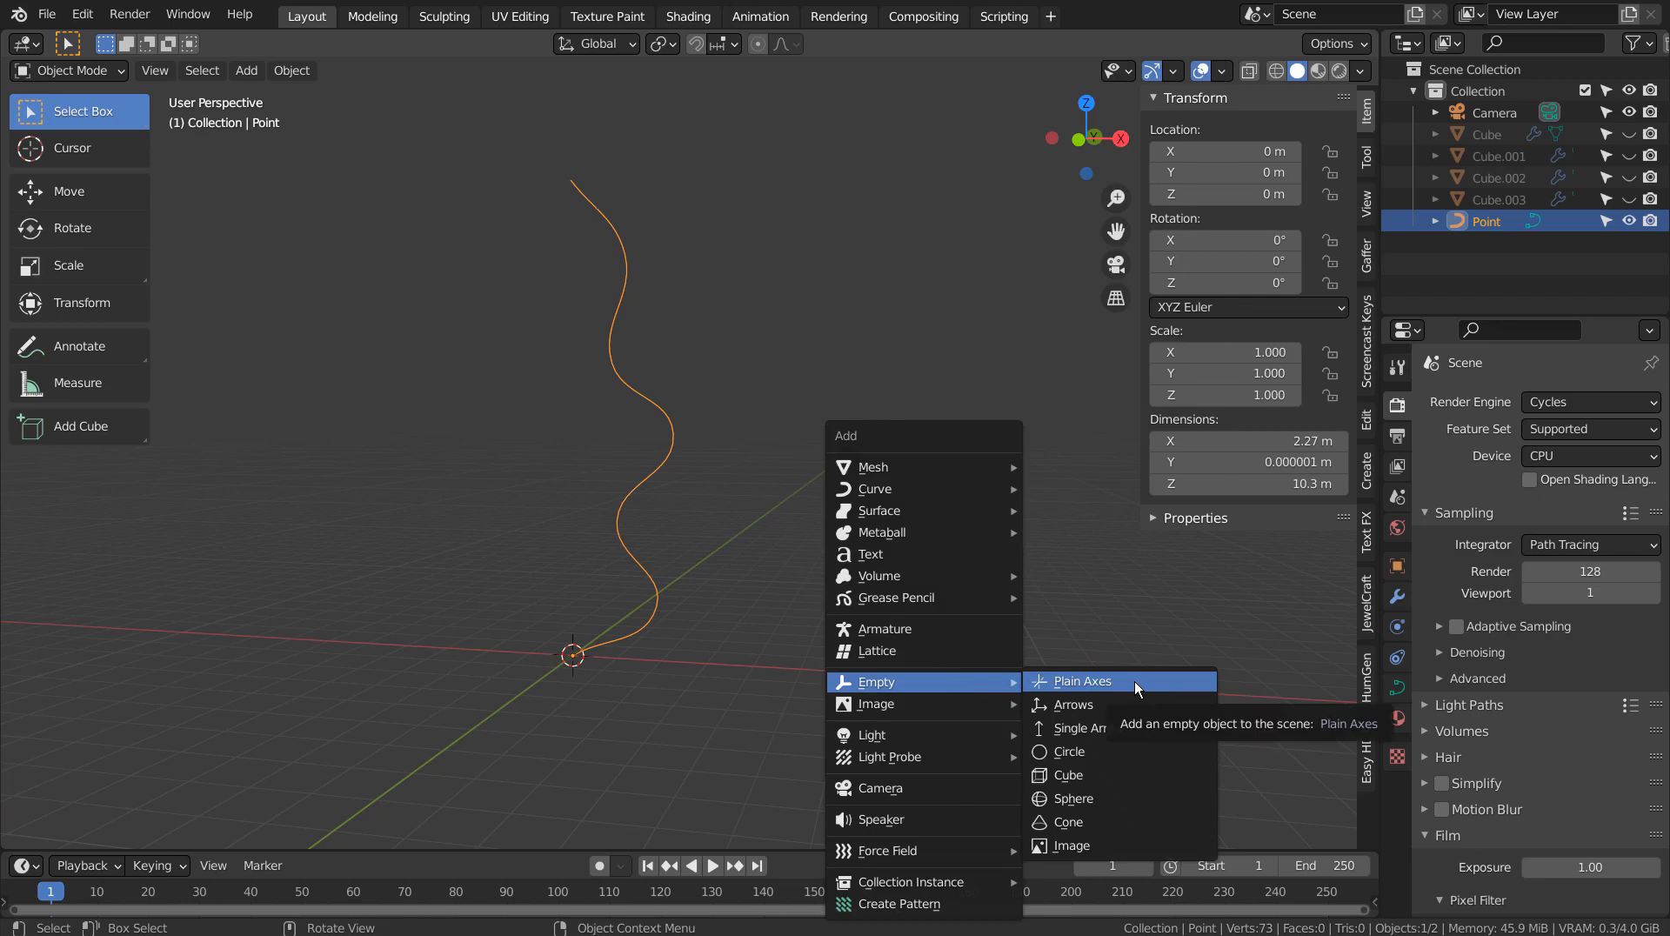
Add a Plain Axes empty at the origin and give the wavy curve an Array modifier
left_click(1081, 680)
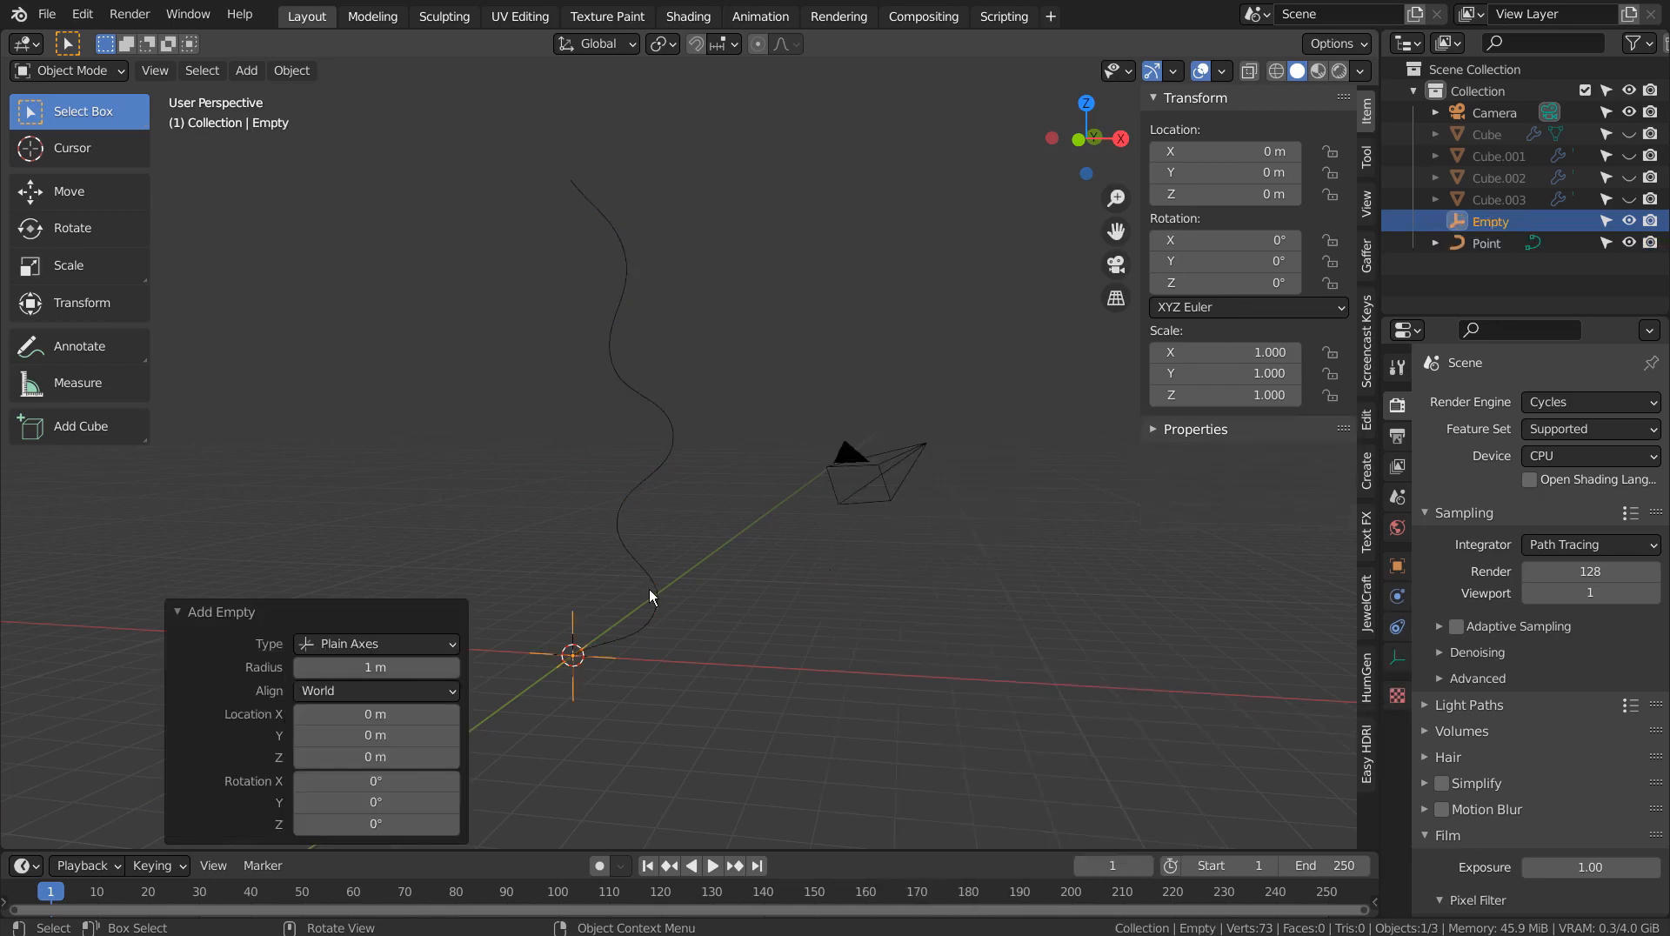
left_click(1484, 244)
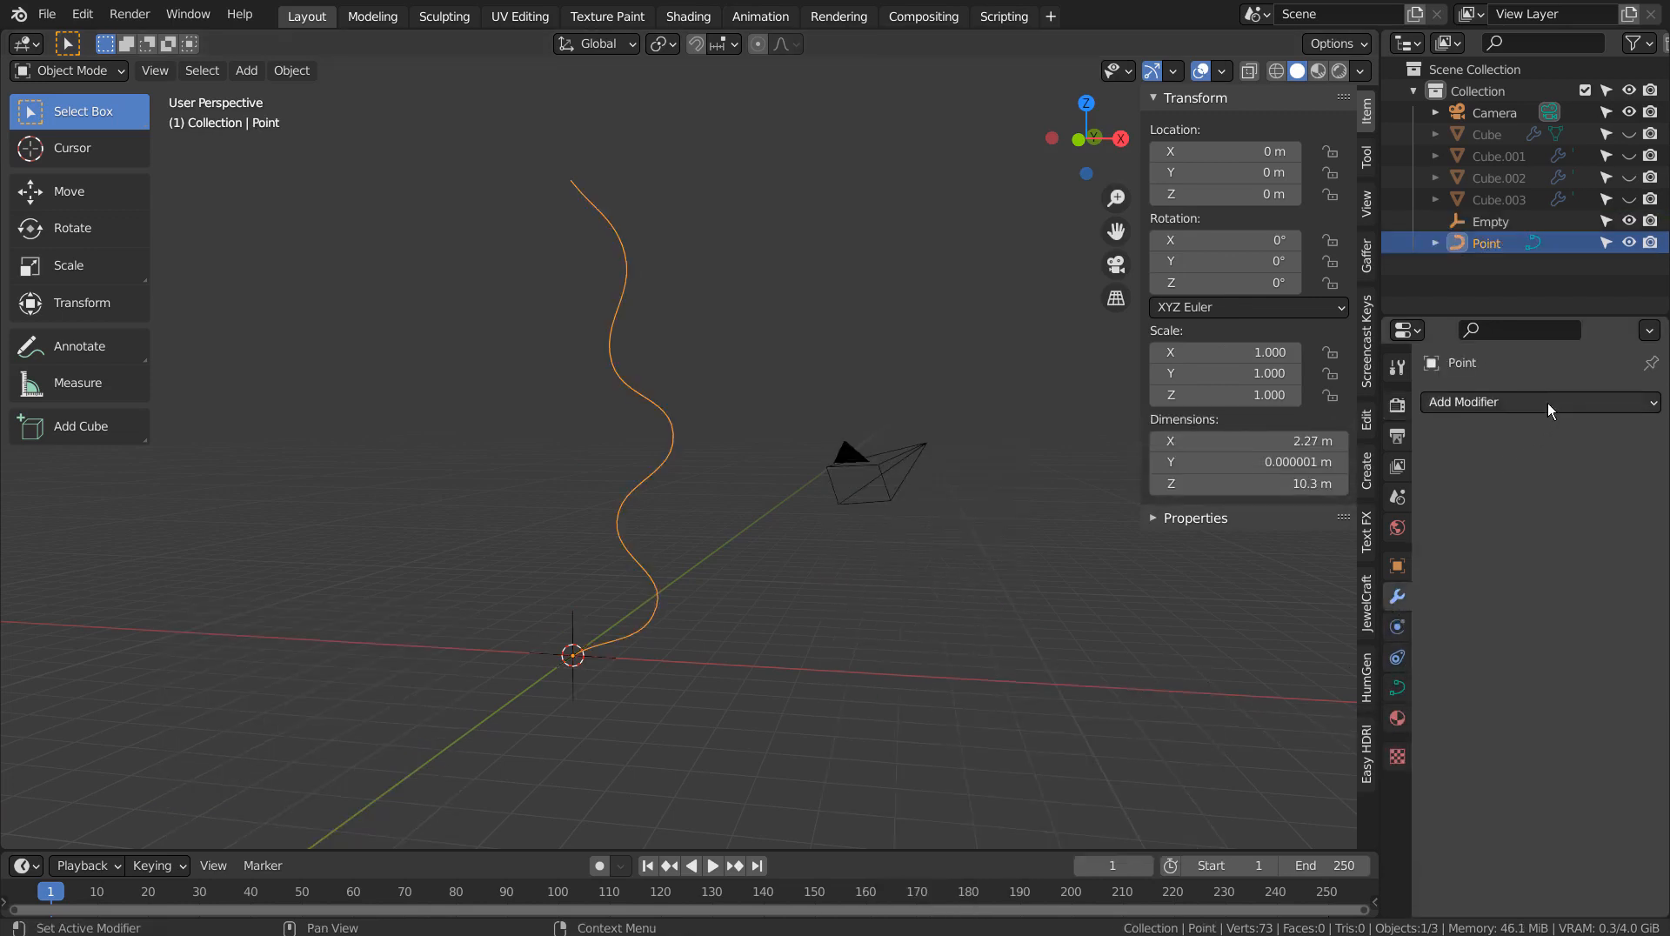
left_click(1538, 402)
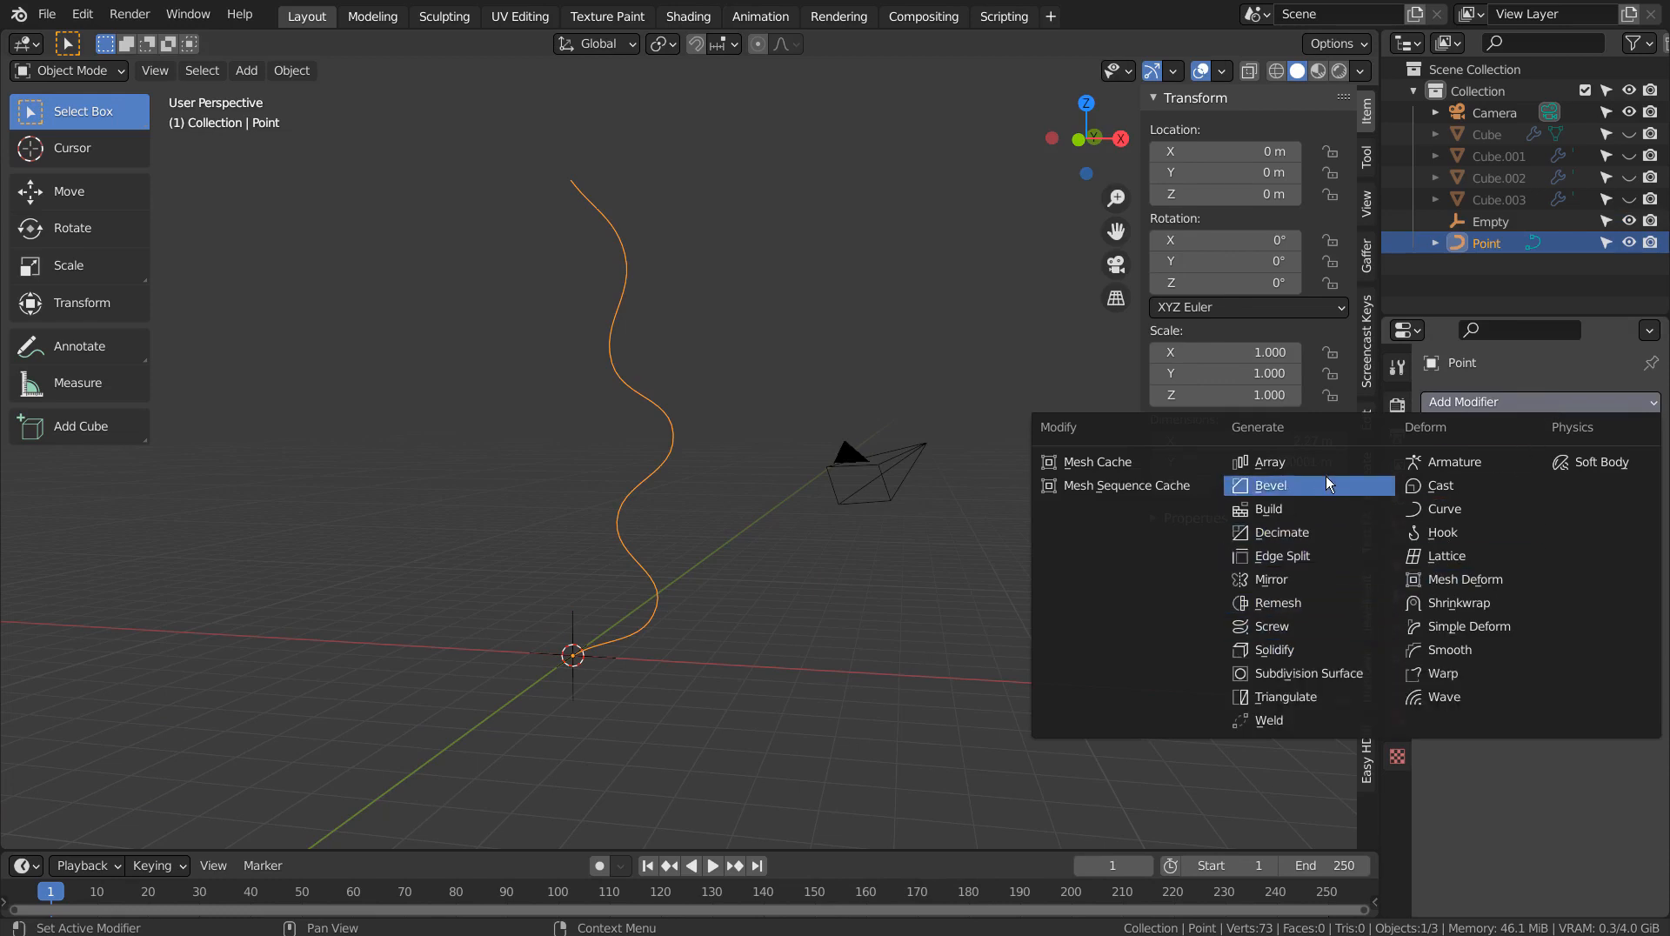
left_click(1270, 461)
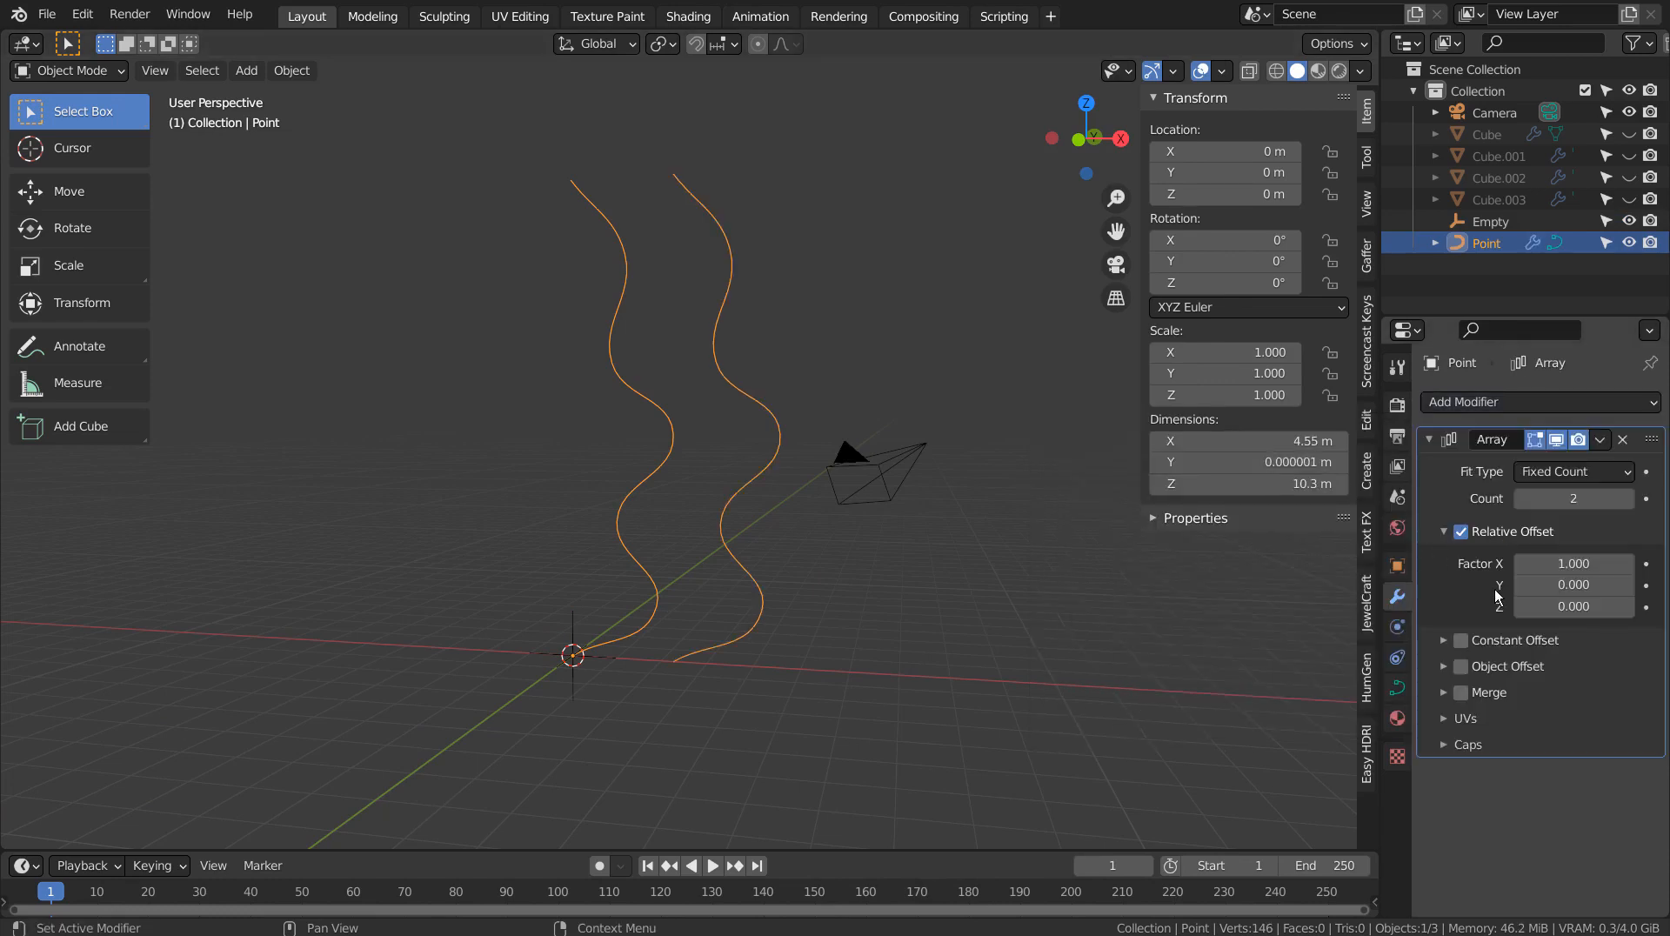
Switch the array from Relative Offset to Object Offset driven by the Empty
left_click(1463, 531)
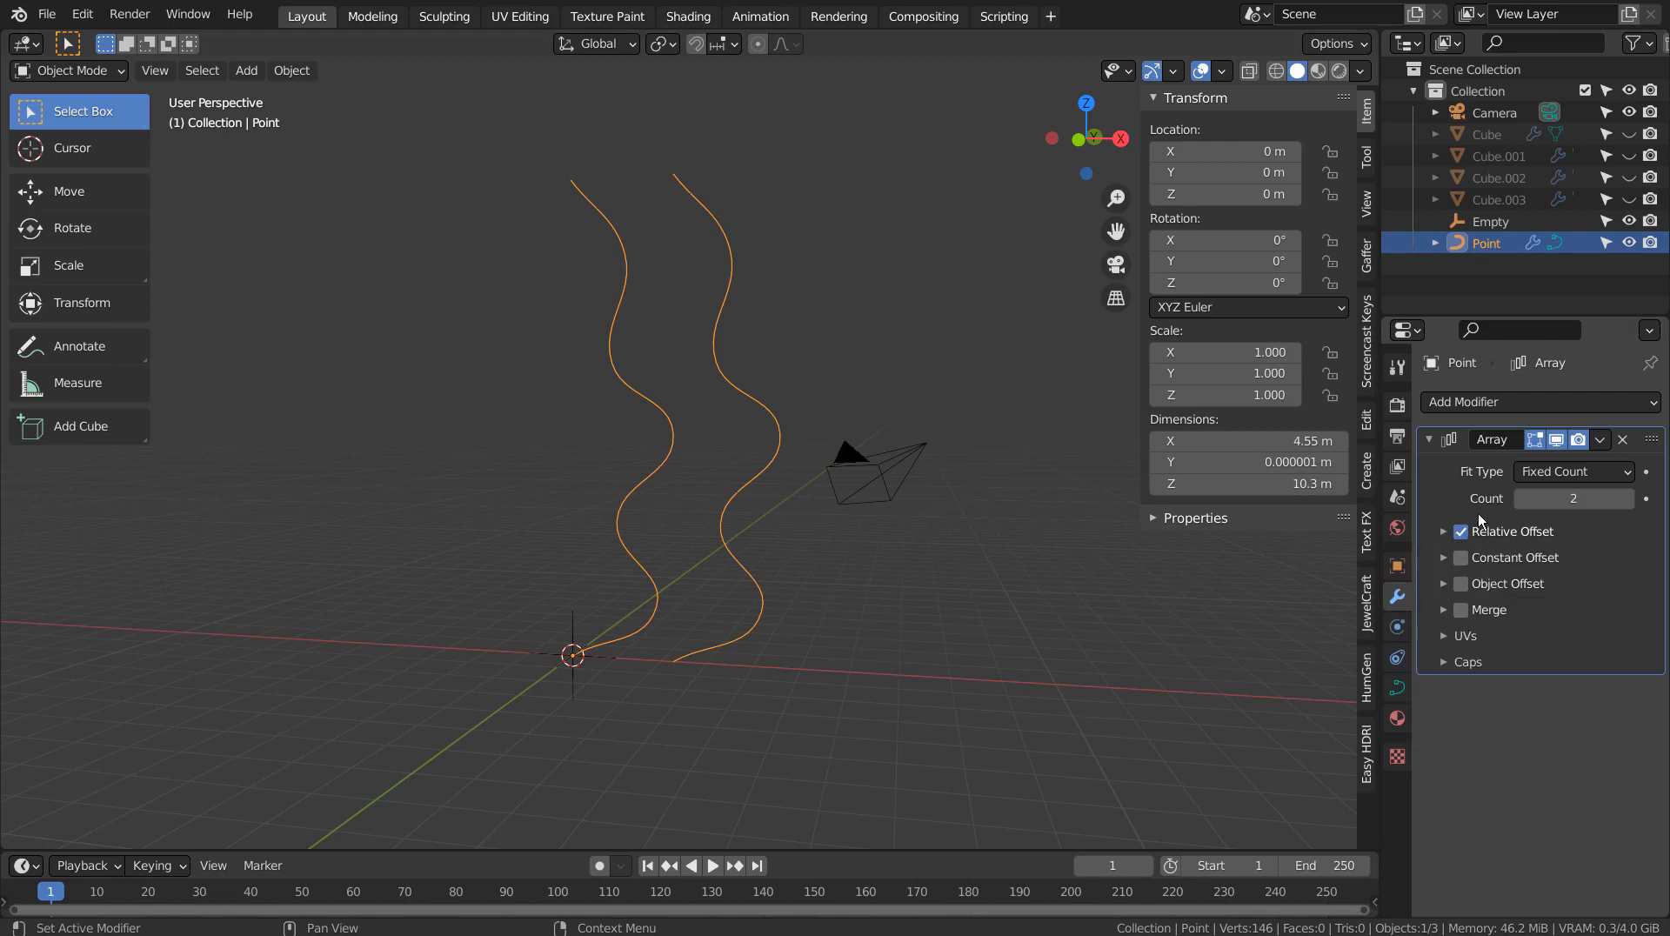
left_click(1461, 583)
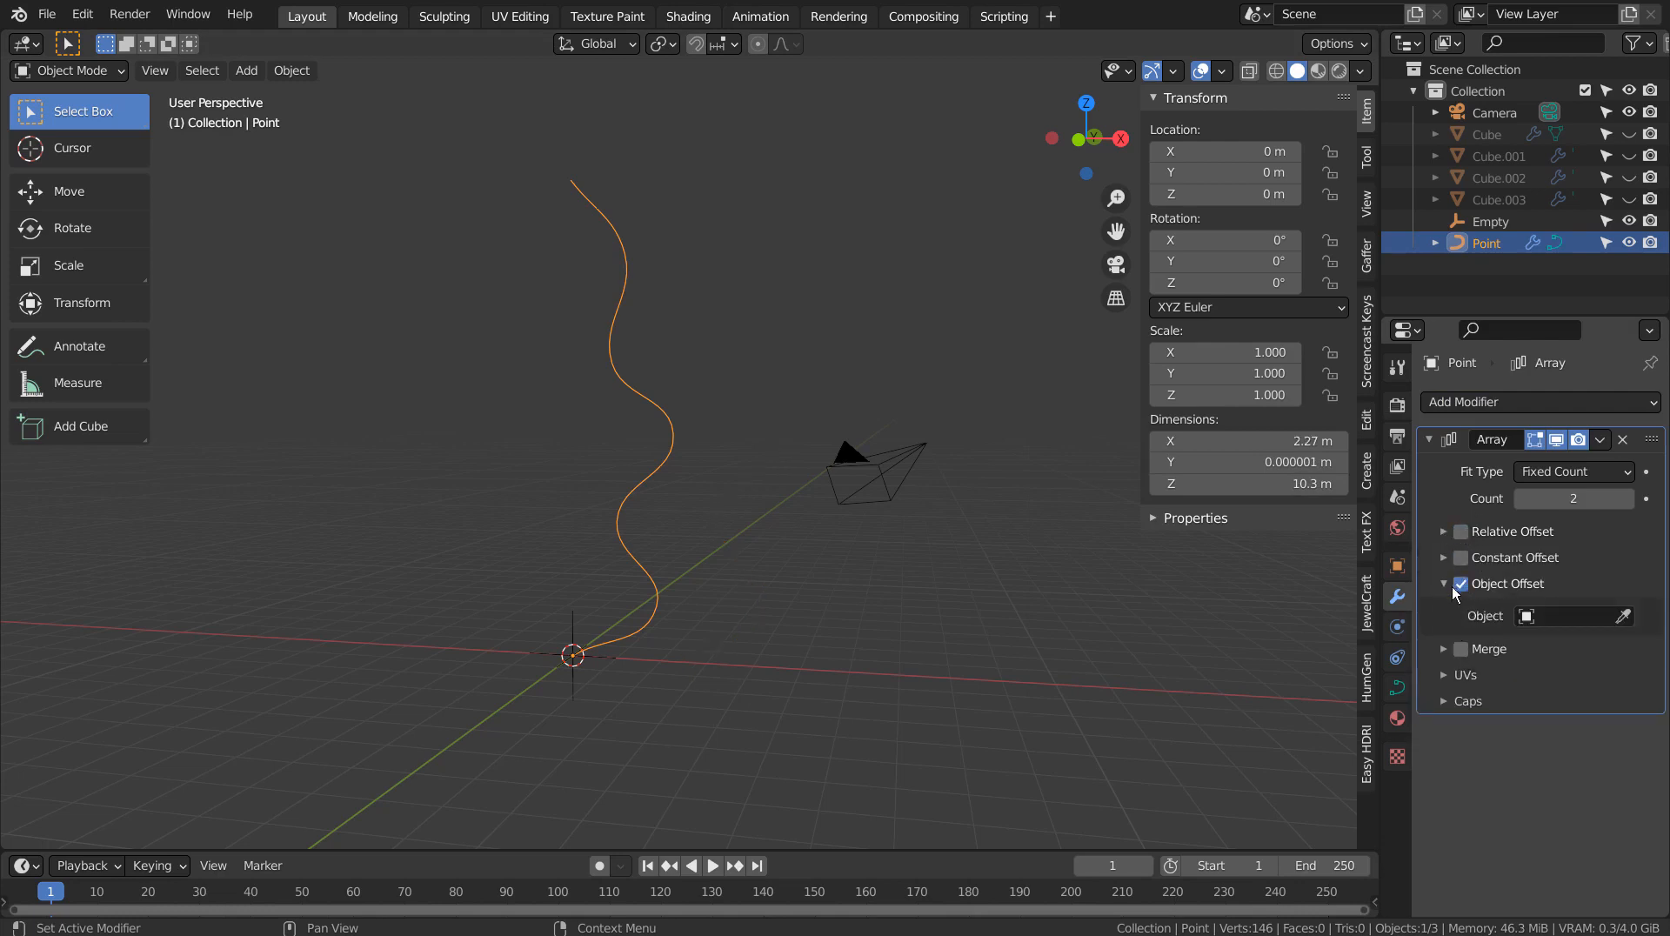
left_click(1526, 616)
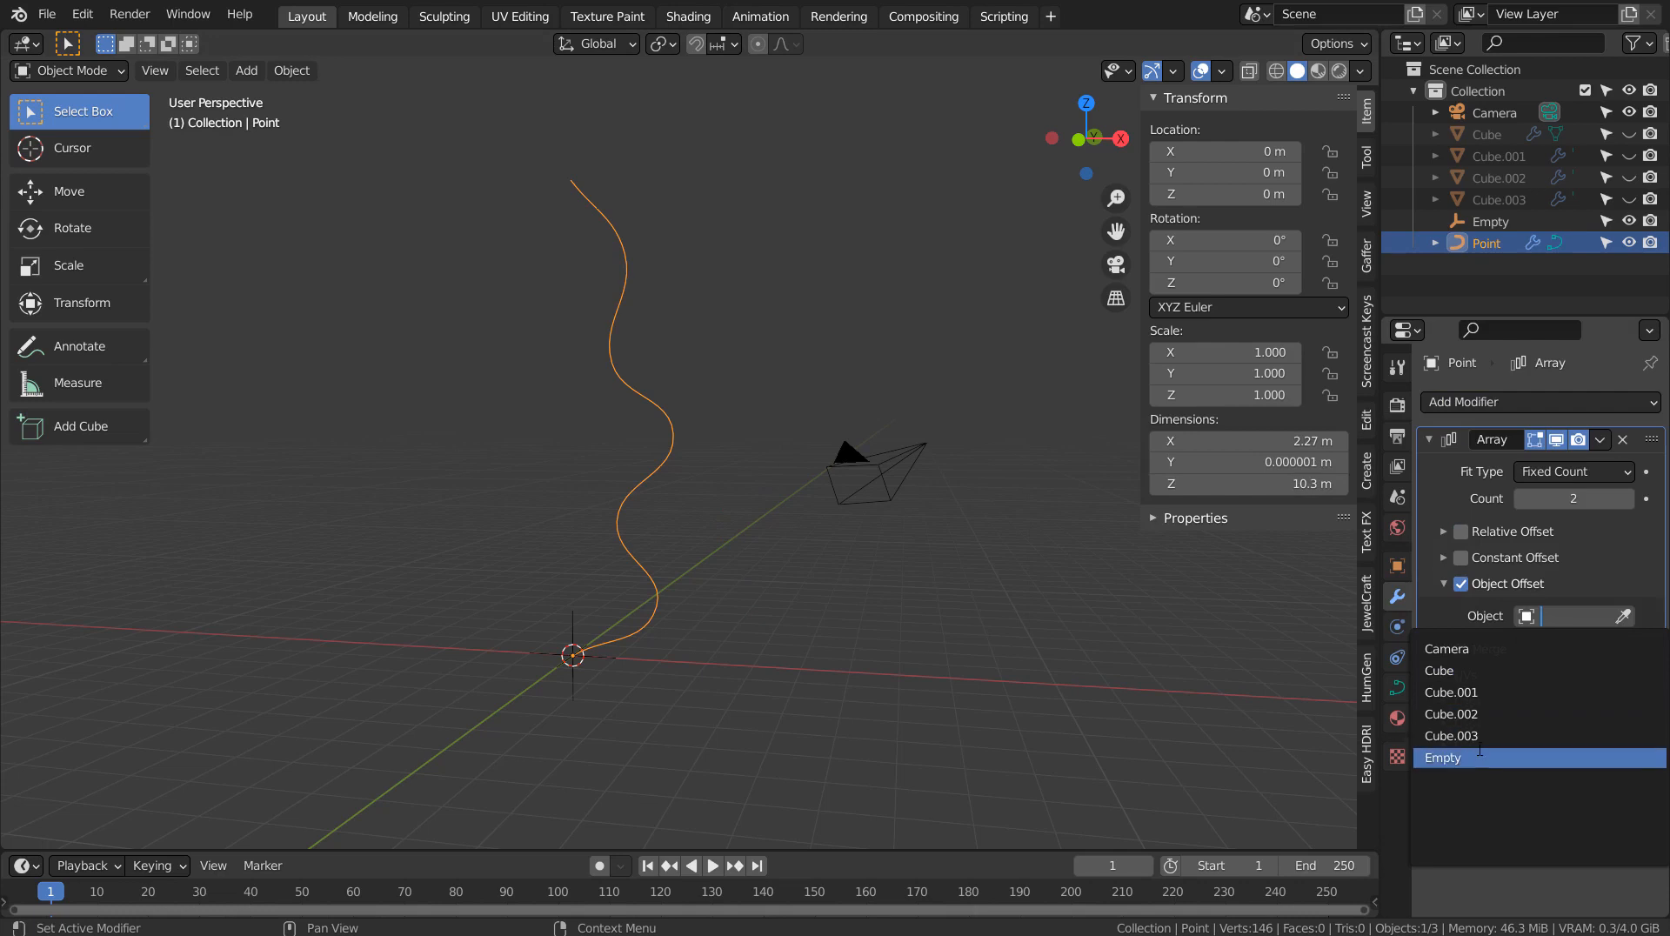
left_click(1444, 757)
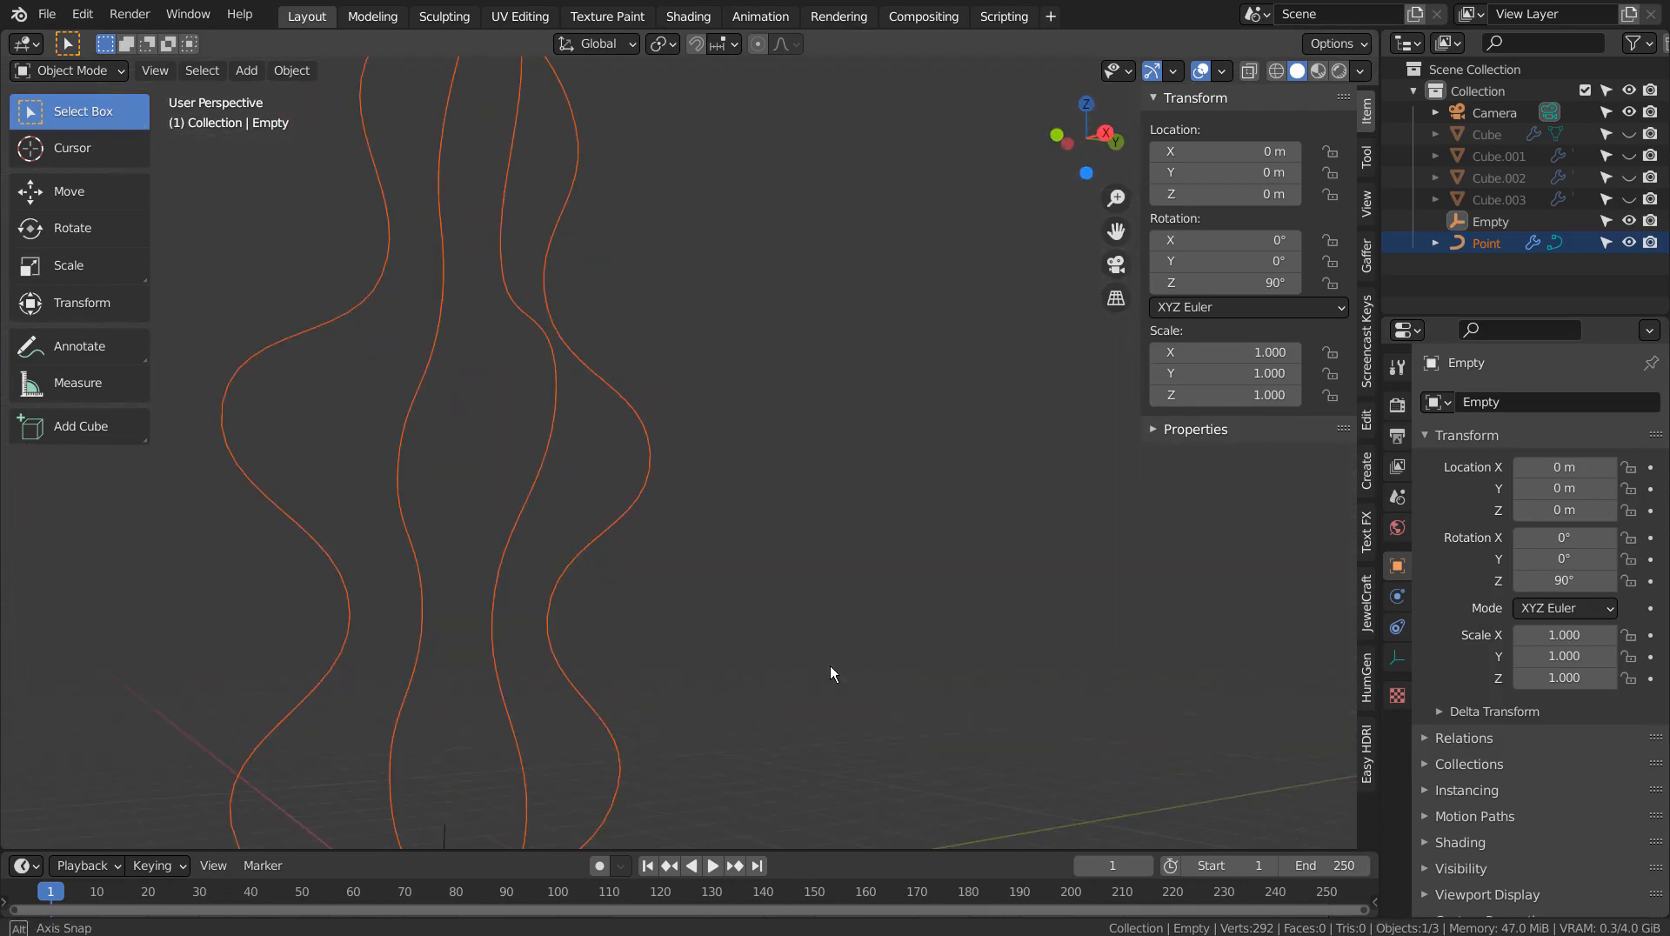
left_click_drag(832, 673, 936, 610)
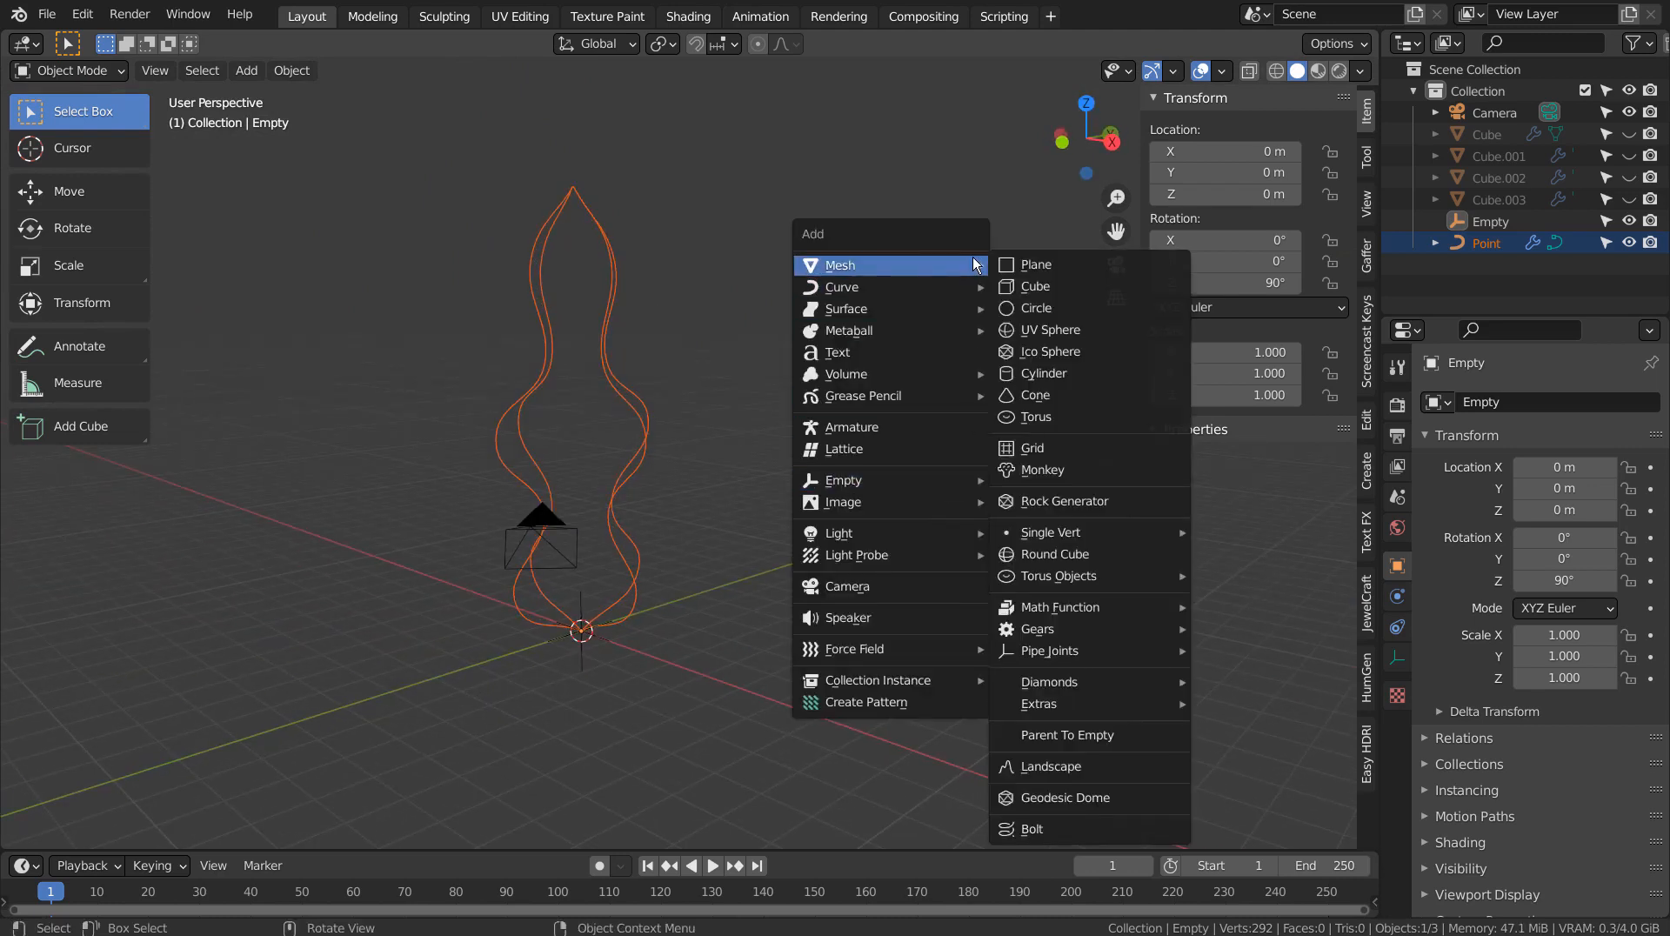
mouse_move(1044, 372)
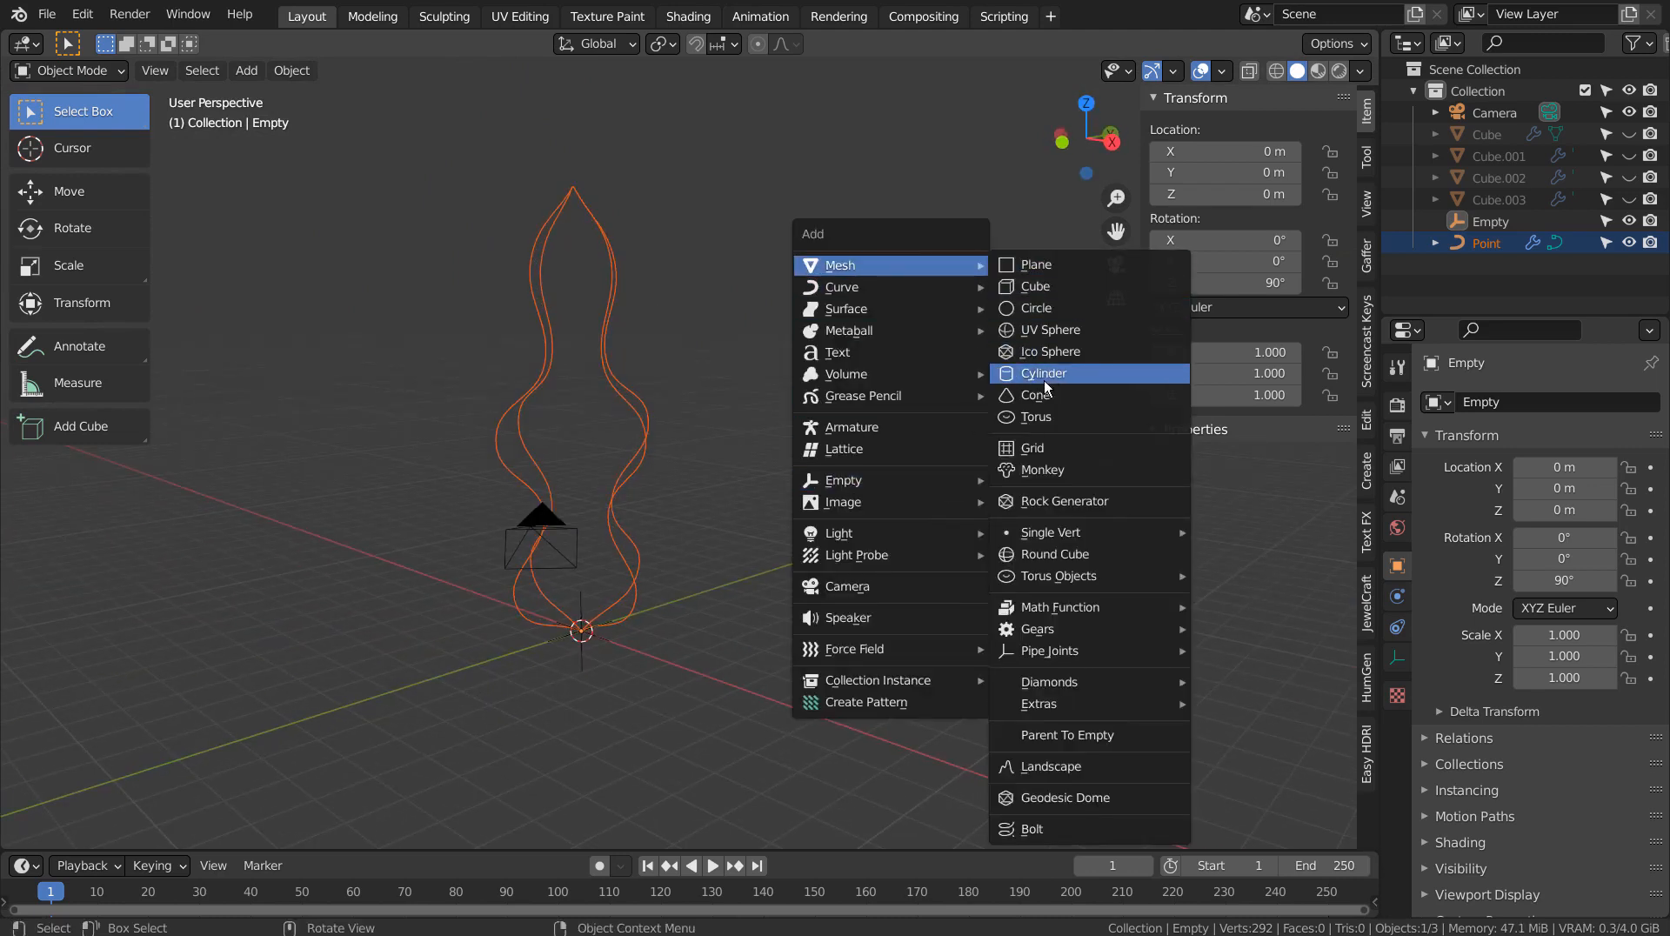
mouse_move(1049, 351)
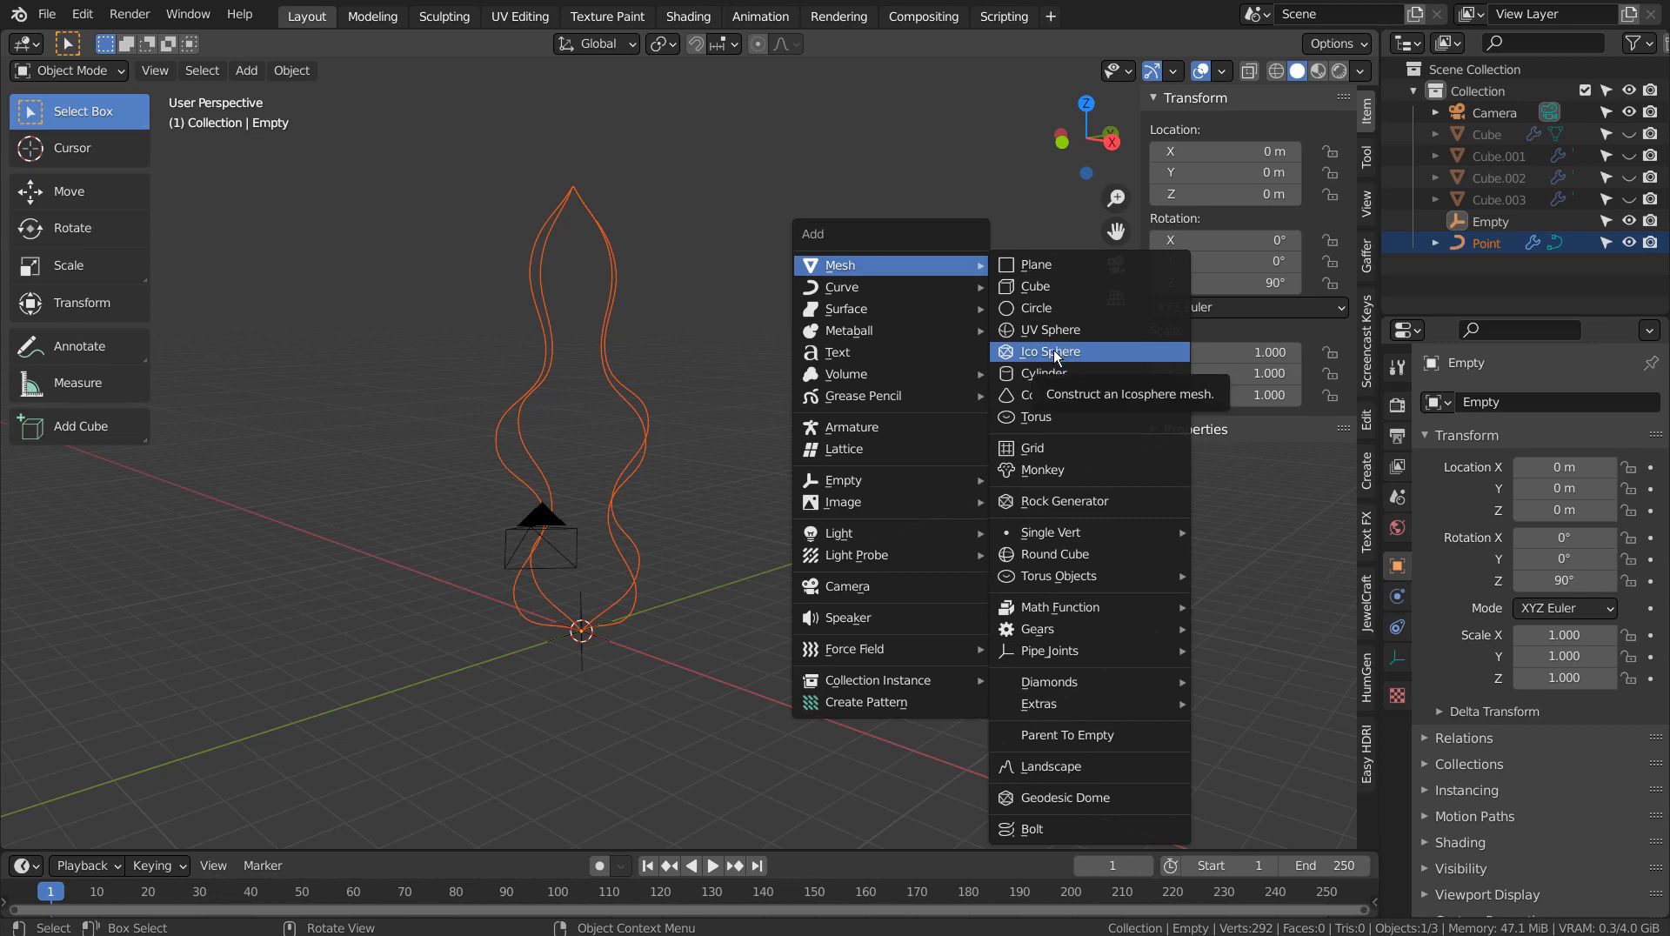
Add an icosphere at the origin and shrink it to about 0.207 scale beneath the curves
left_click(1049, 352)
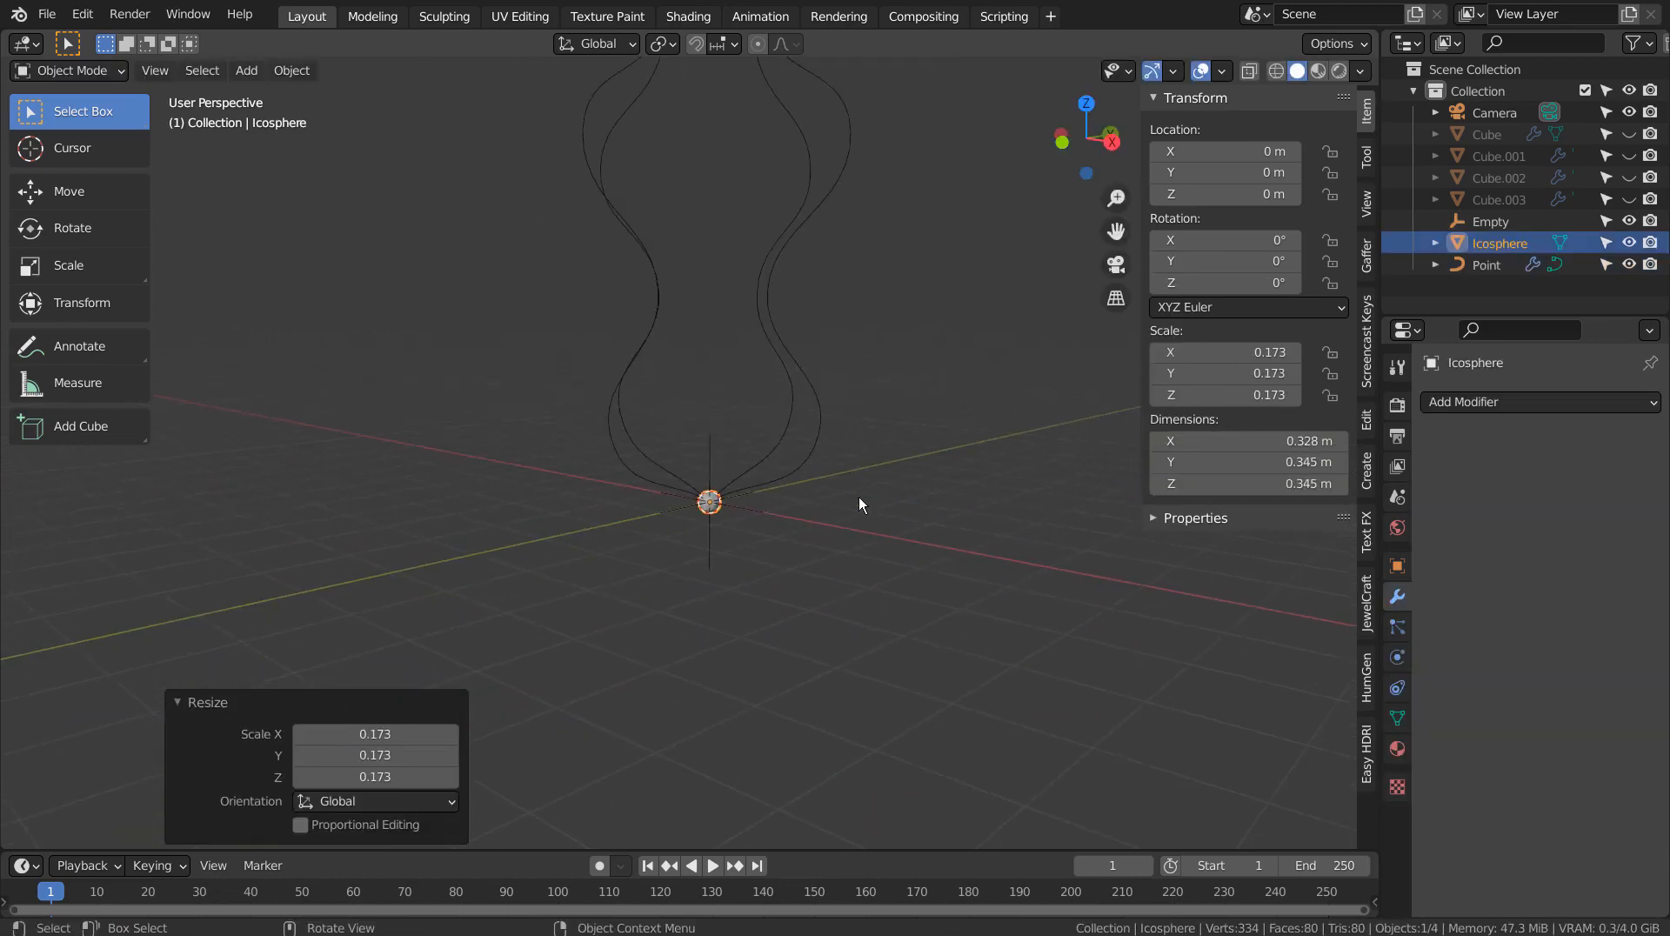
key("s")
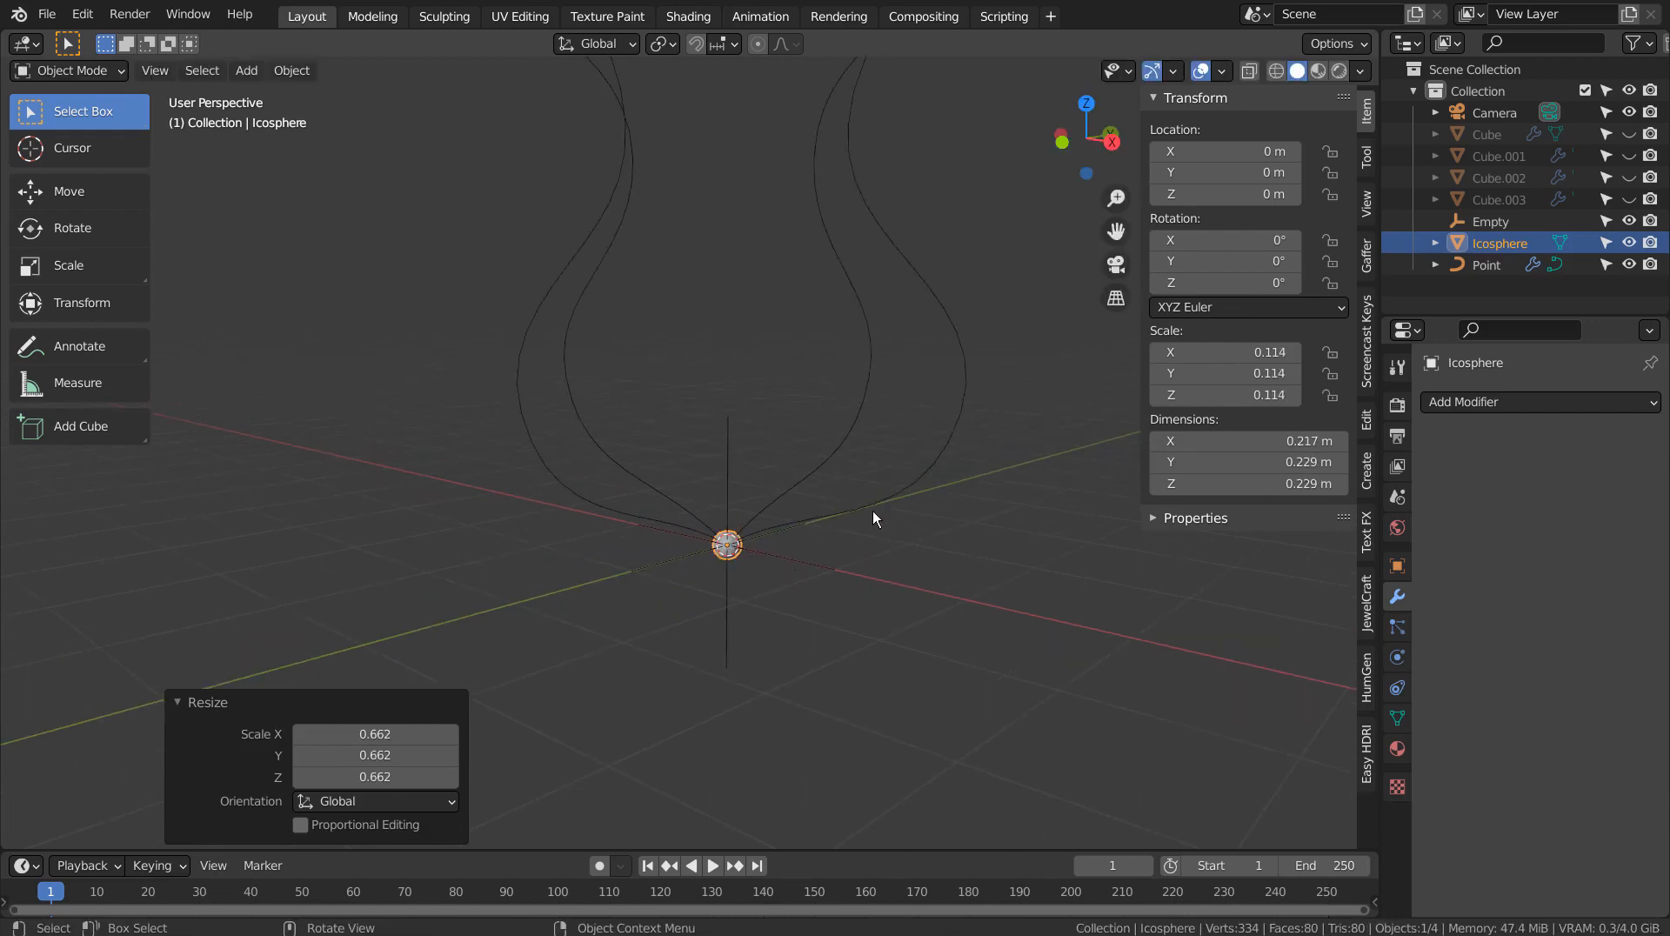
key("s")
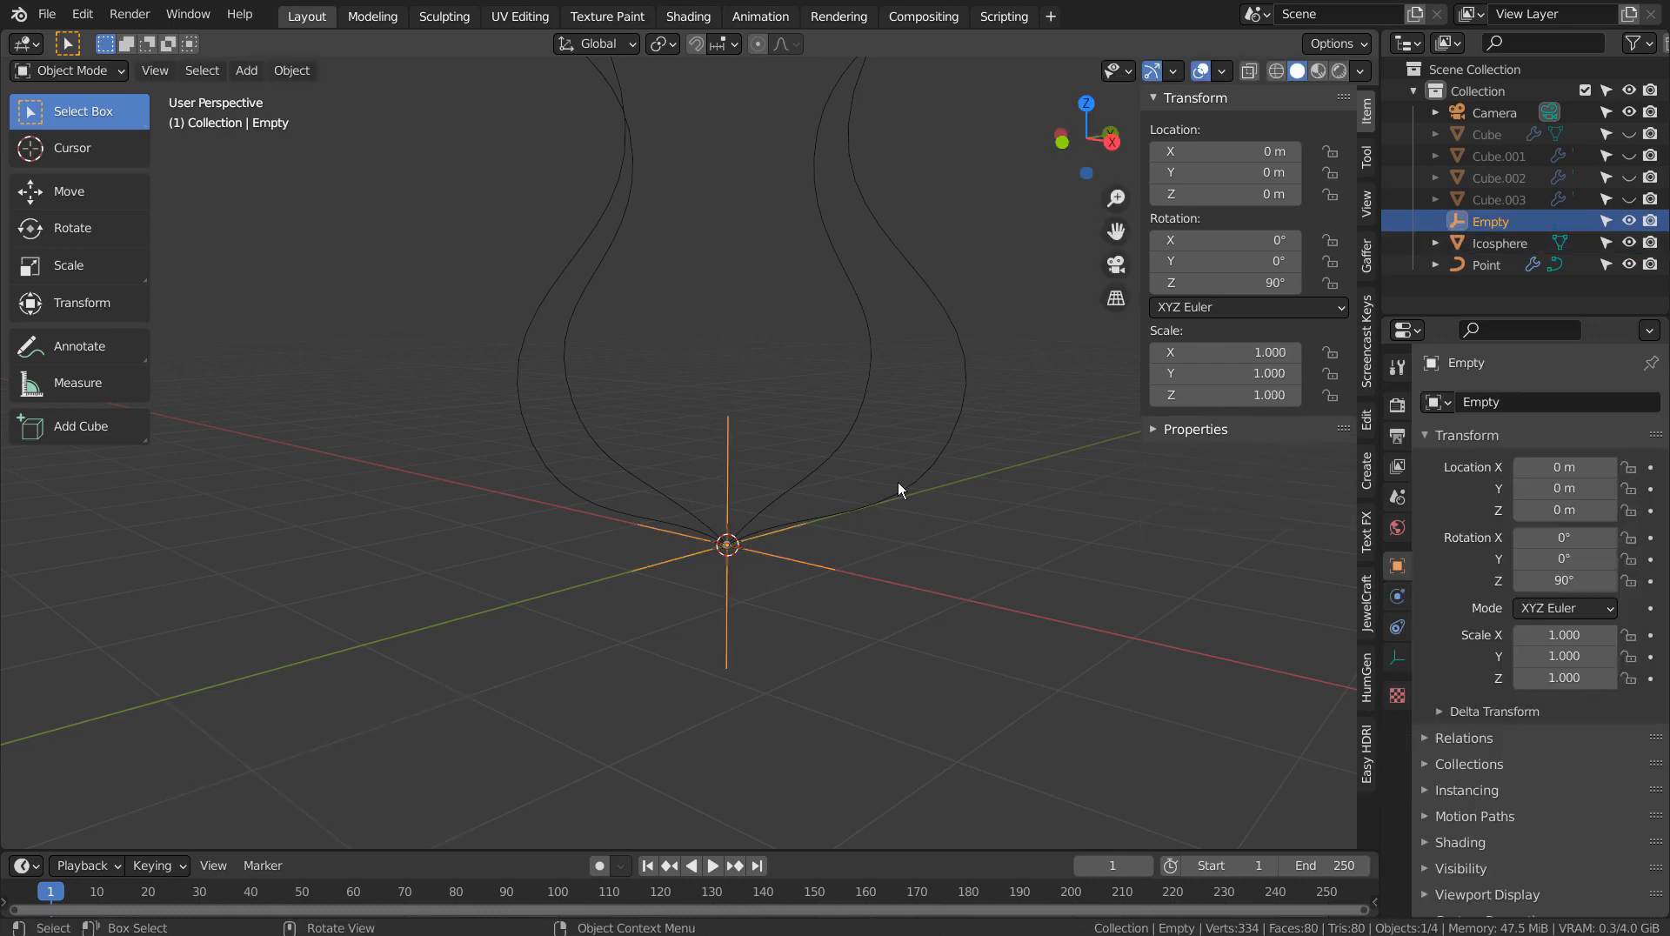
left_click(1484, 265)
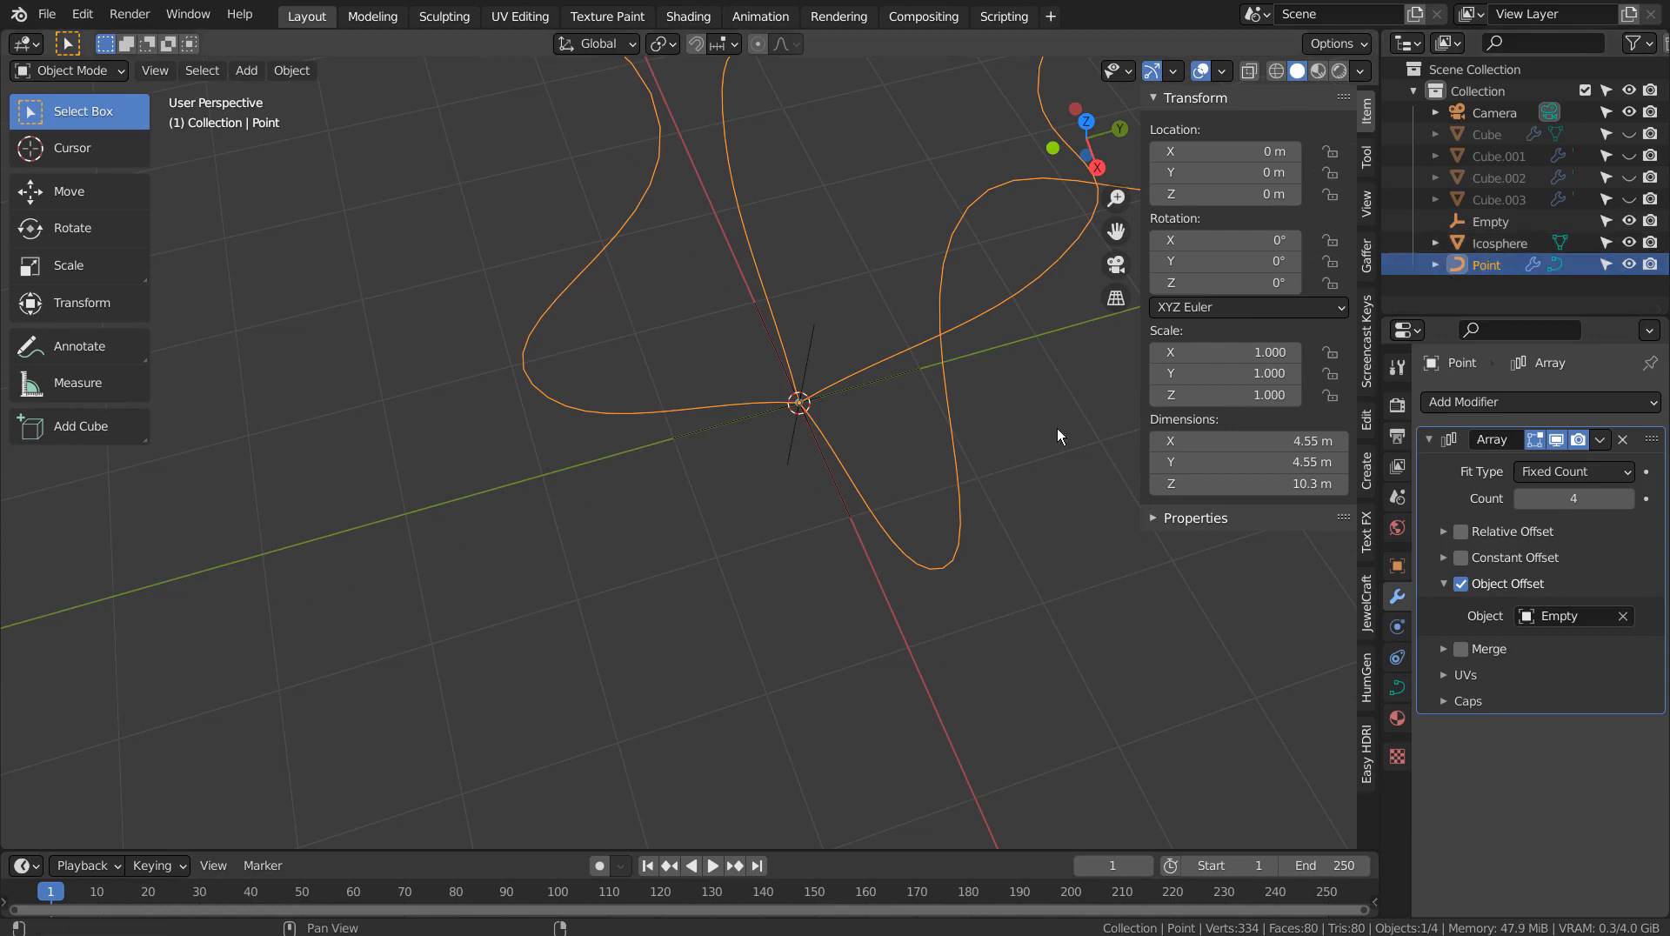
key("Tab")
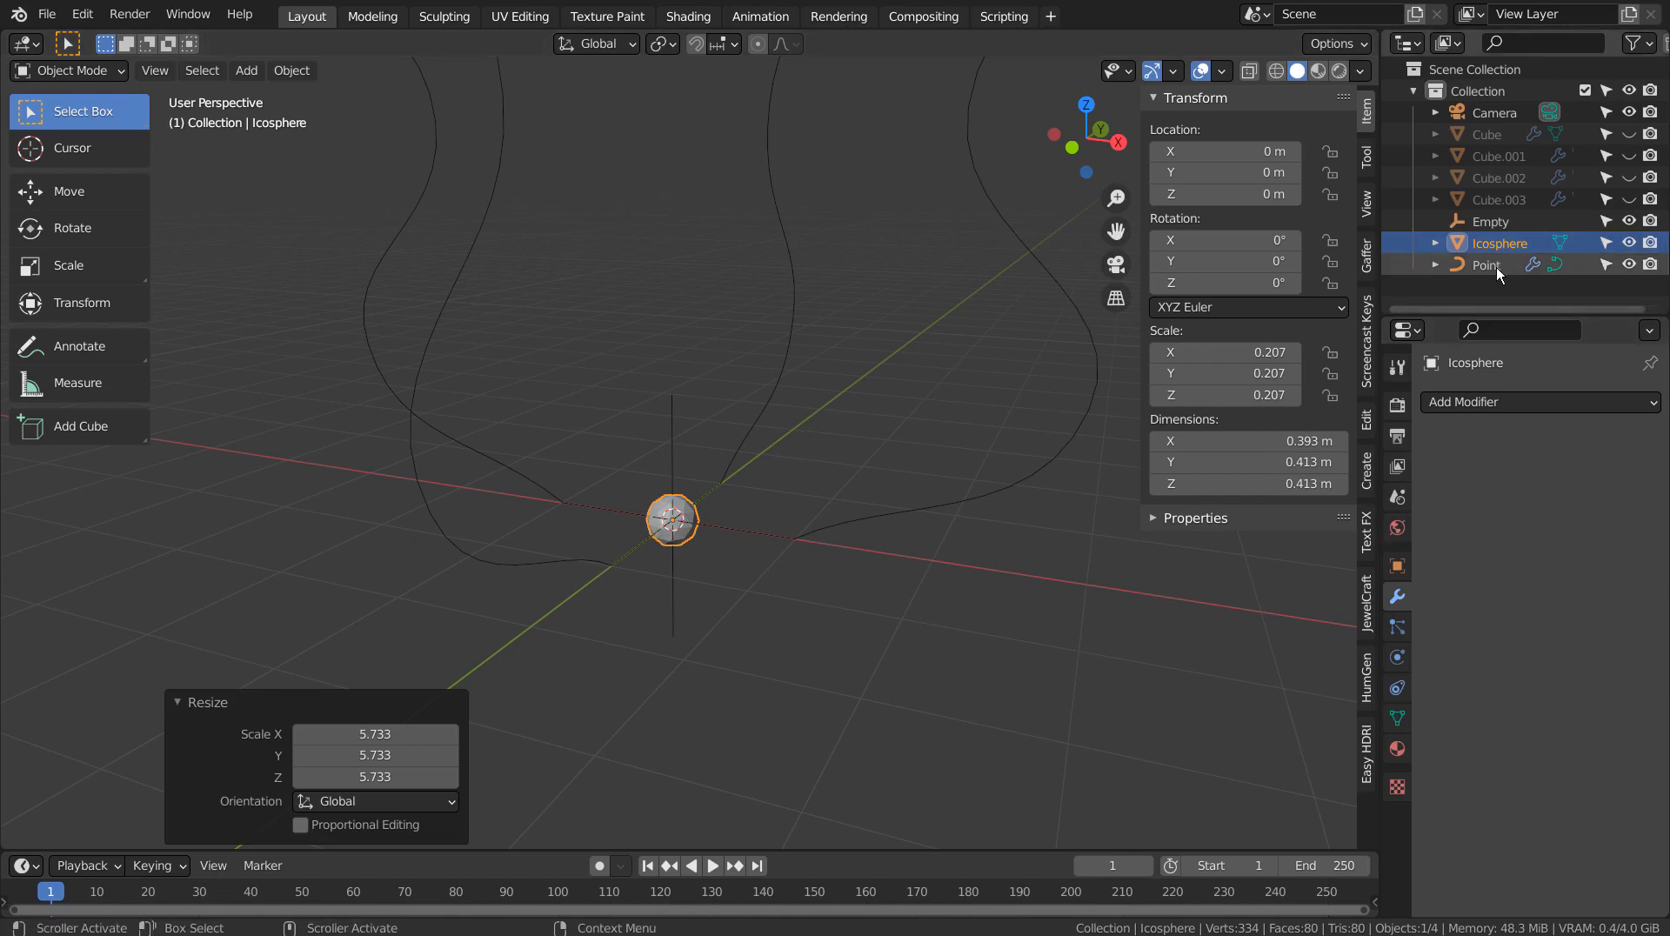
Give the icosphere a Curve deform and an Array set to Fit Curve along the Point curve
left_click(1484, 264)
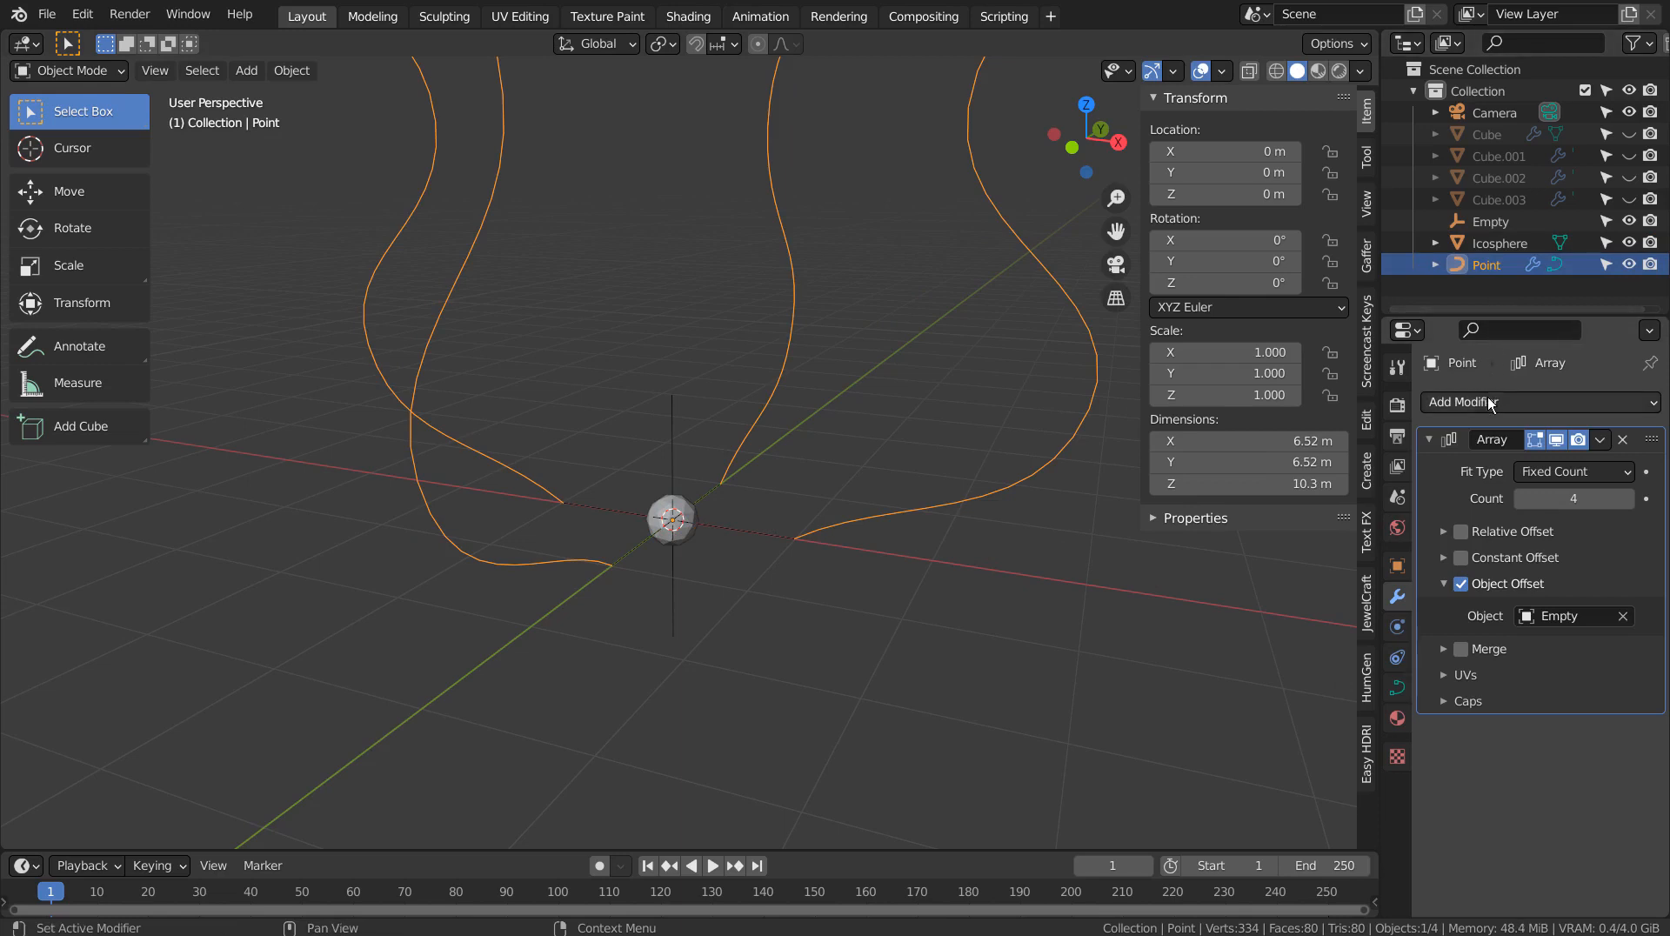
left_click(1468, 402)
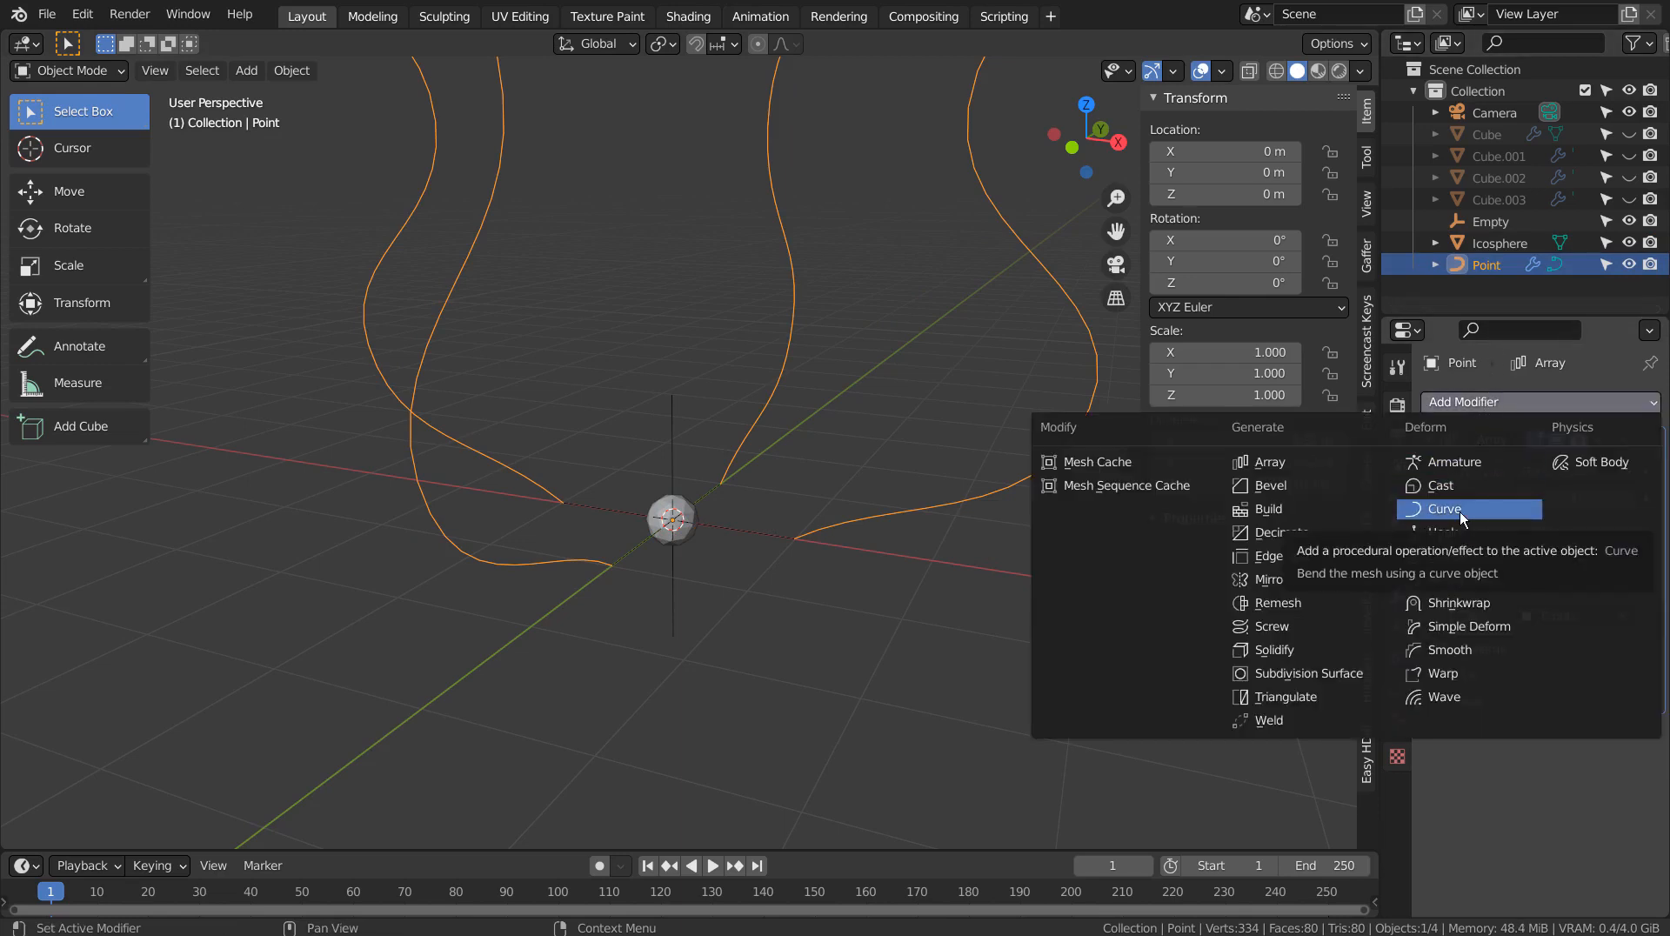
mouse_move(1451, 461)
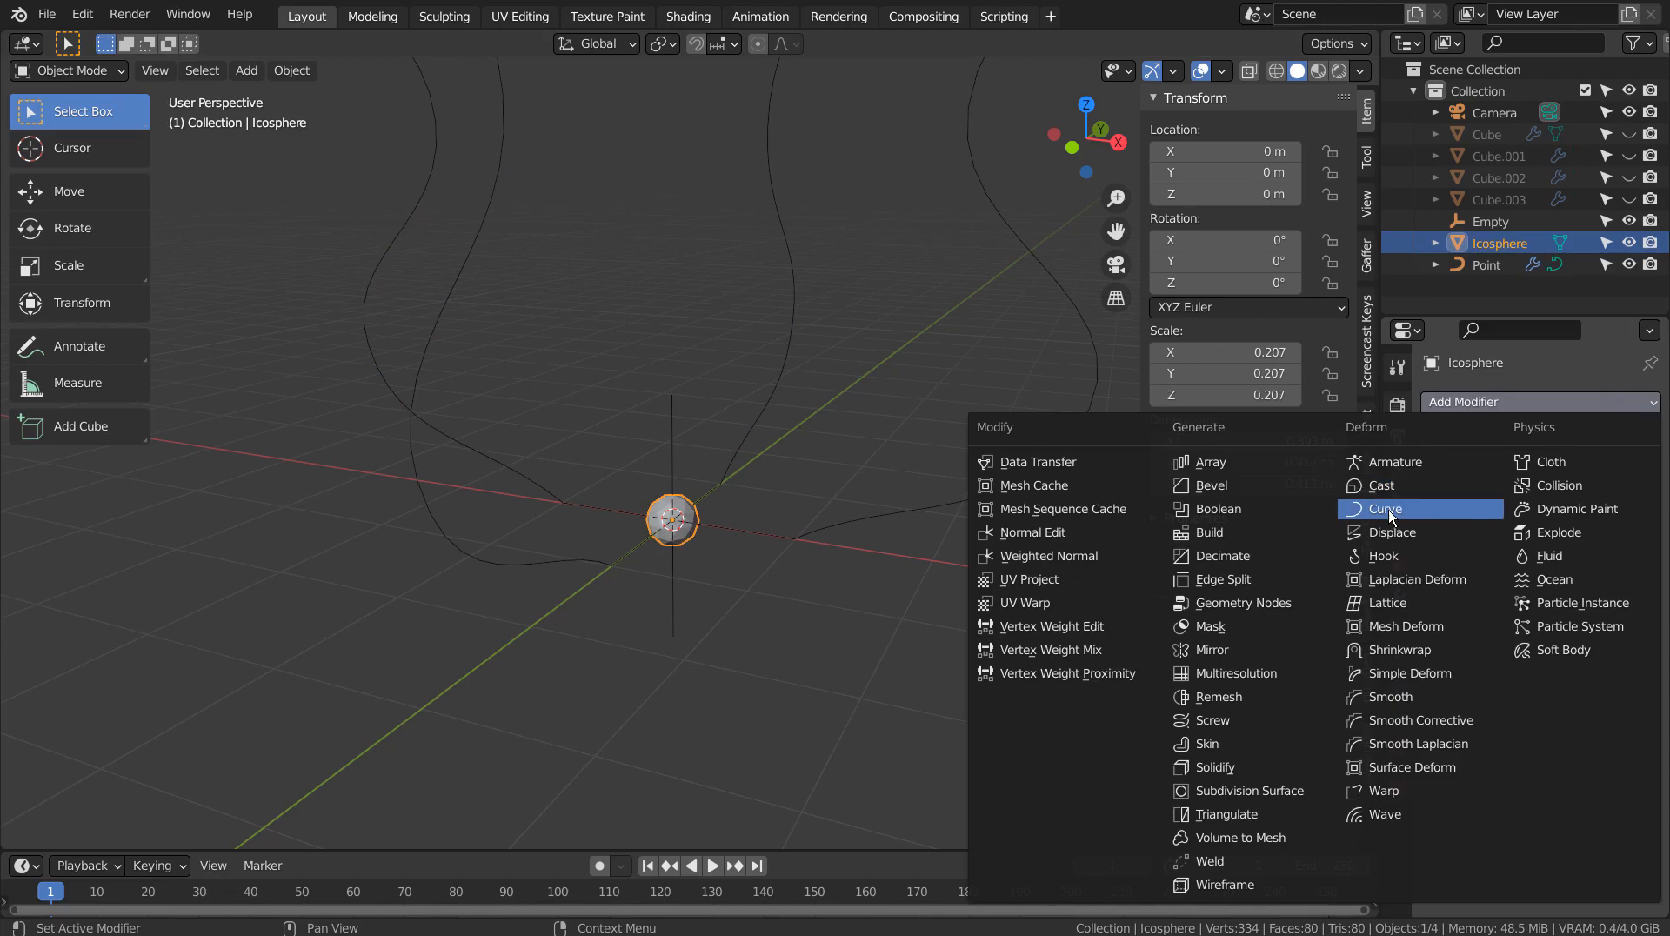
left_click(1389, 508)
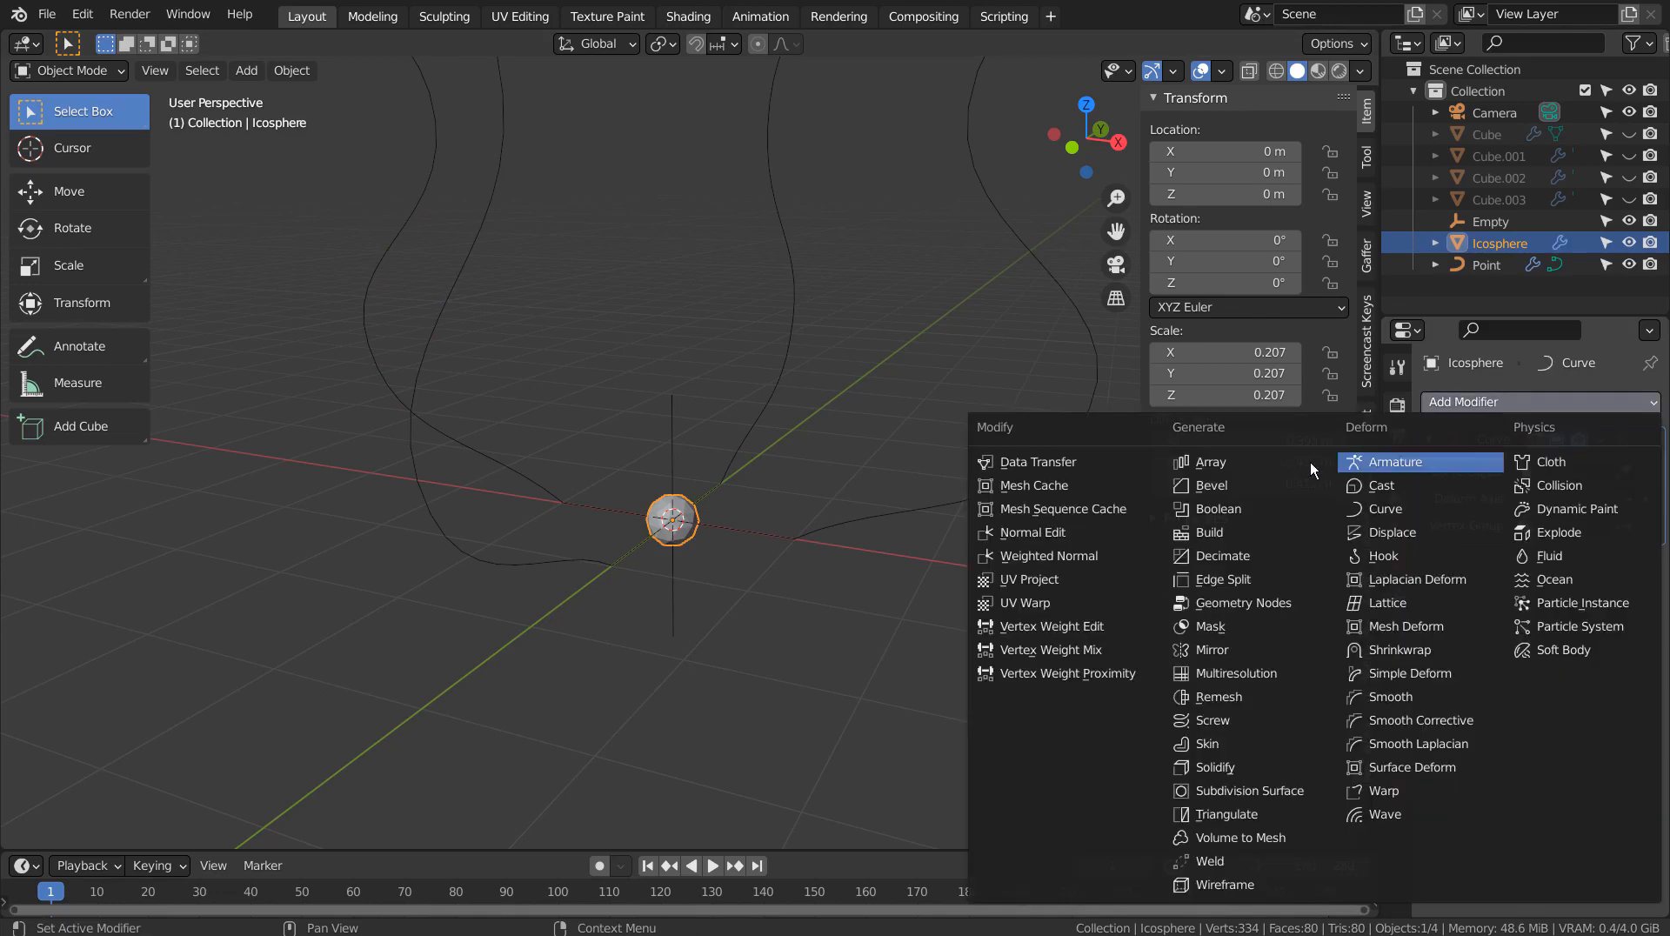
left_click(1210, 461)
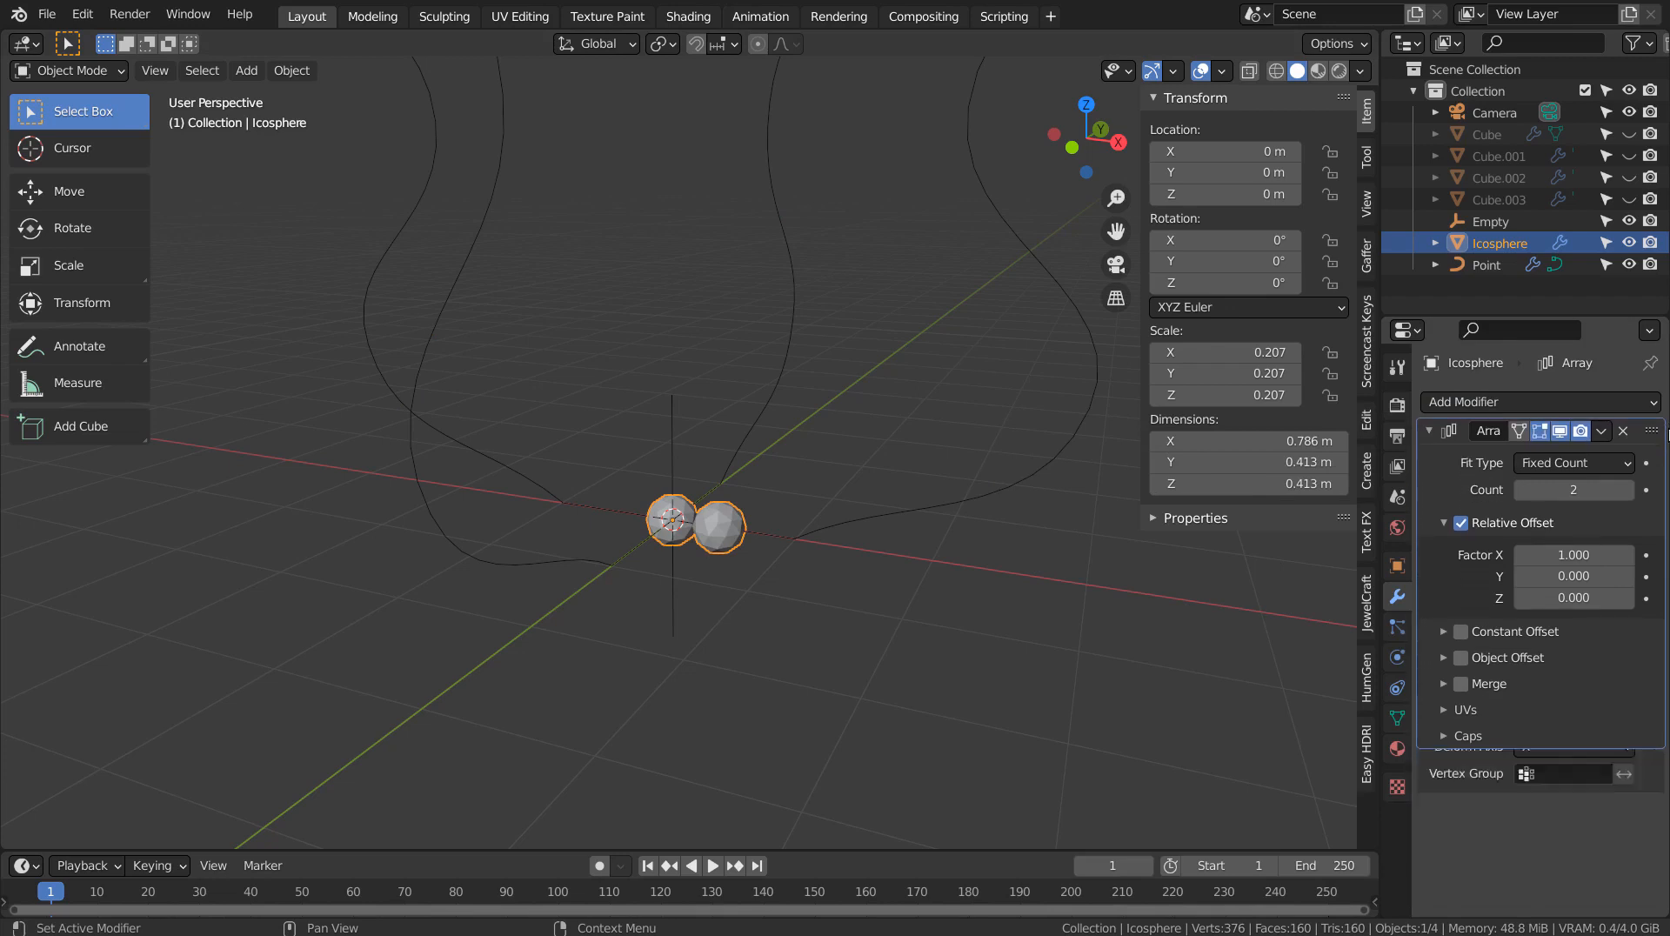
left_click(1572, 472)
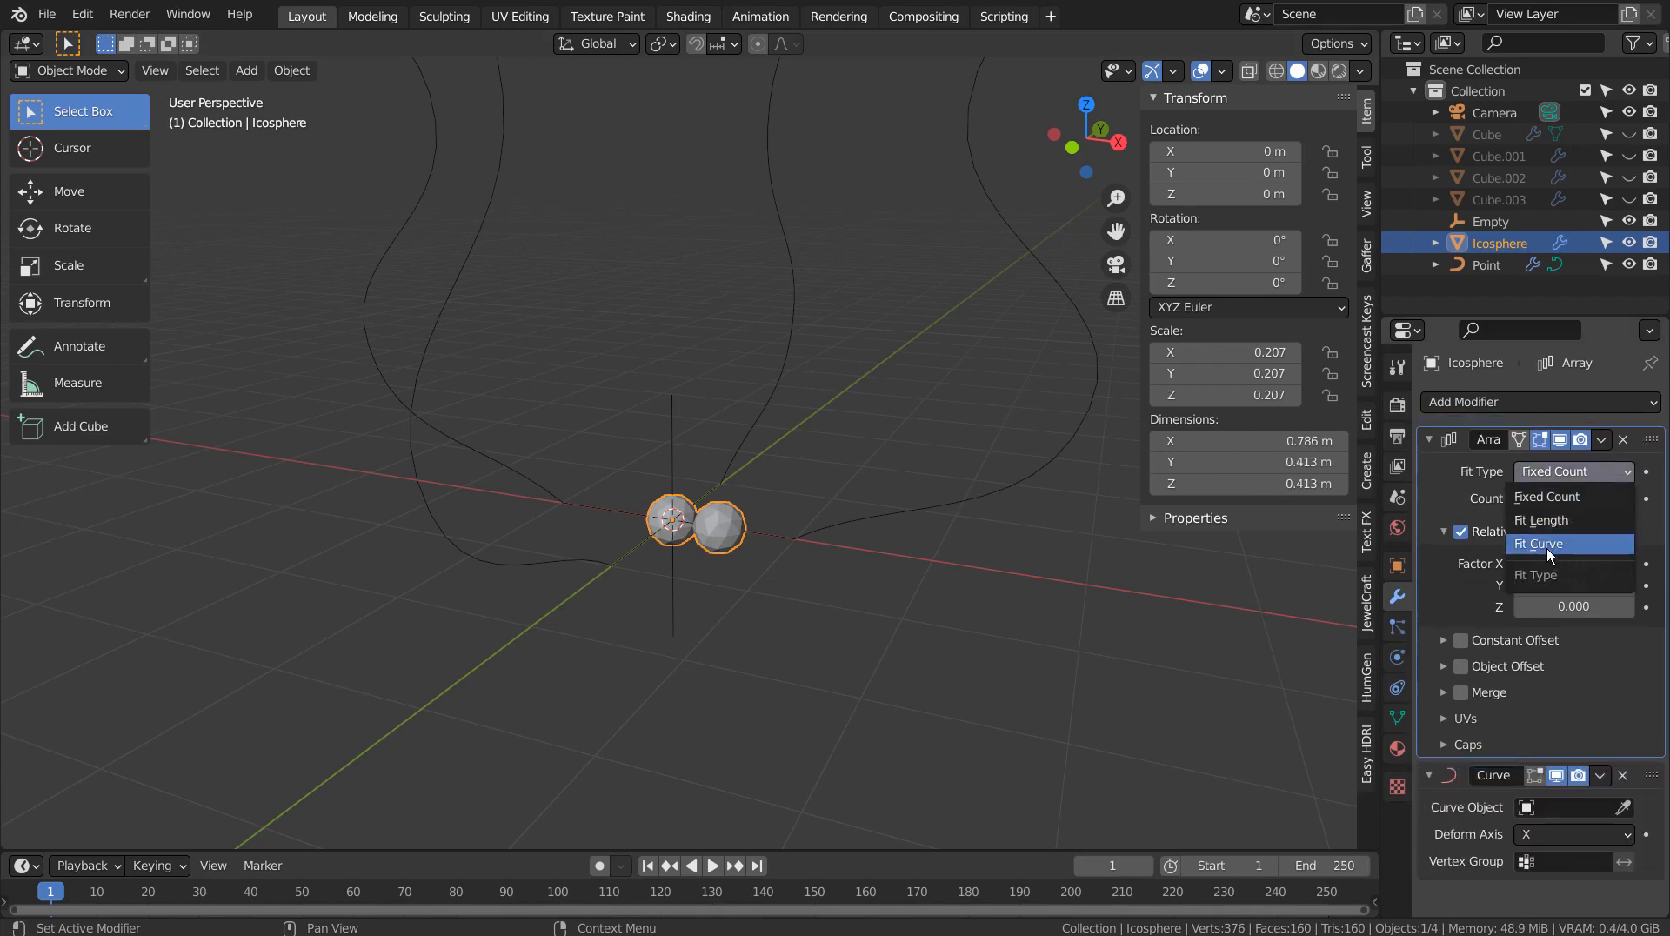
left_click(1538, 543)
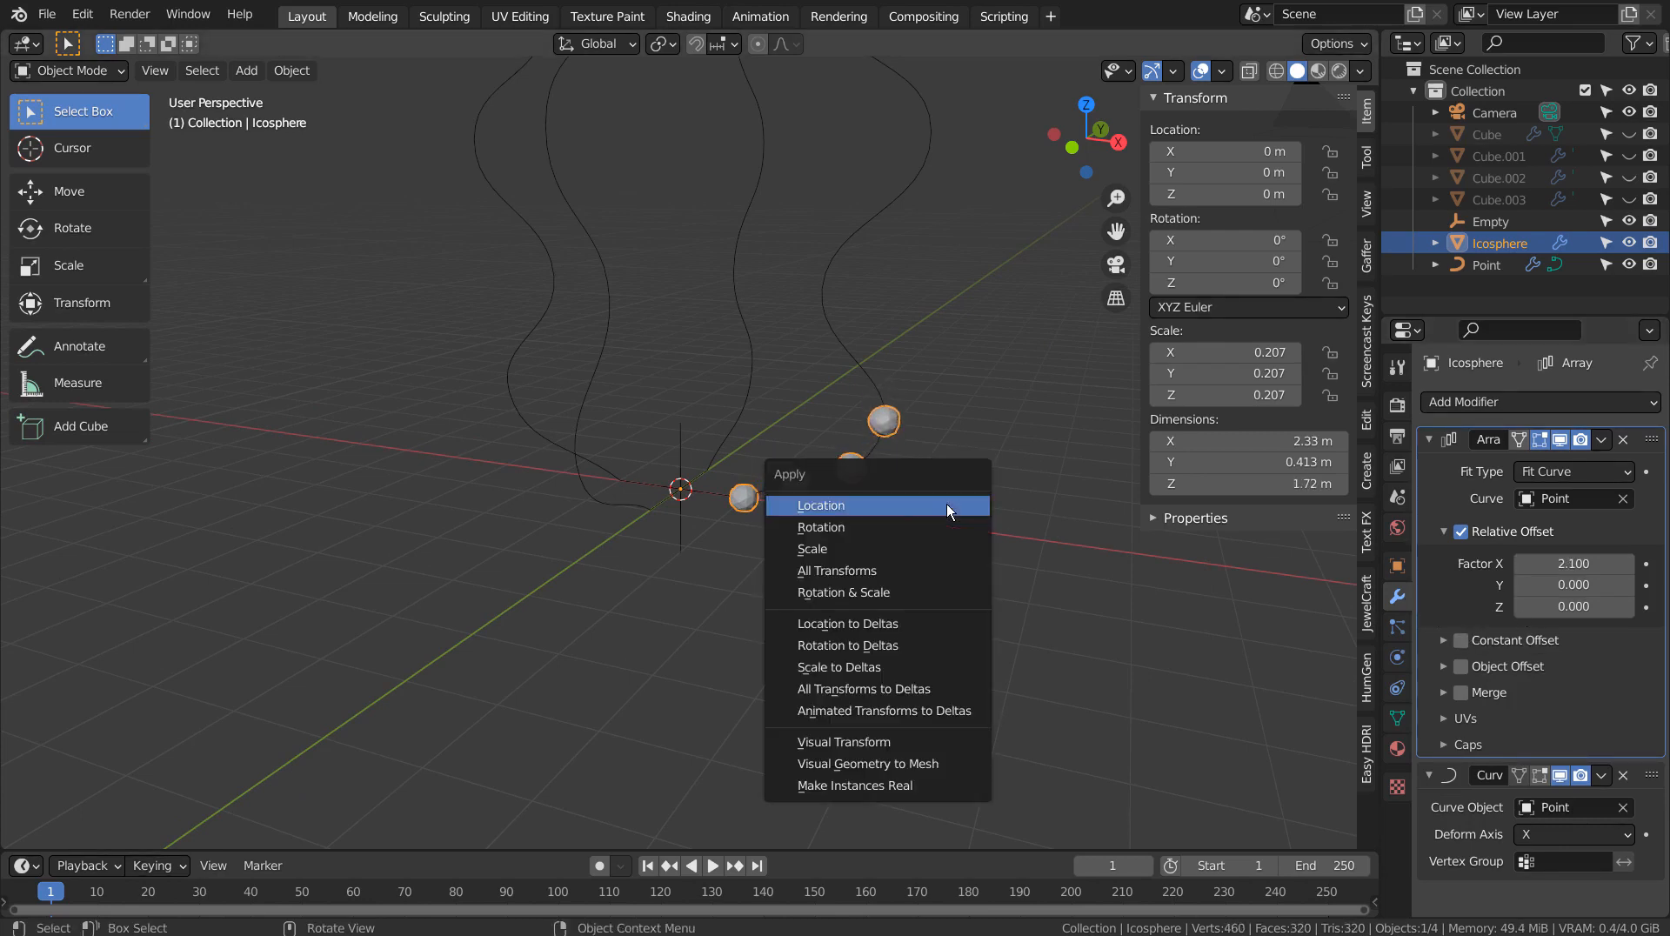
Apply all transforms on the icosphere so full-size spheres line the curve, then reselect it
left_click(837, 569)
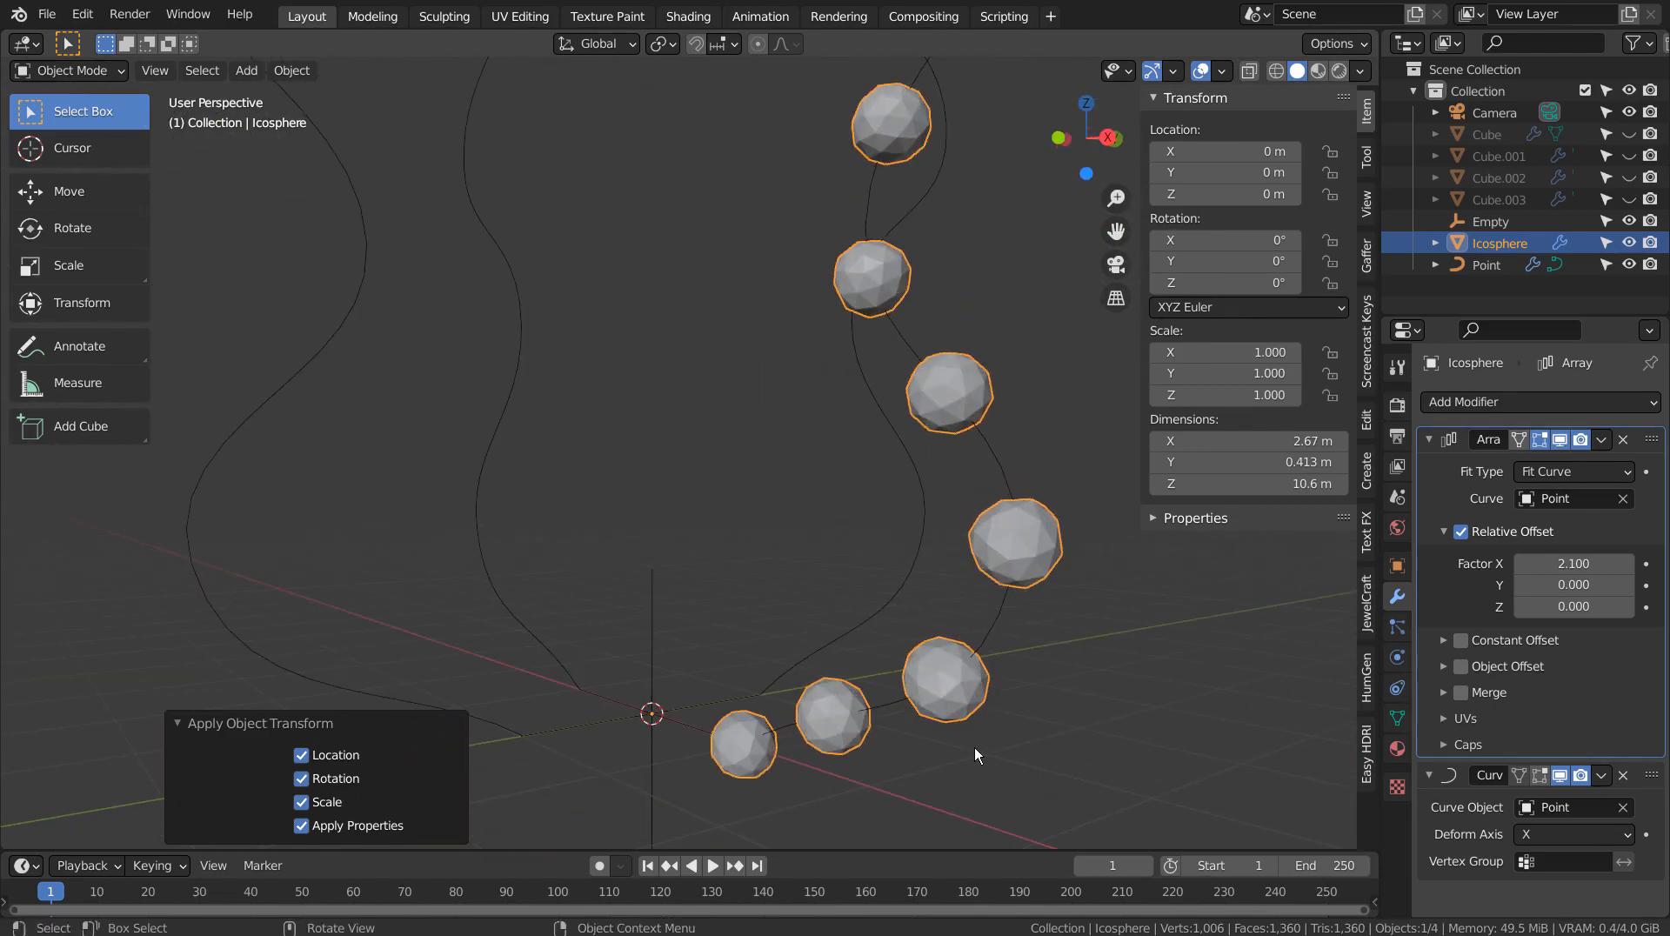
left_click(1484, 265)
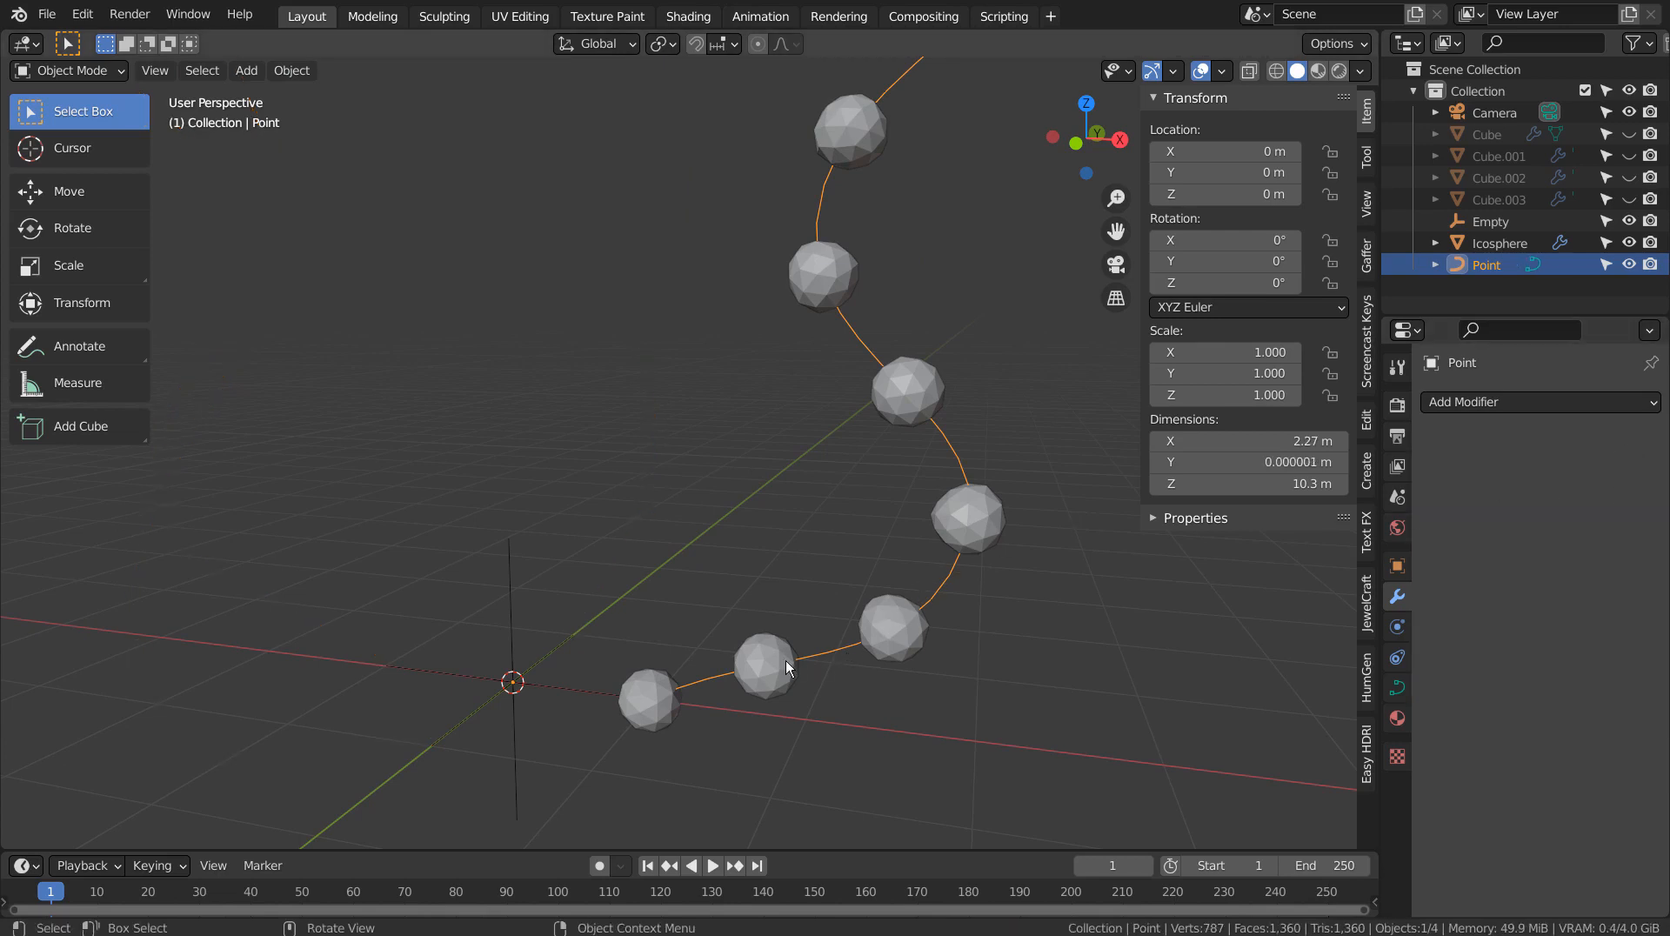
left_click(1498, 243)
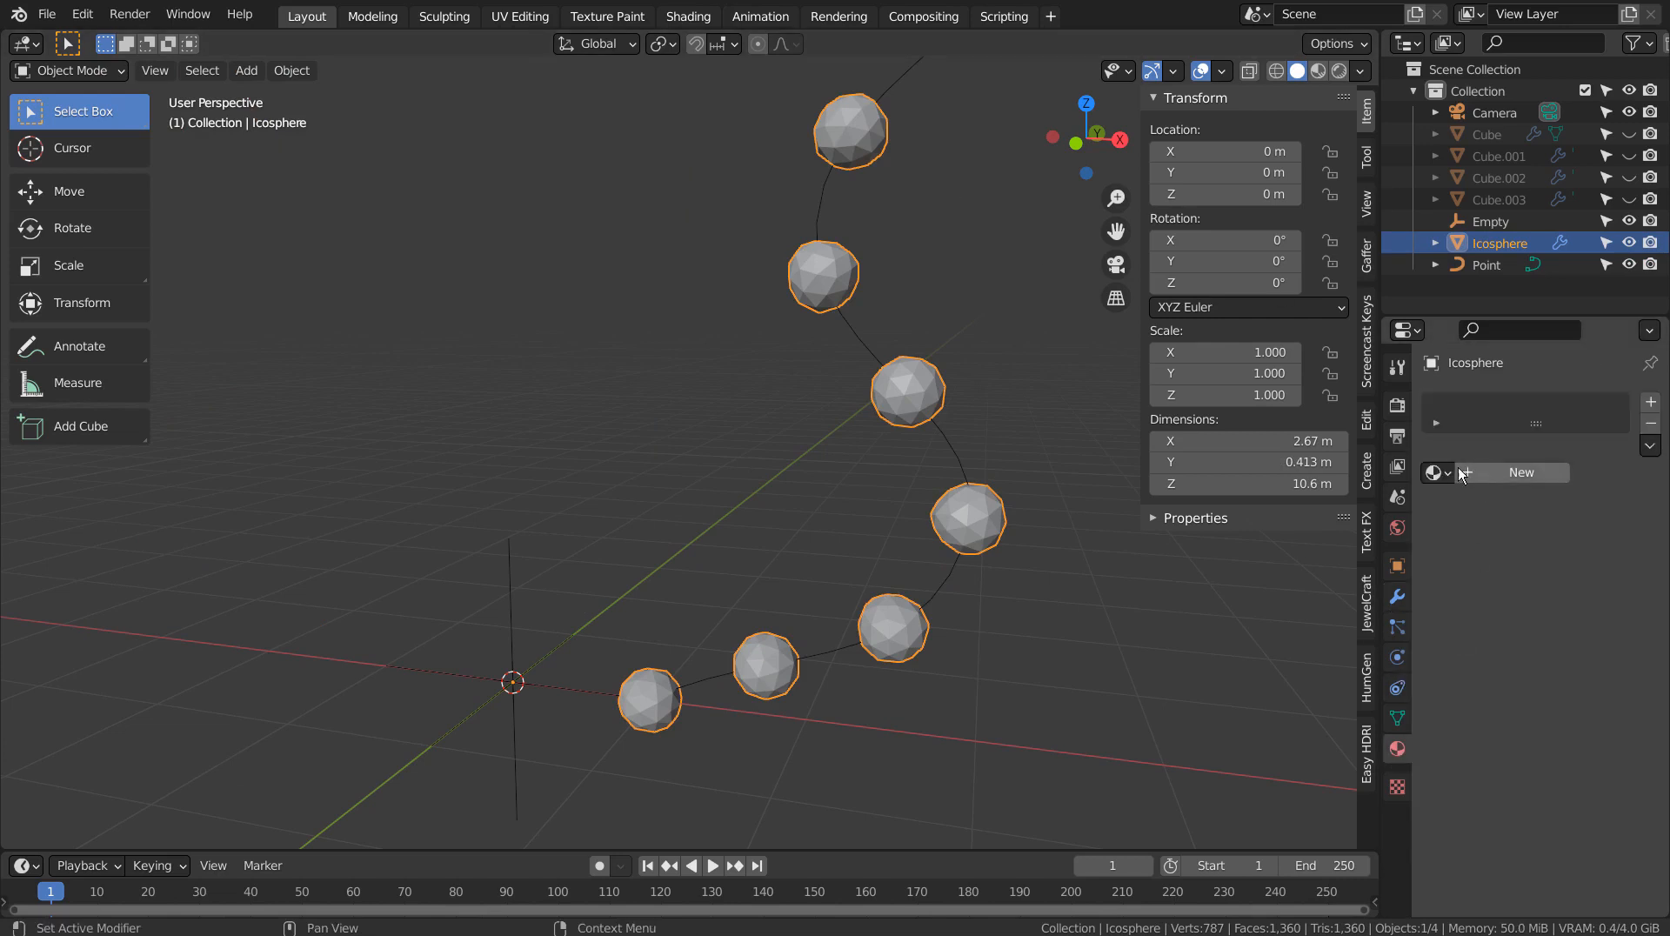
Assign Material.001 with its ColorRamp-driven metallic colours to the sphere chain
left_click(1435, 472)
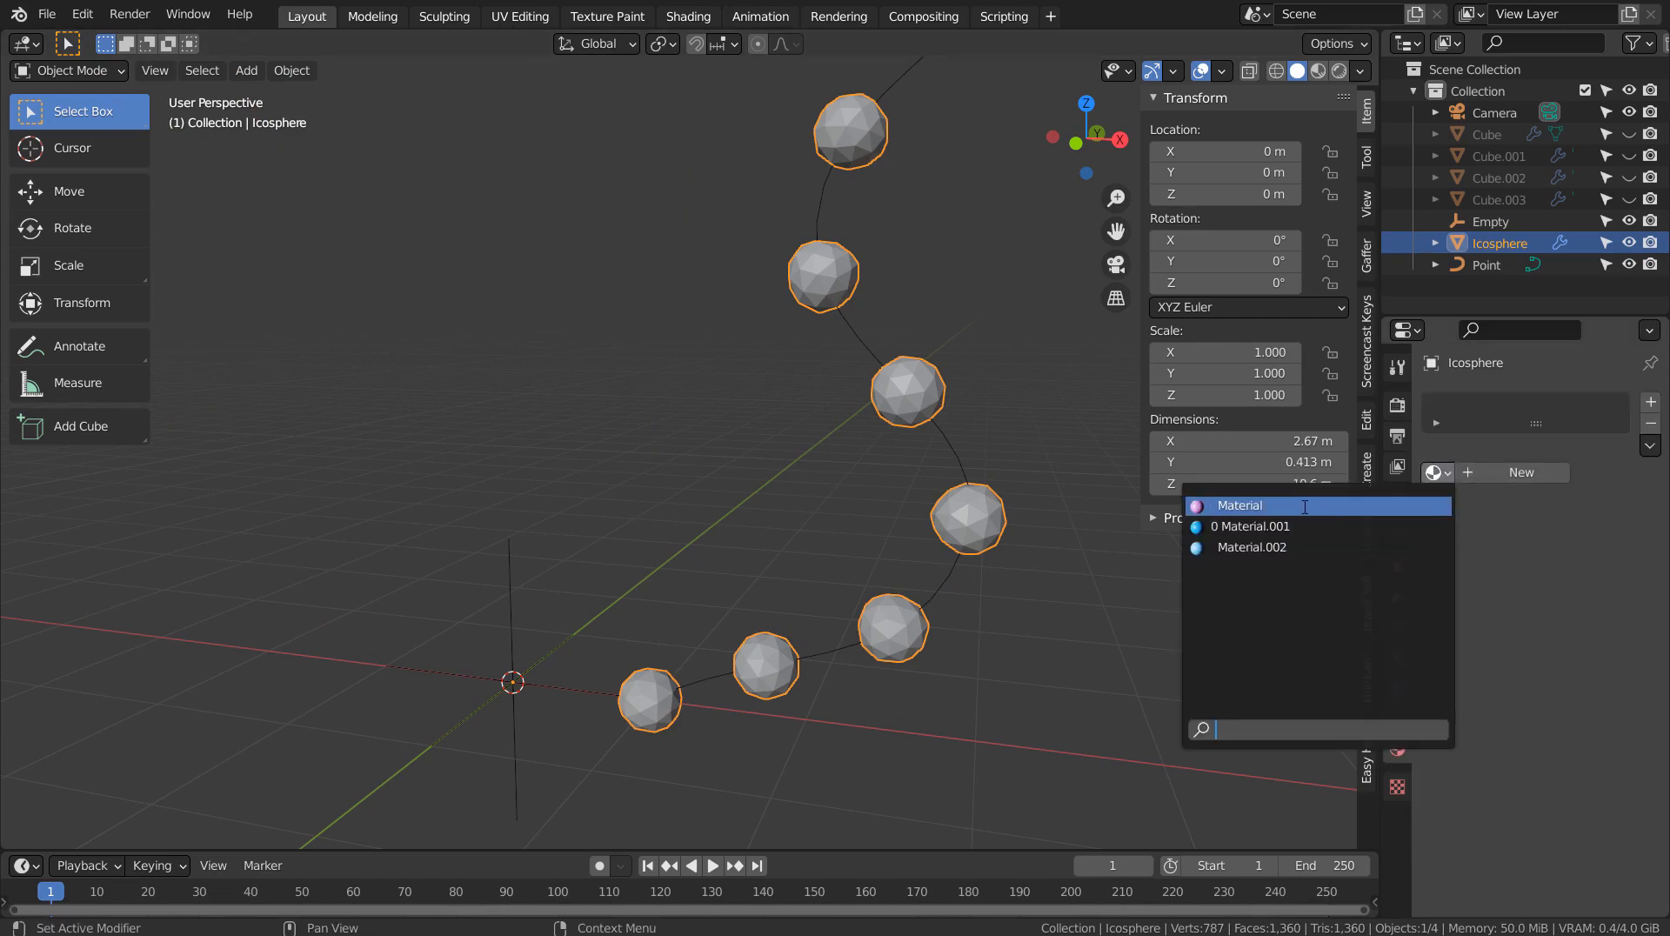
left_click(1237, 505)
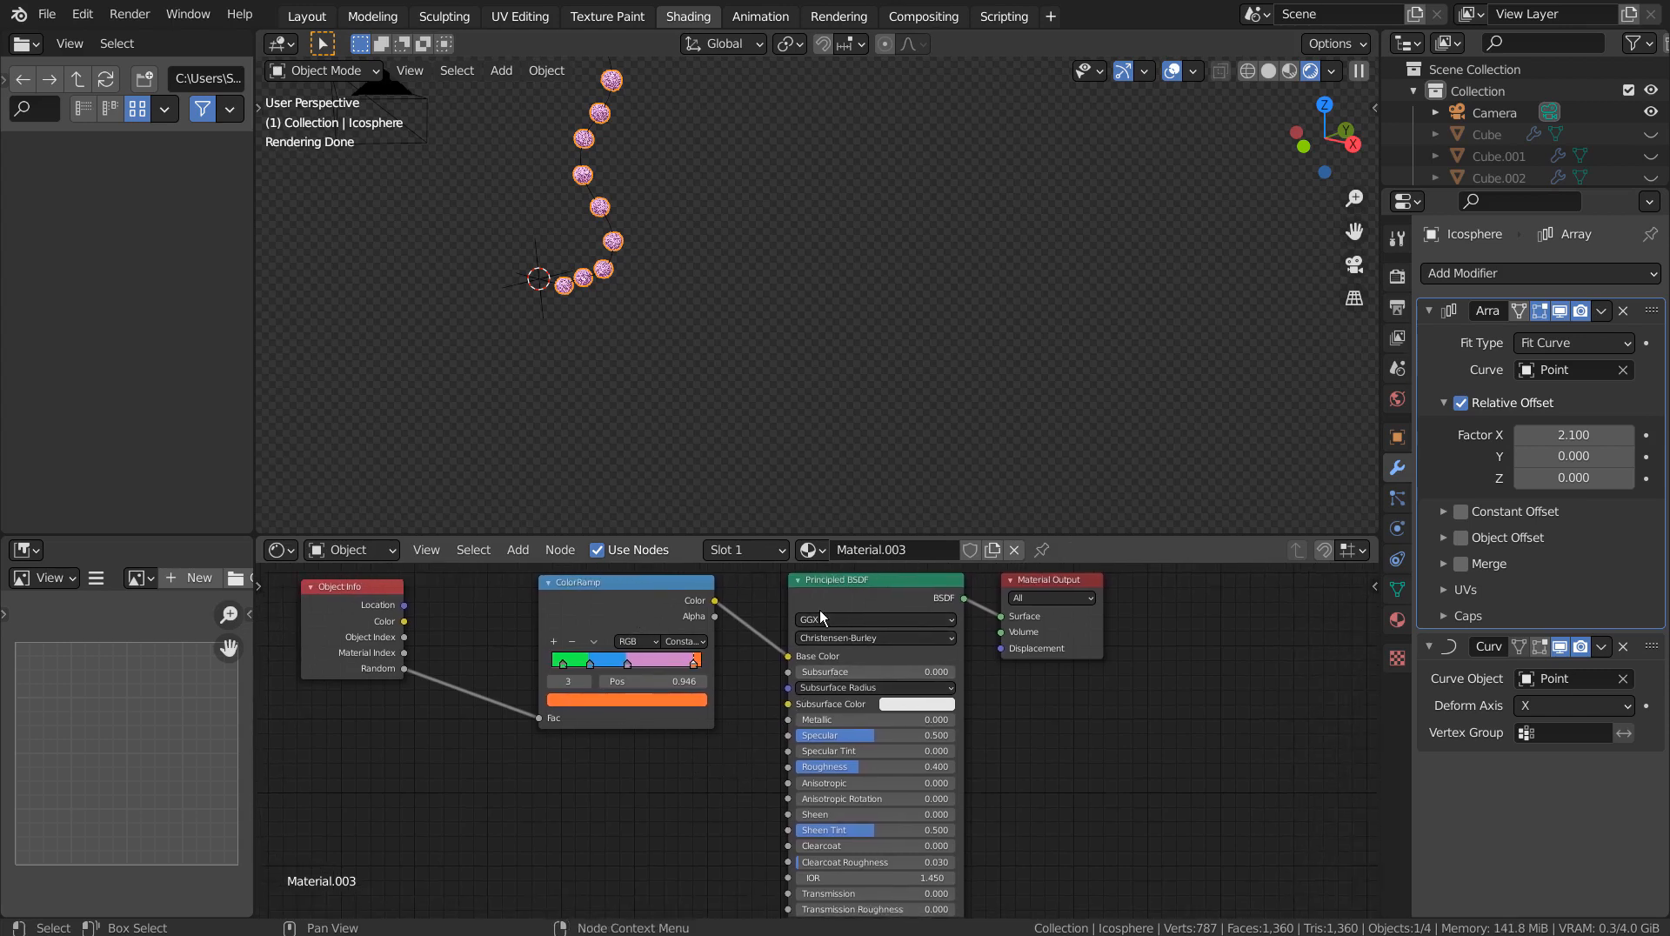
left_click(813, 550)
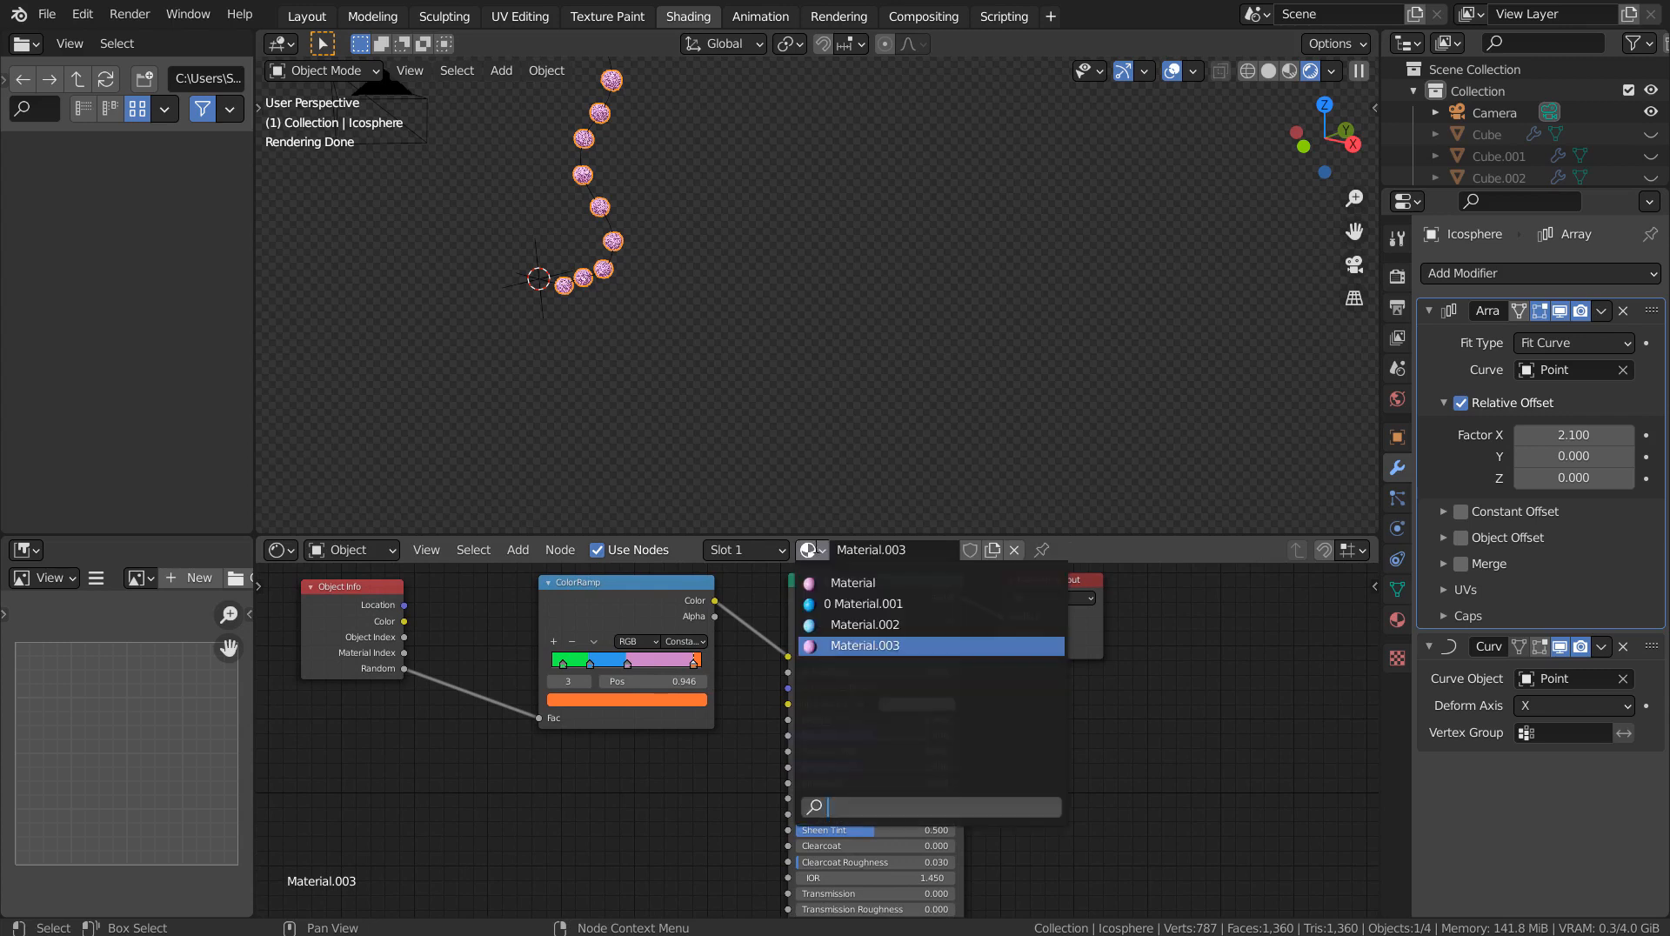
left_click(863, 603)
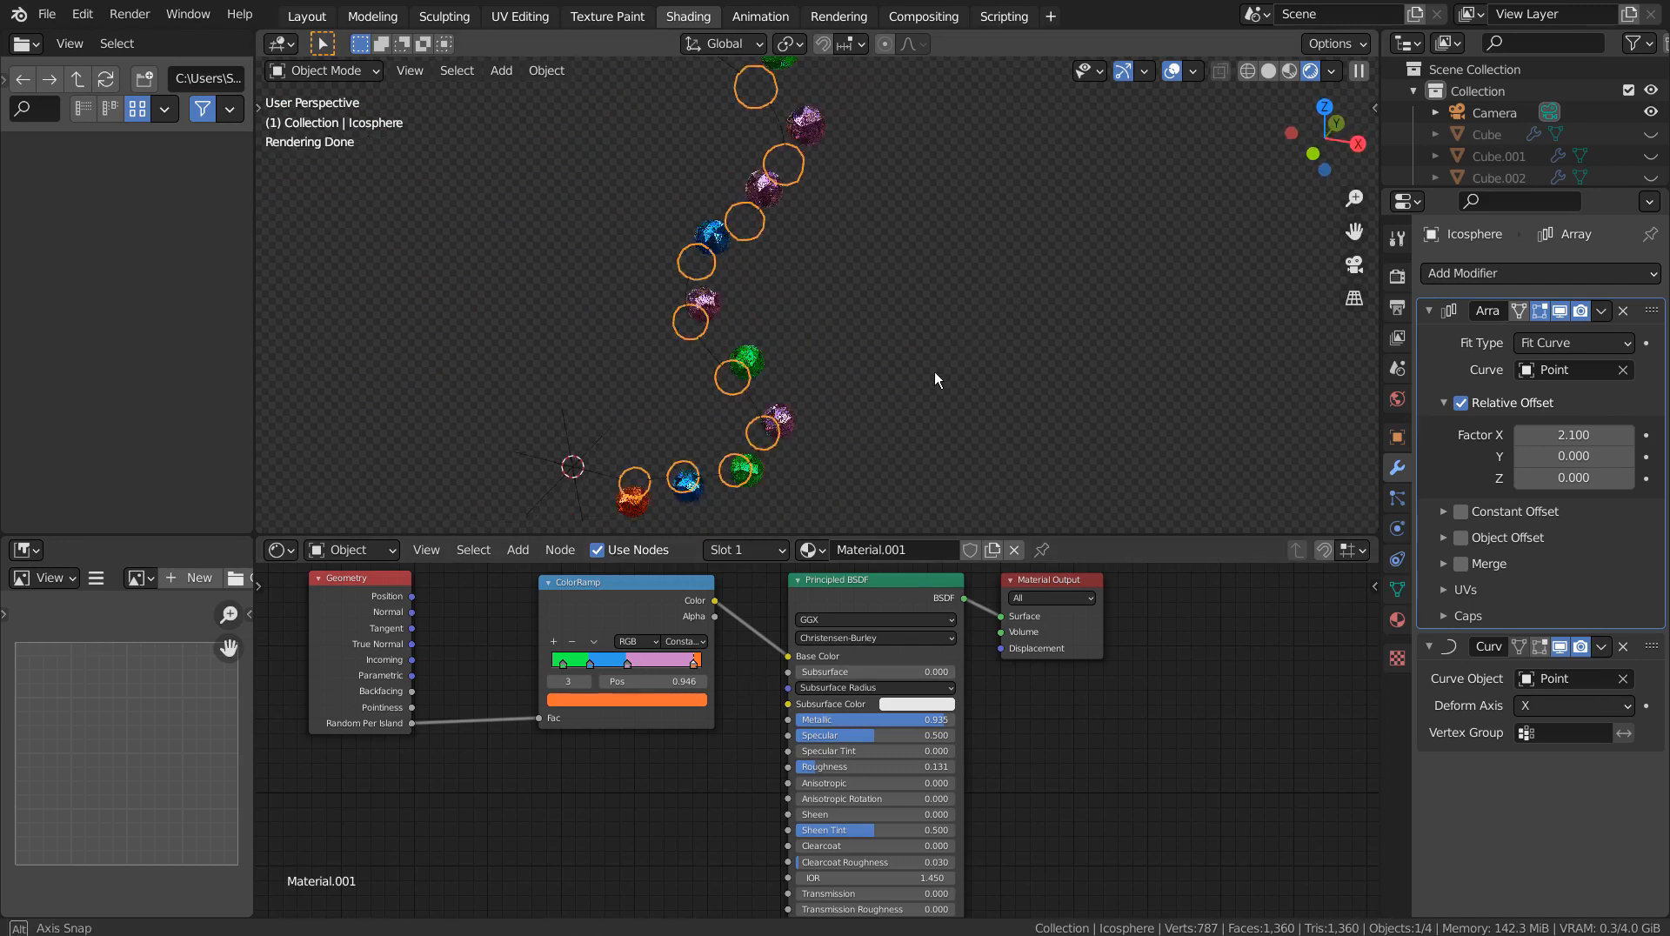
left_click_drag(936, 378, 979, 368)
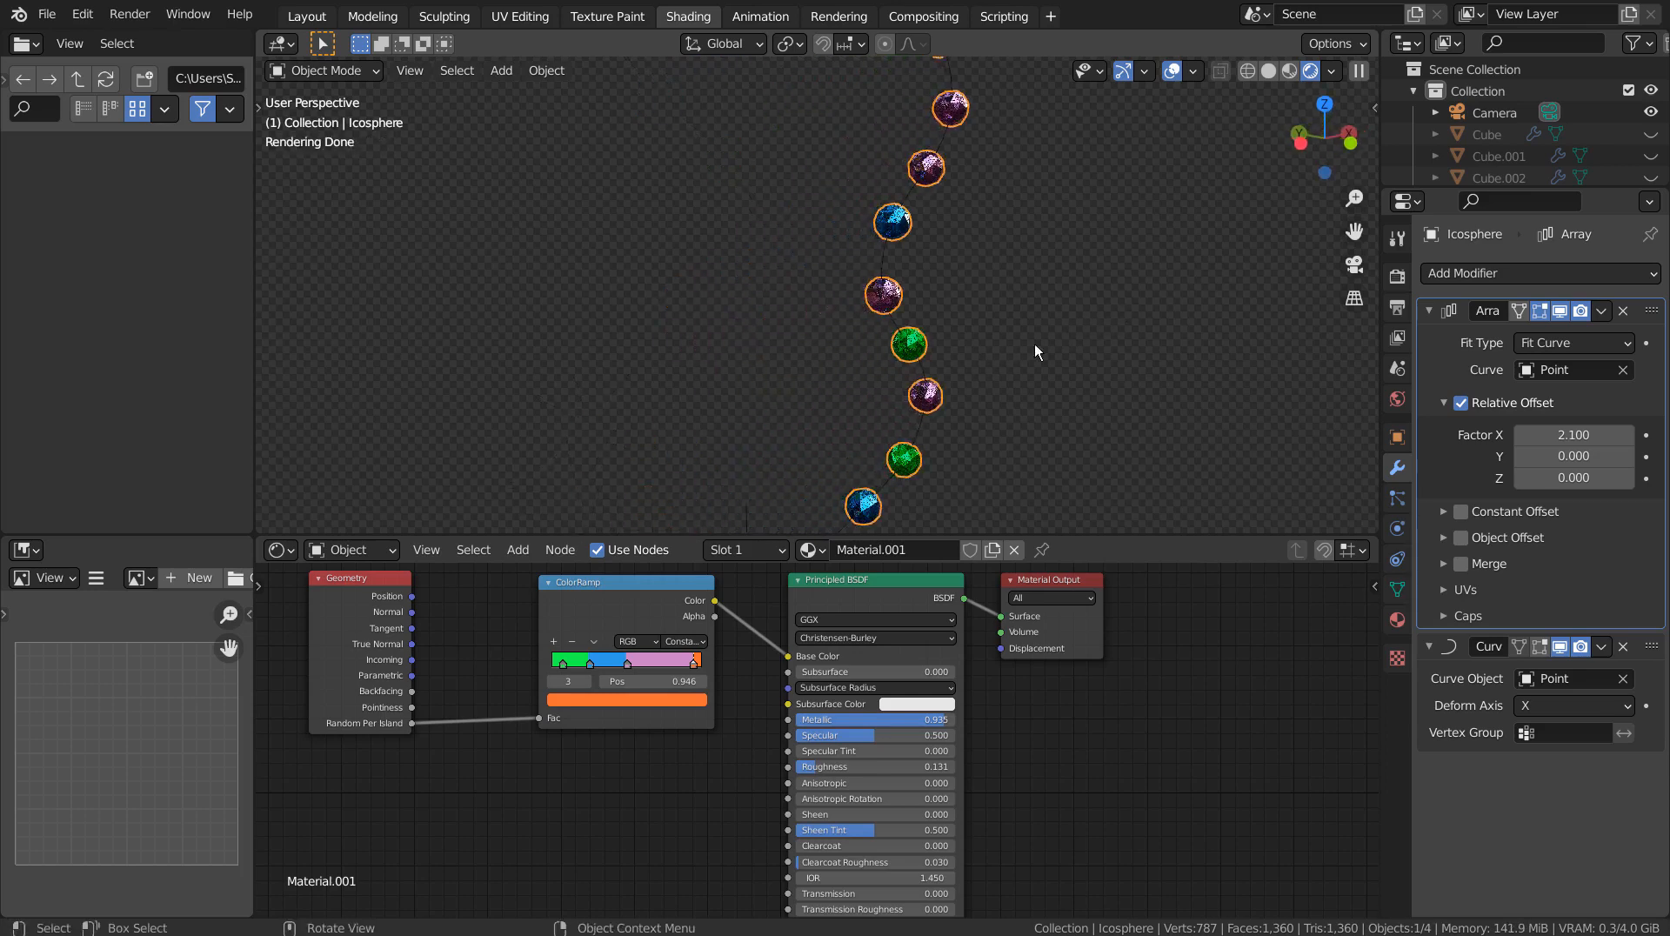
left_click(306, 16)
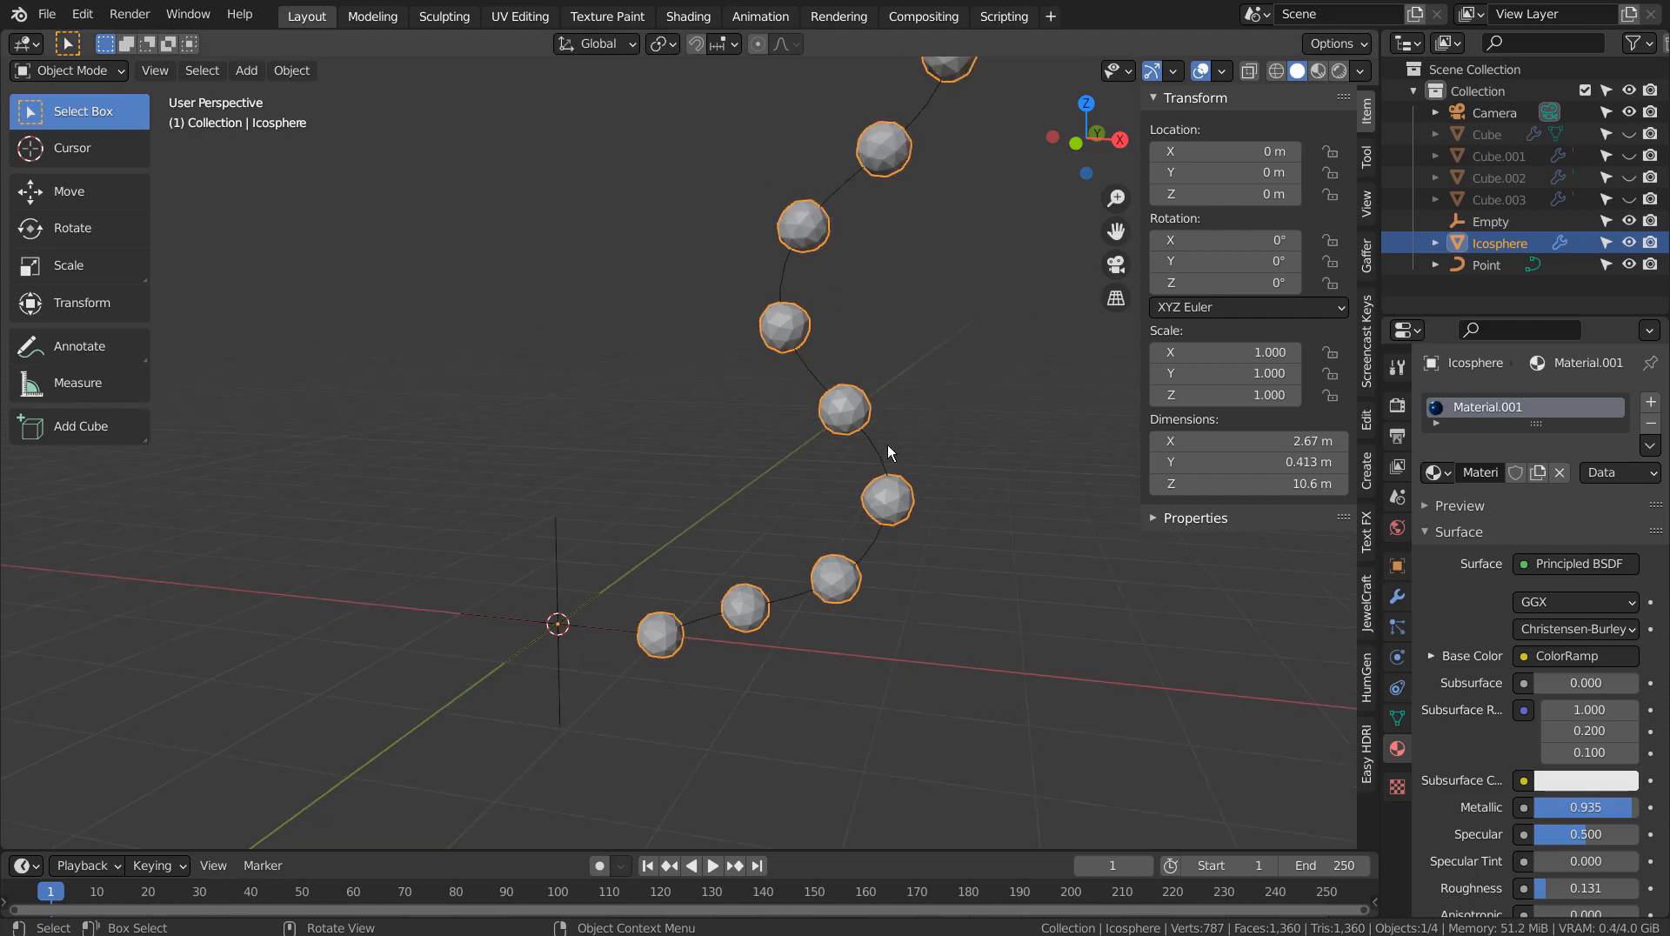
Bake the sphere chain's visual geometry to mesh and delete the Point curve
left_click(1486, 264)
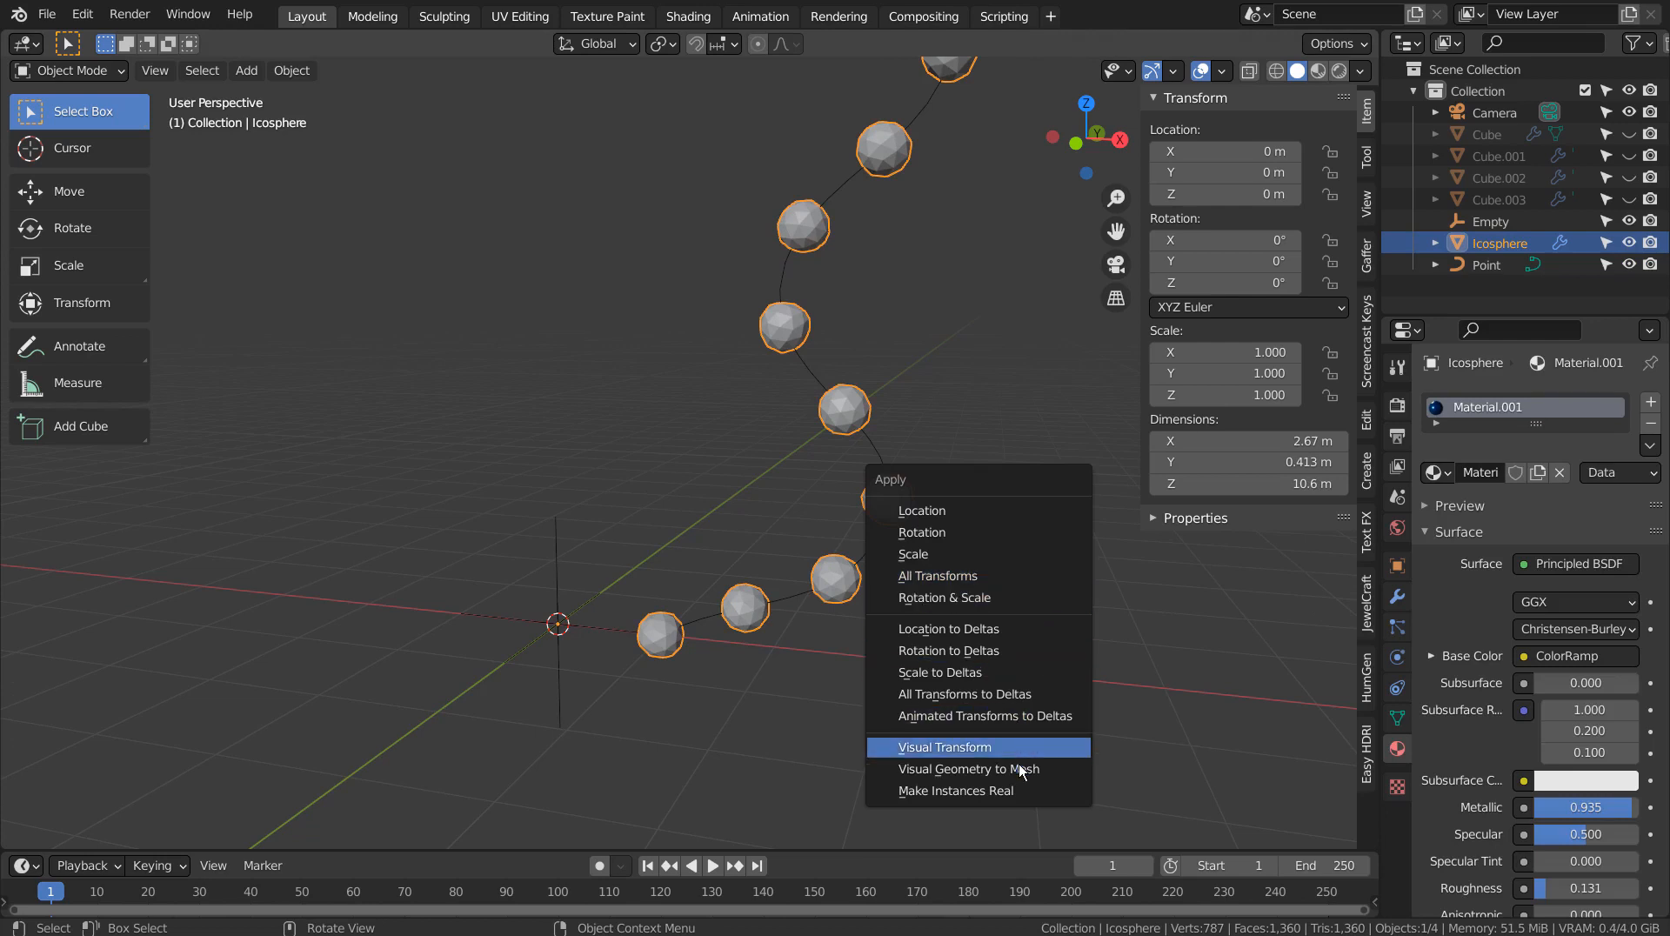
left_click(955, 790)
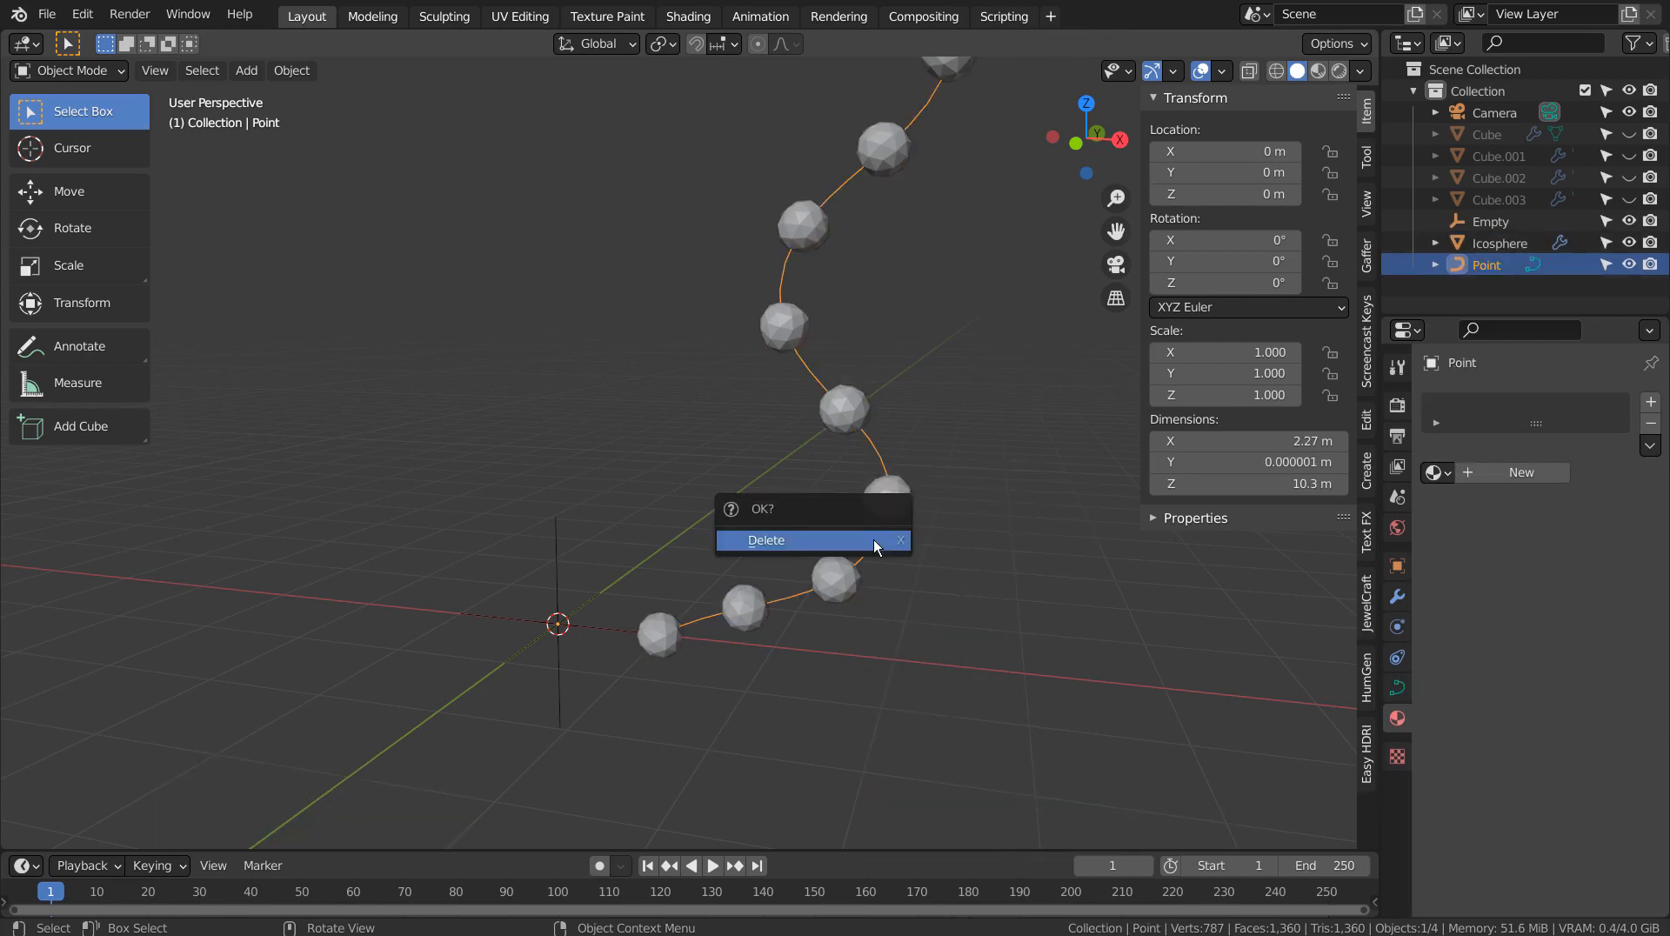
left_click(766, 539)
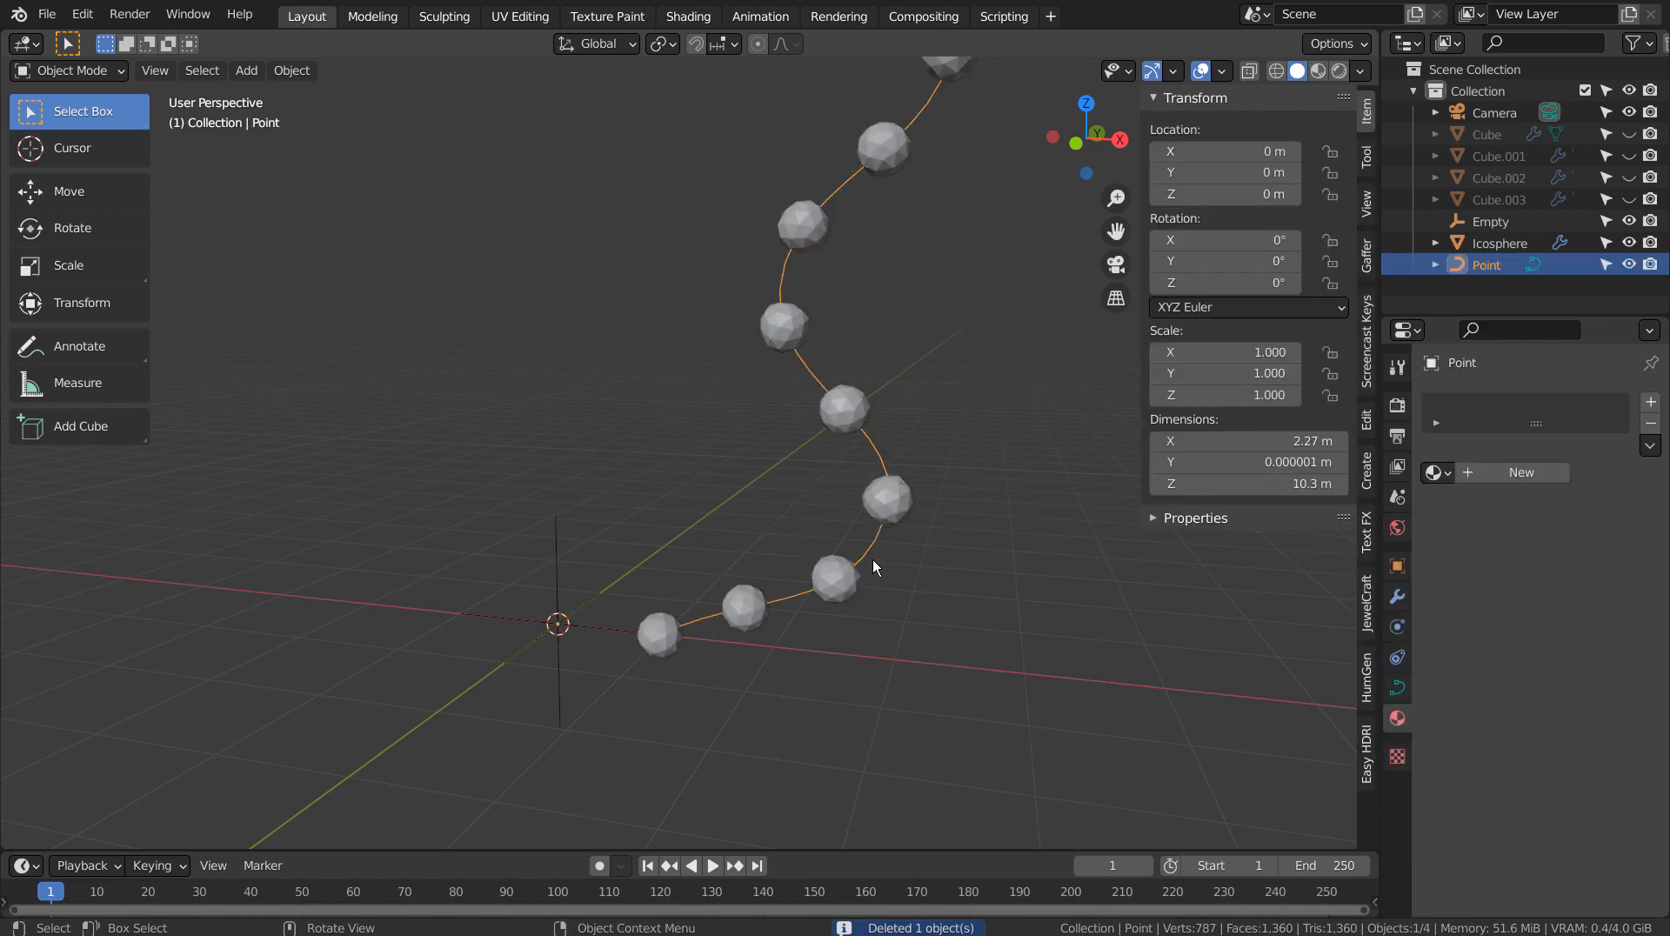
left_click(1500, 244)
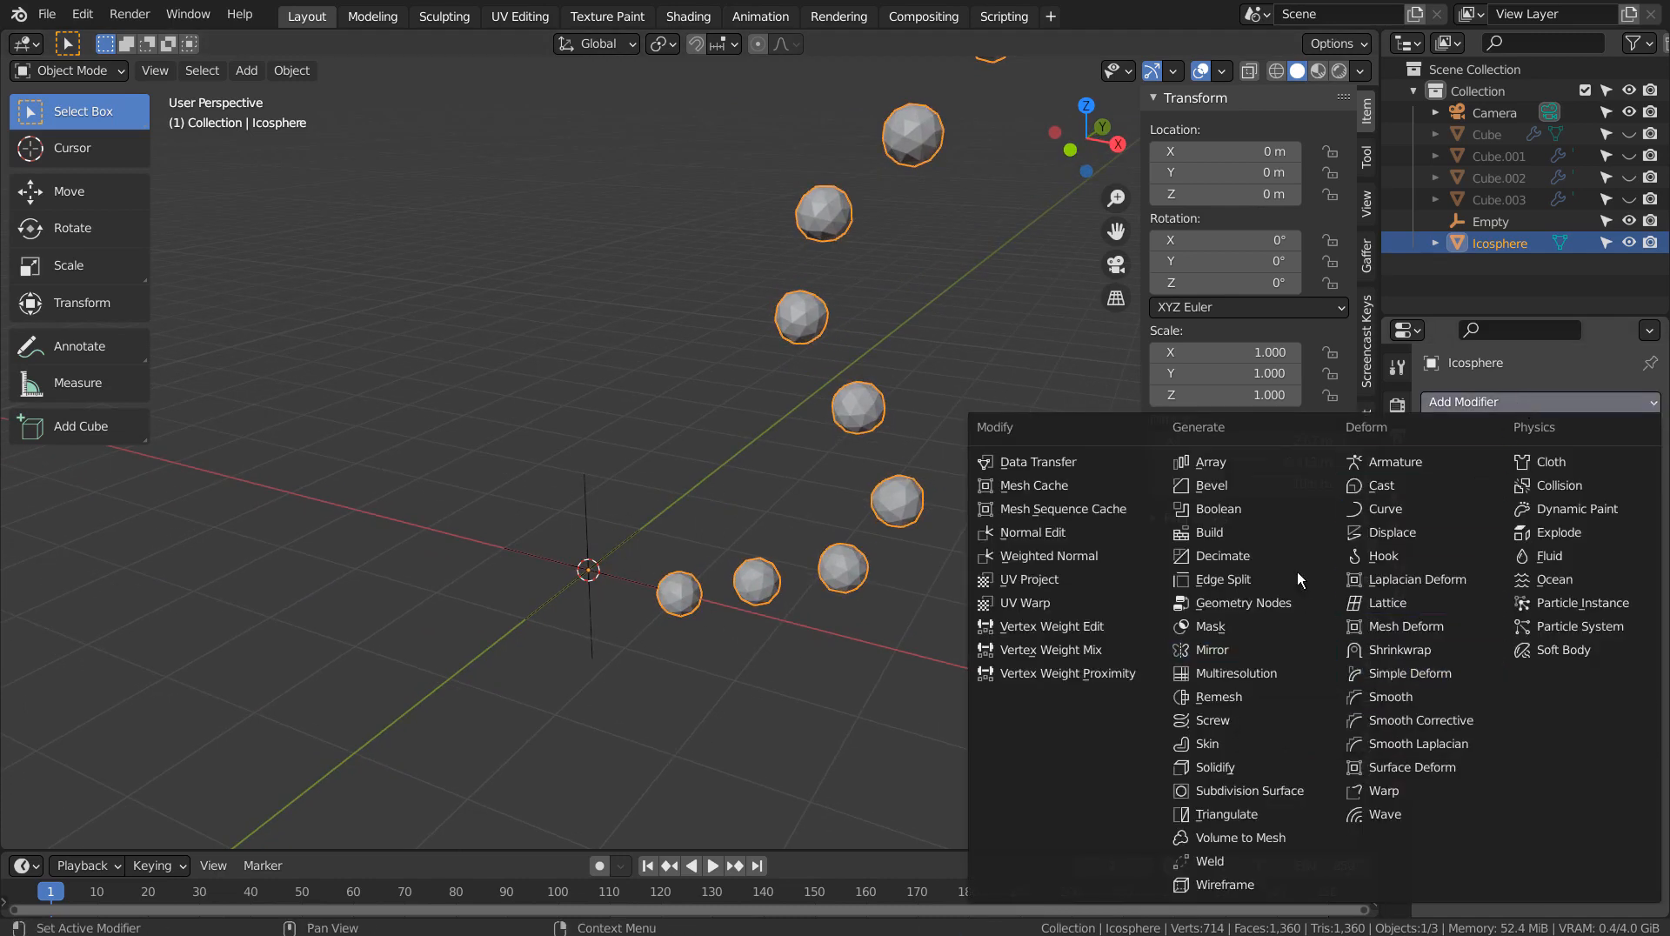
Add an Array to the sphere chain using the Empty as object offset
left_click(1211, 461)
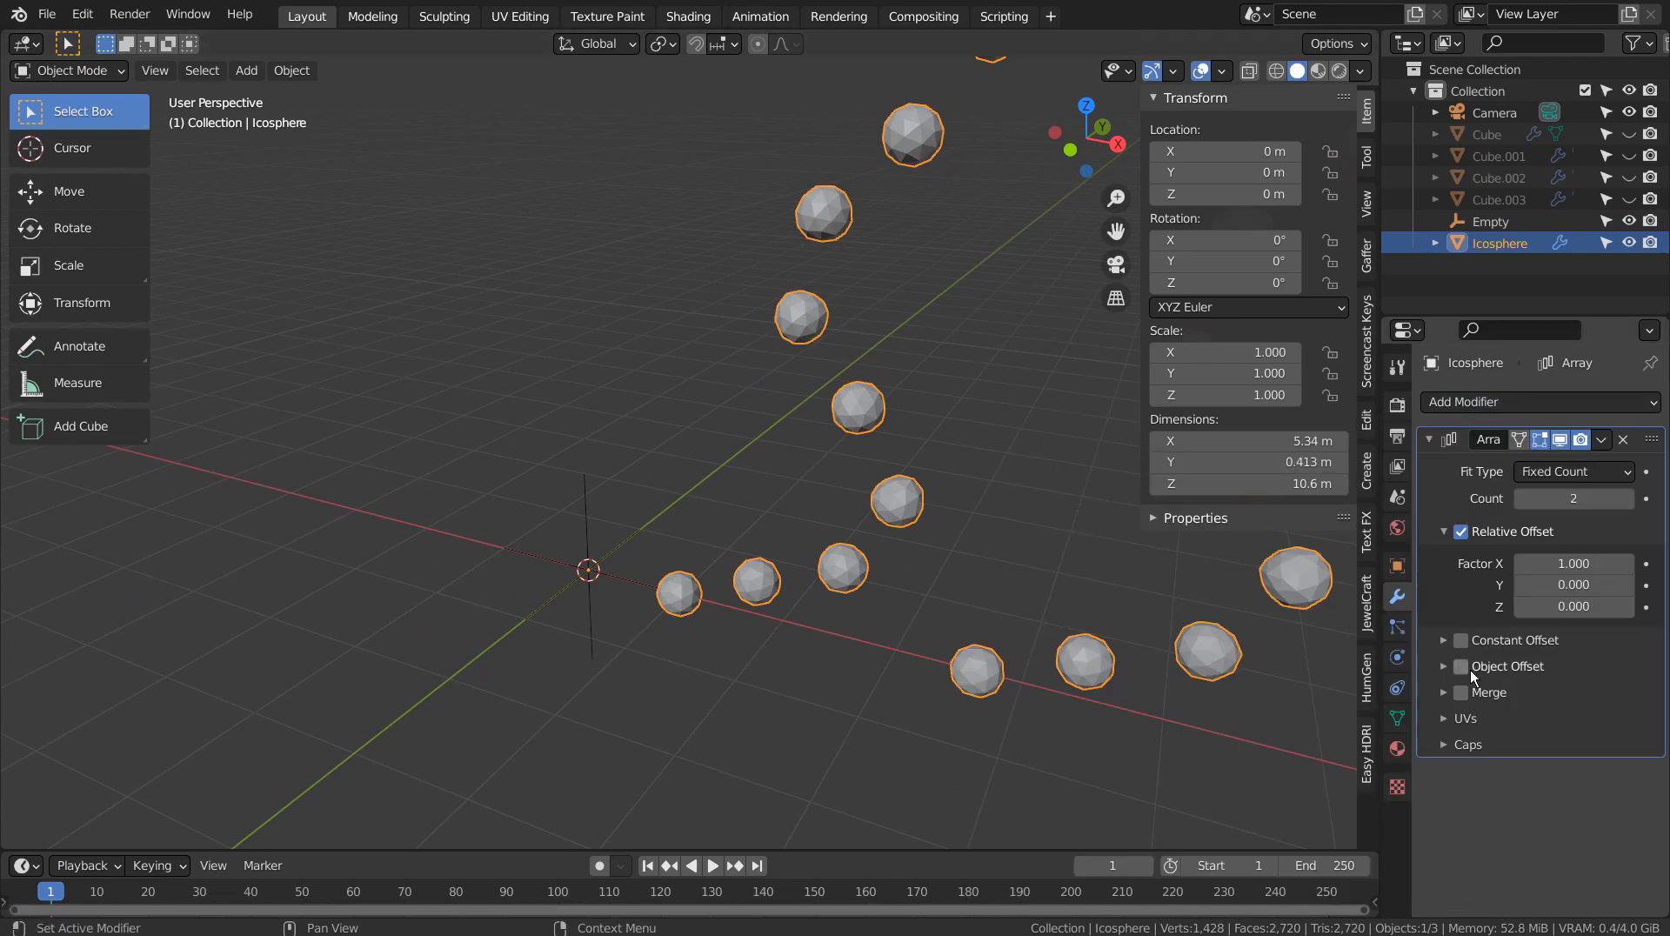
left_click(1460, 666)
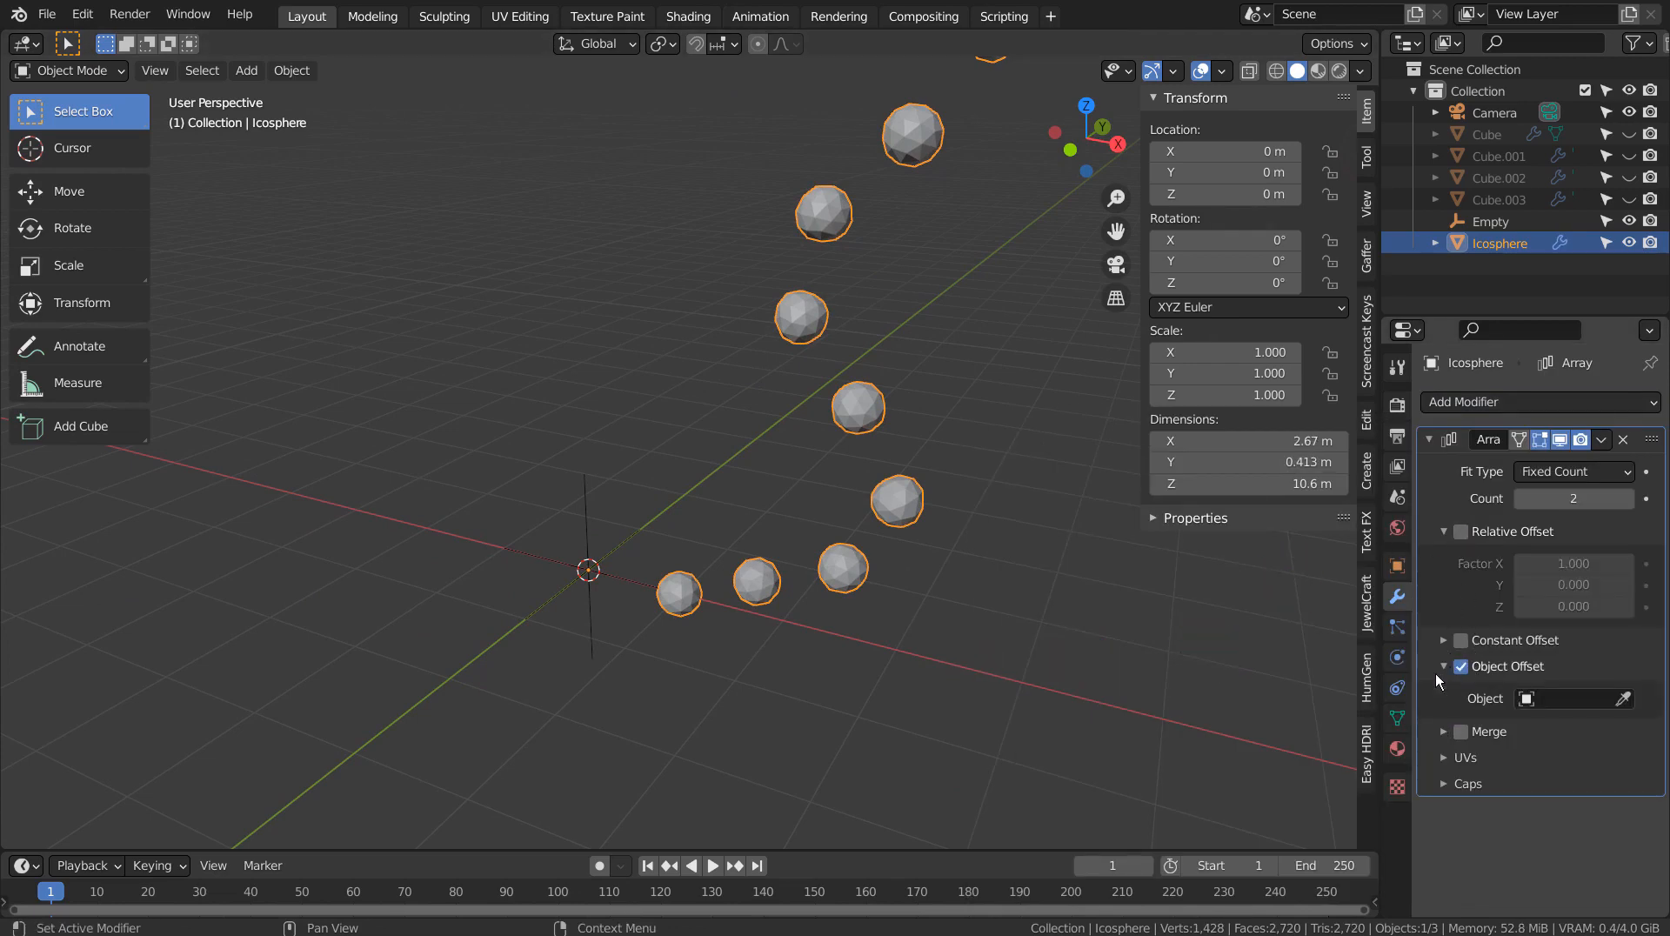
left_click(1573, 698)
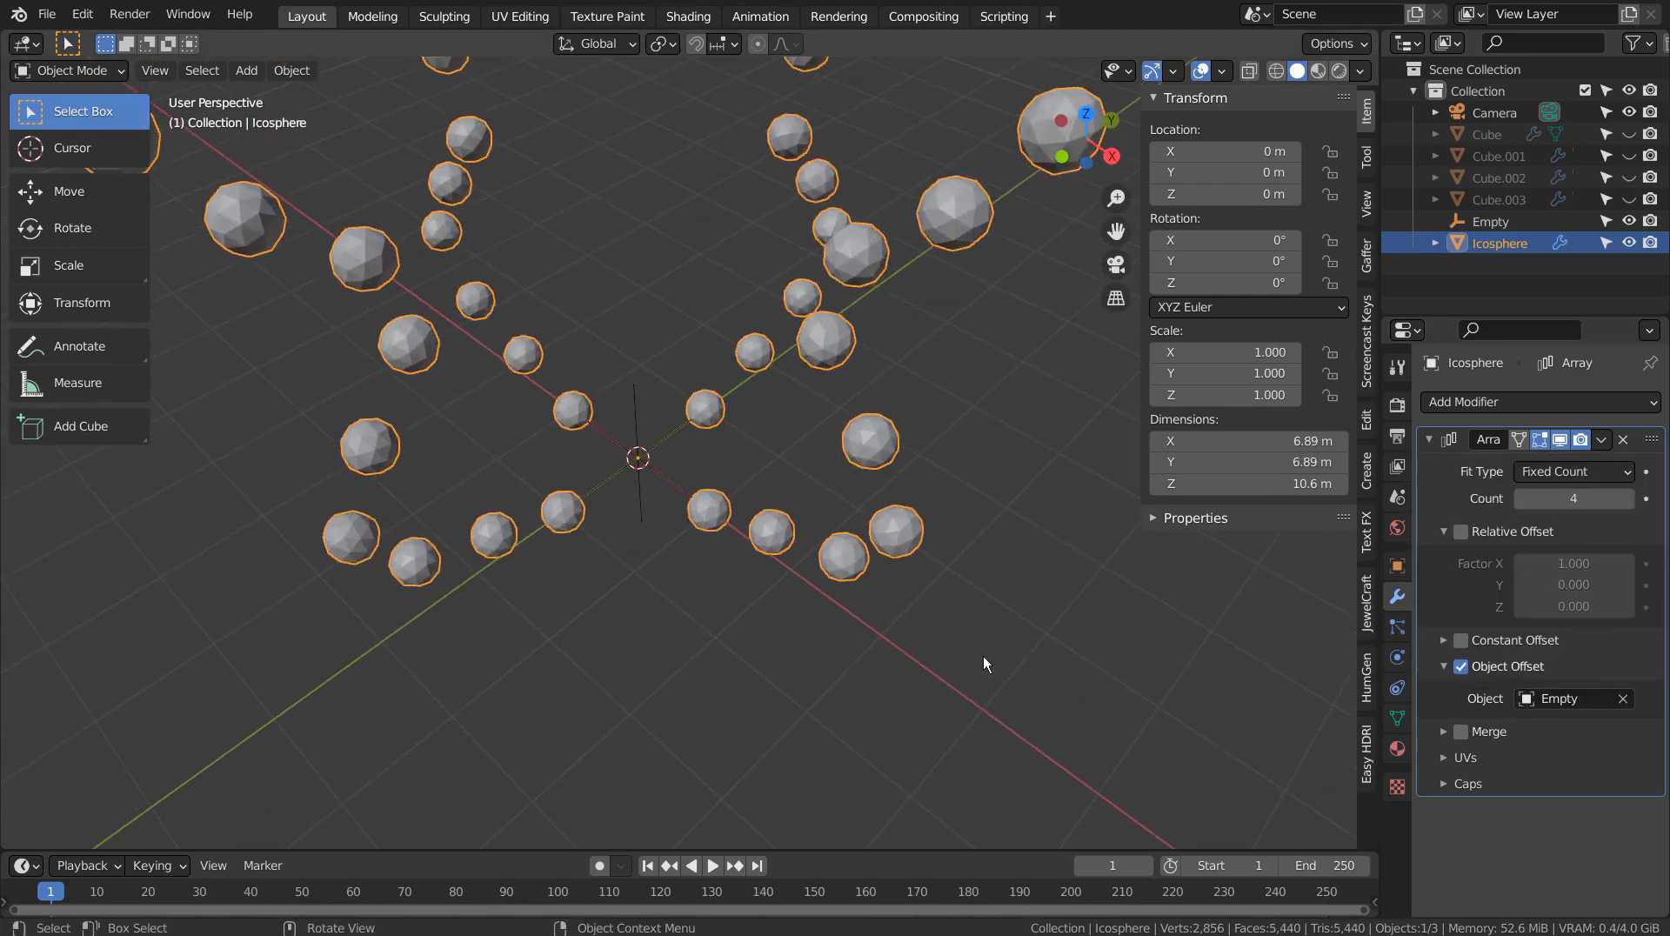
left_click_drag(984, 663, 873, 734)
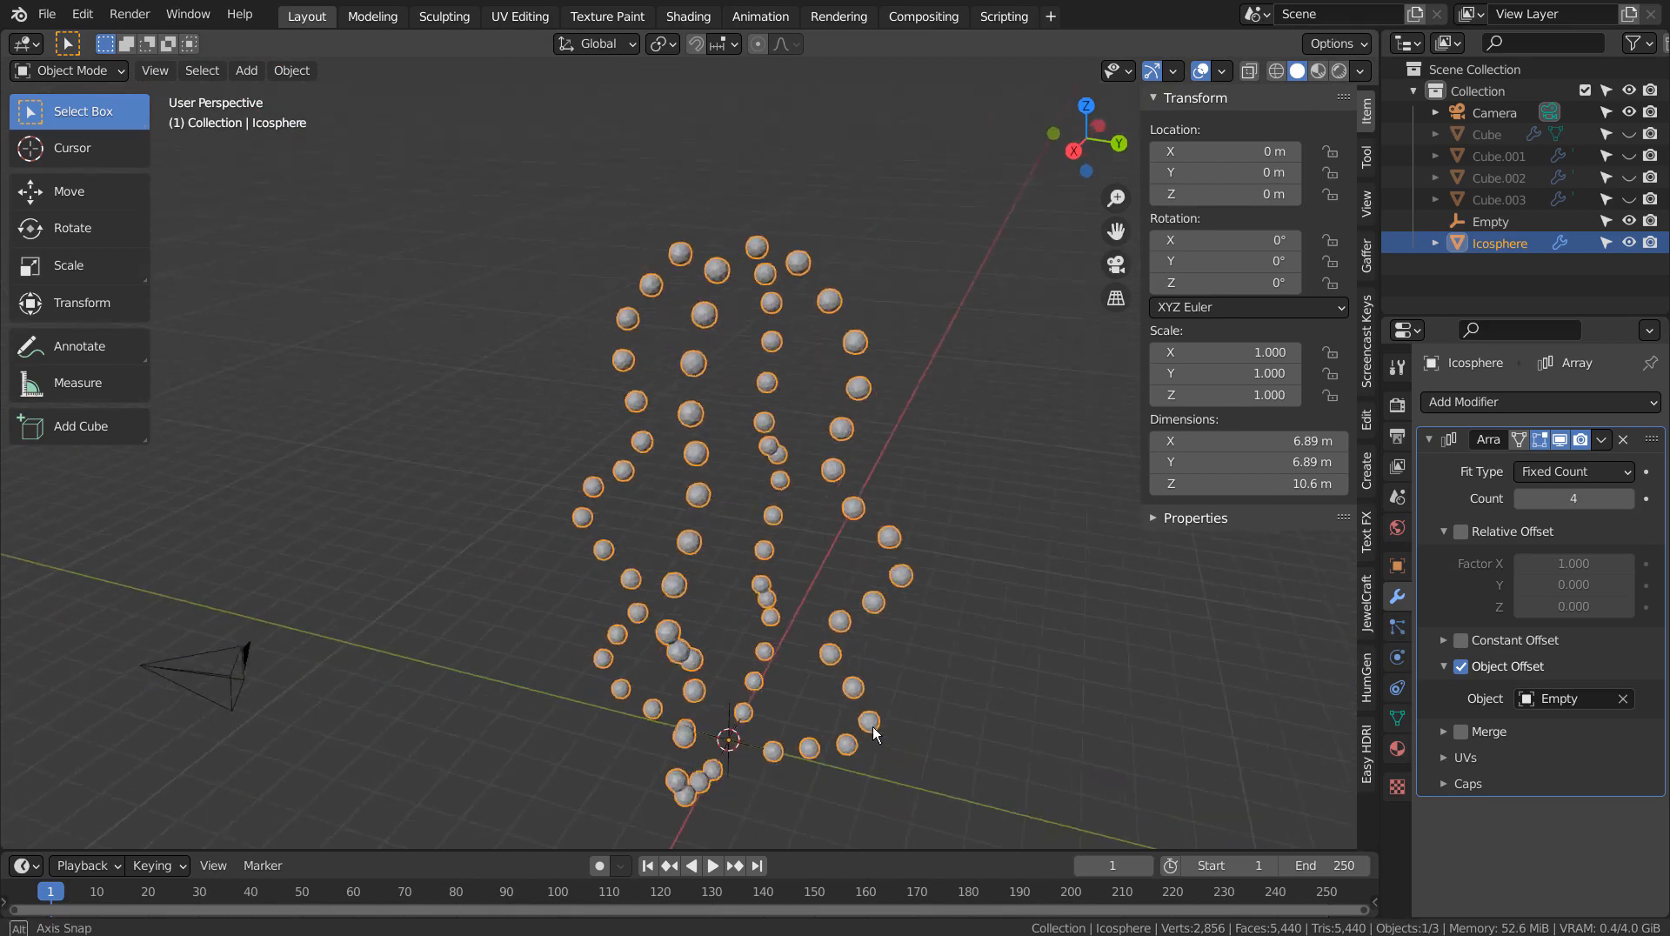
key("7")
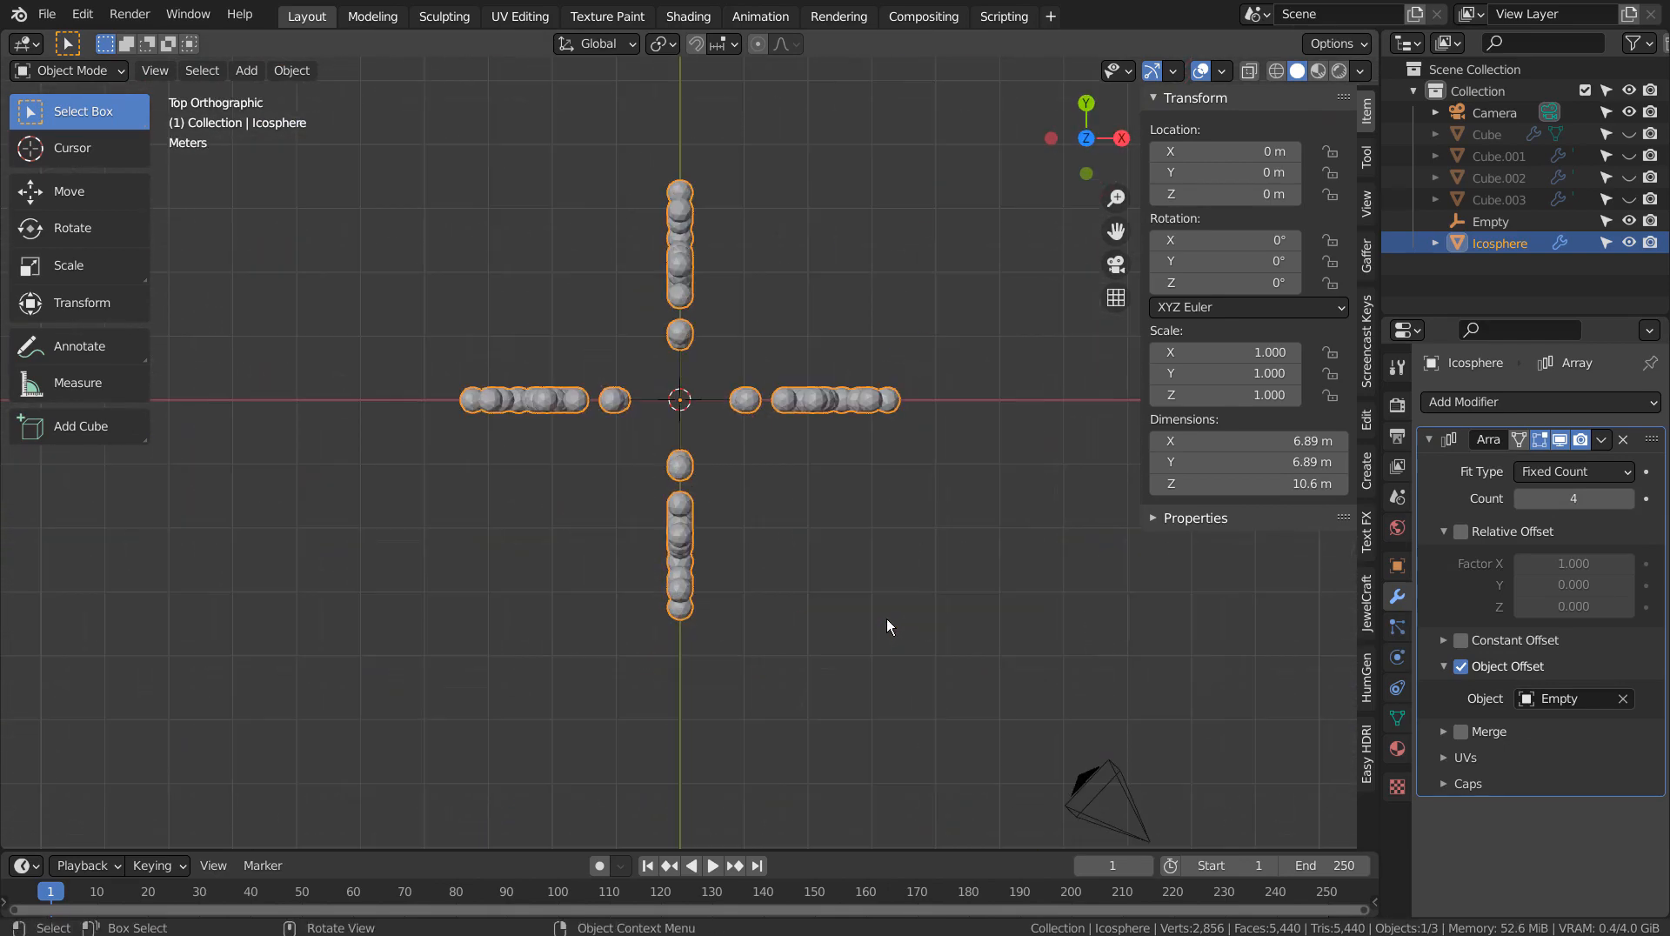
Set the Empty's Z rotation to 45° so the copies fan into a radial cluster
left_click(1573, 498)
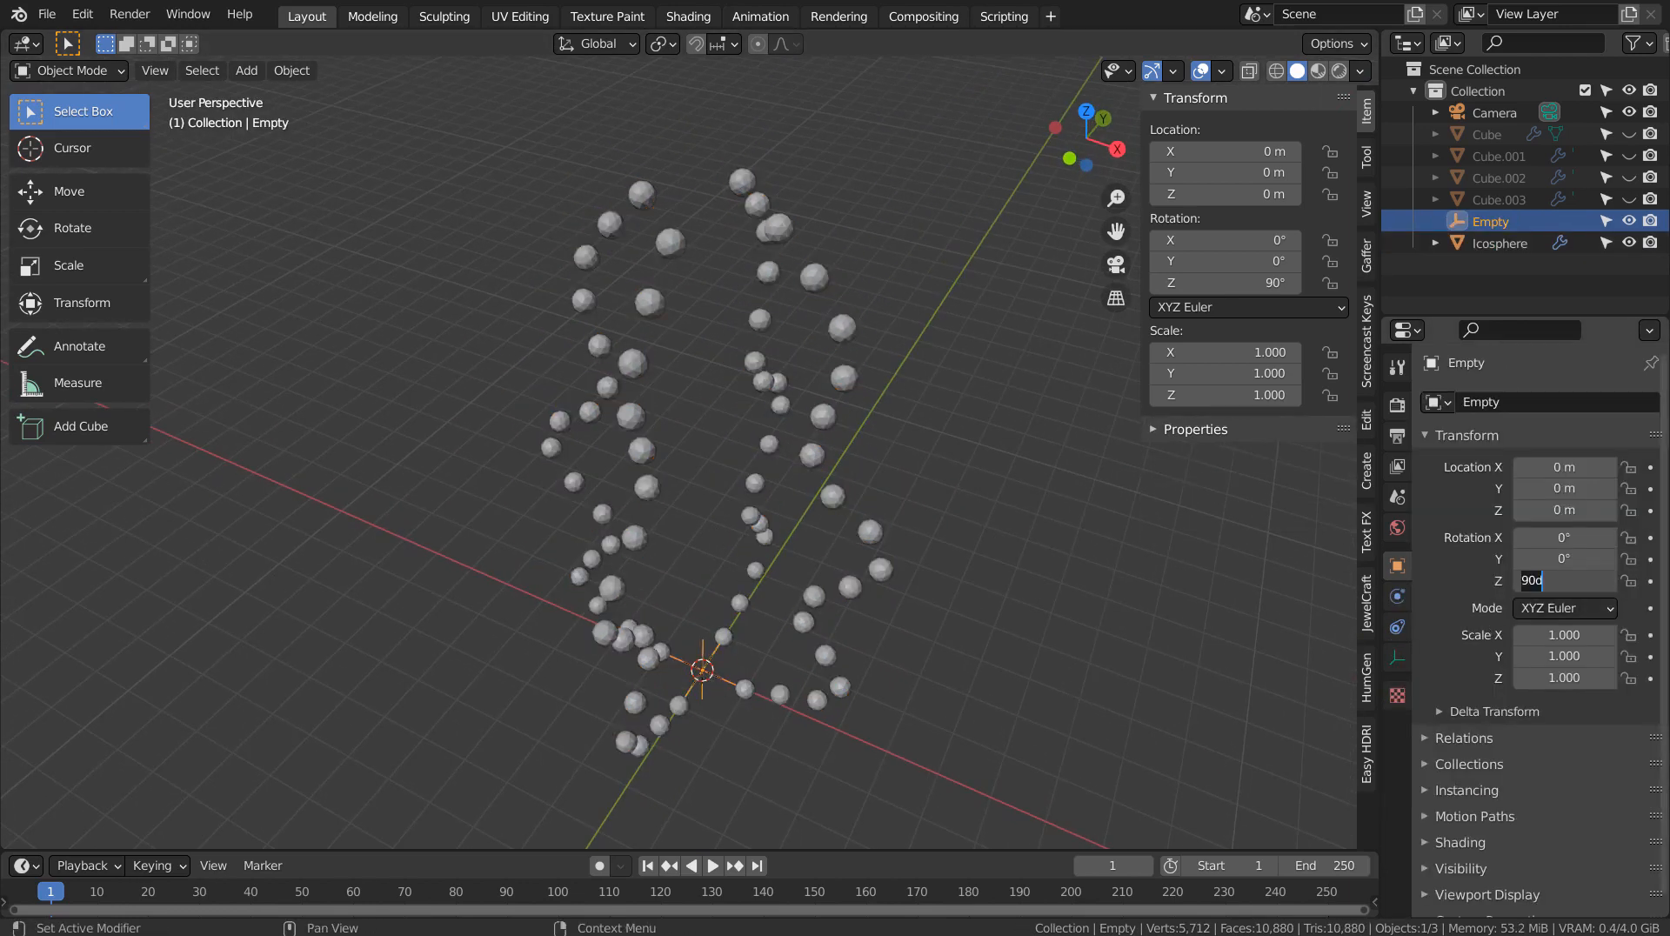
type("45")
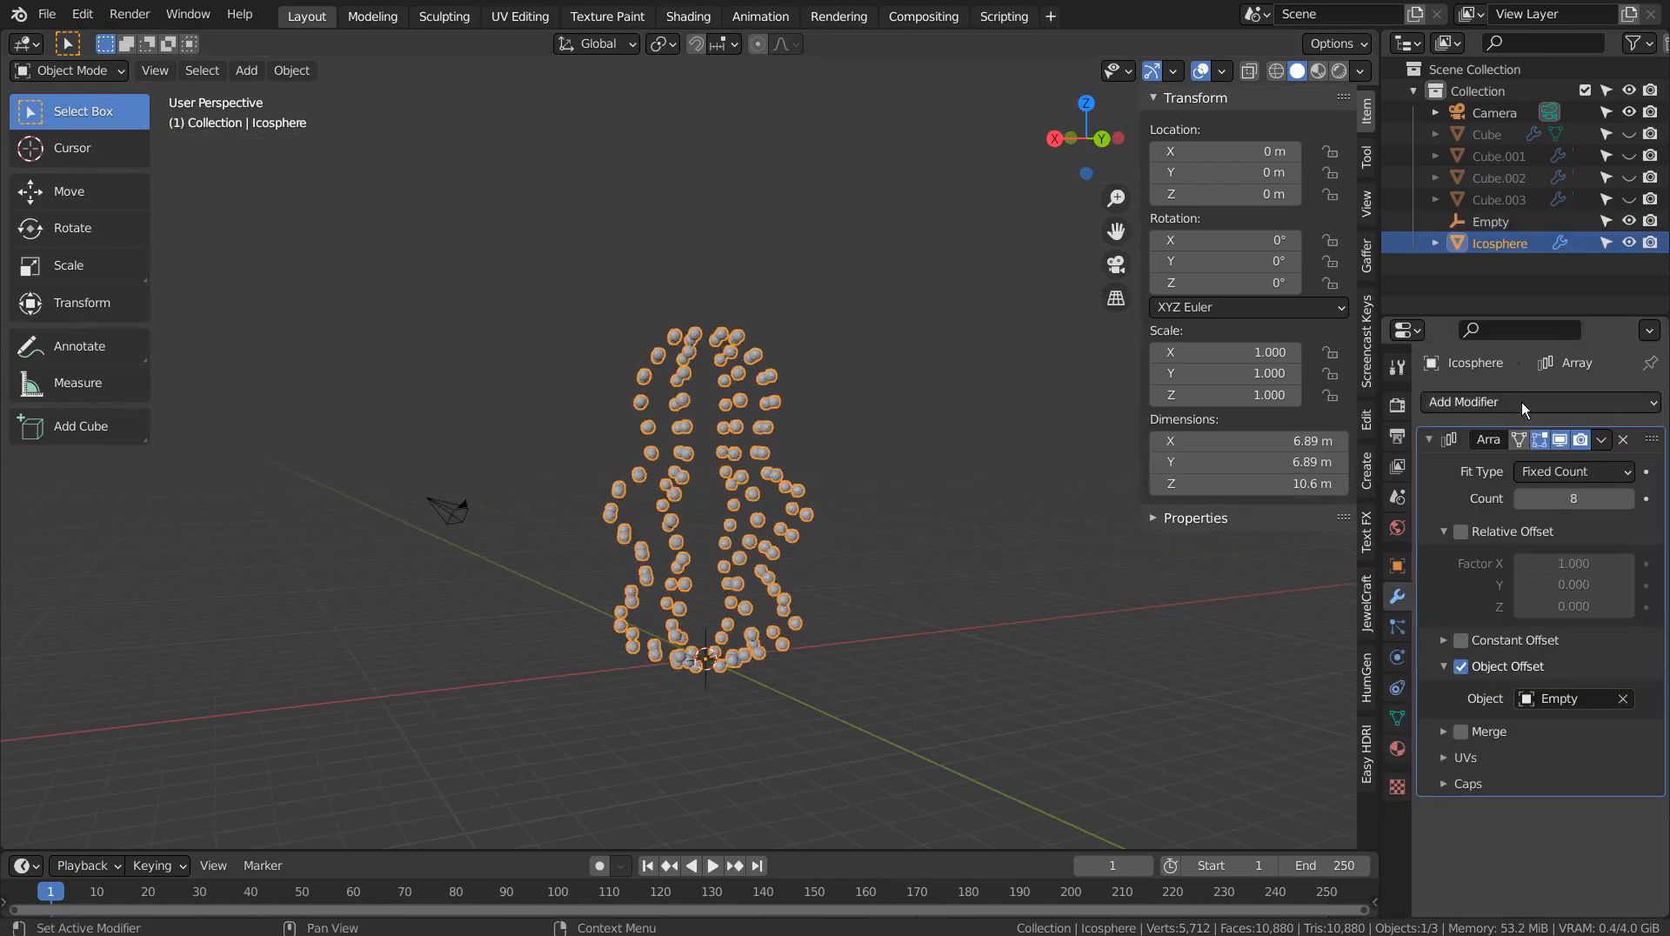
Add a Simple Deform modifier to the cluster and try the Stretch mode
left_click(1470, 402)
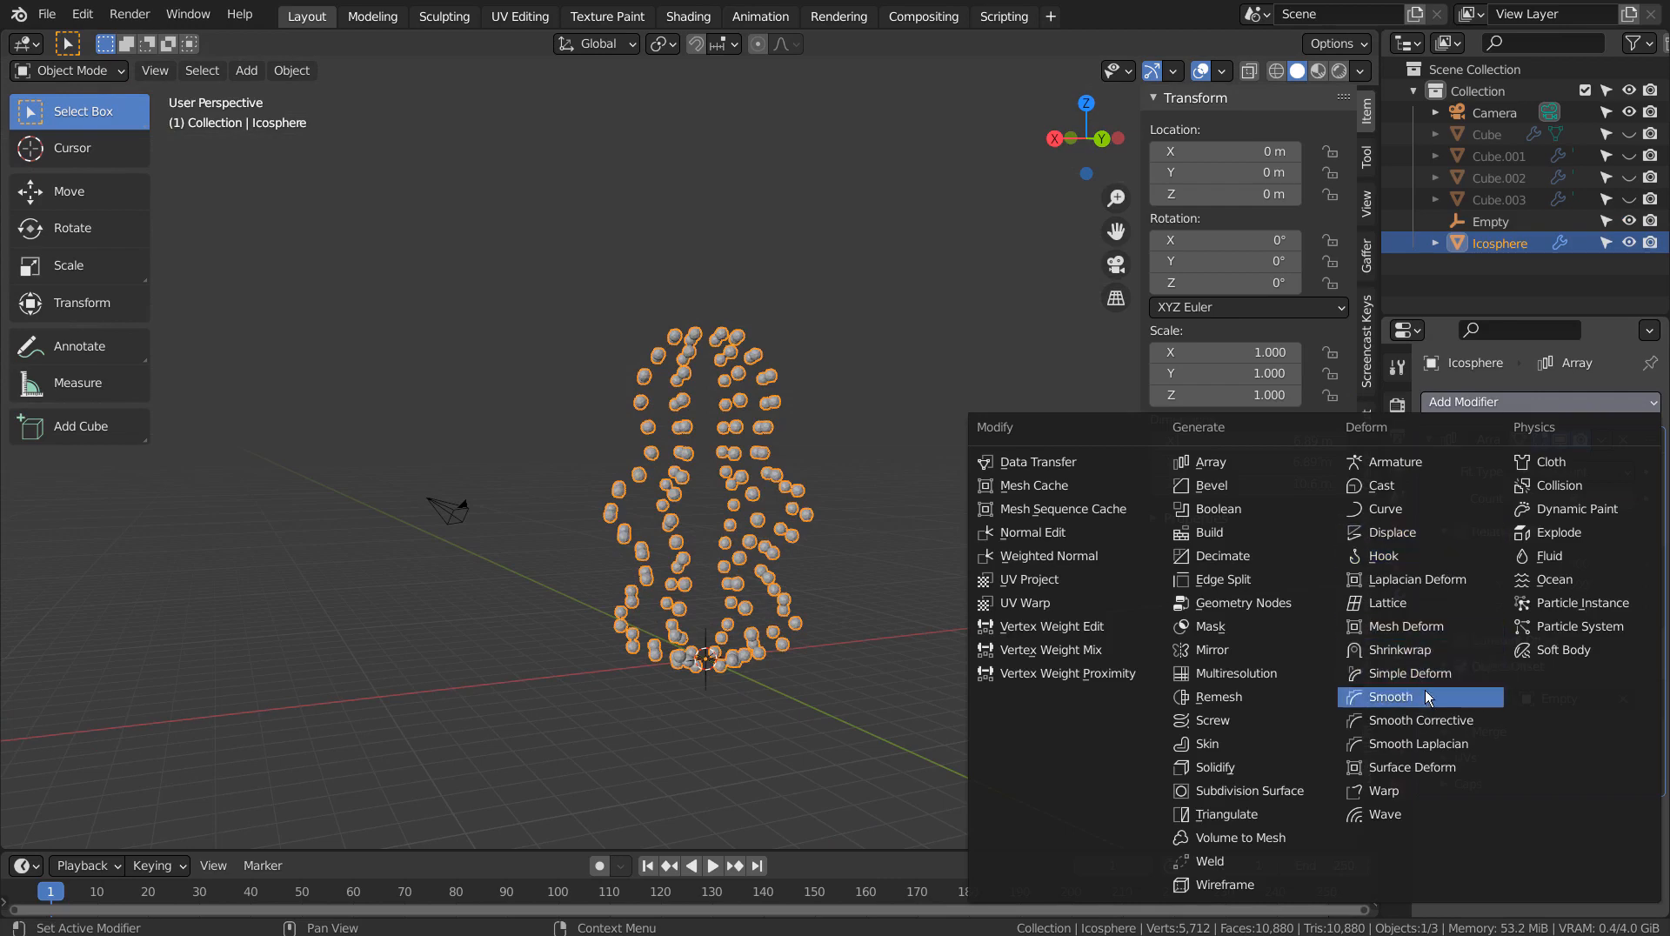
left_click(1411, 671)
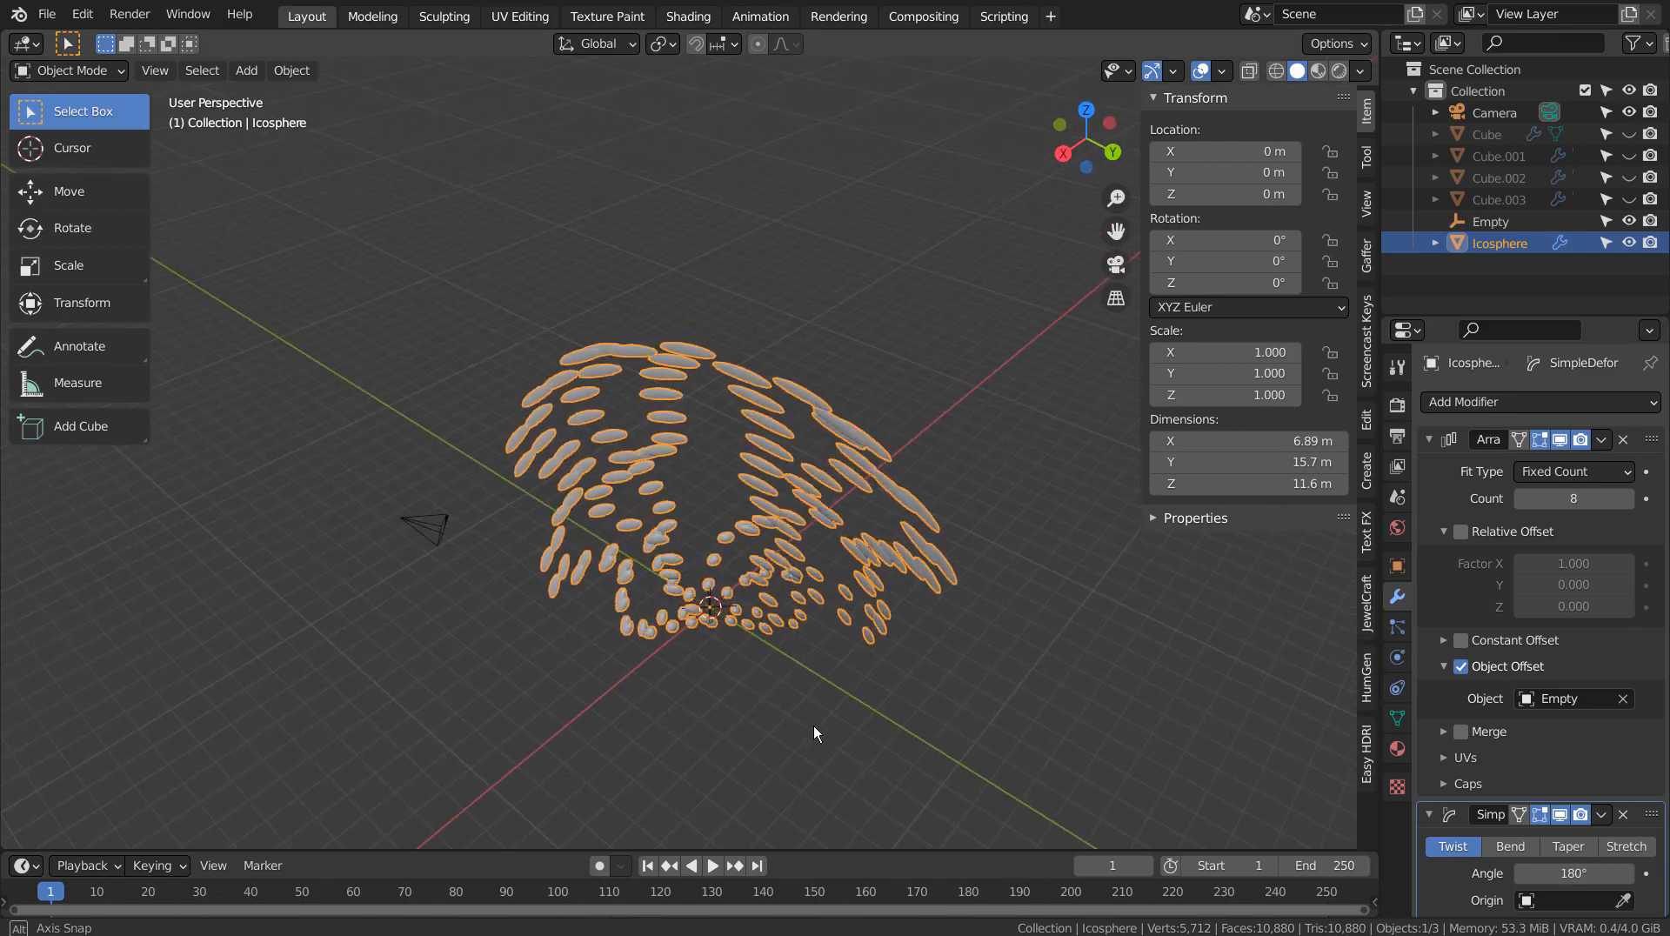
left_click(1625, 845)
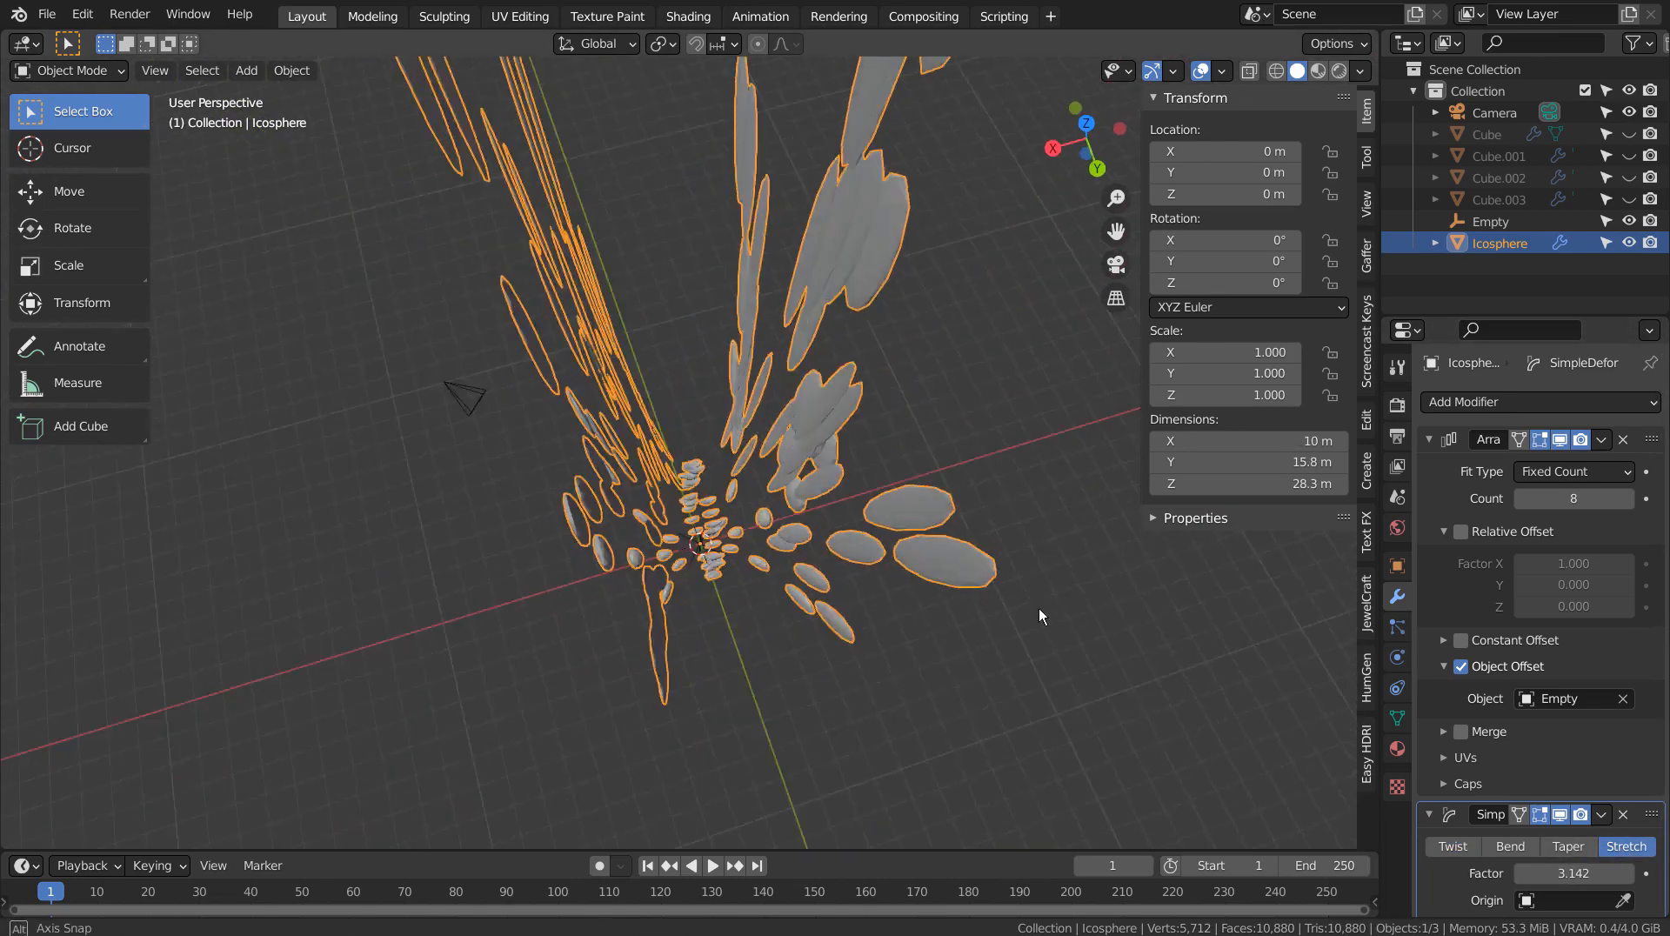
left_click_drag(1040, 615, 711, 426)
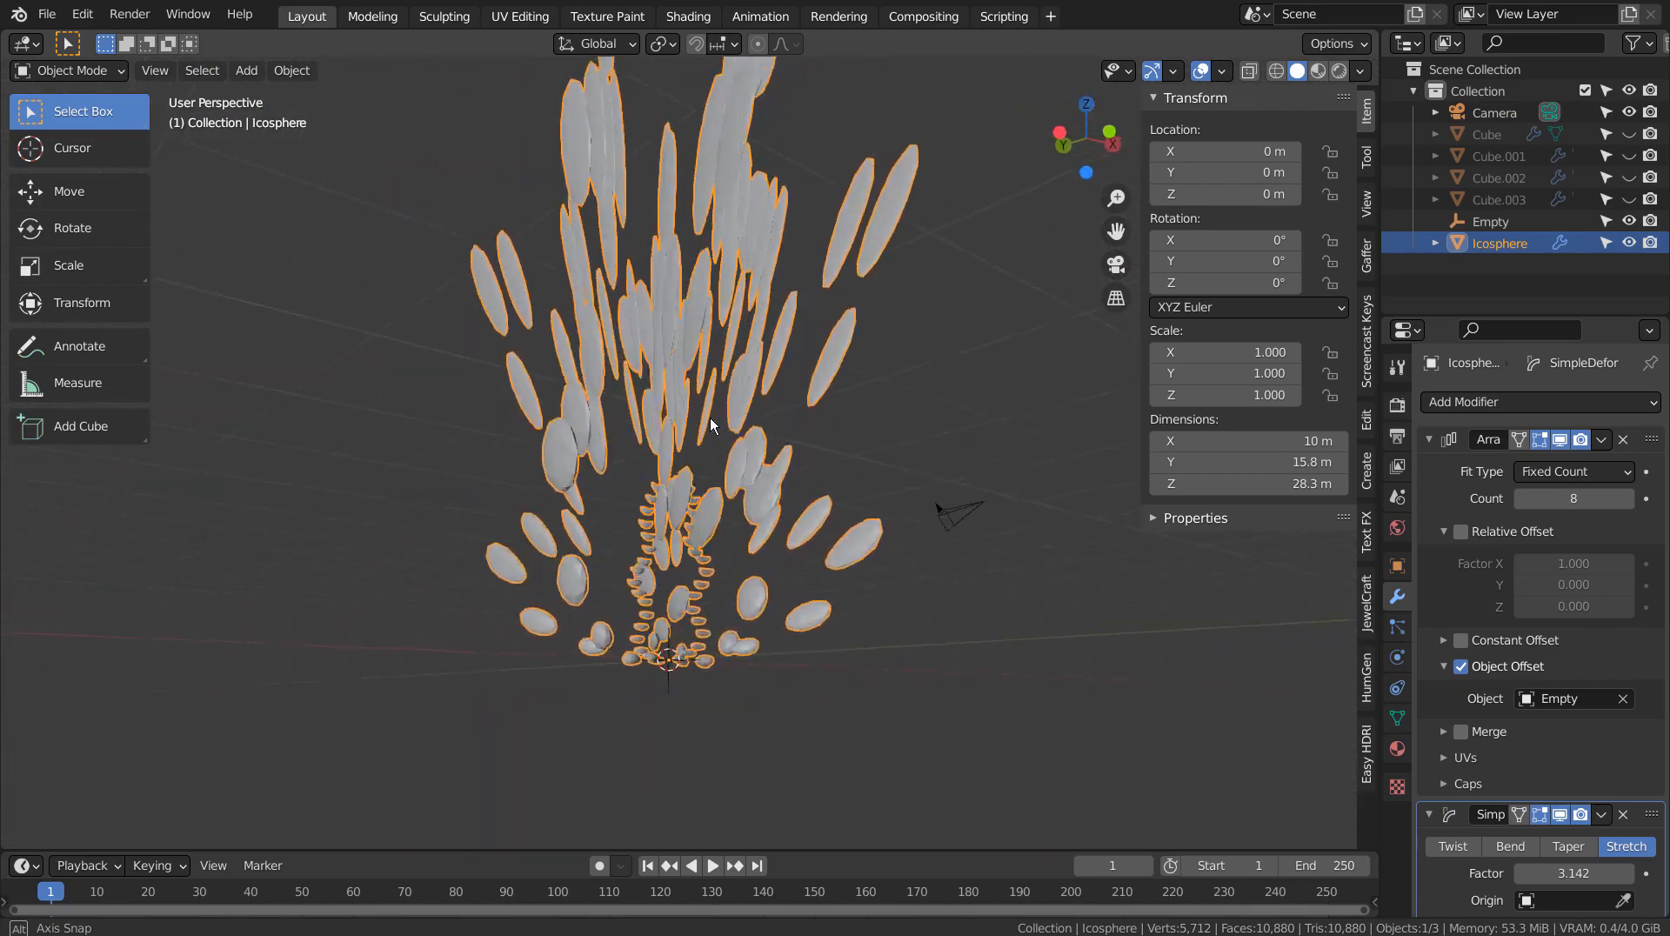
left_click_drag(710, 426, 639, 441)
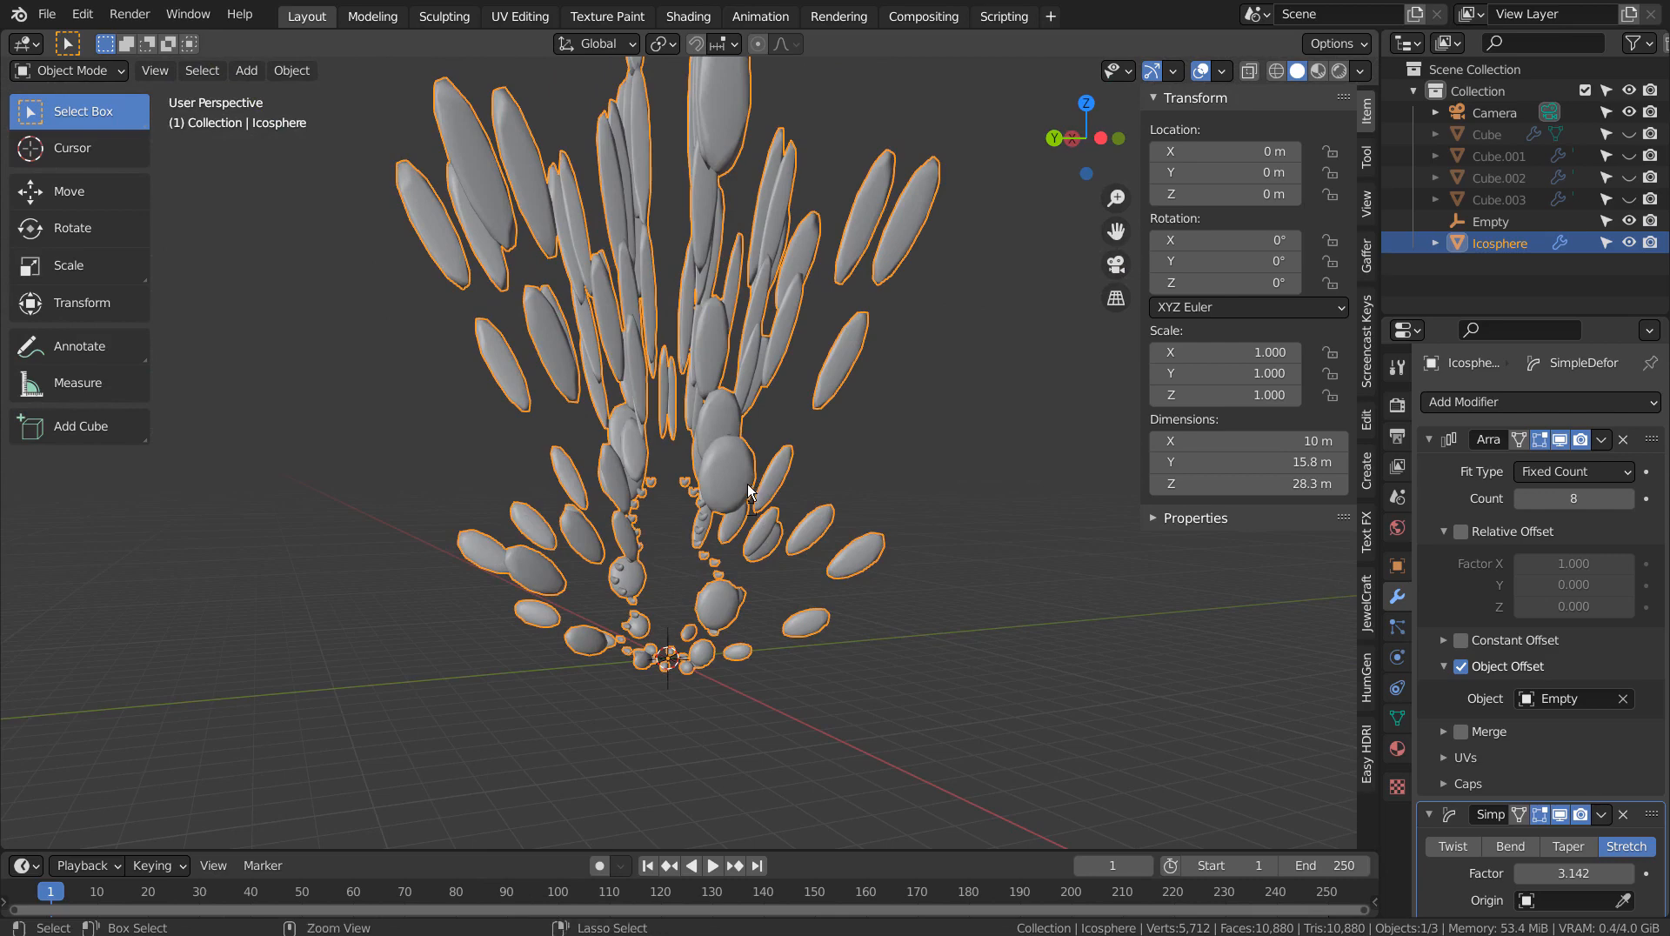
mouse_move(1039, 640)
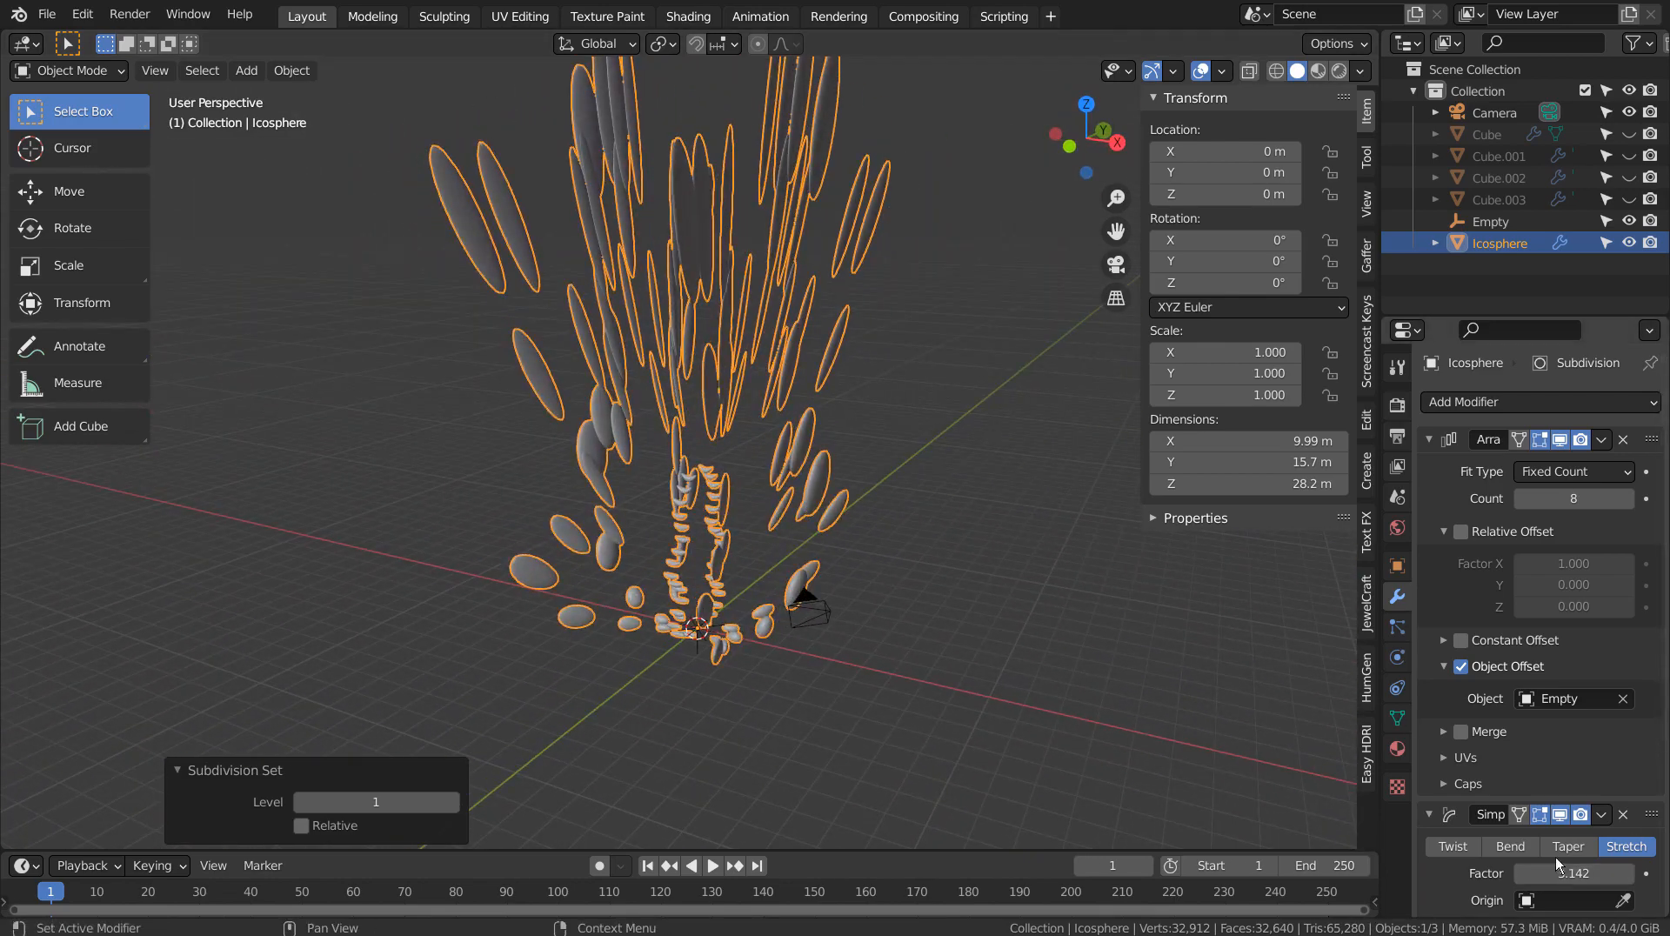
Switch the deform to Bend with a 360° angle, curling the cluster into rings
left_click(1510, 846)
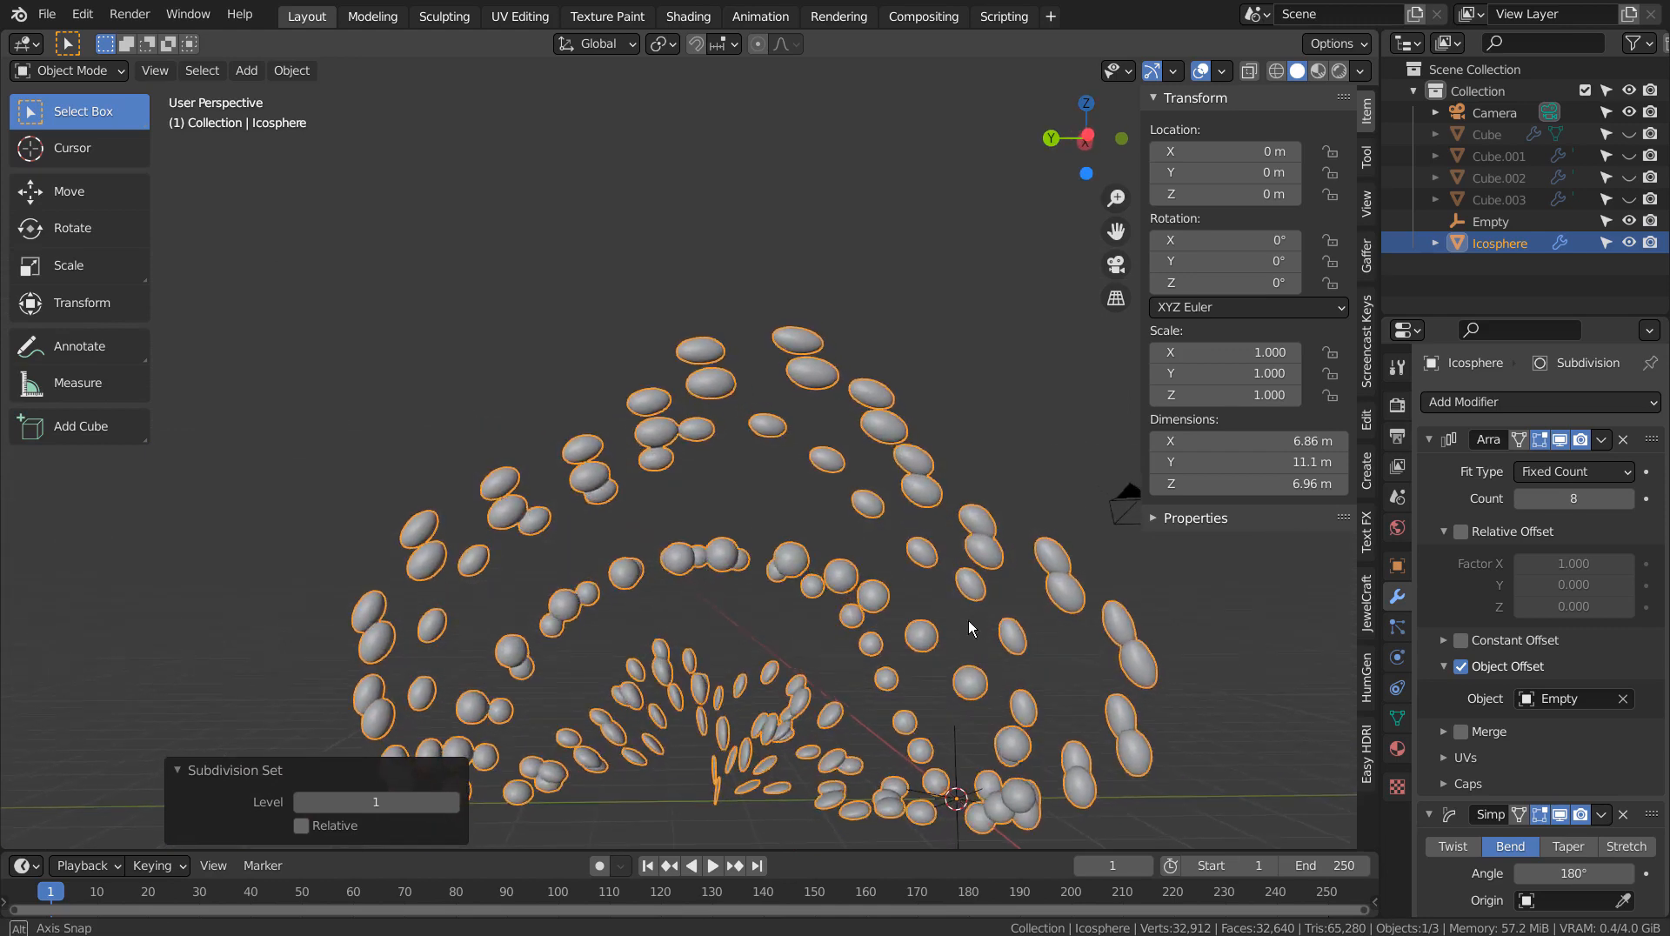
left_click_drag(969, 628, 517, 647)
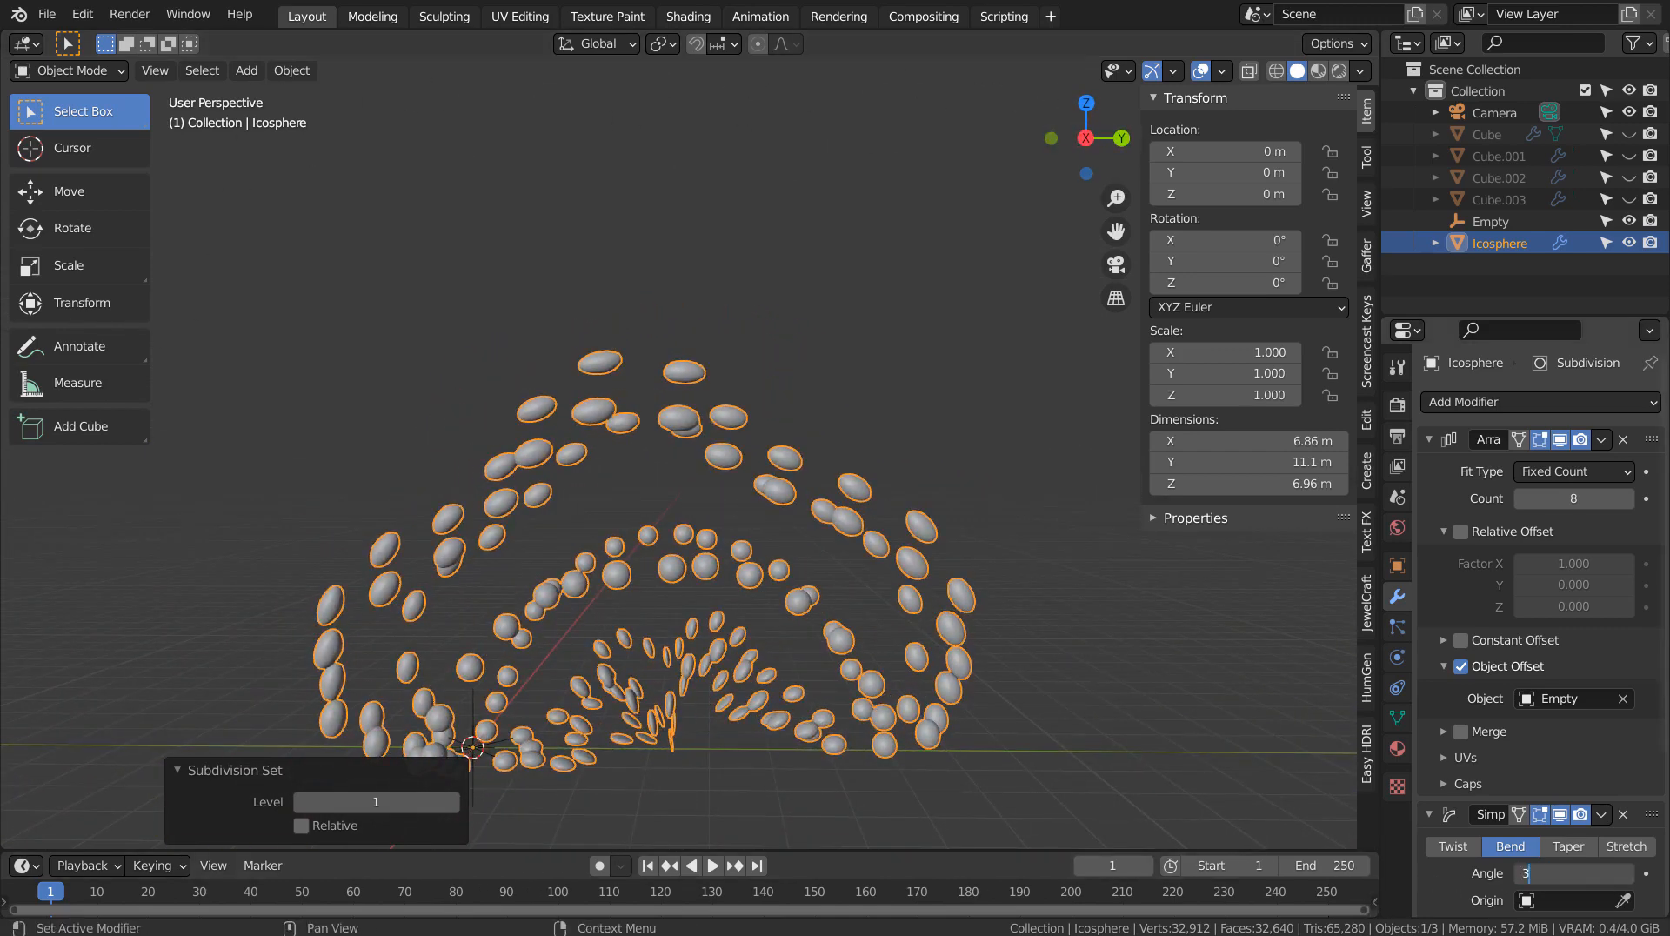
type("360°")
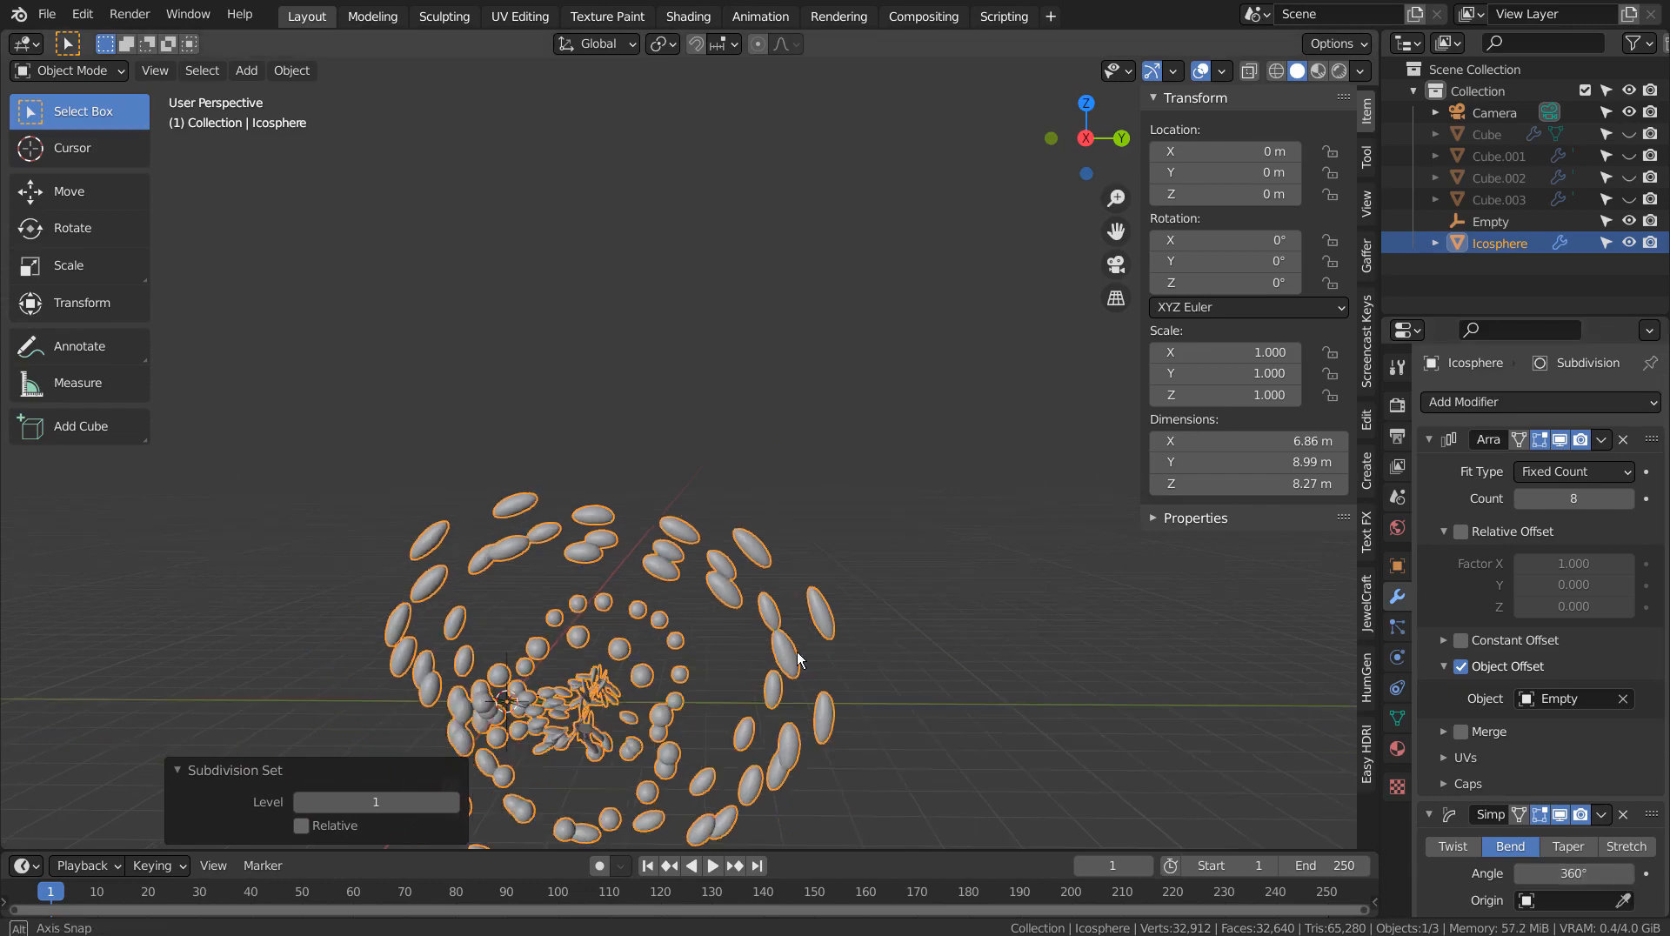
left_click_drag(799, 660, 1034, 474)
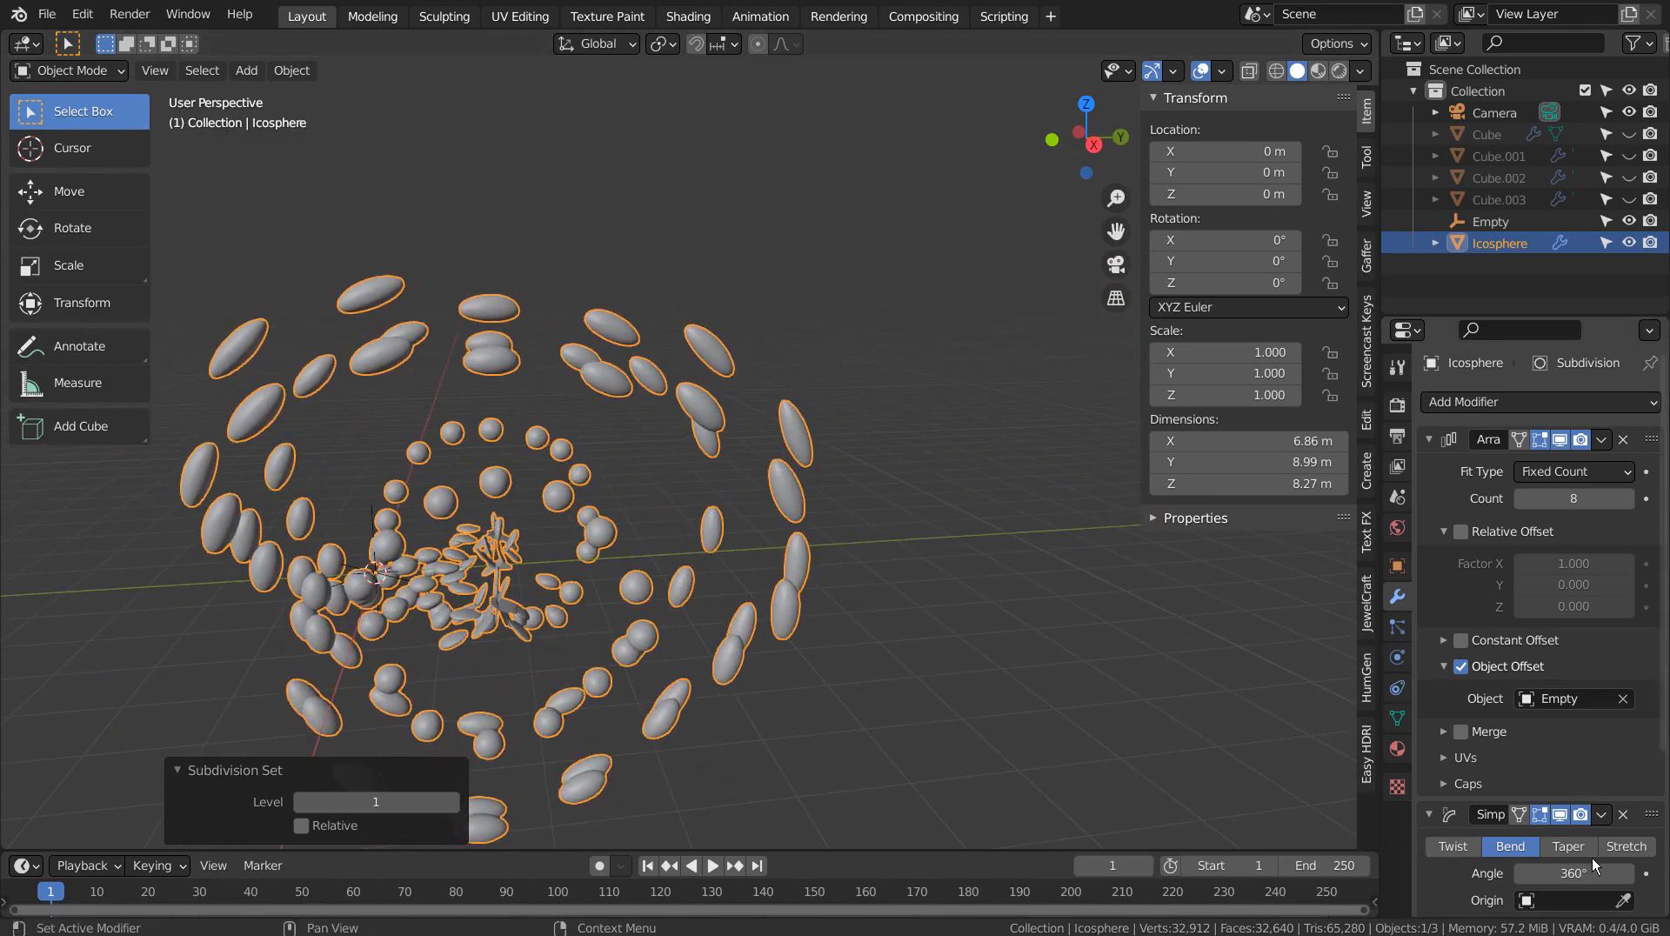
left_click(1567, 846)
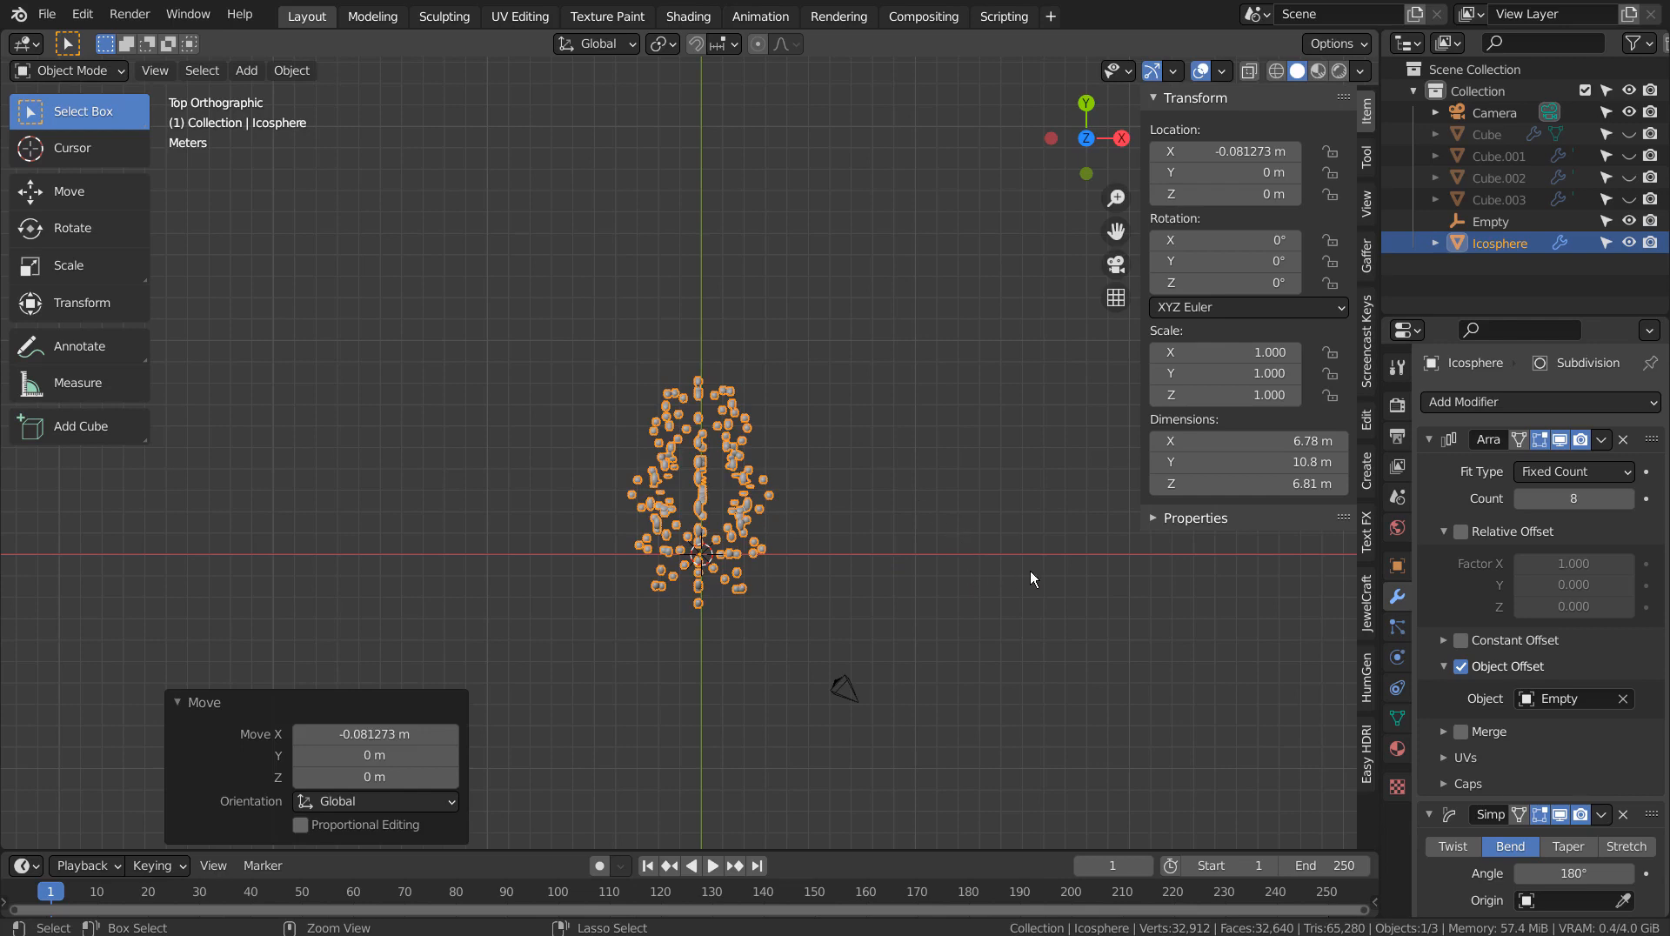
mouse_move(884, 473)
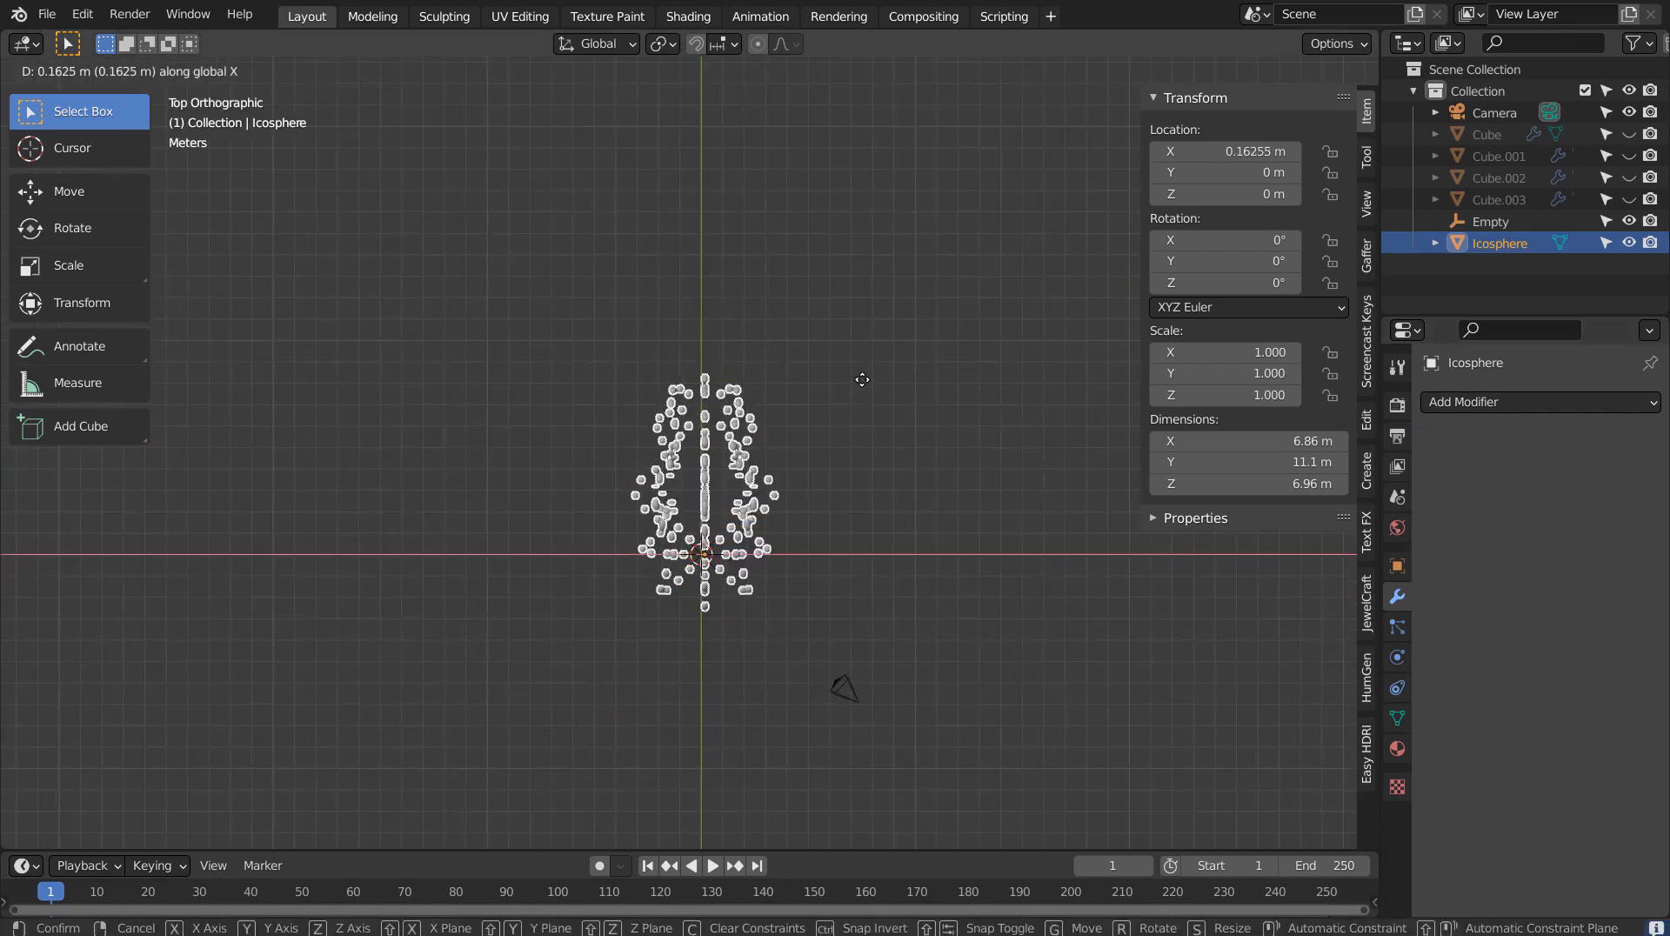
mouse_move(861, 364)
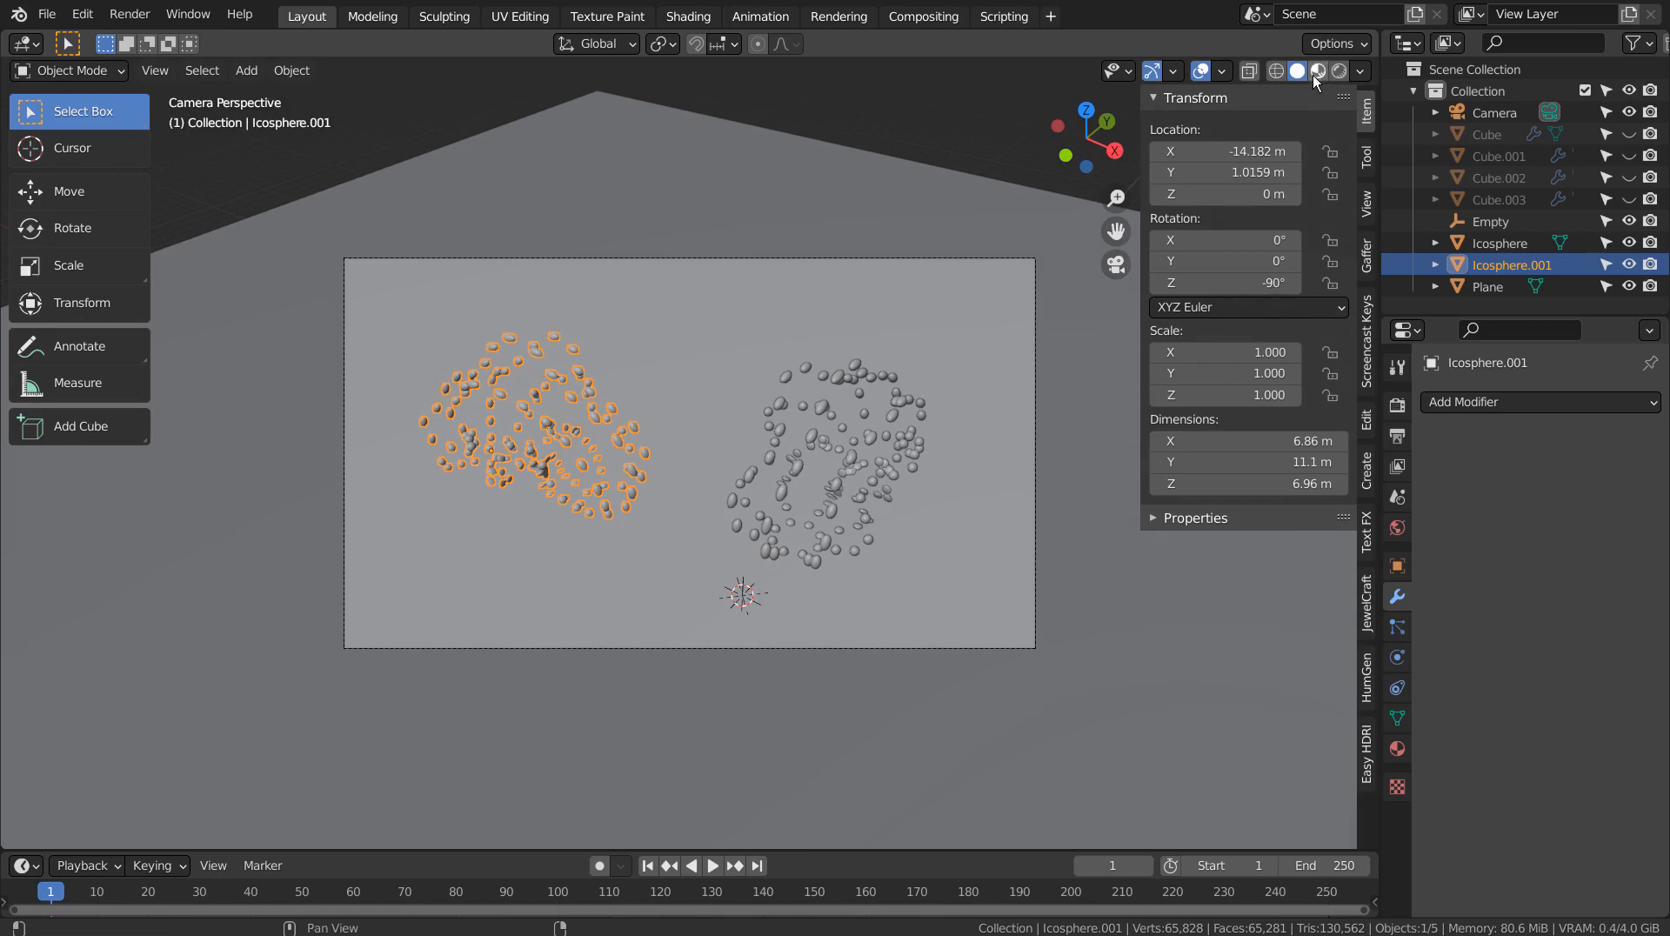
Check the two clusters in Material Preview and then Rendered viewport shading
left_click(1317, 70)
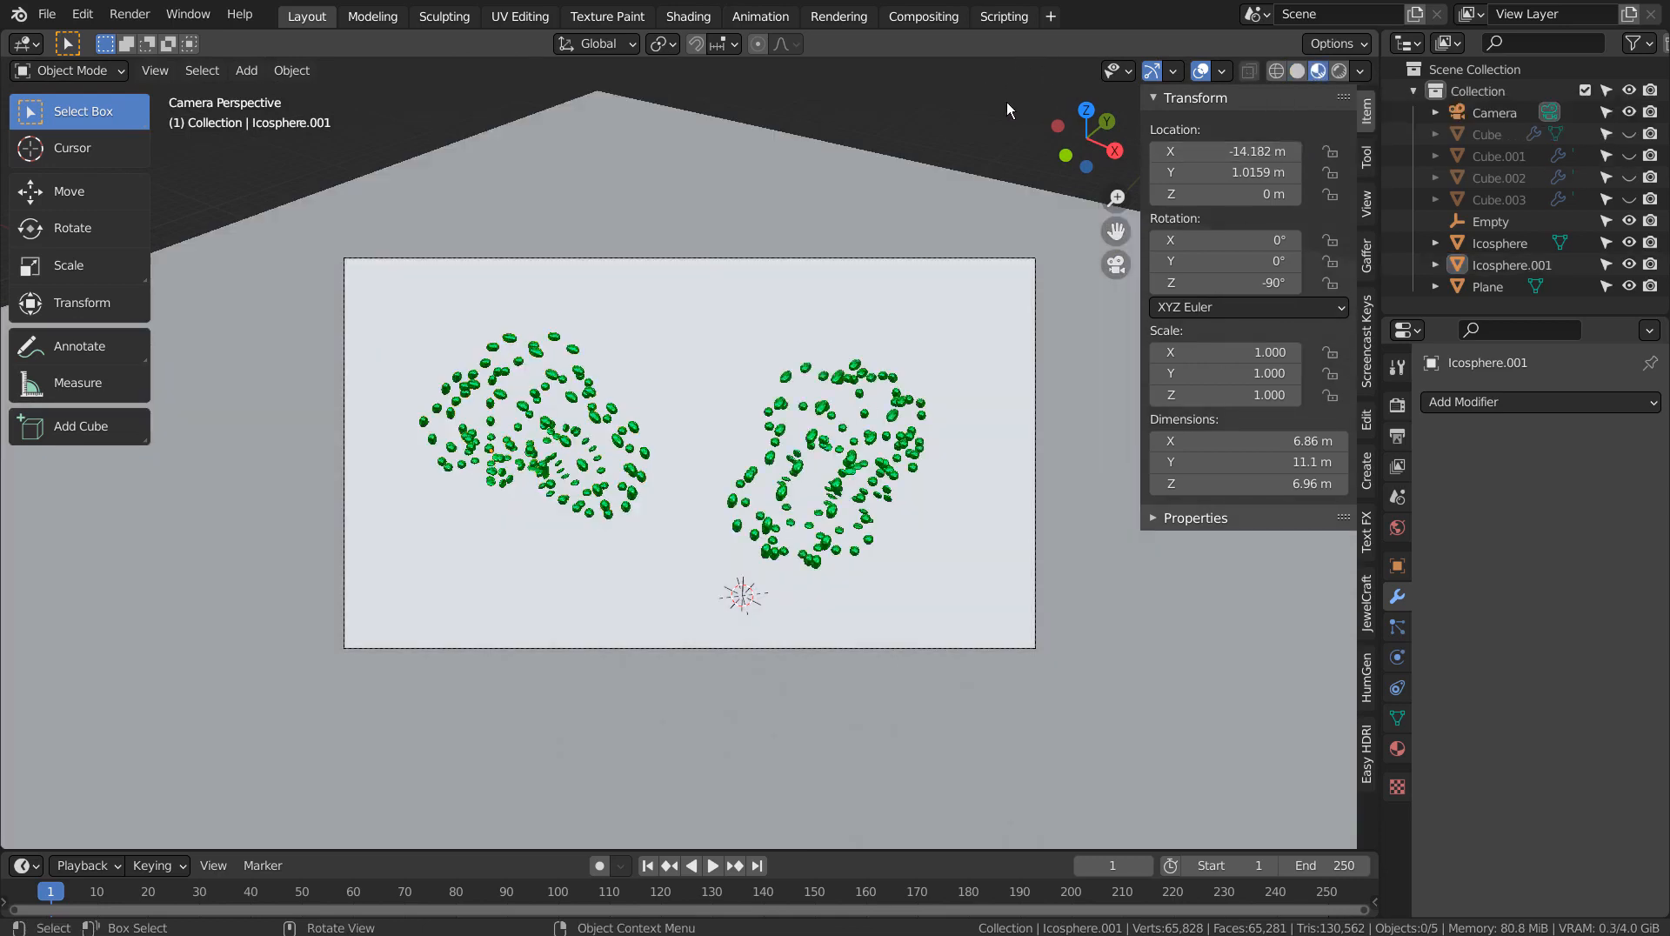
left_click(1328, 70)
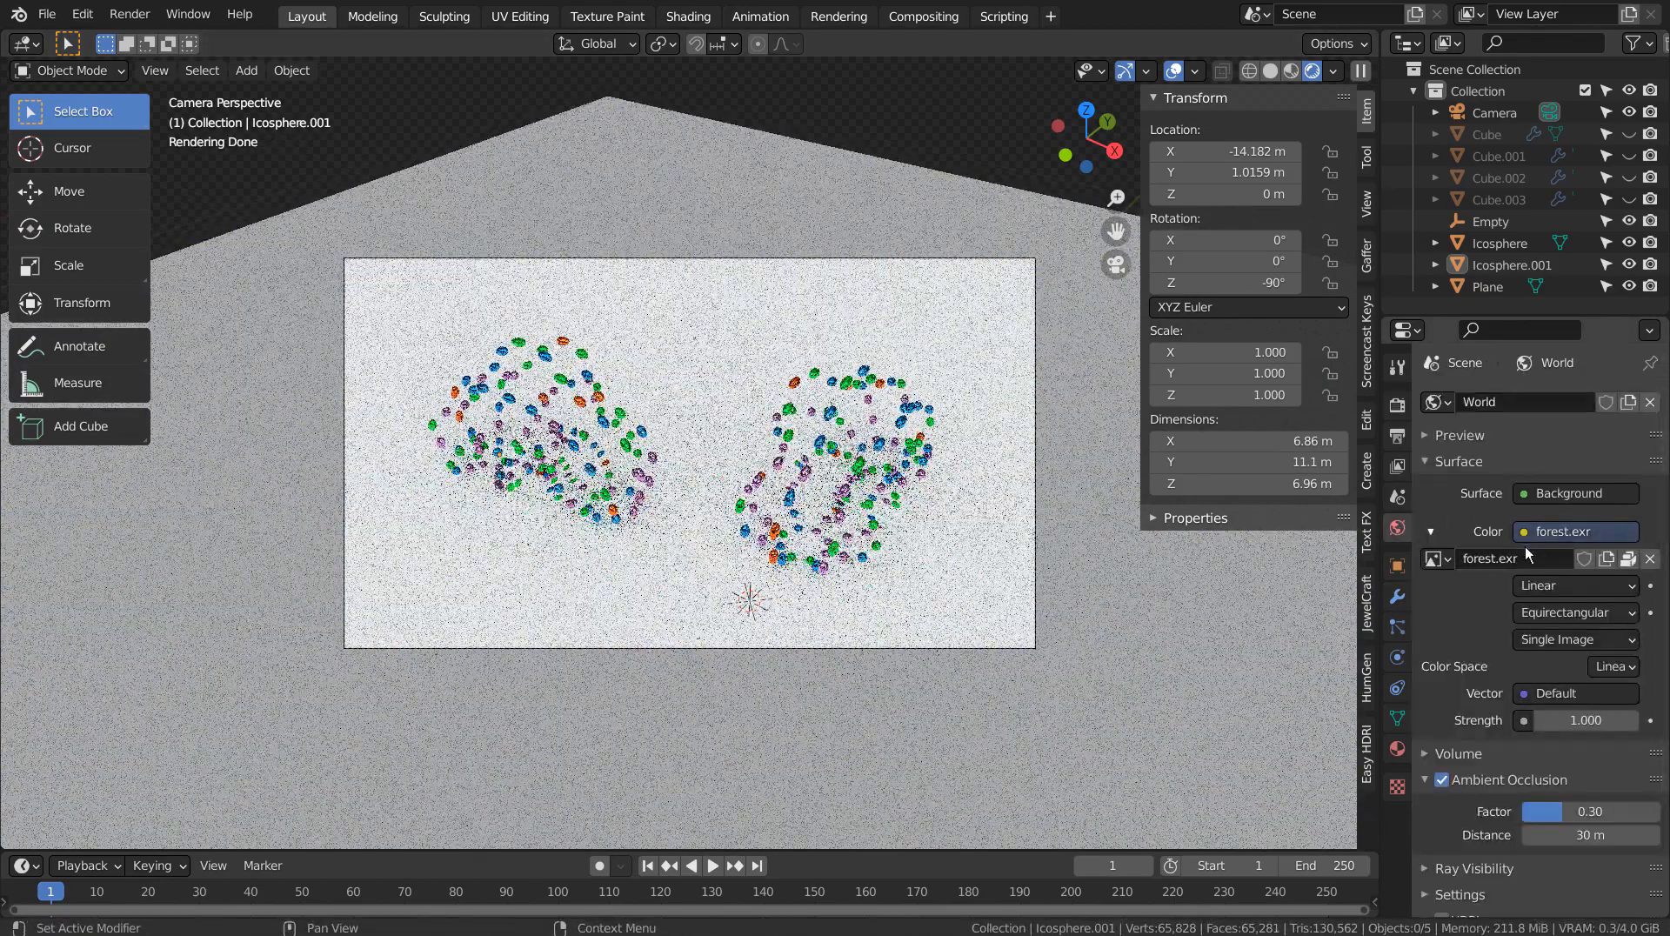
Replace the world image with a Sky Texture at sun intensity 0.300 and adjust its sun angles
left_click(1574, 531)
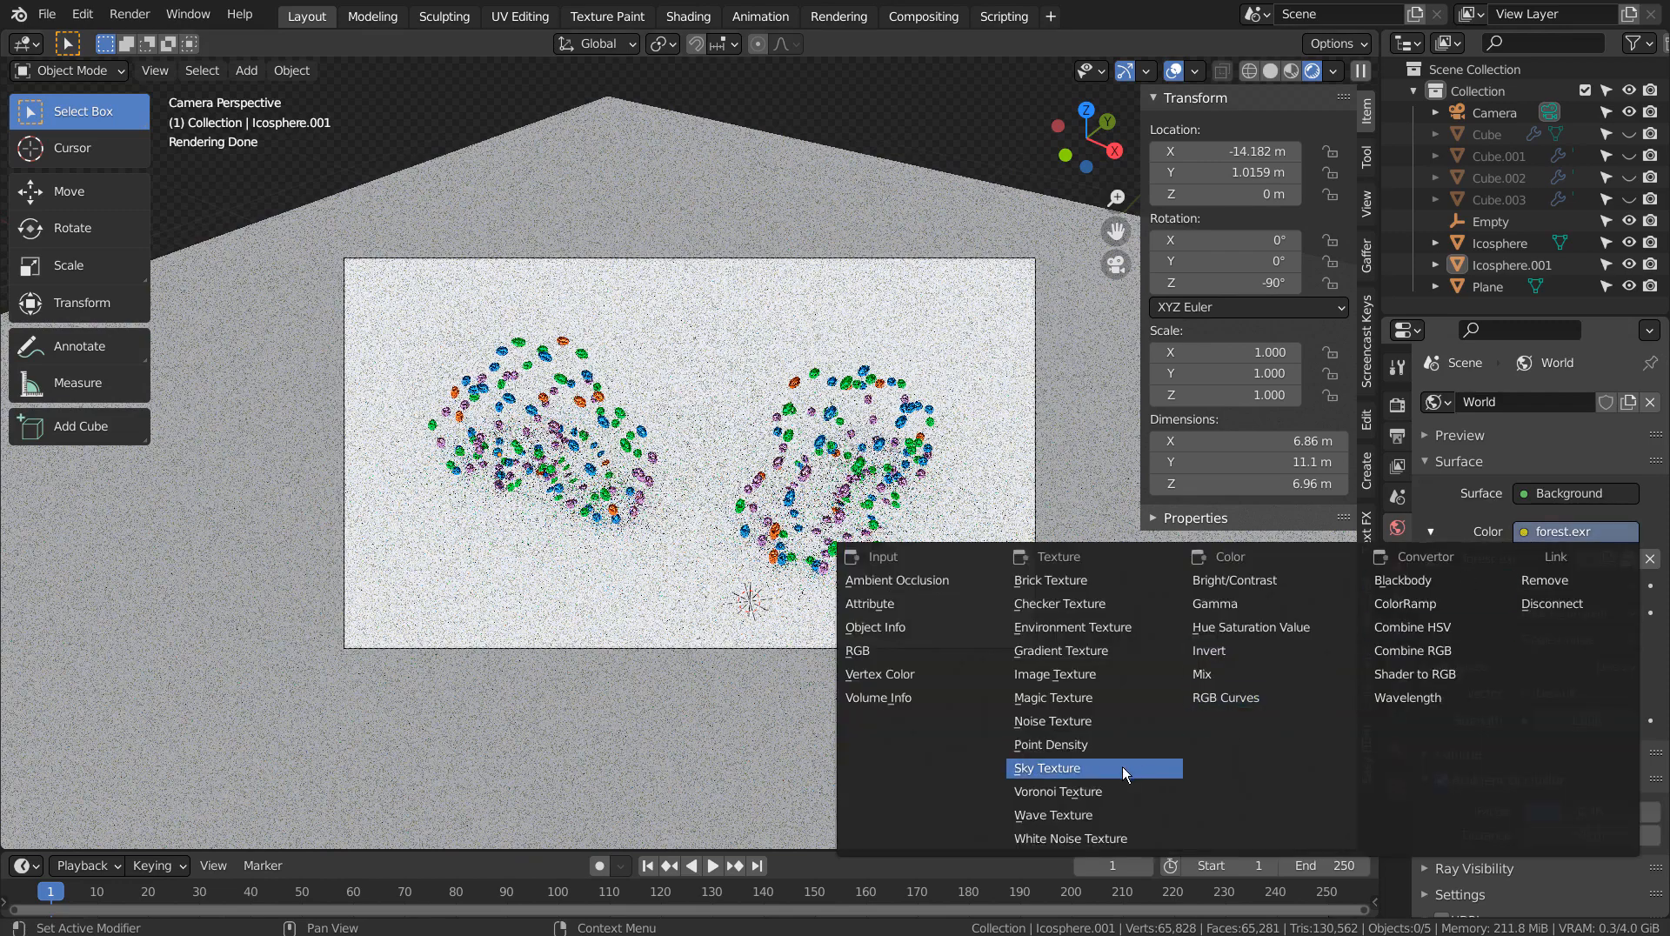
left_click(1045, 767)
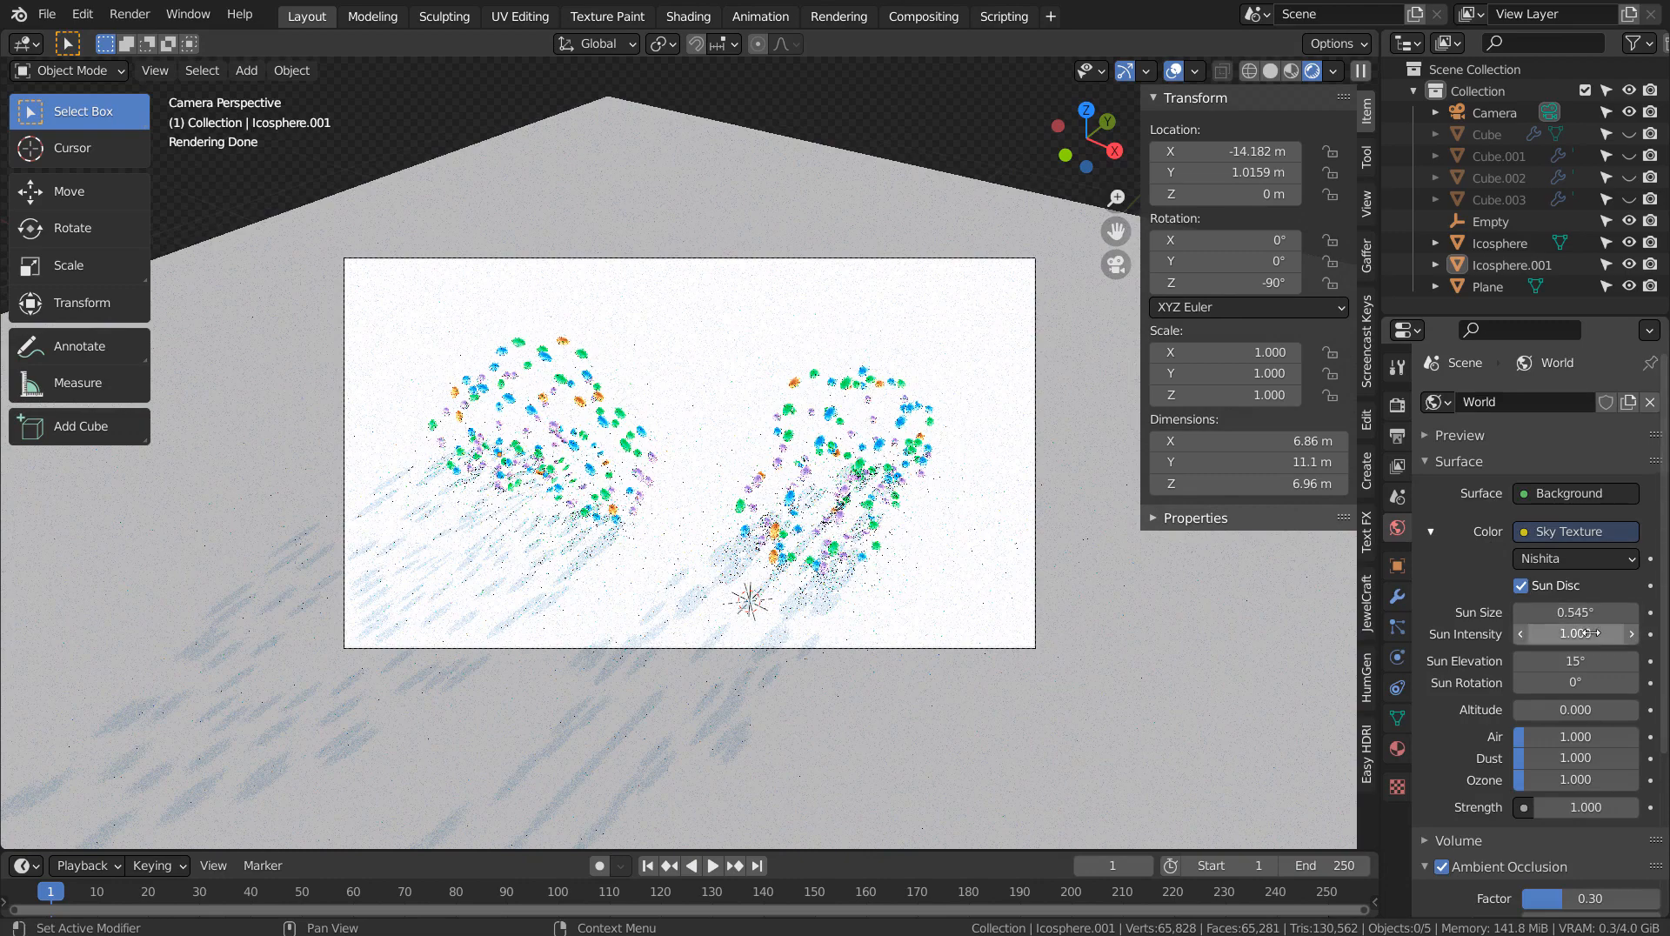
left_click(1574, 633)
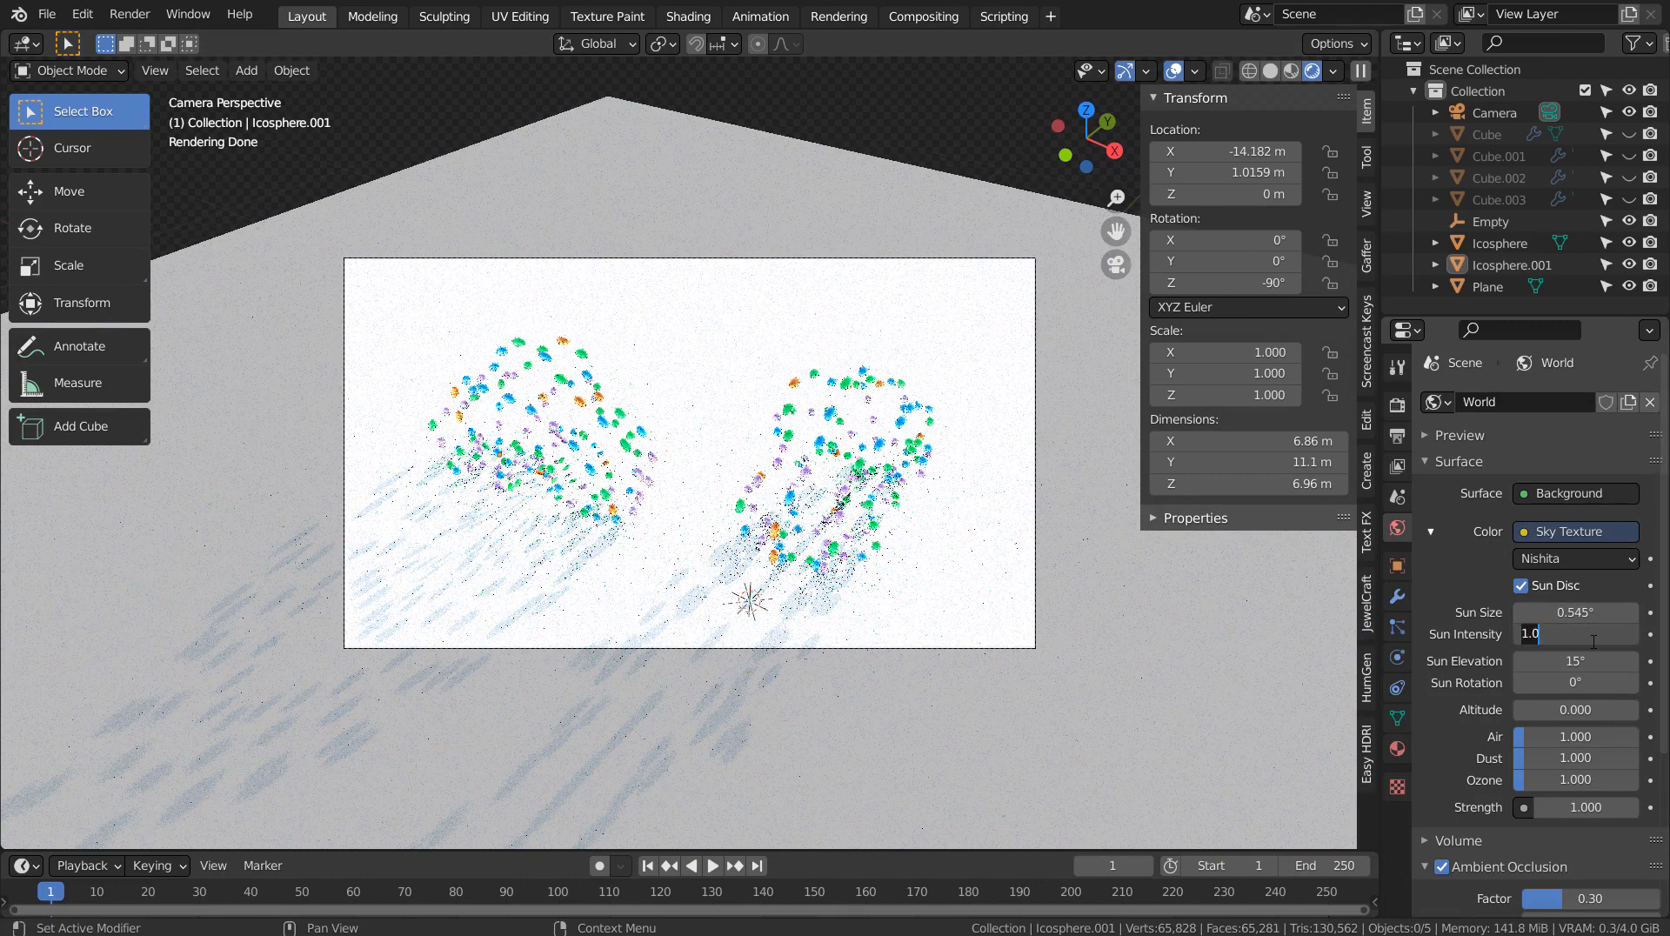
type("0.300")
left_click(1575, 682)
type("d")
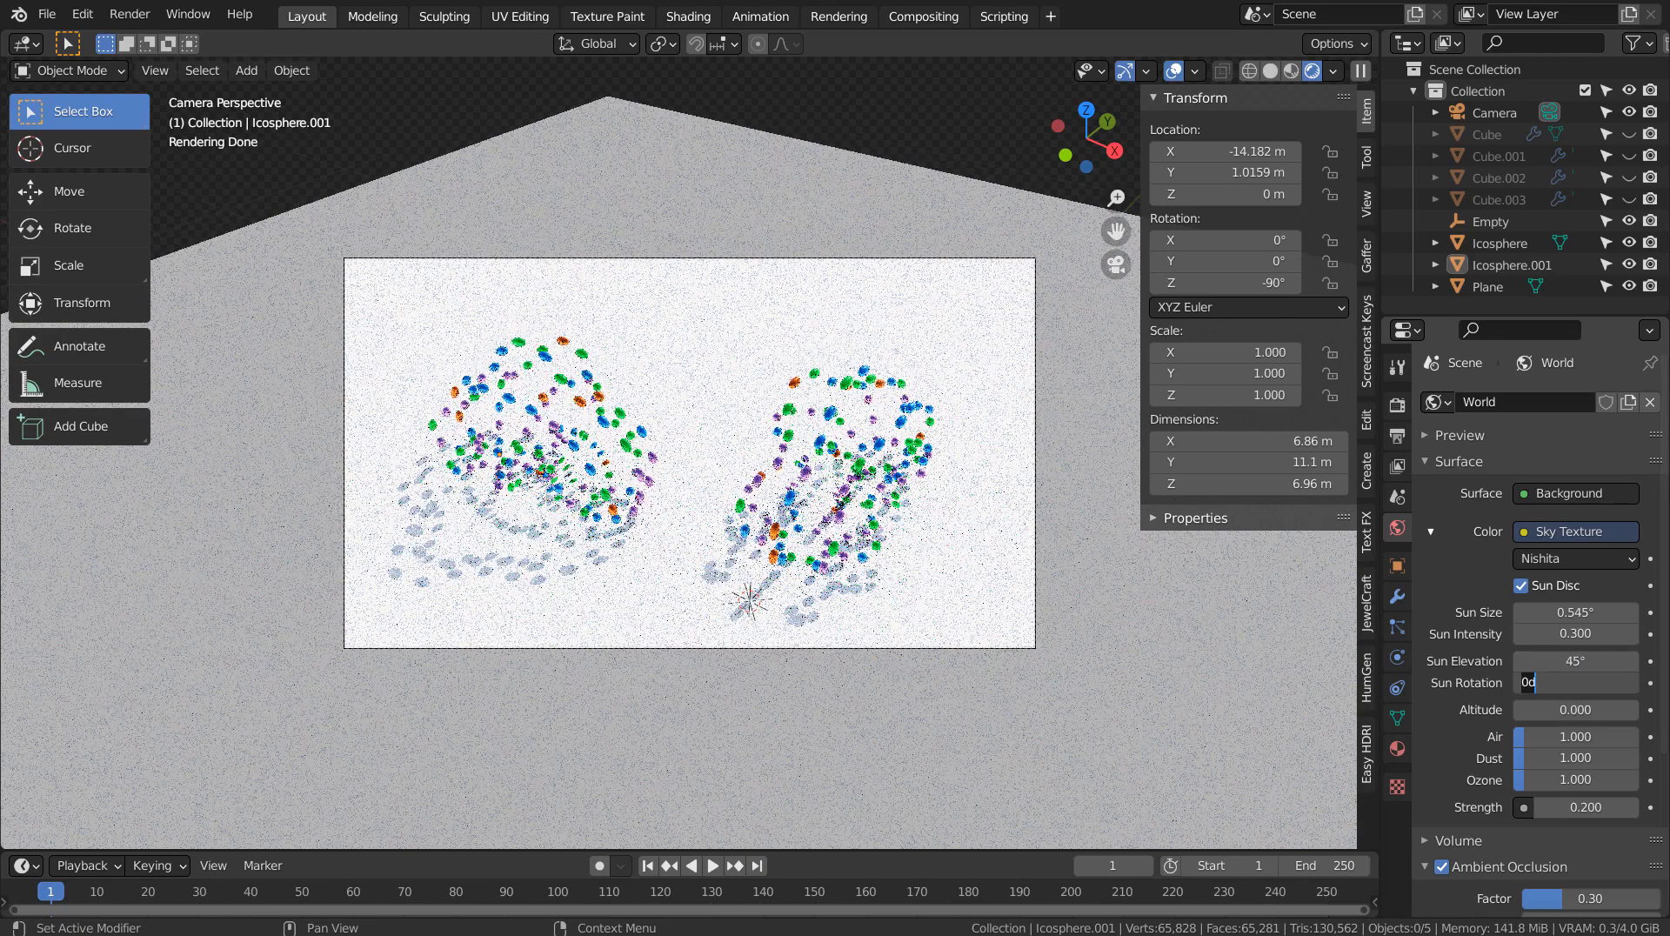
type("90°")
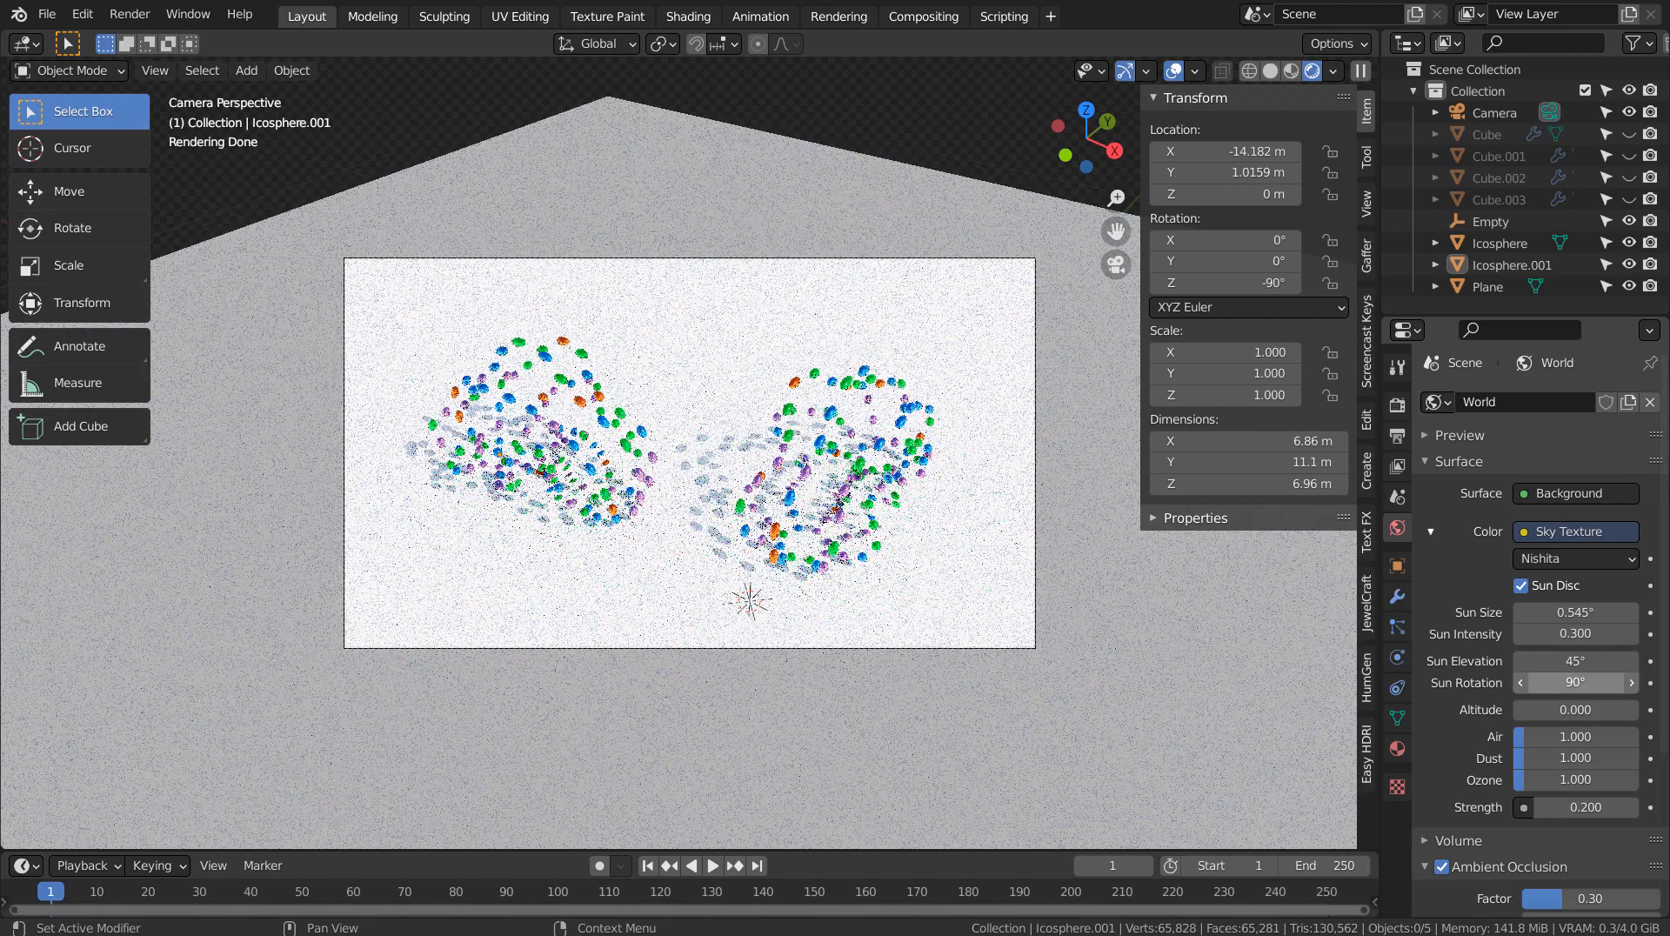
mouse_move(1575, 682)
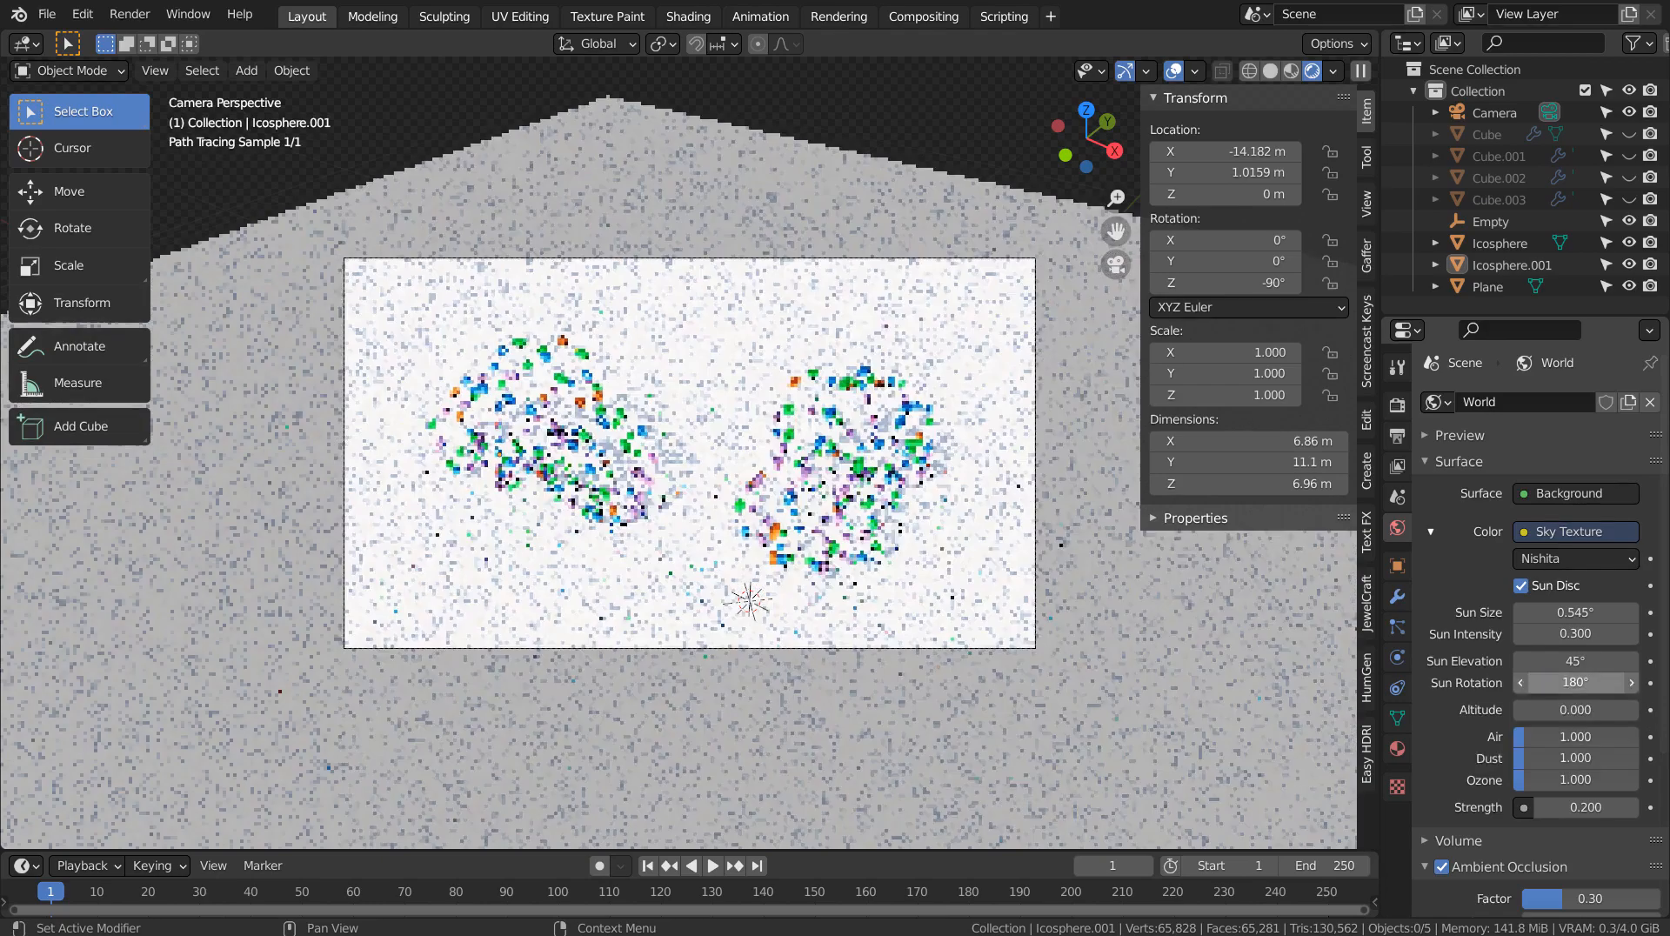
type("90")
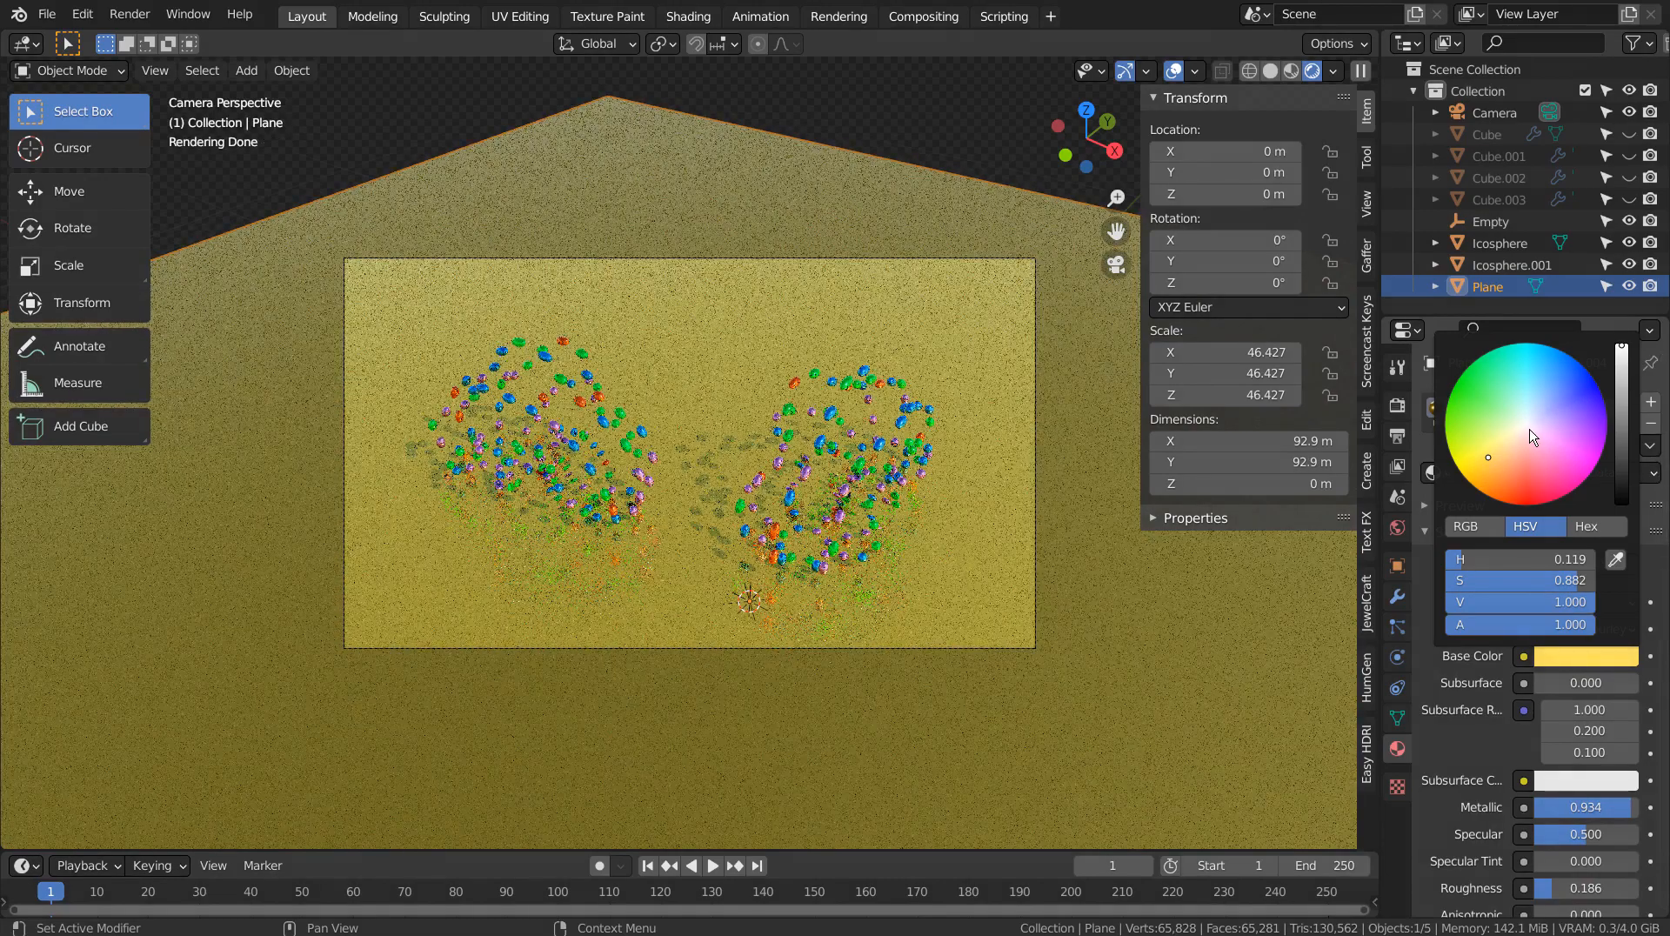
Tint the ground plane's base colour a pale blue and save the file as blueprint.blend
left_click(1512, 431)
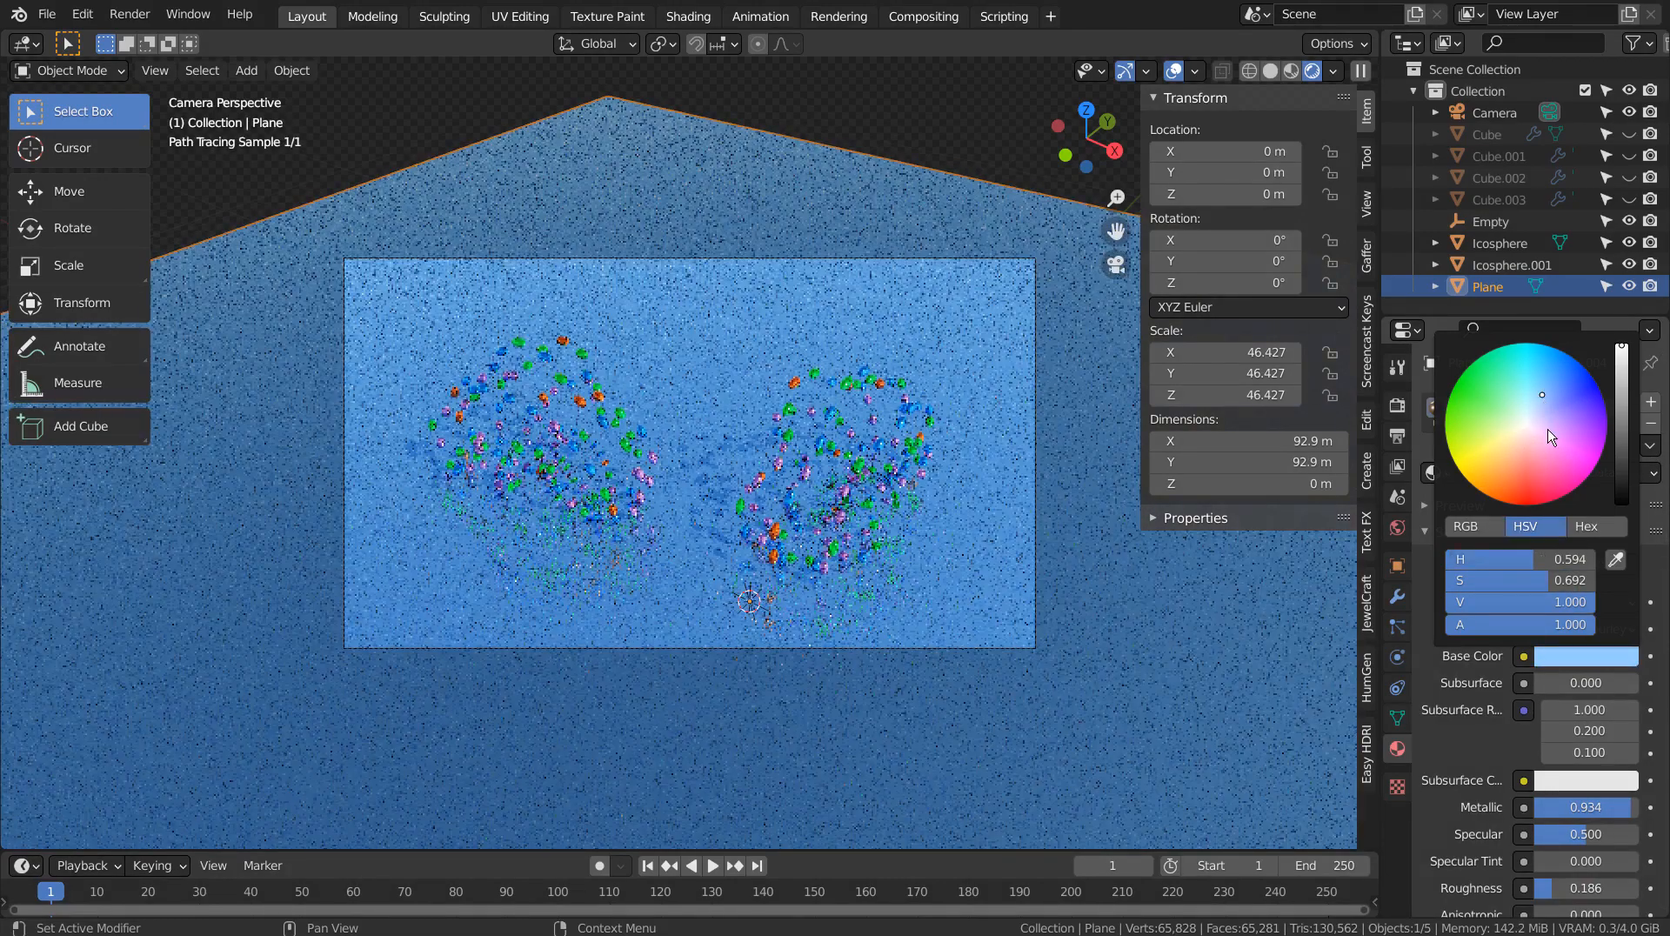
left_click(1554, 442)
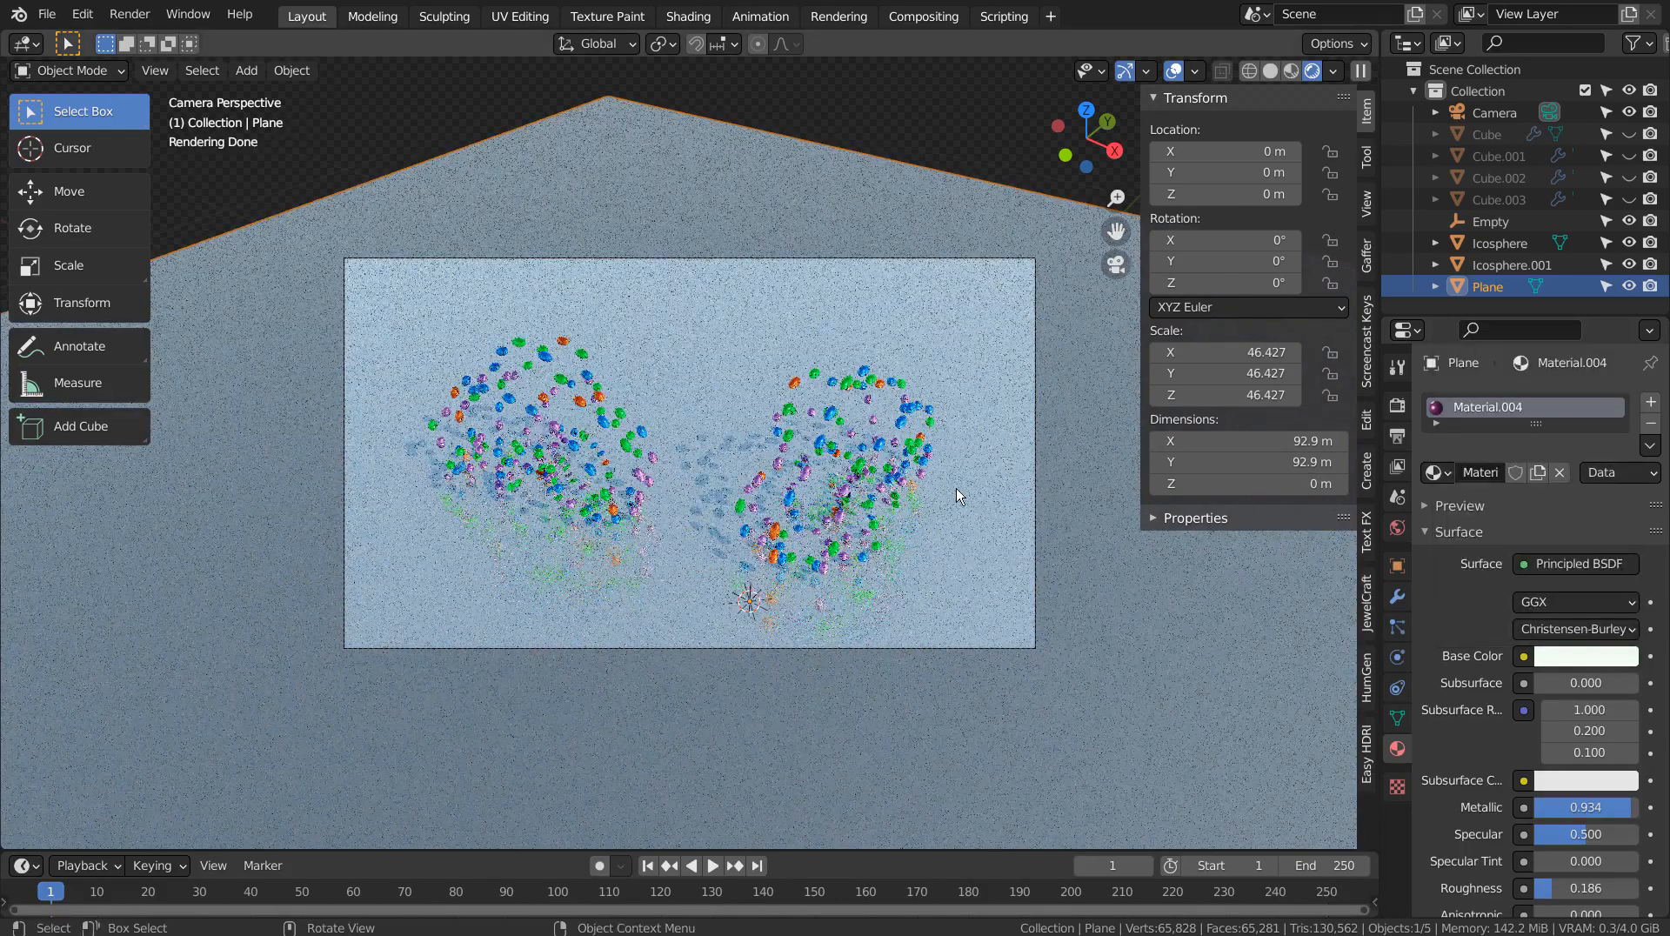
mouse_move(971, 334)
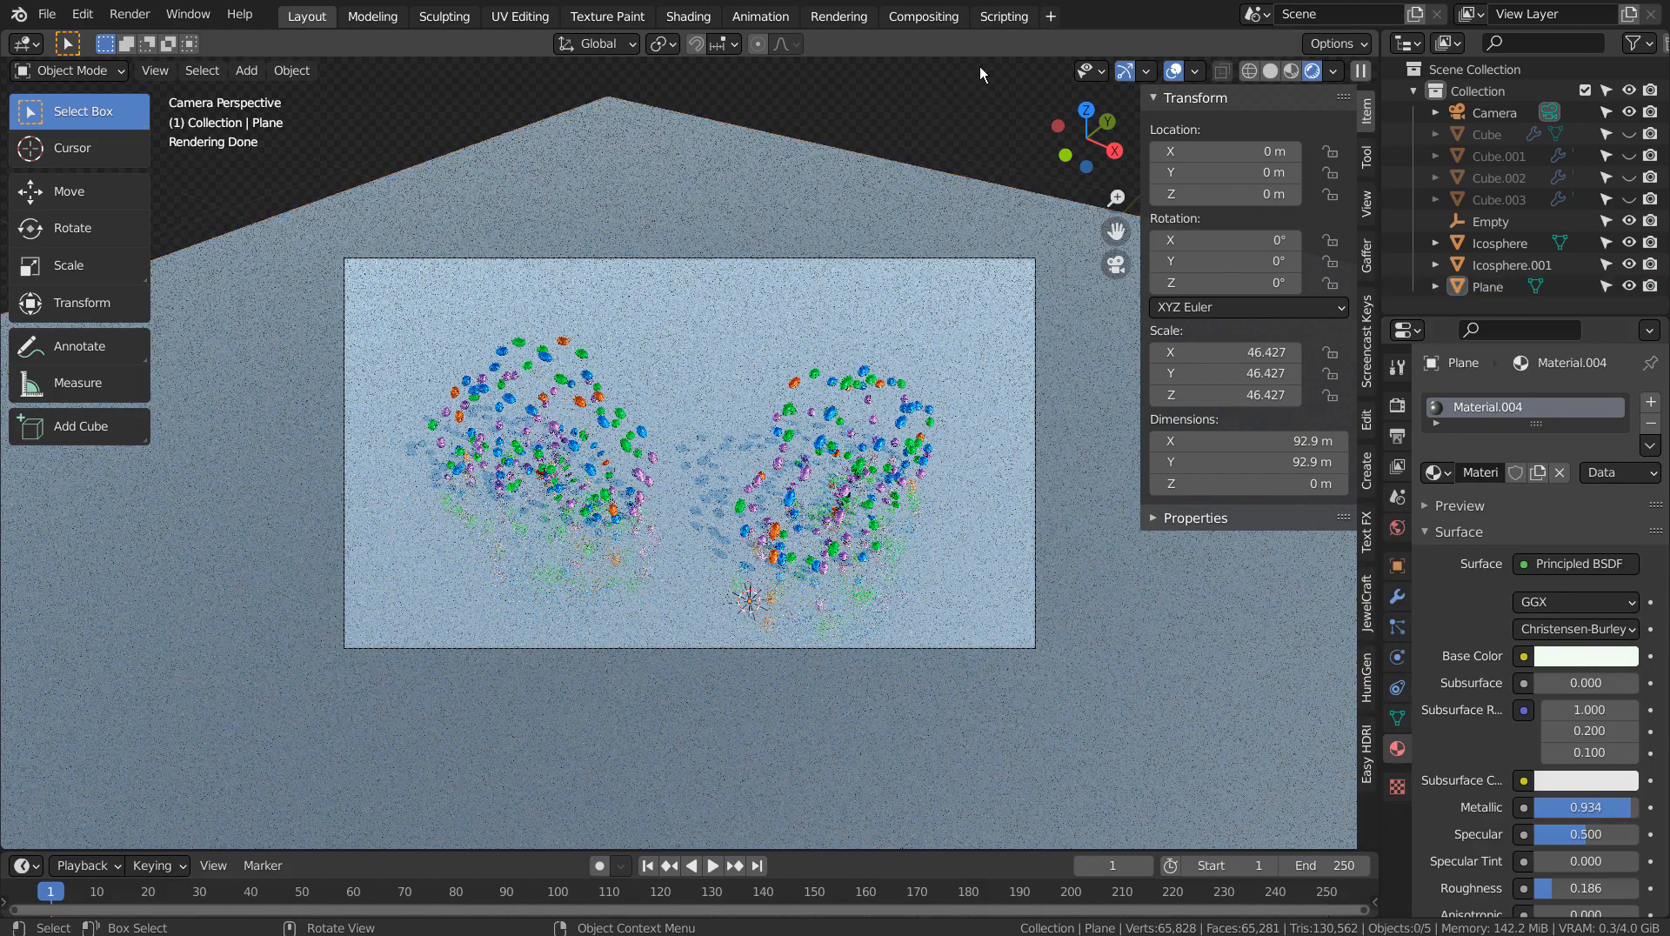
key("ctrl+s")
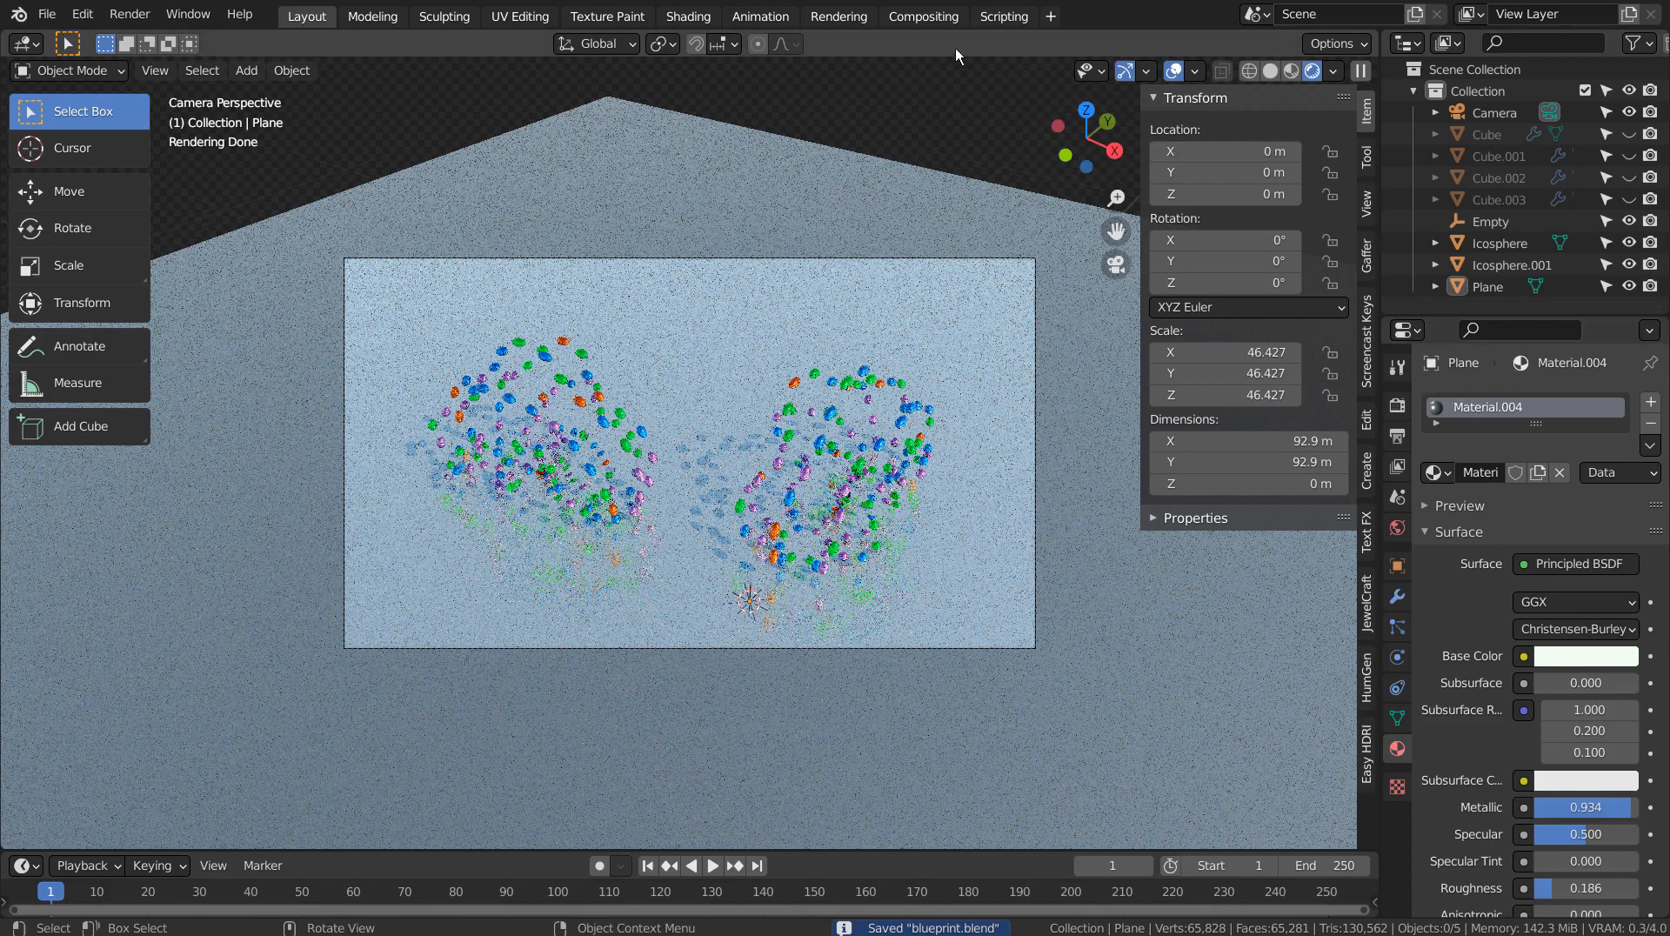
Glance at the Compositing workspace, then lower Cycles render samples from 128 to 32
left_click(922, 16)
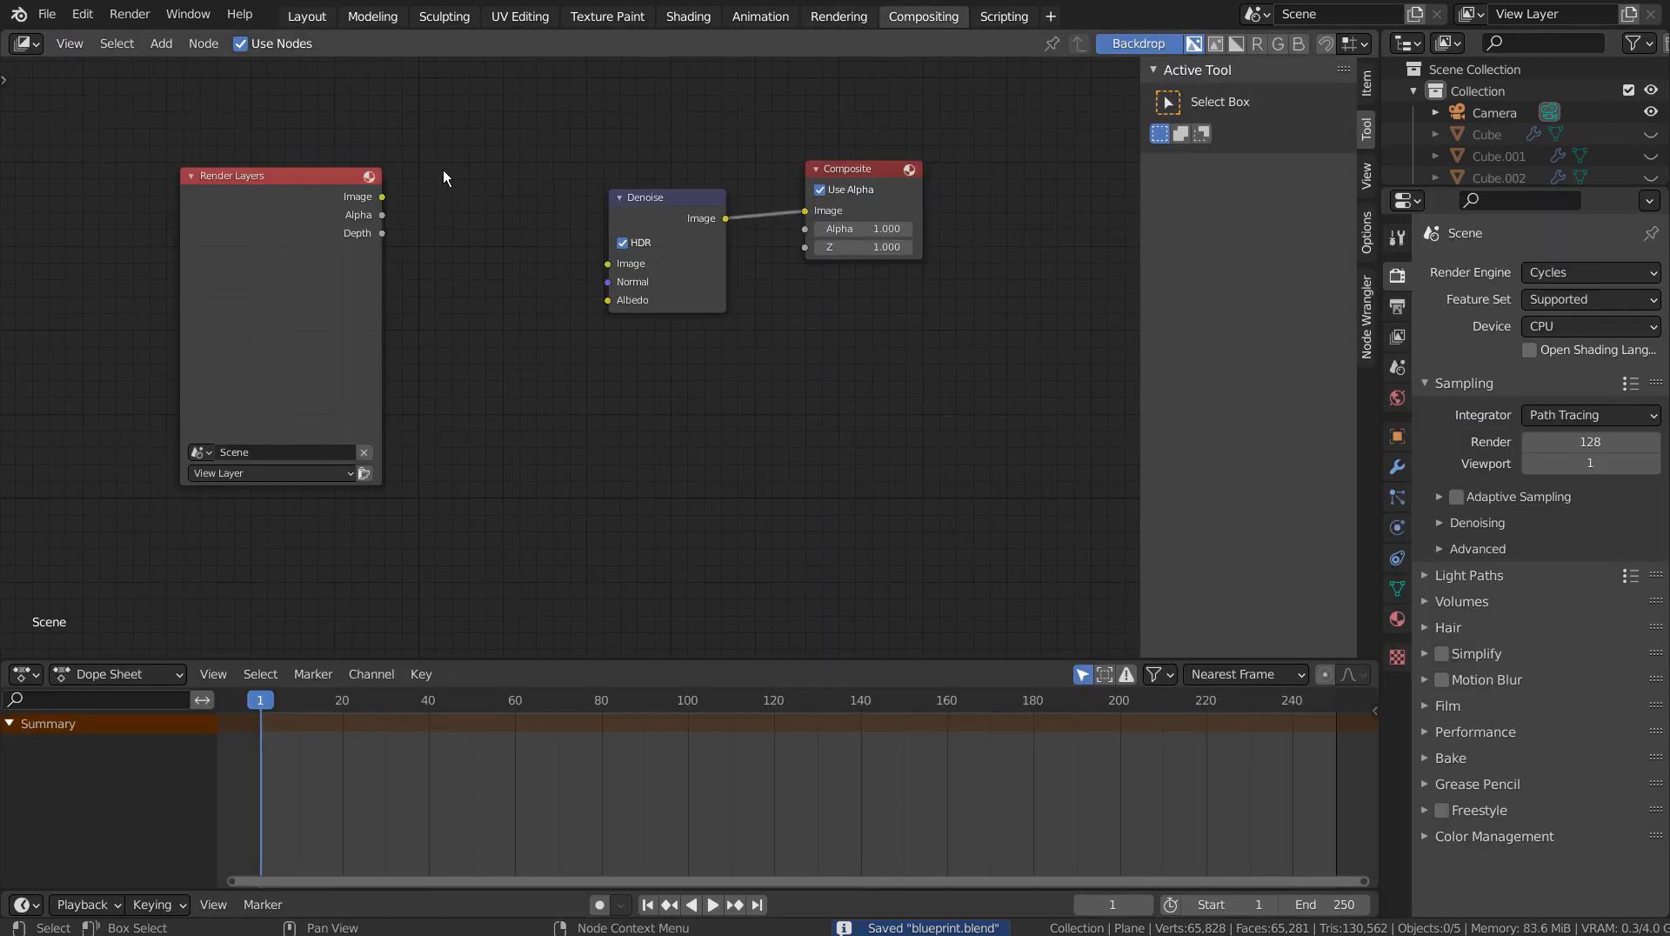
left_click(306, 15)
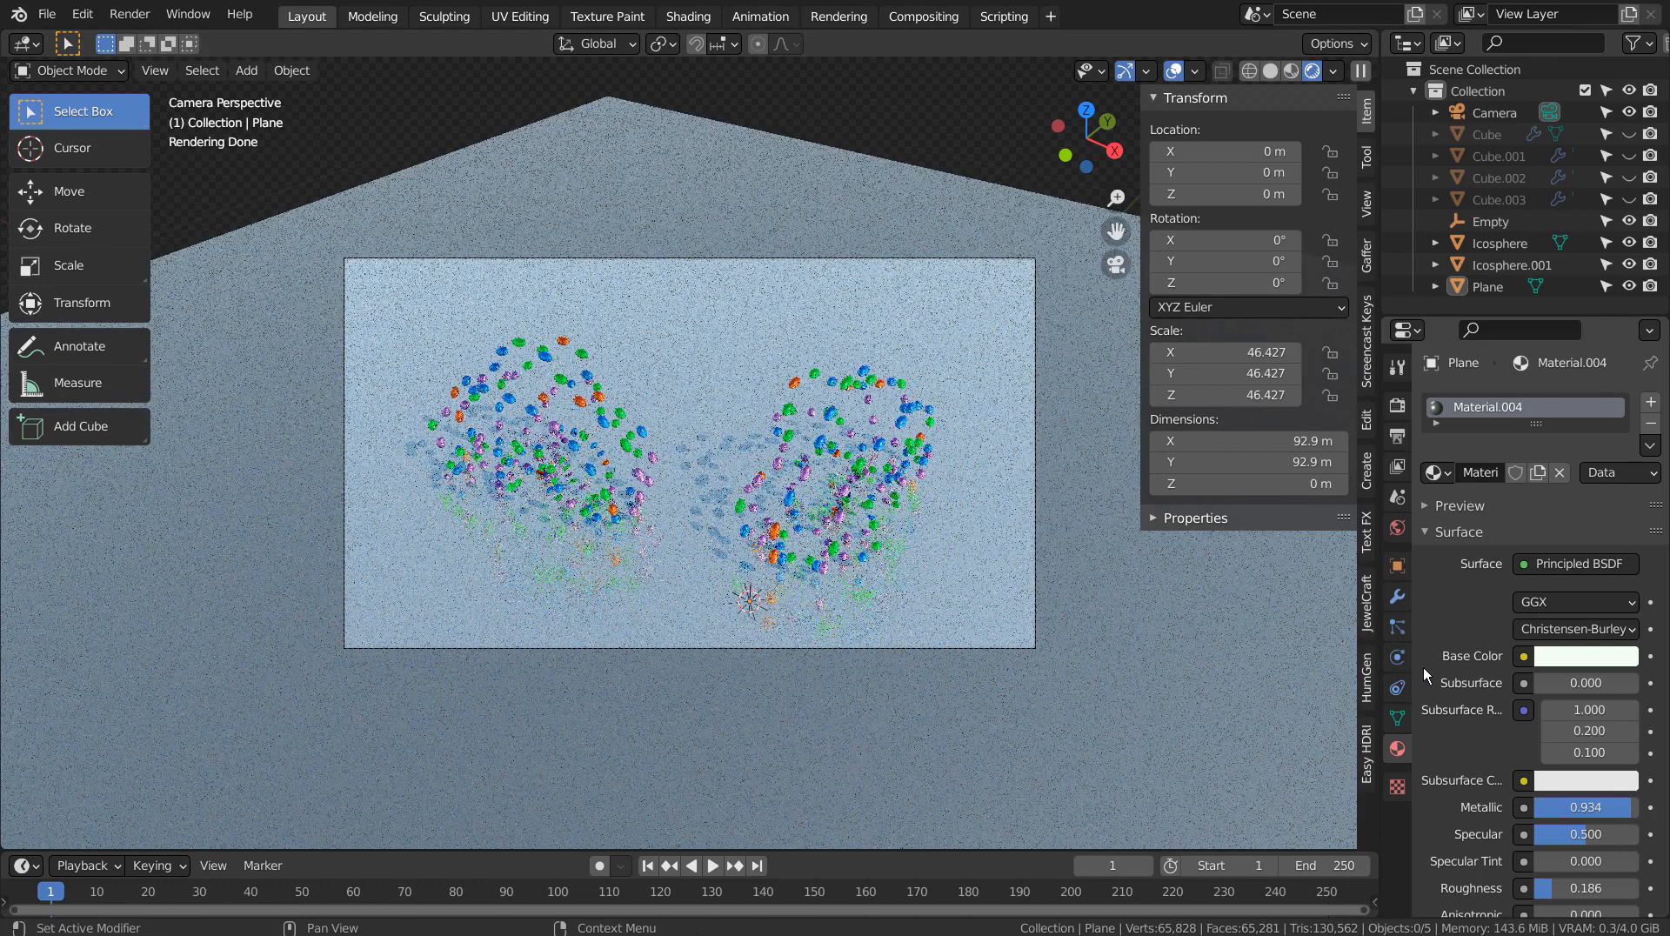
mouse_move(1397, 597)
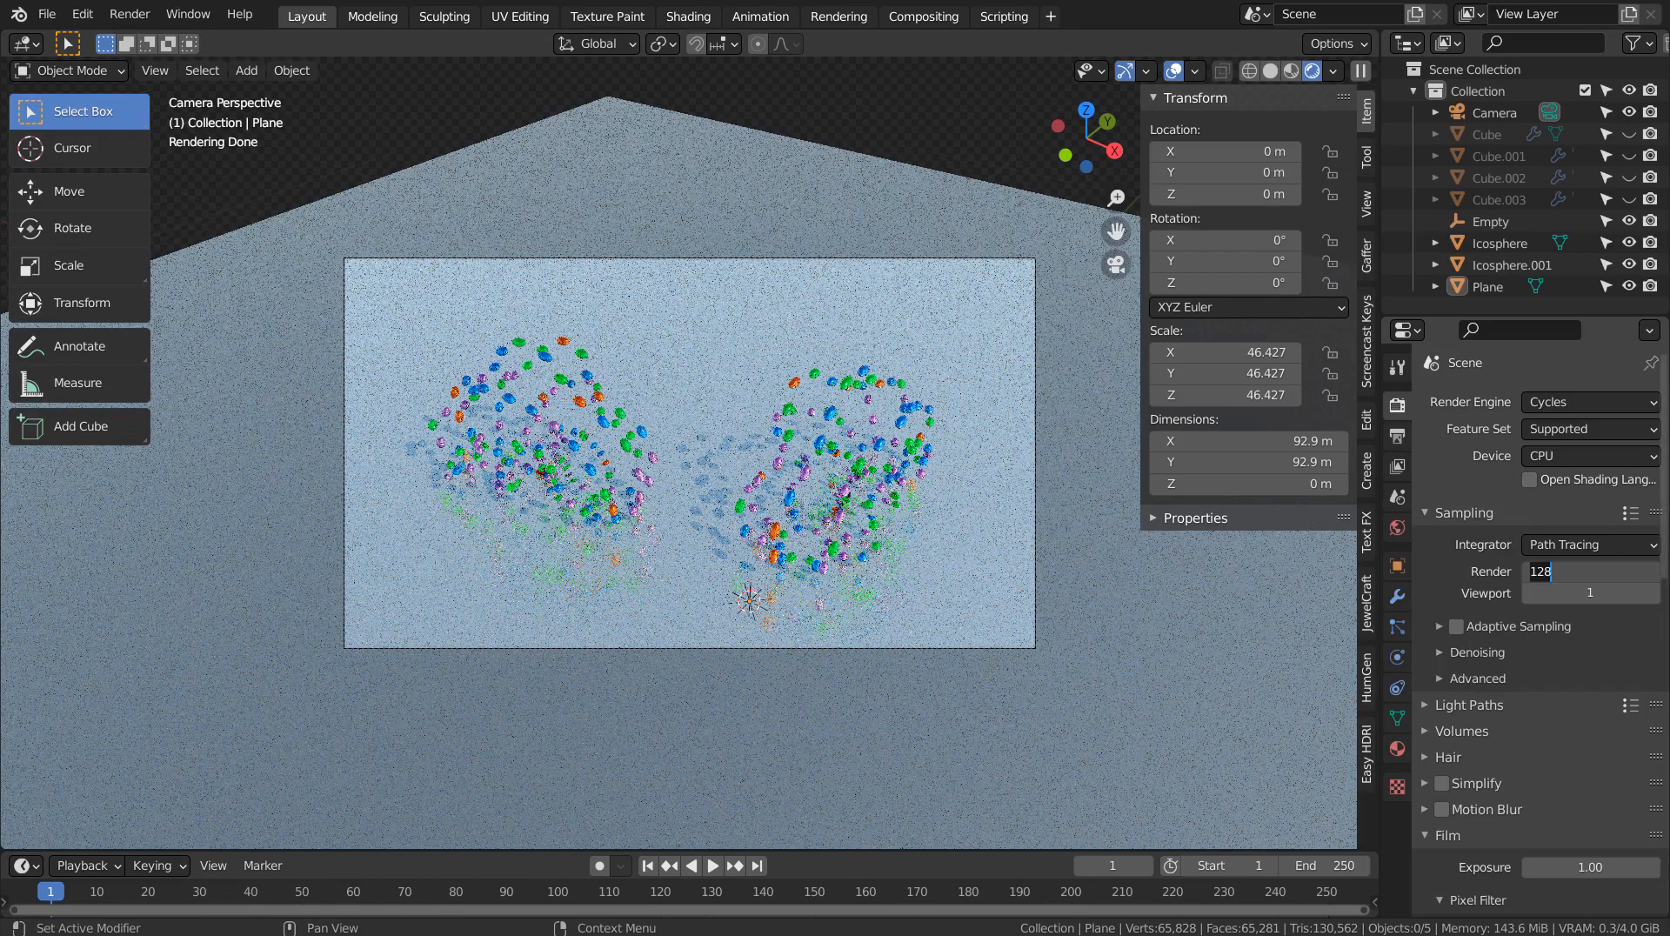
type("32")
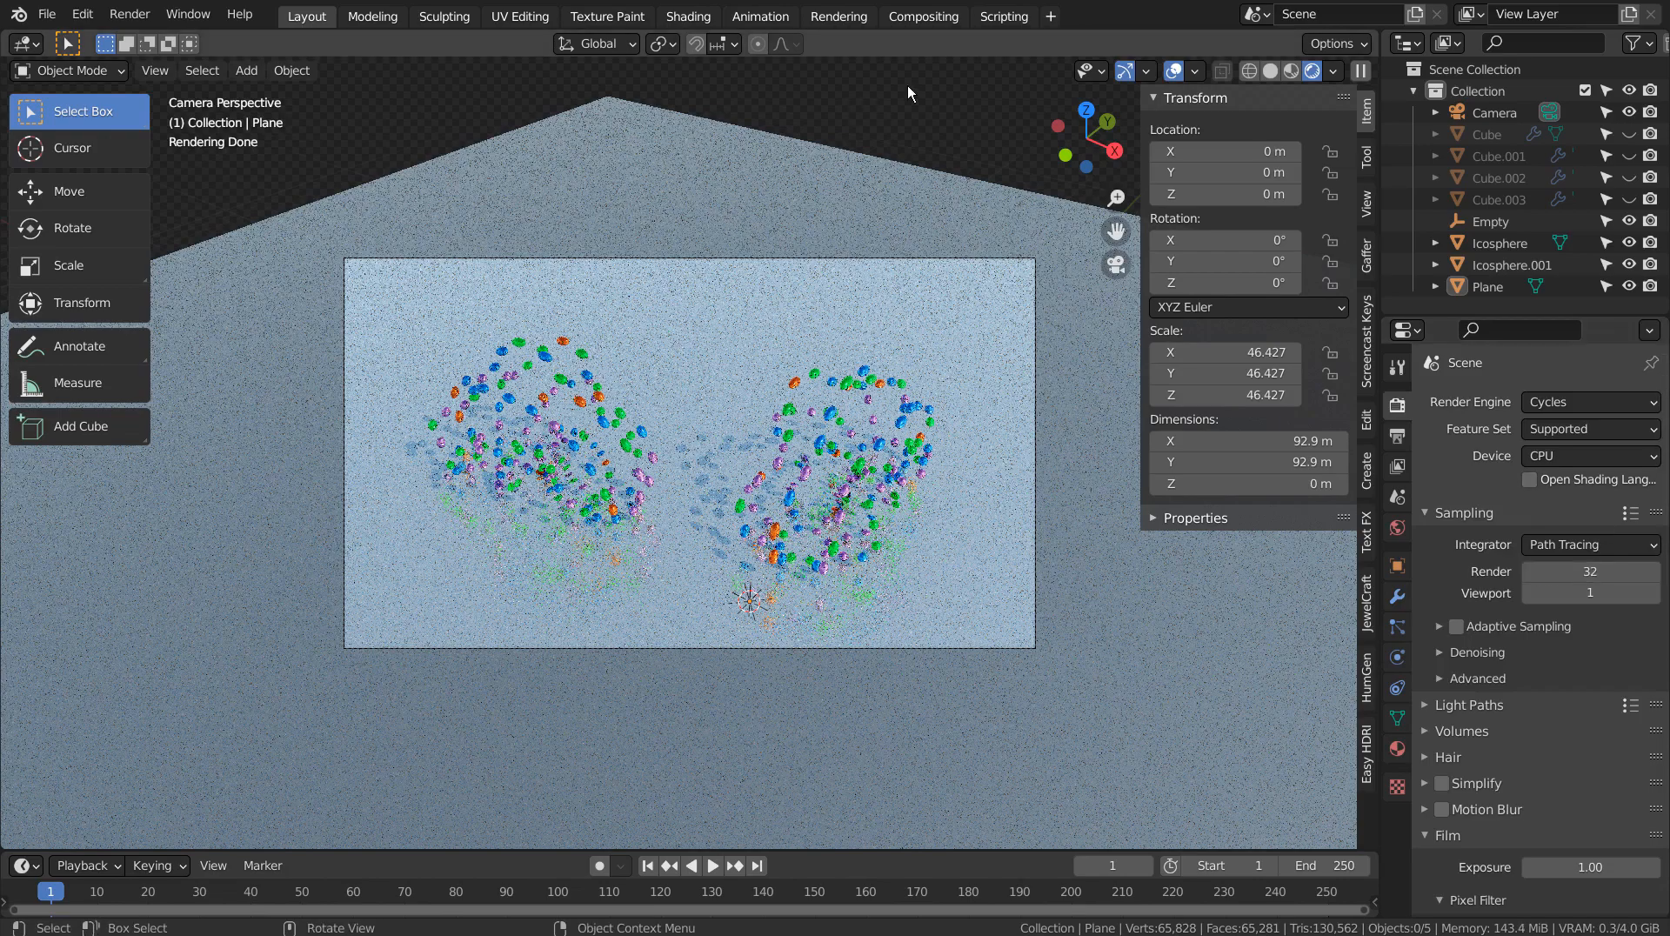